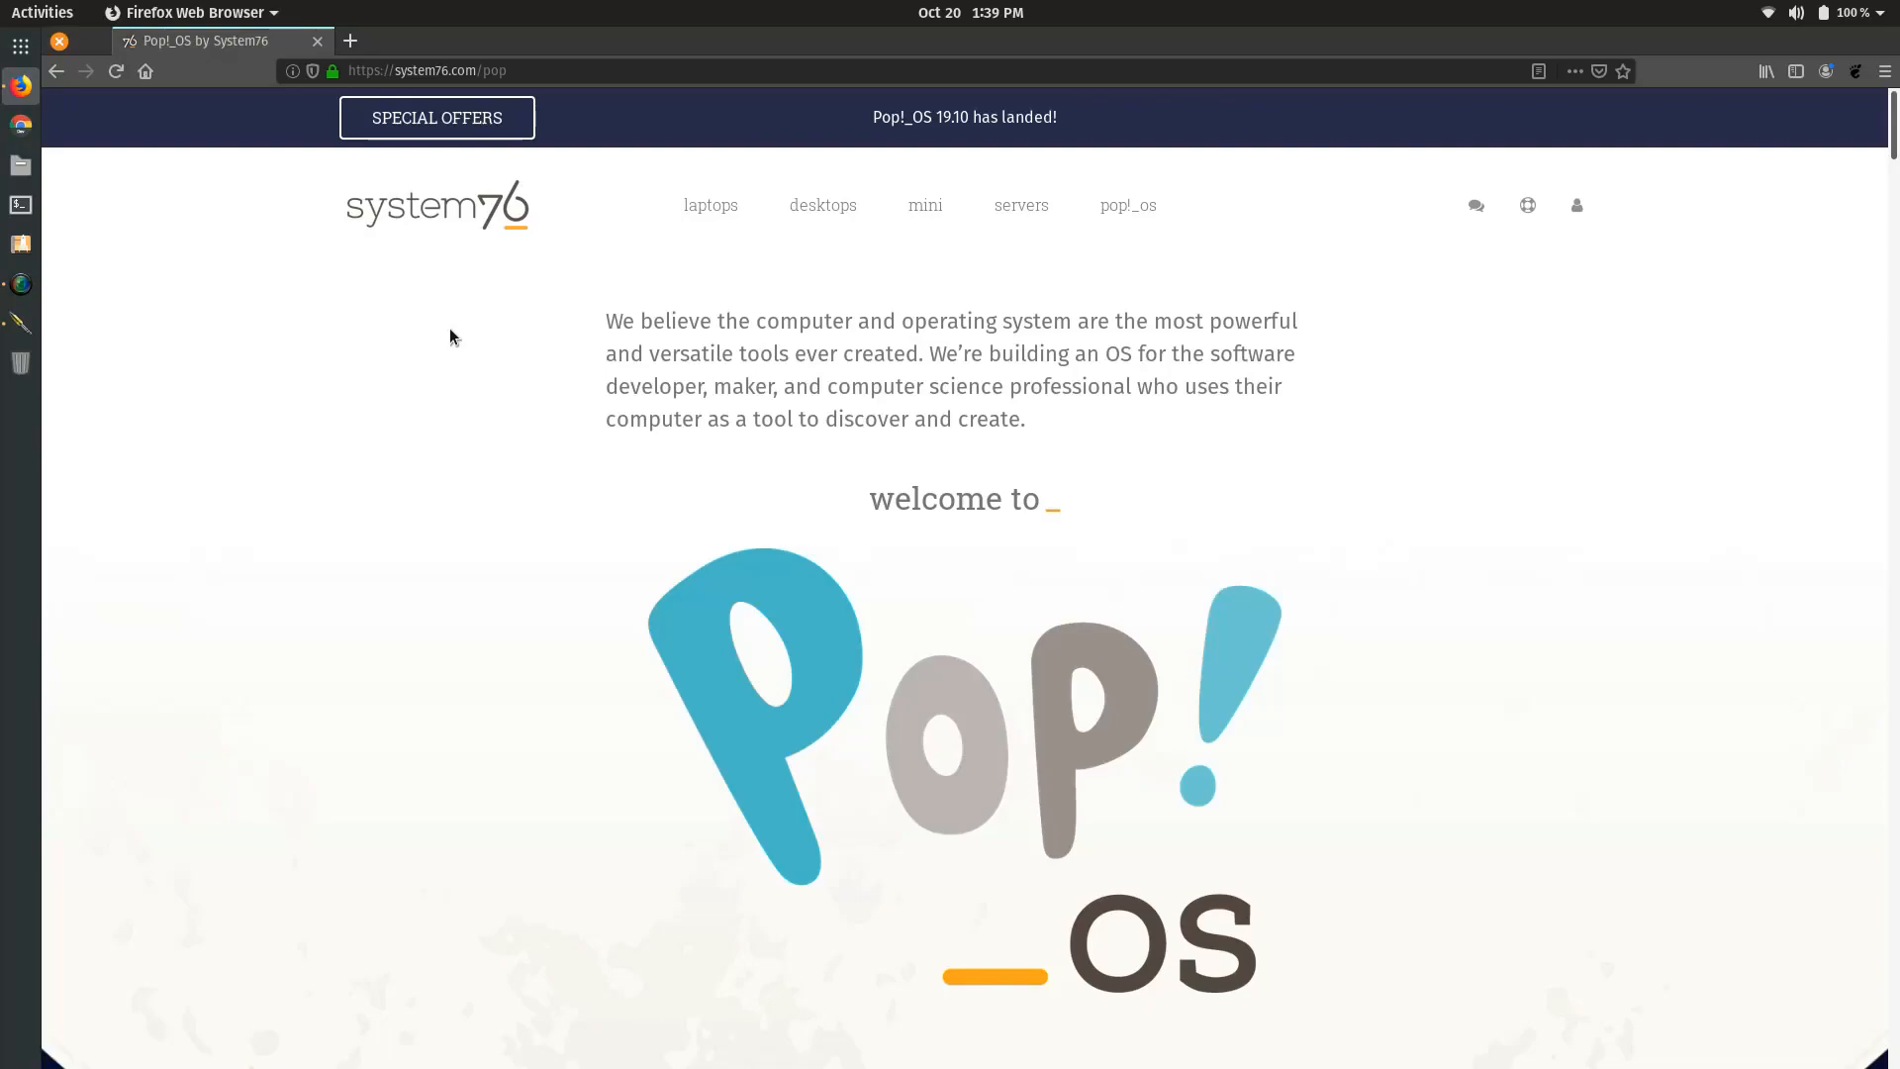
- Scroll the system76 Pop!_OS page and open the Download 19.10 dialog
scroll(down, 3)
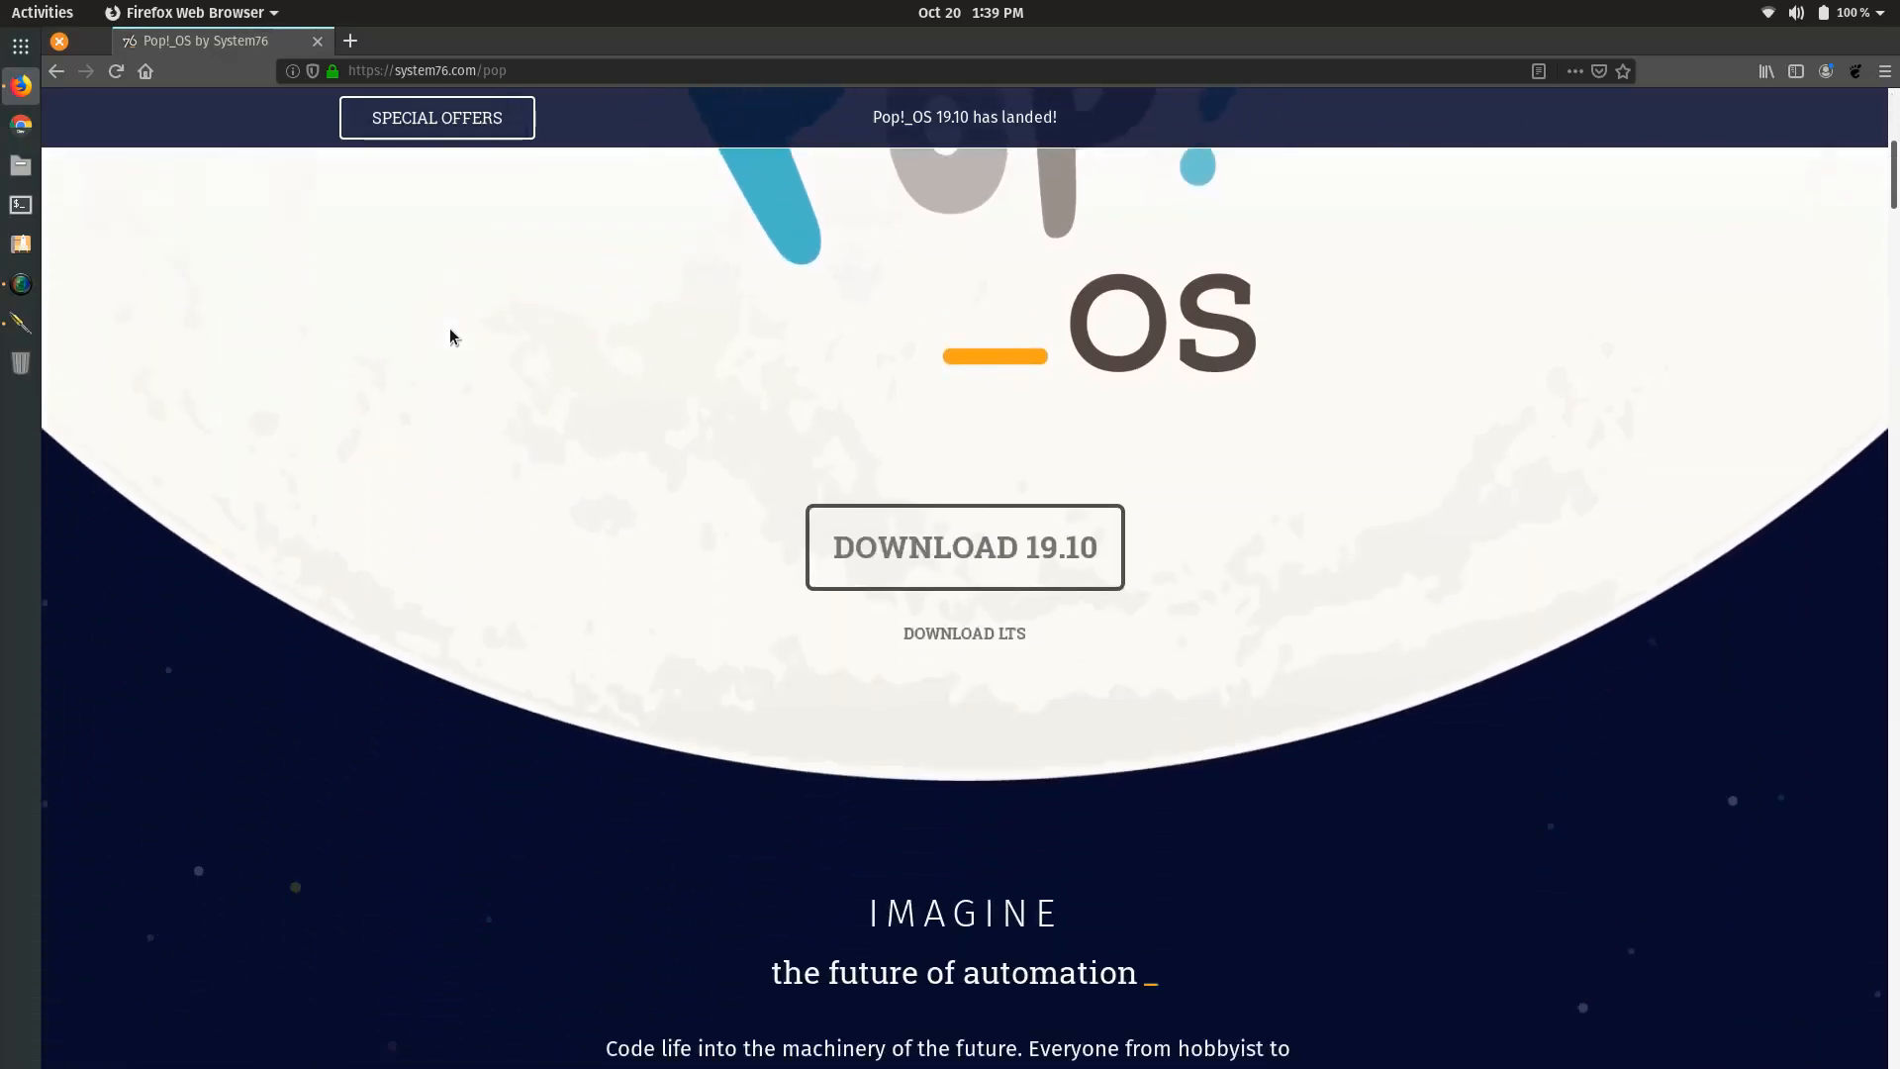
click(964, 546)
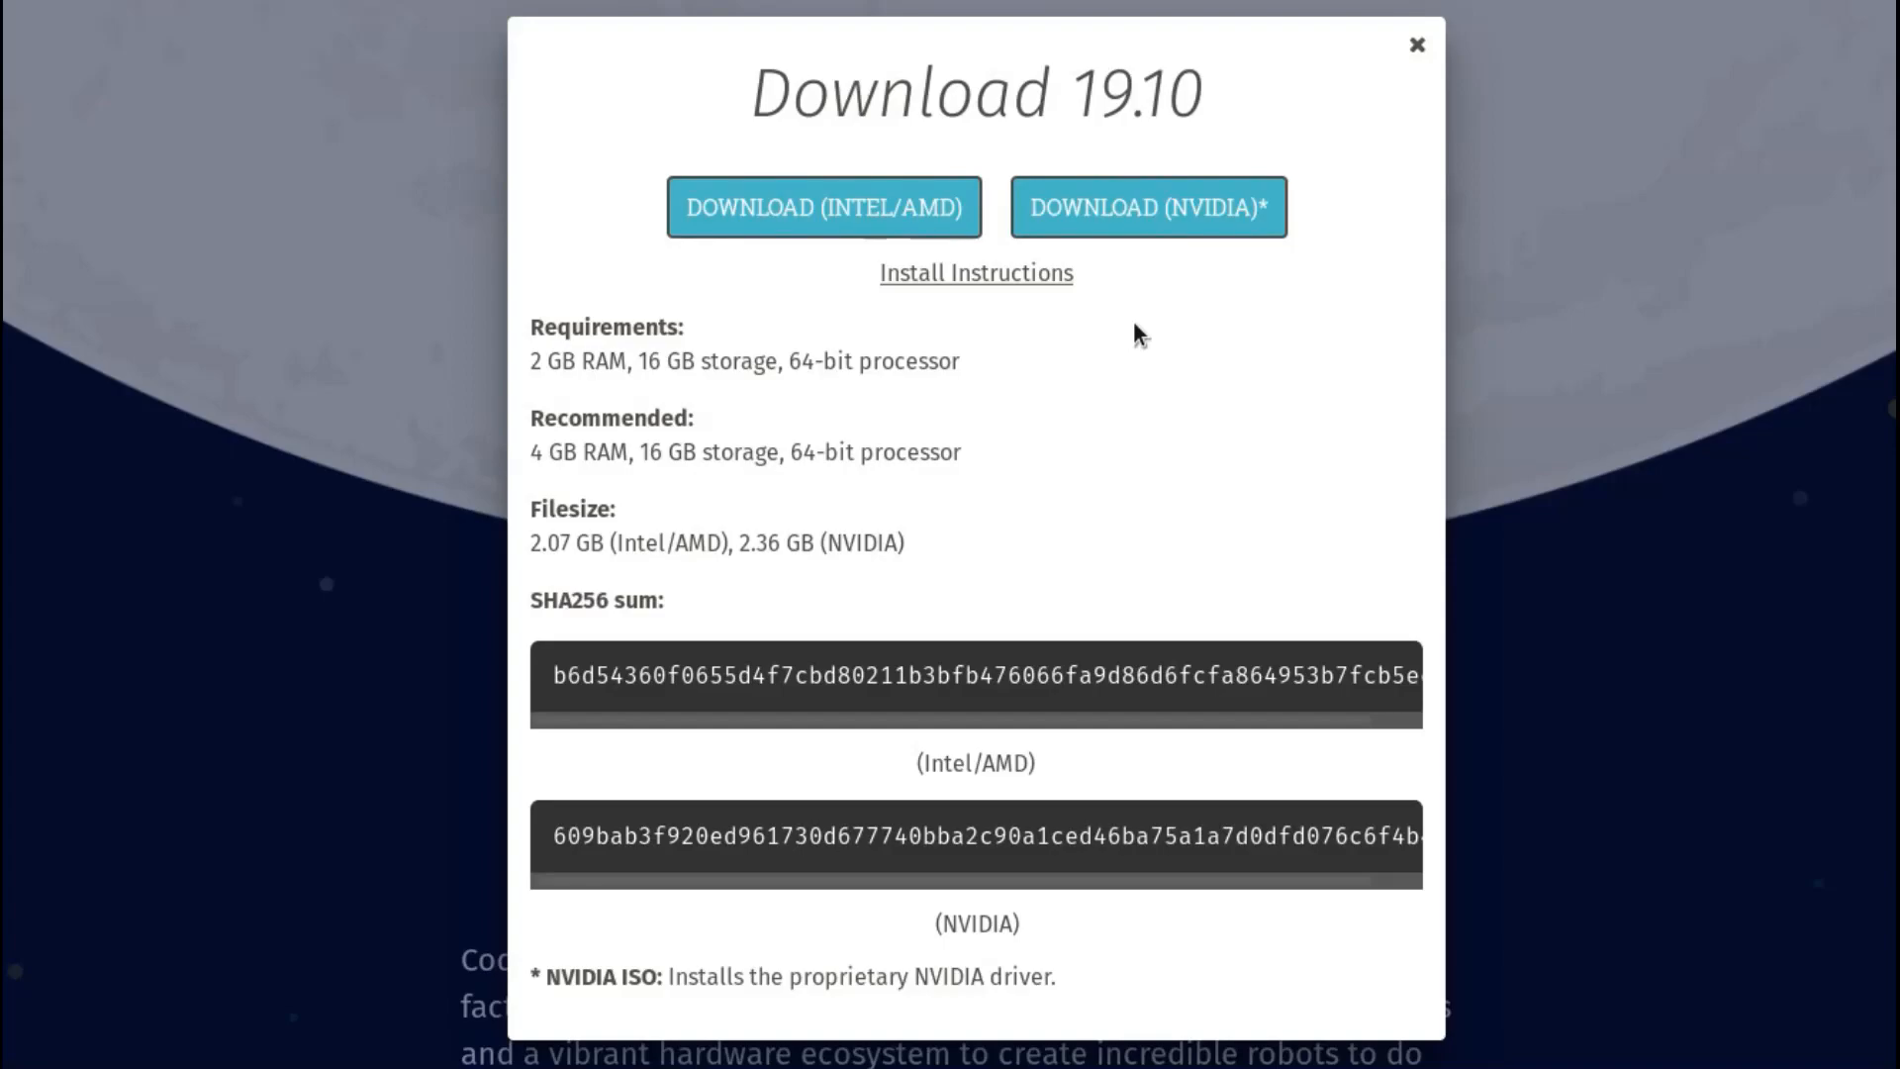
mouse_move(1177, 218)
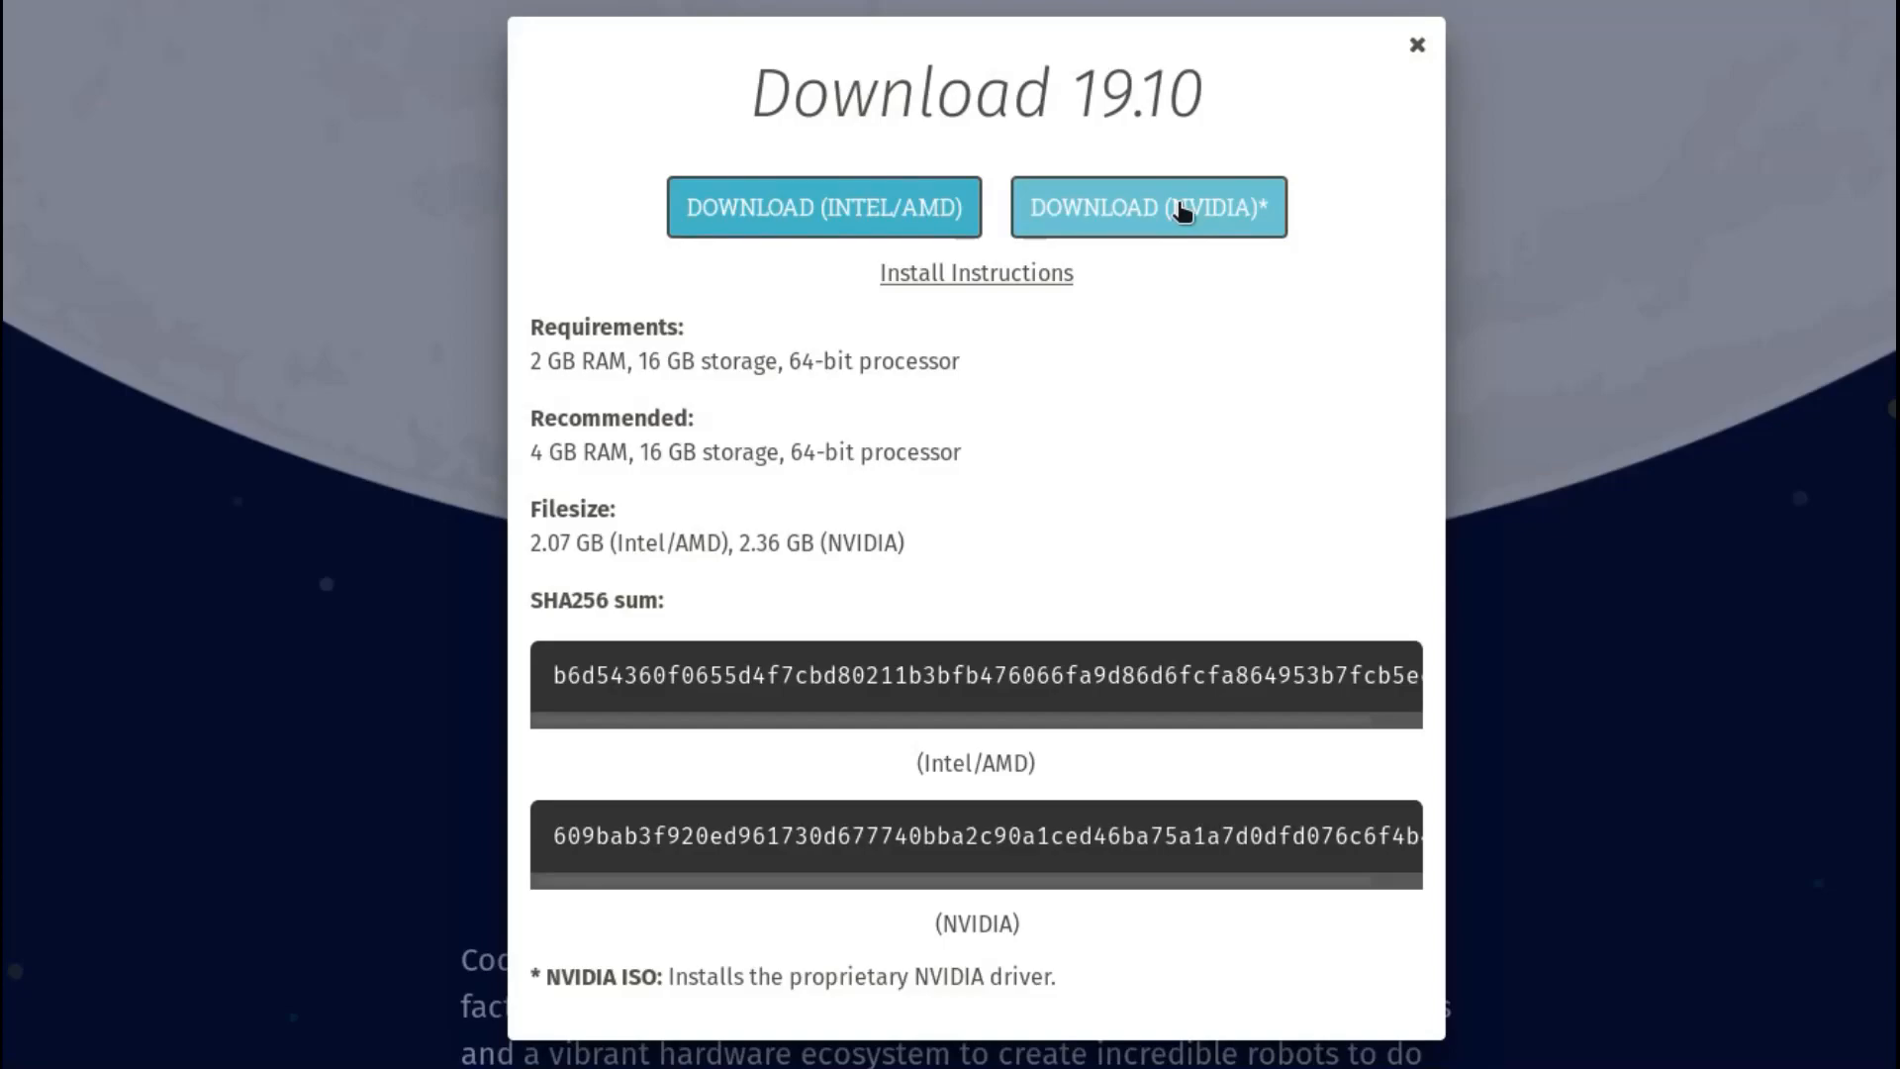
mouse_move(1441, 35)
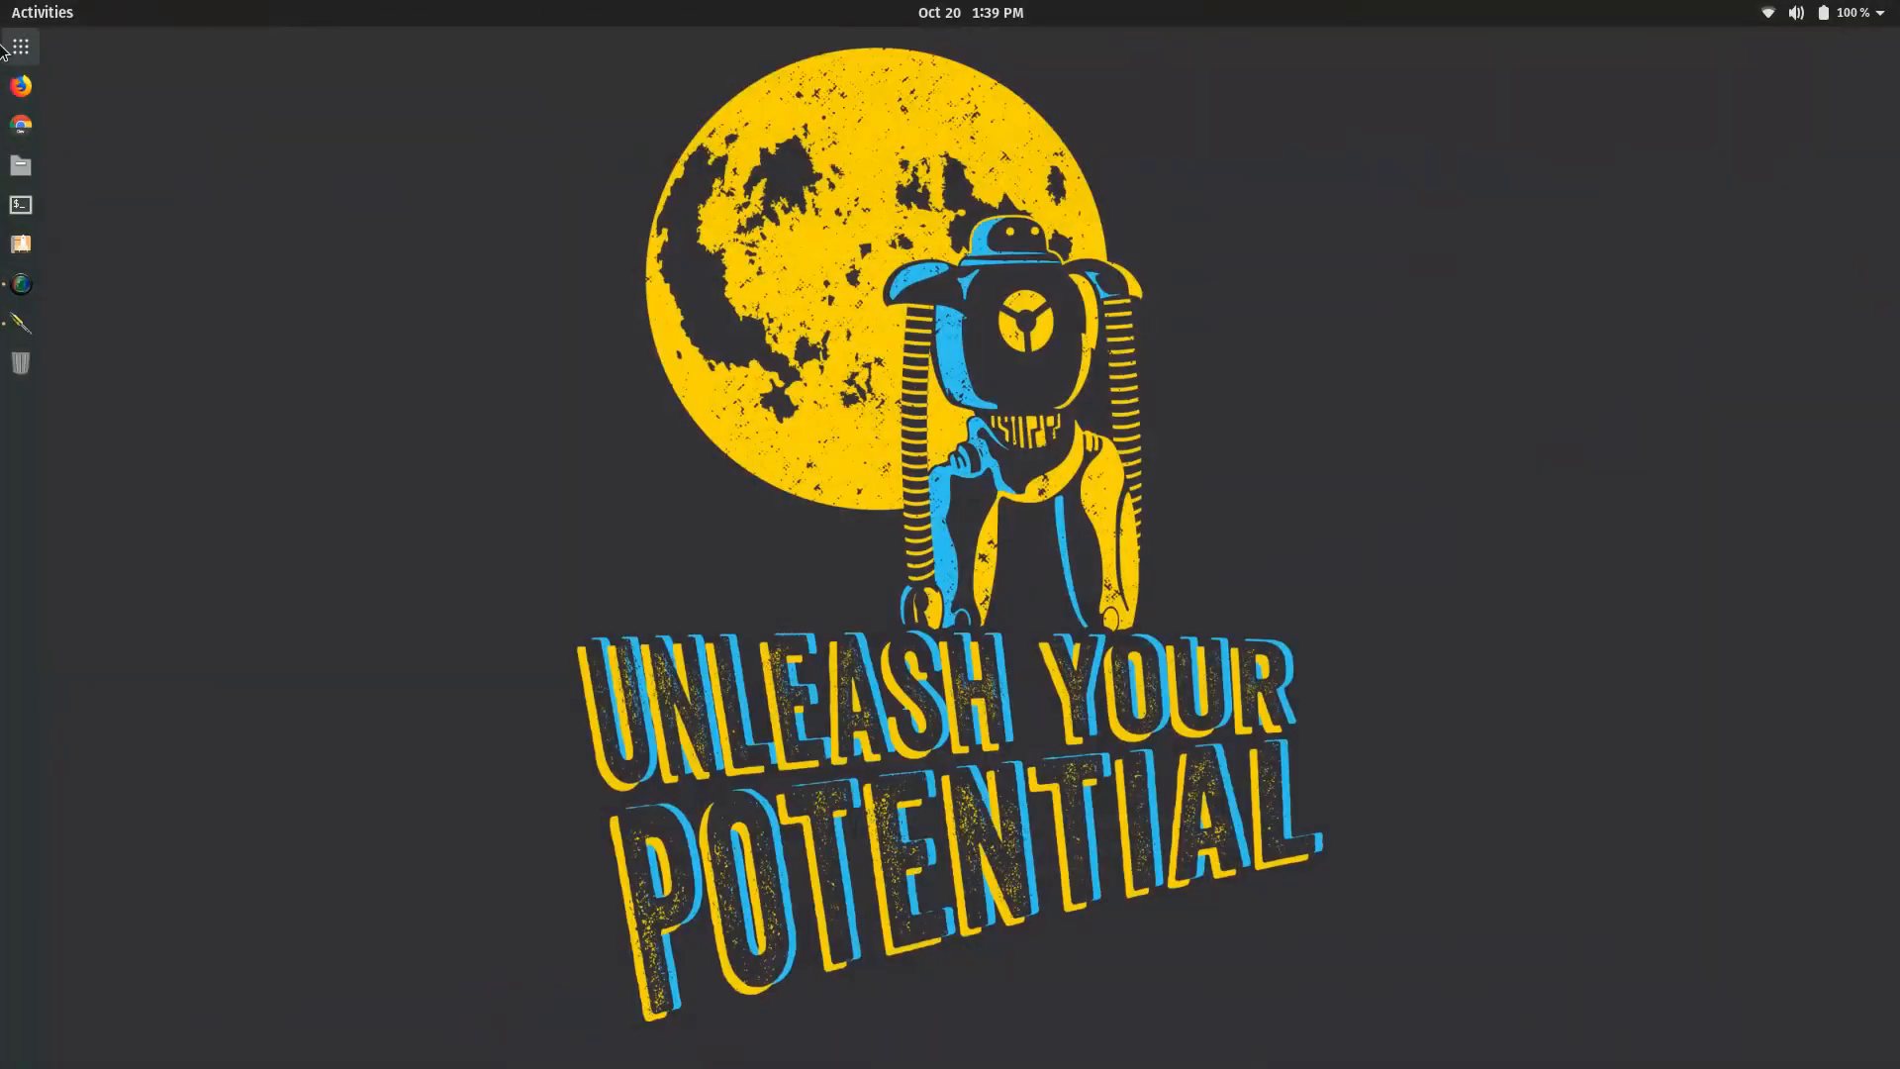
- Search 'ser' in the Activities applications view and launch Settings
click(19, 45)
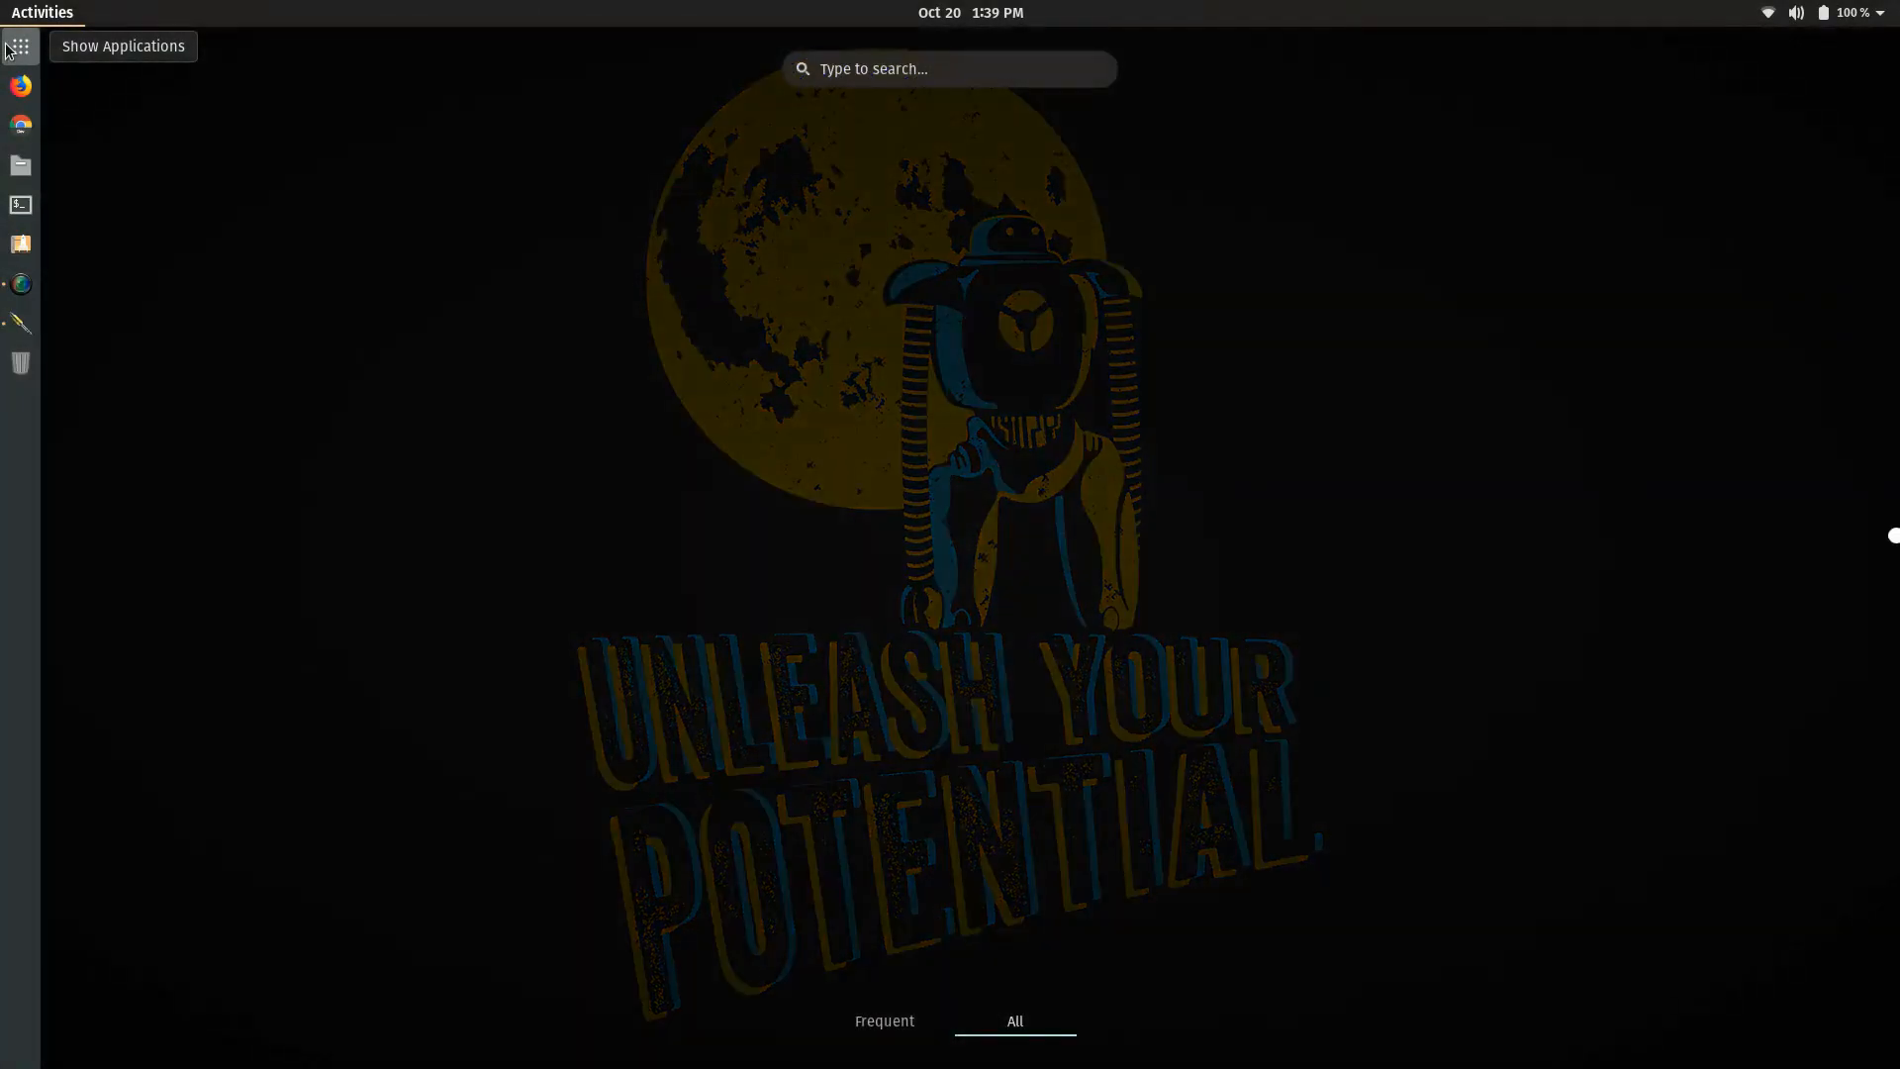
click(18, 47)
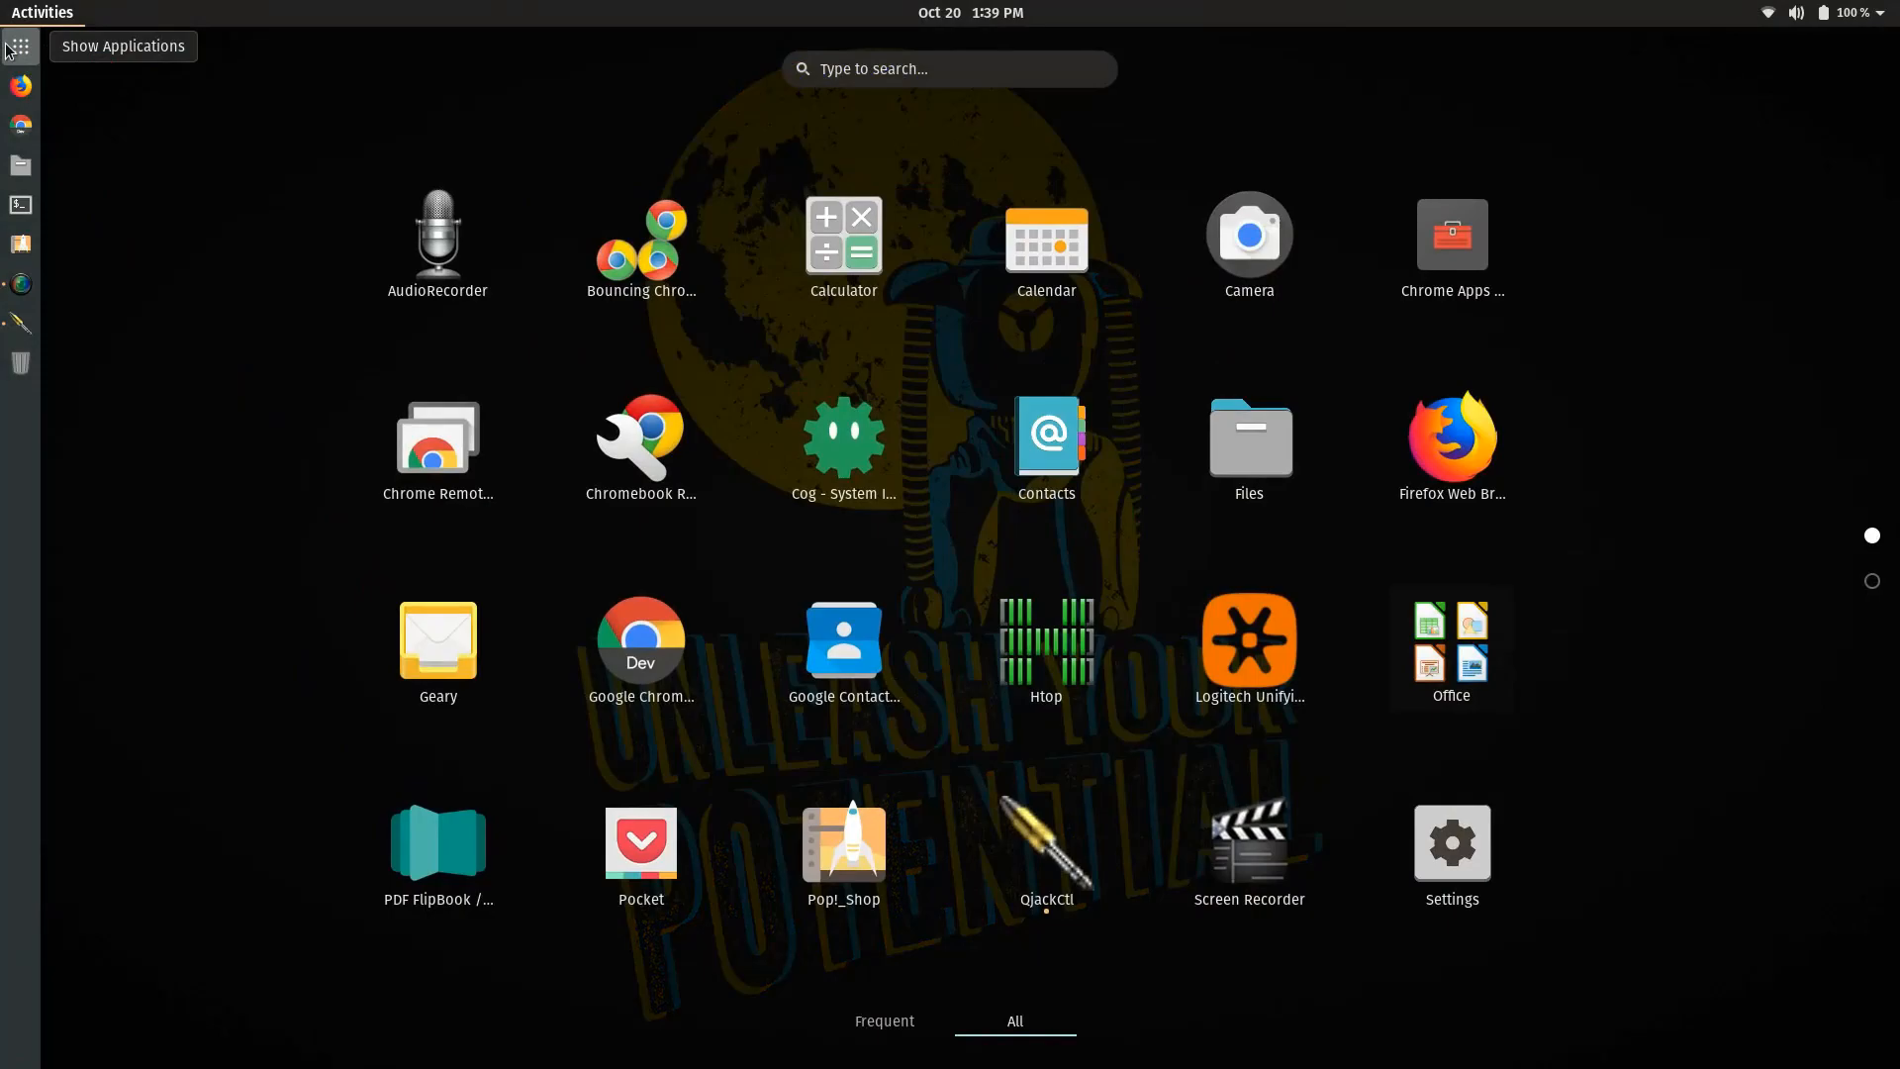
text(ser)
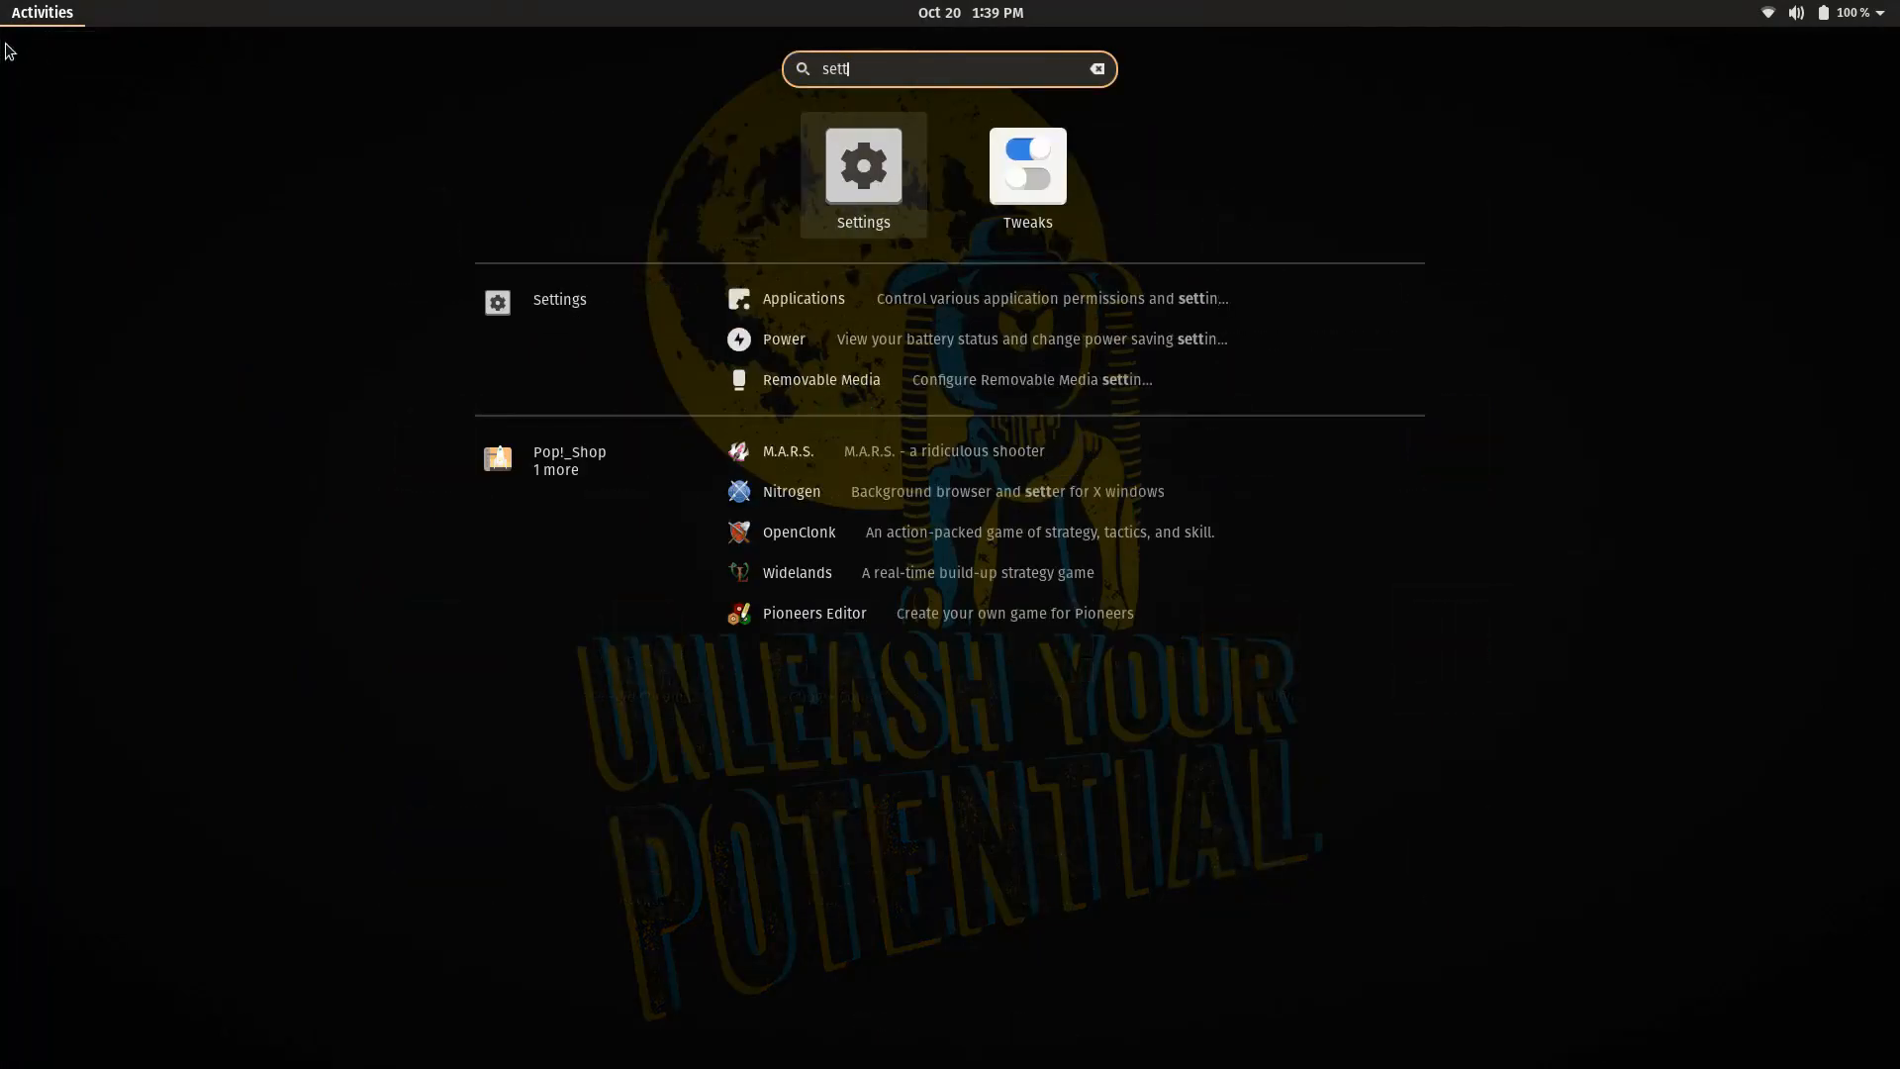
mouse_move(900, 157)
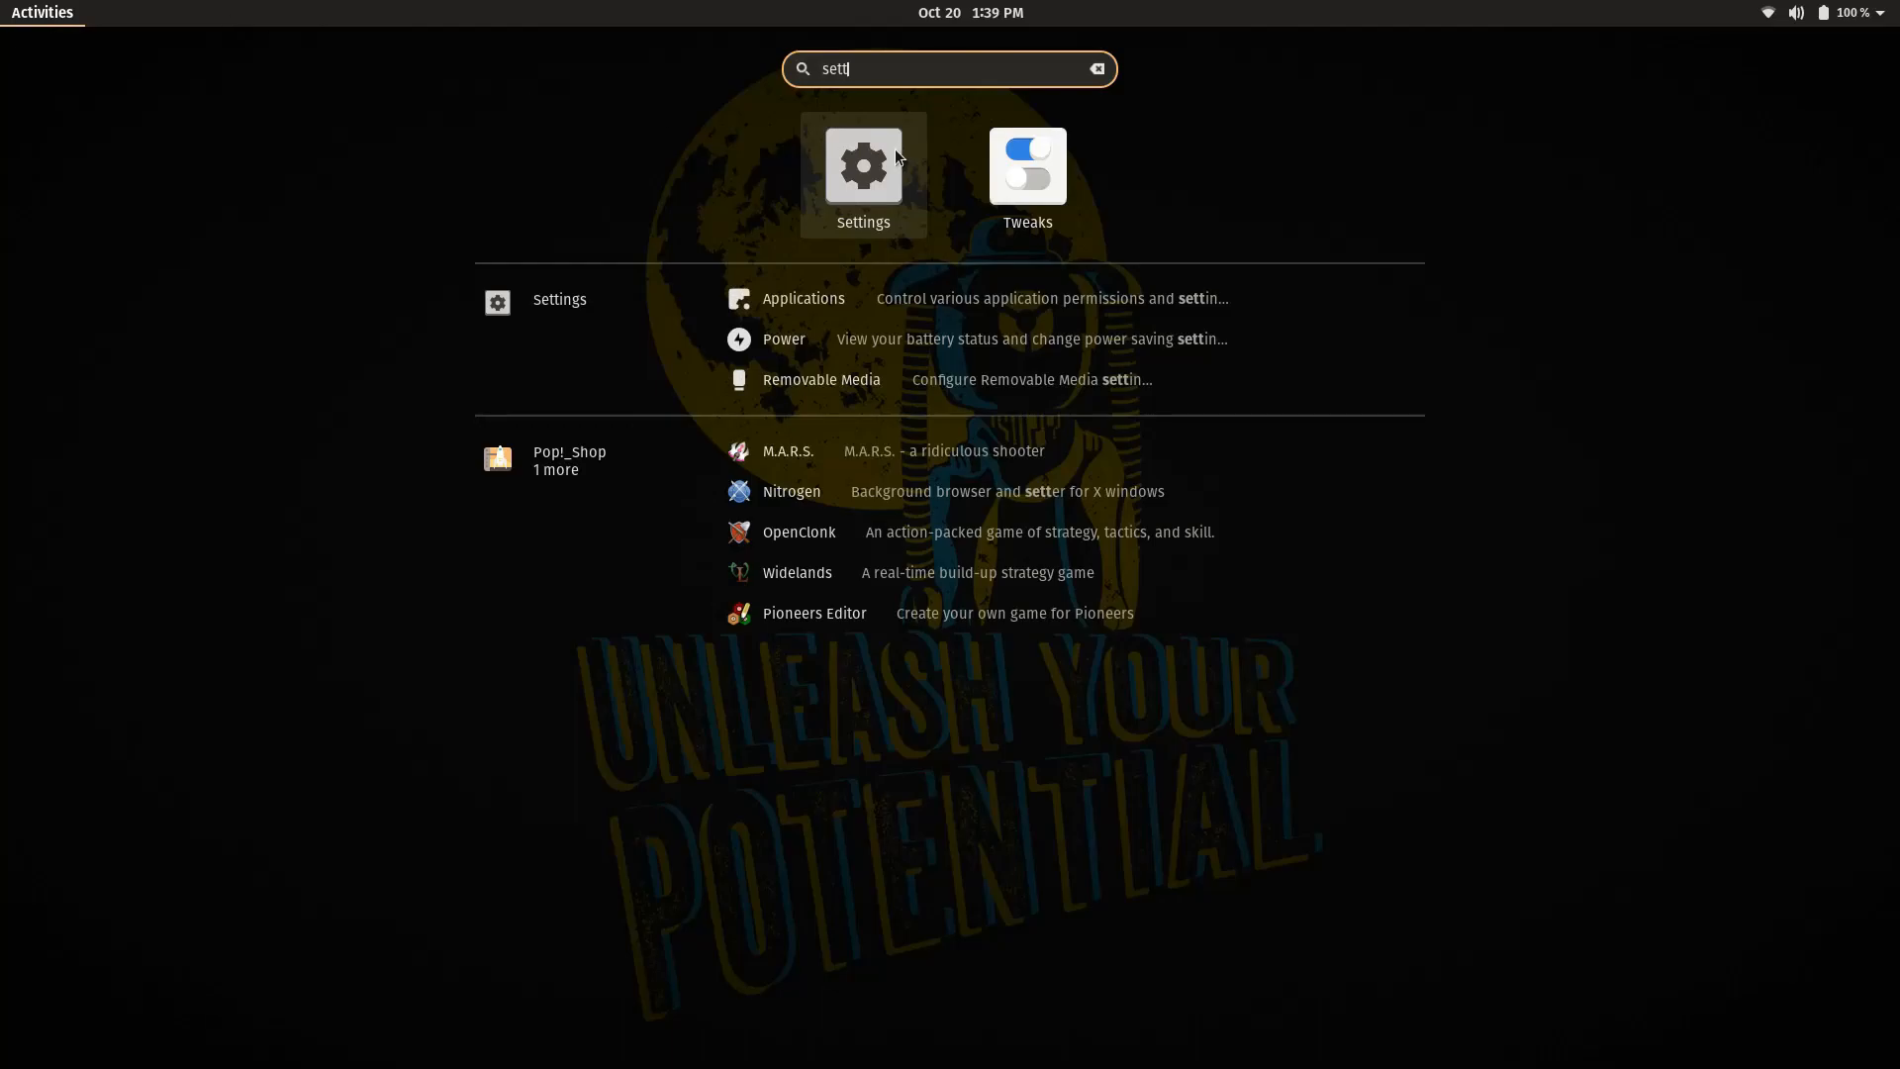
click(863, 165)
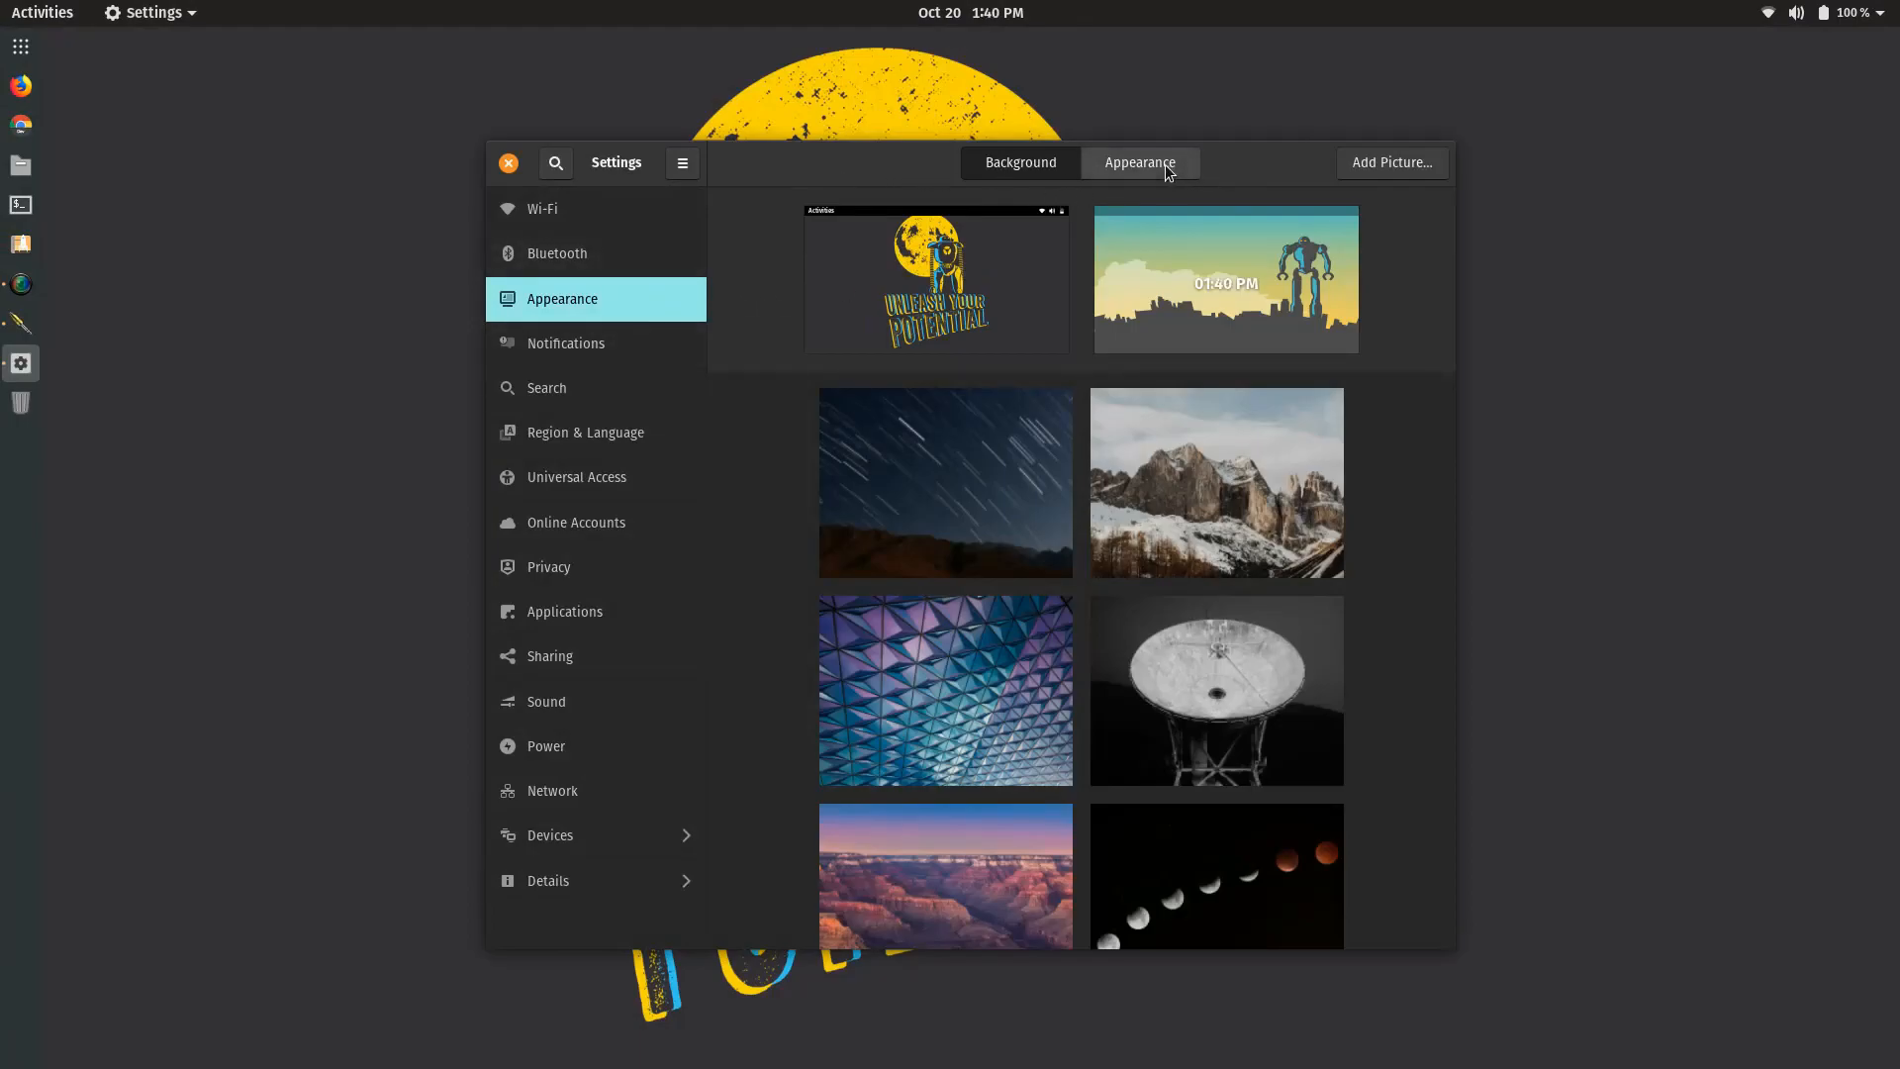
- Show the Light and Dark theme choices in the Settings Appearance view
click(1140, 162)
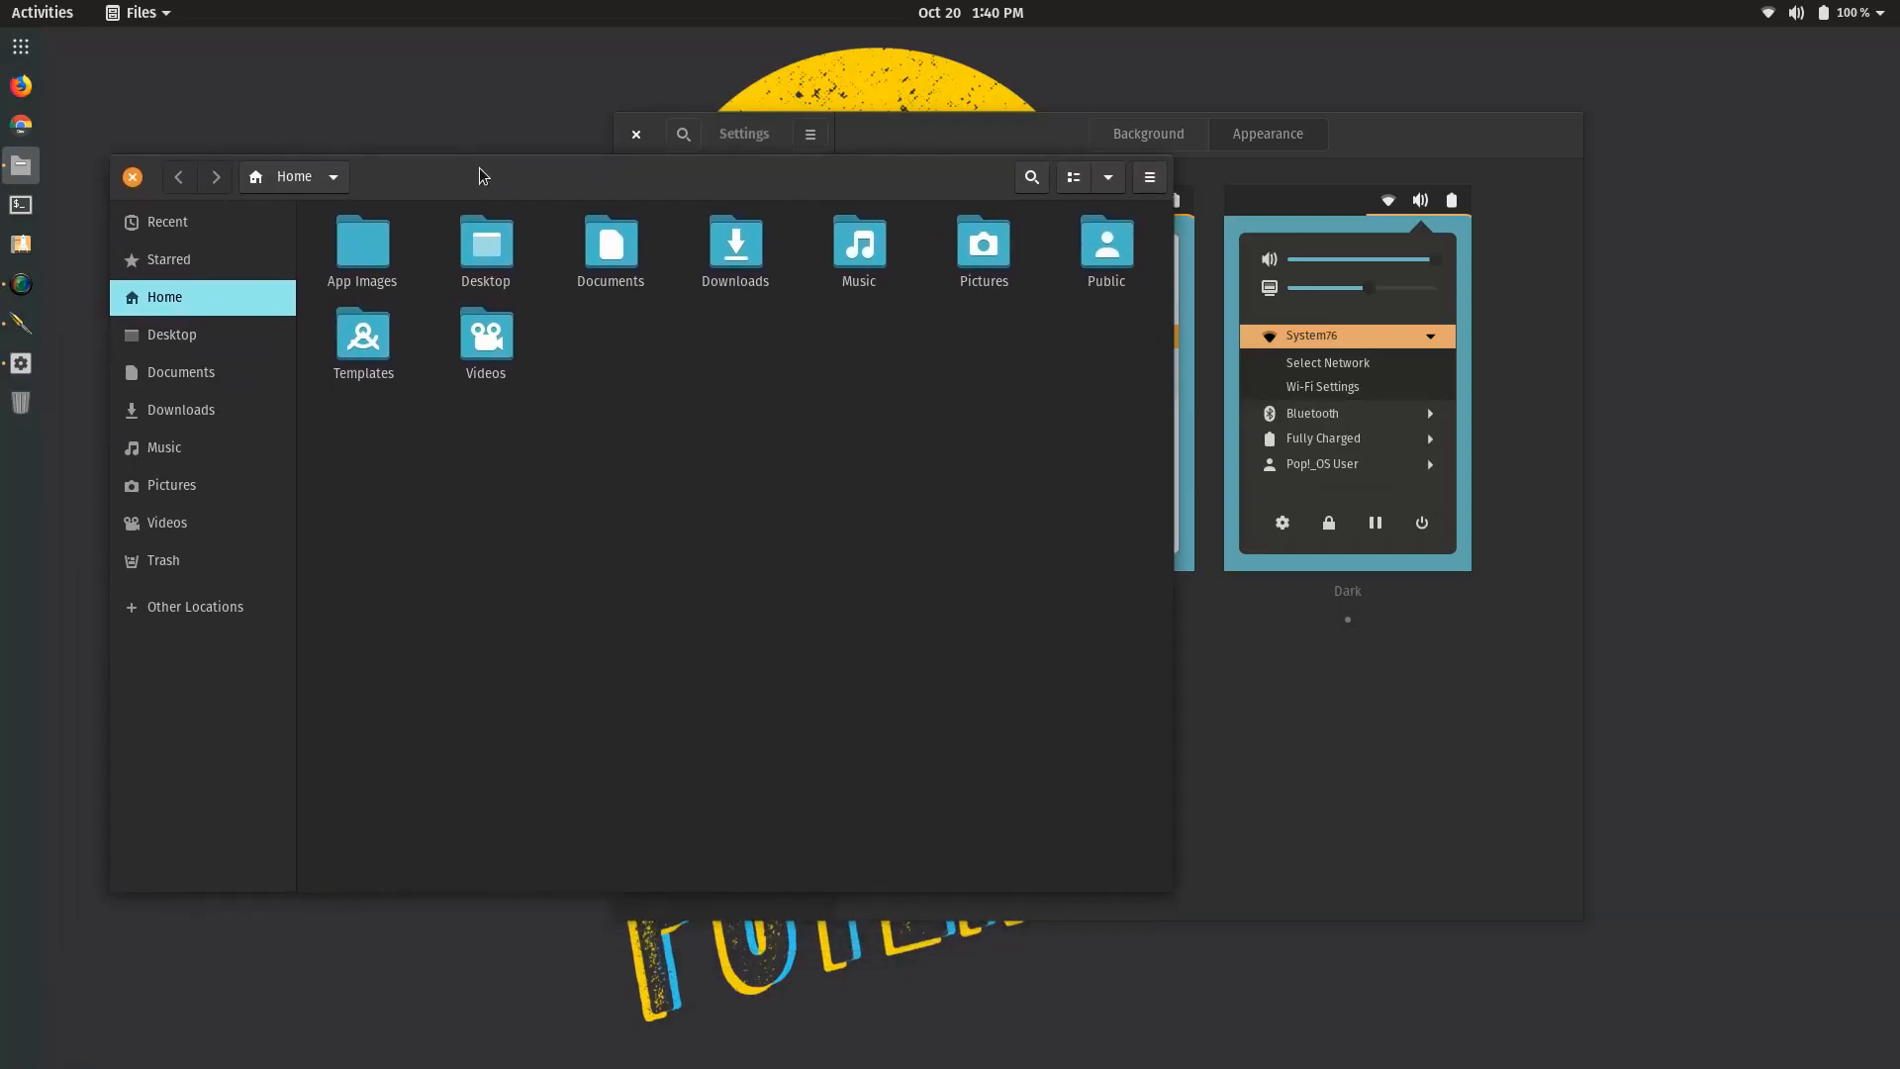
mouse_move(636, 171)
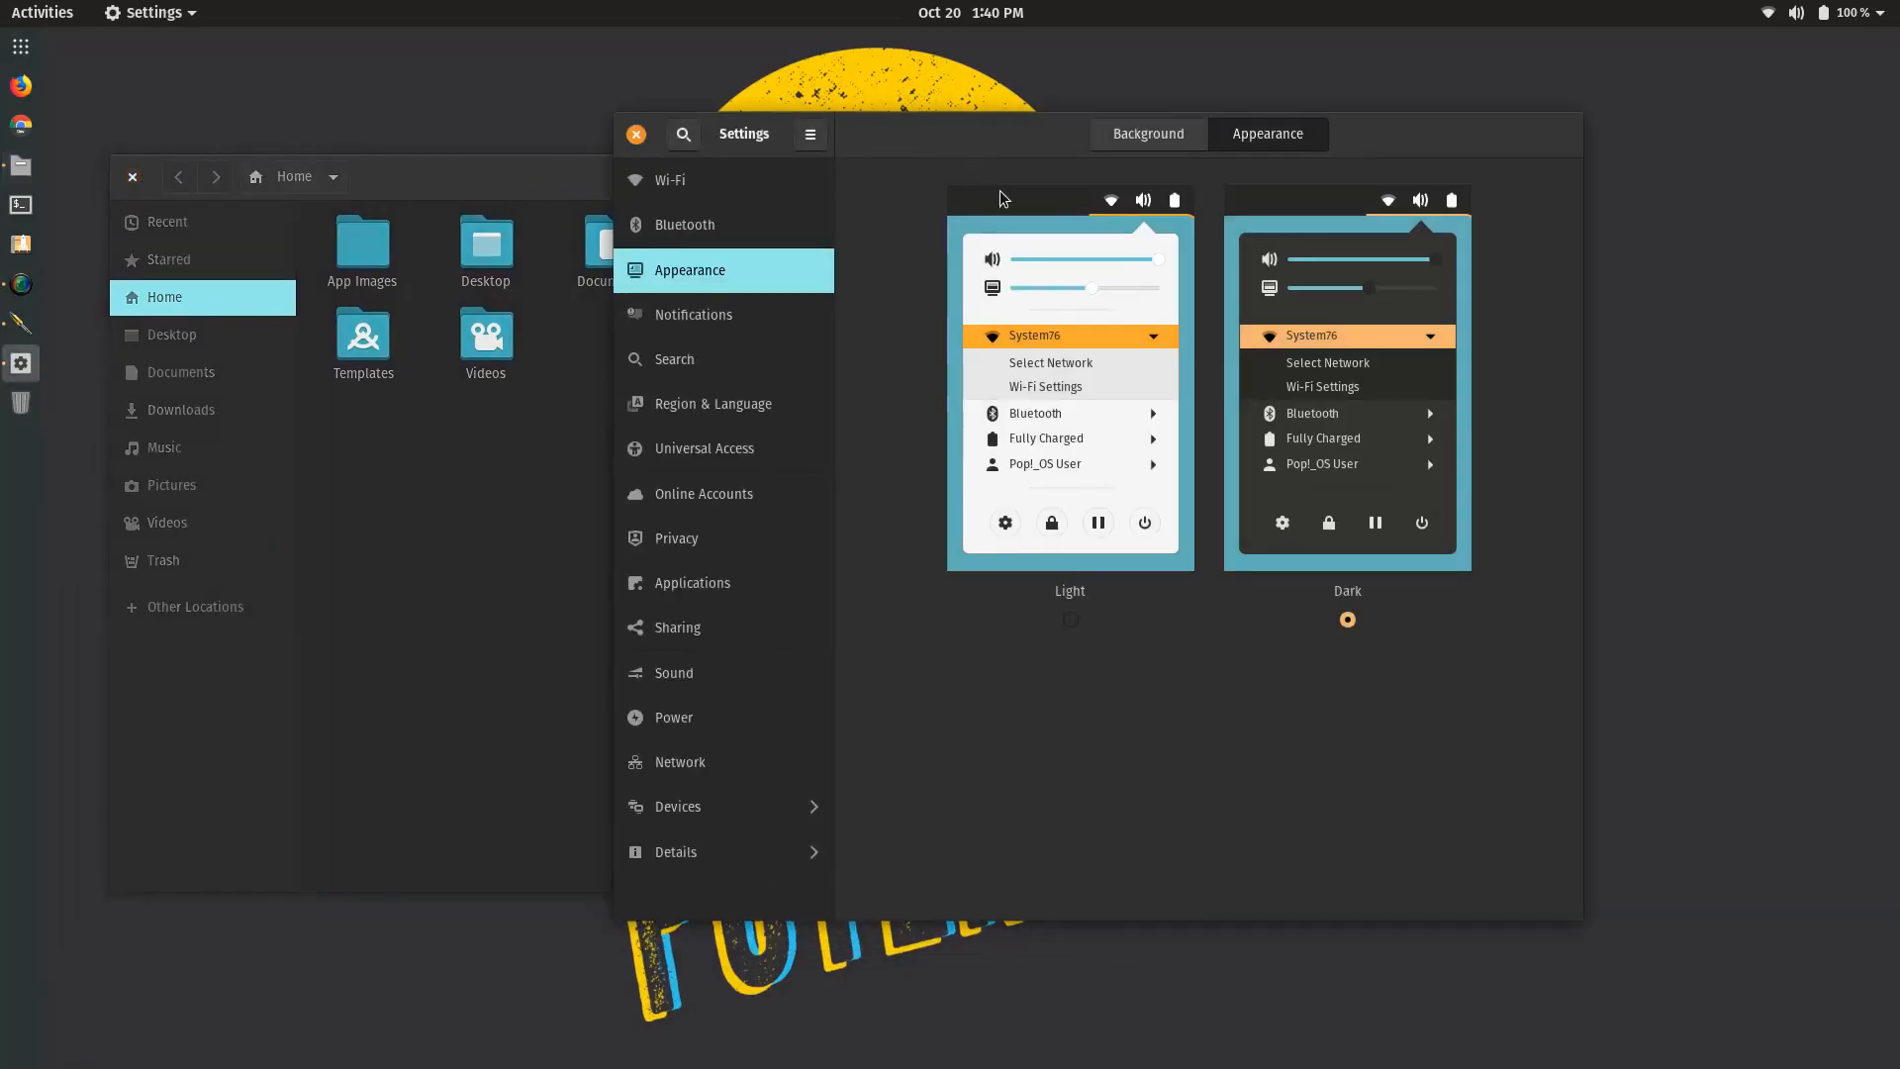
mouse_move(22, 46)
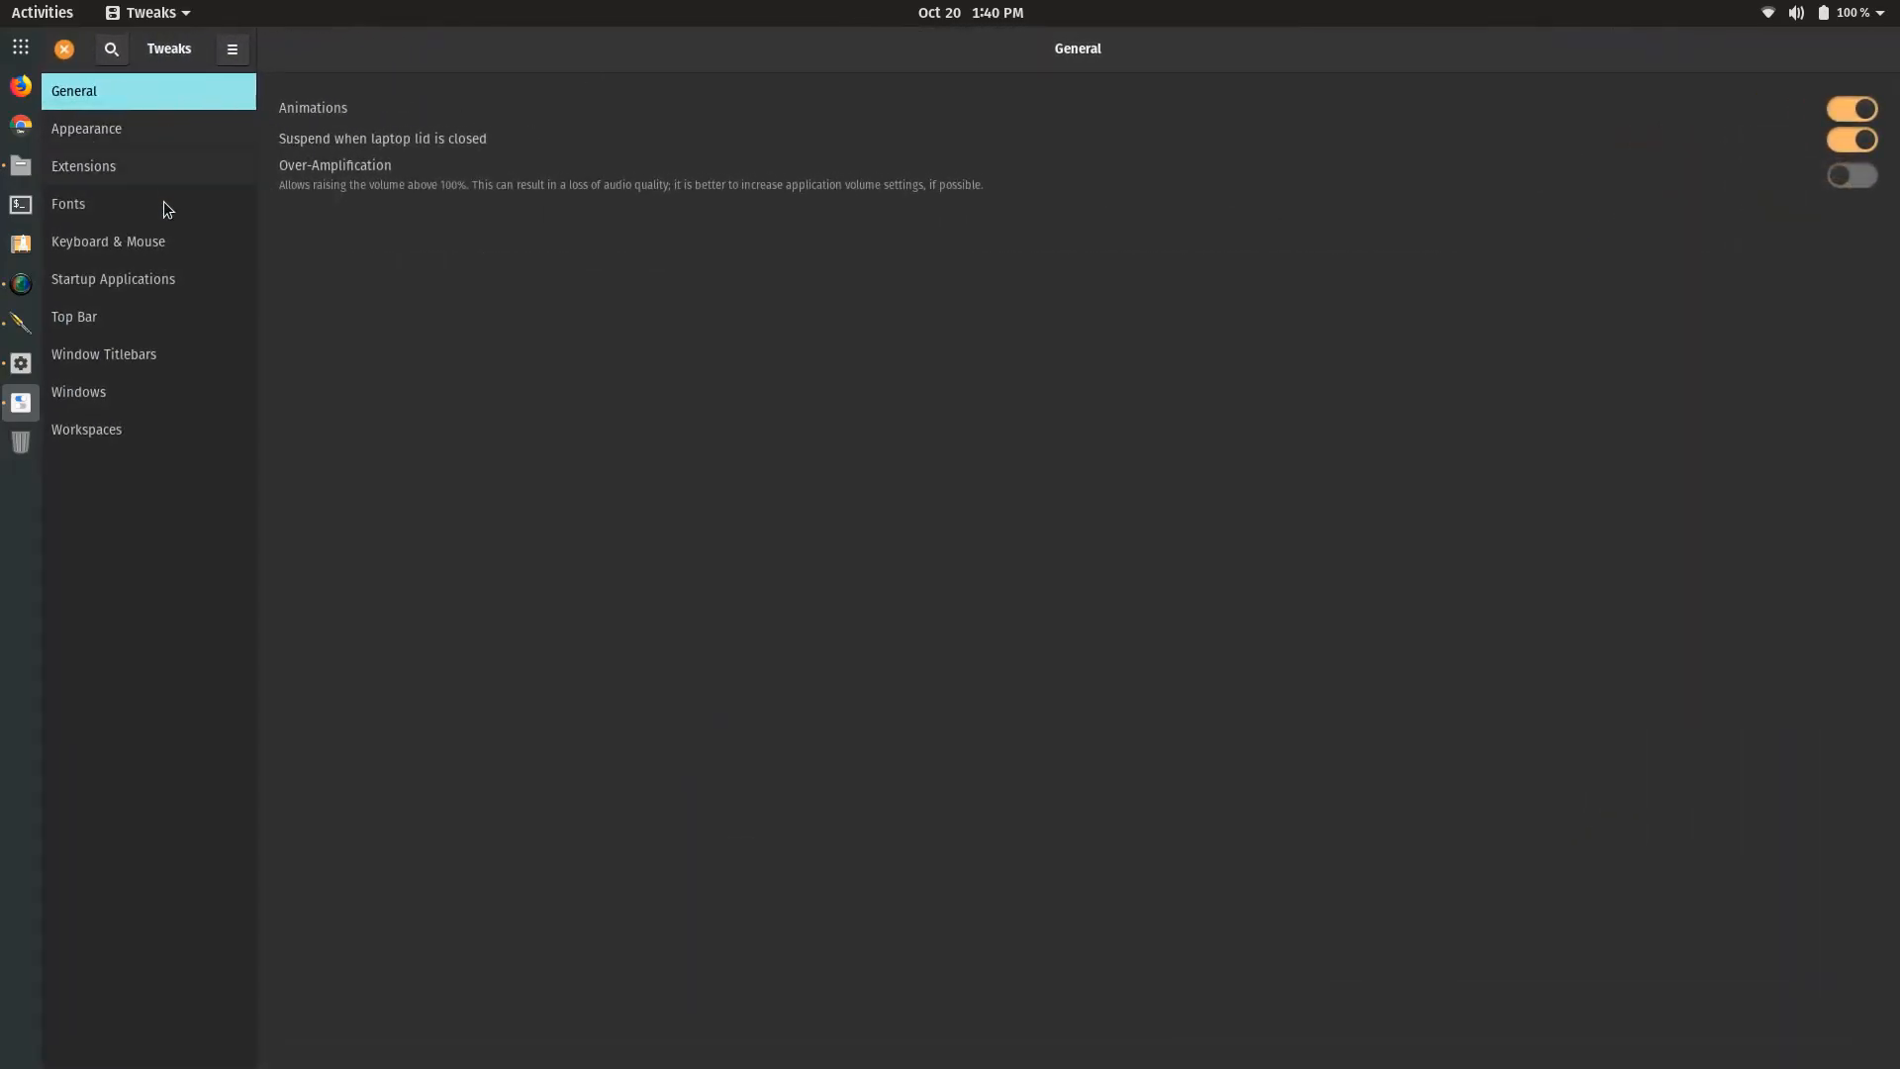
mouse_move(558, 44)
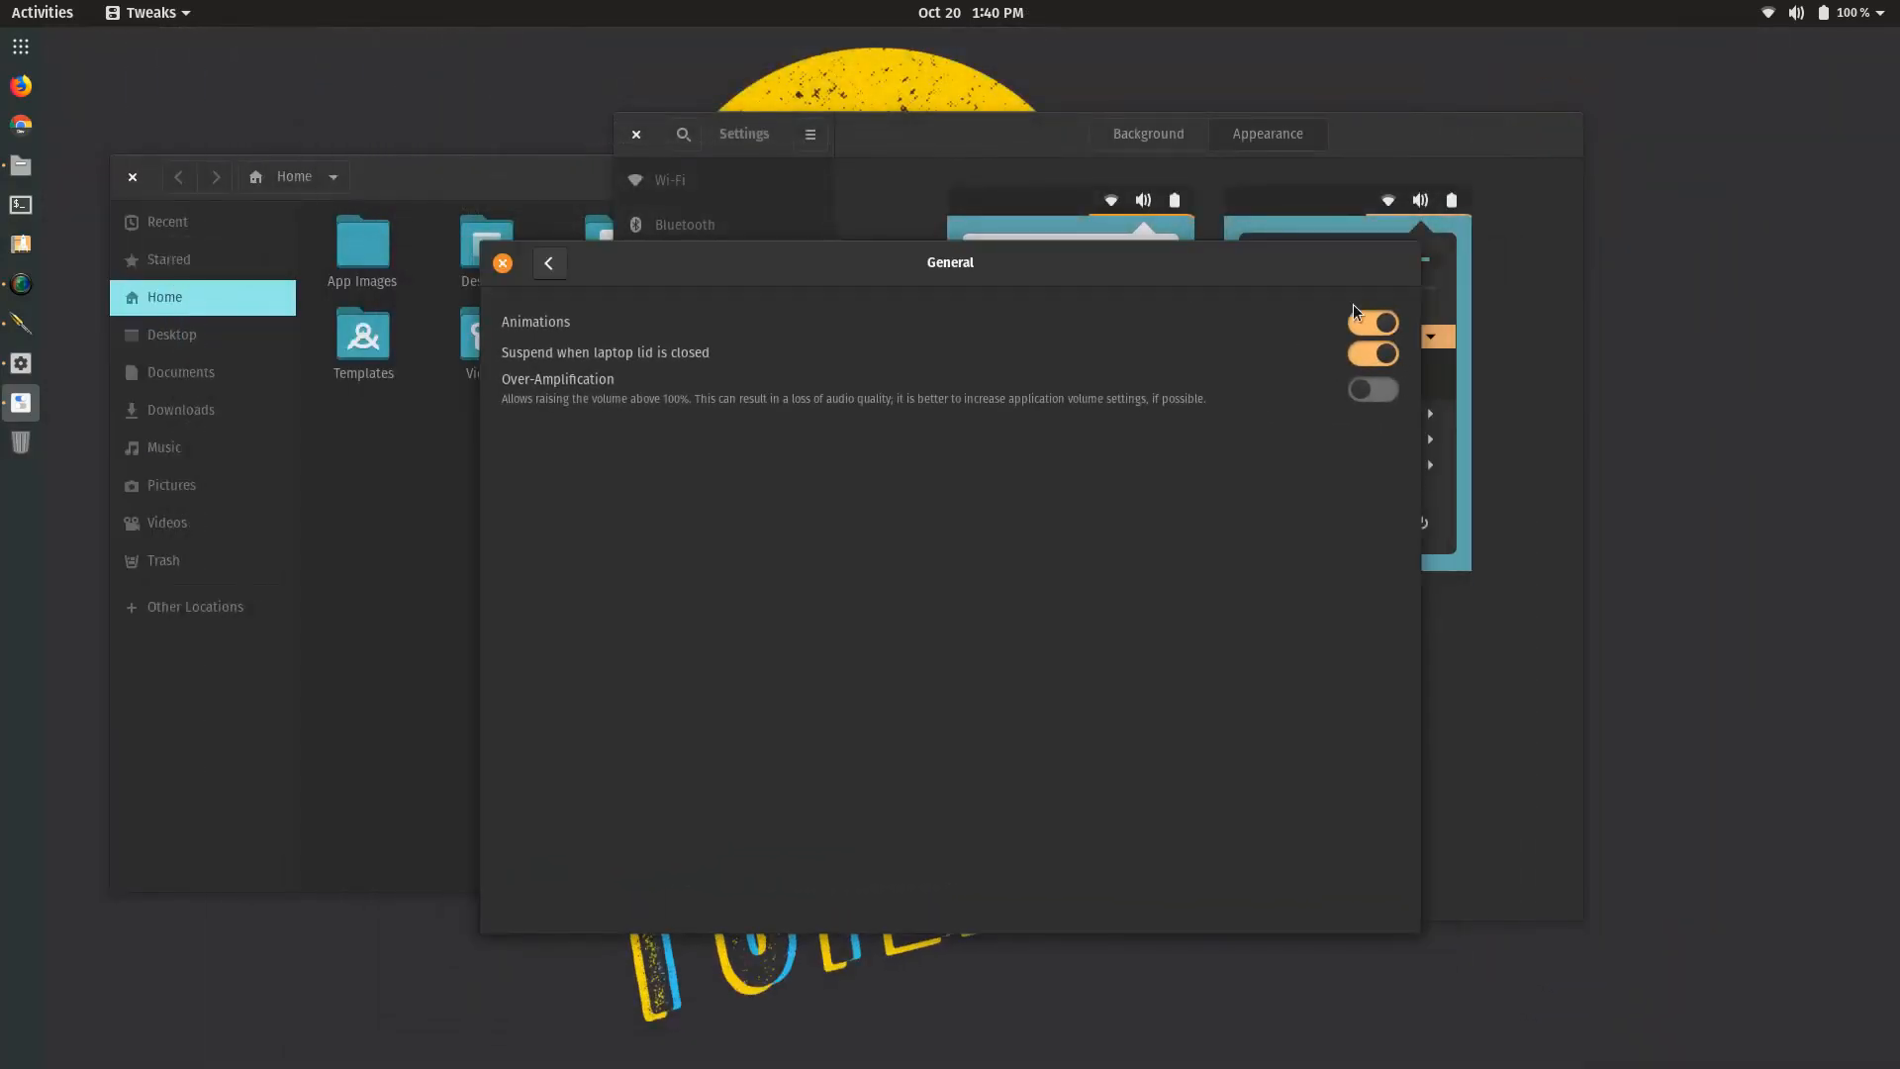
mouse_move(1265, 278)
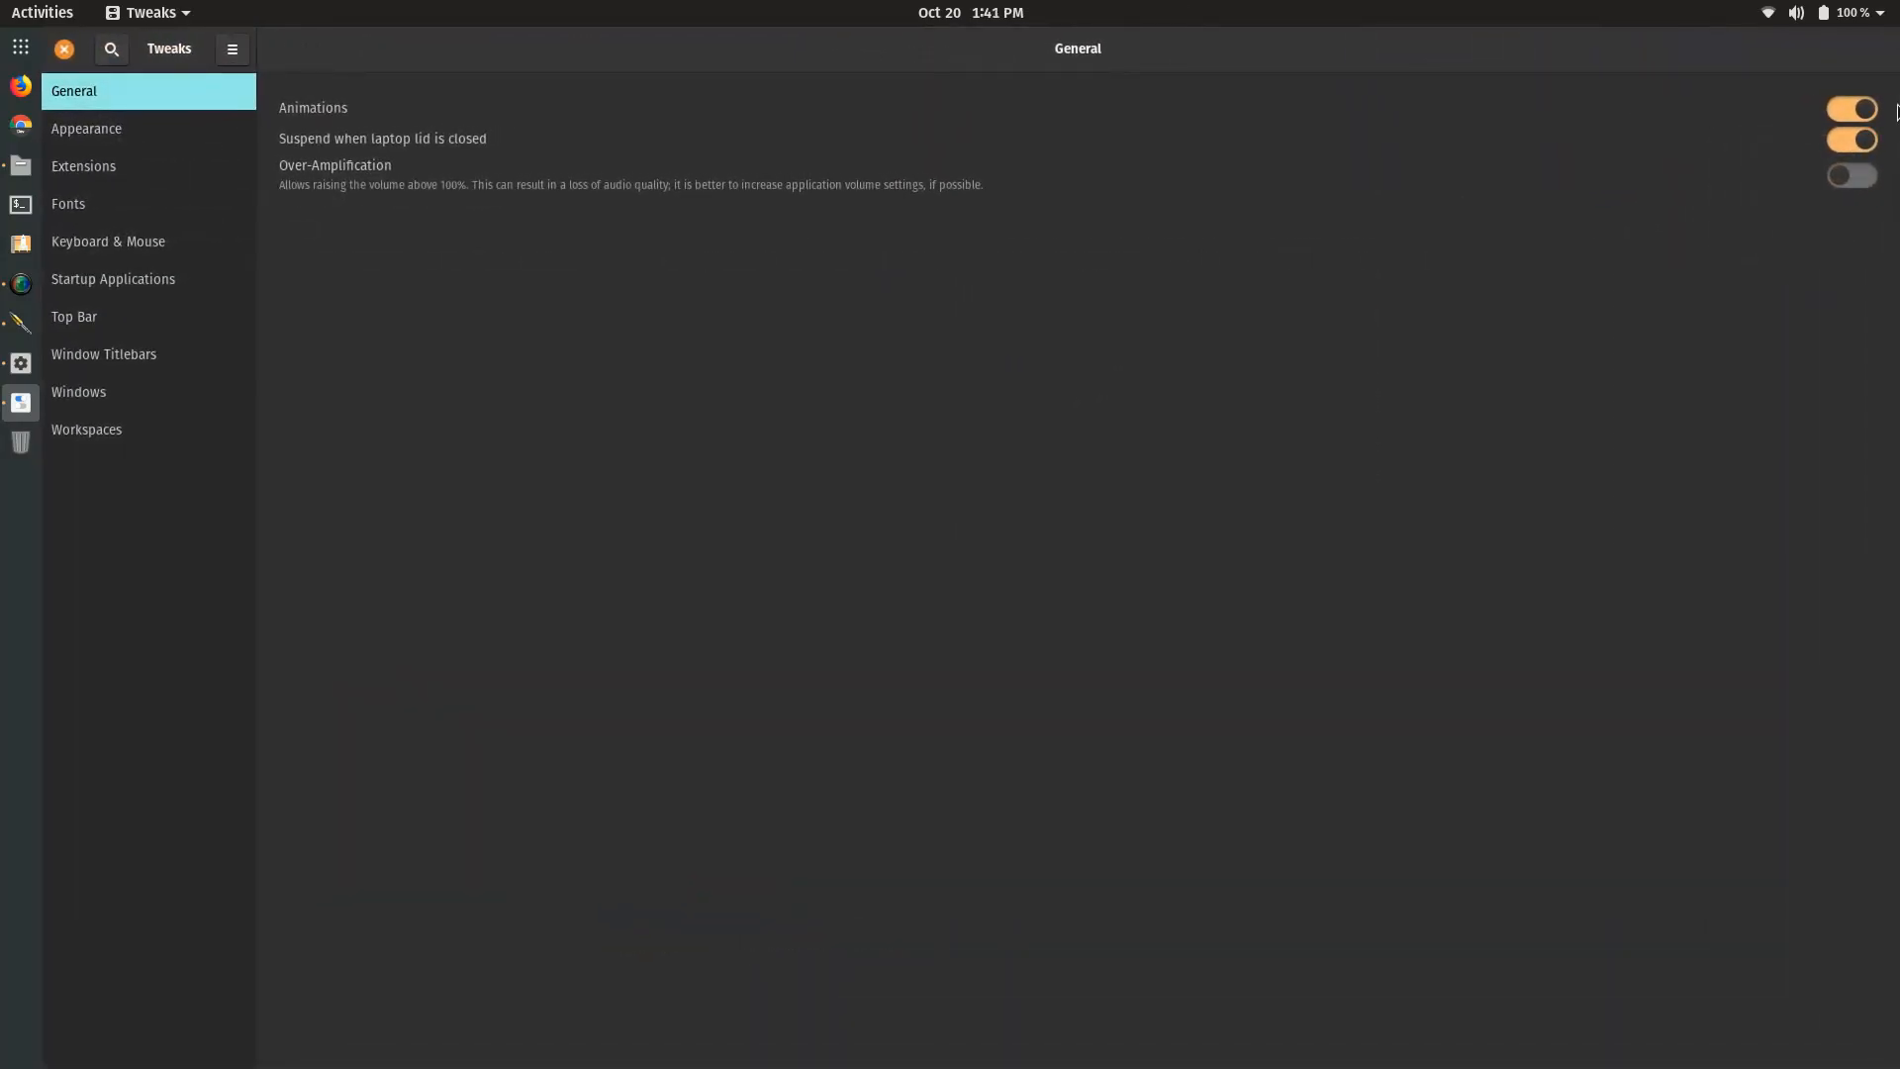
- Turn off animations in GNOME Tweaks, then view the Extensions and Appearance pages
click(1852, 107)
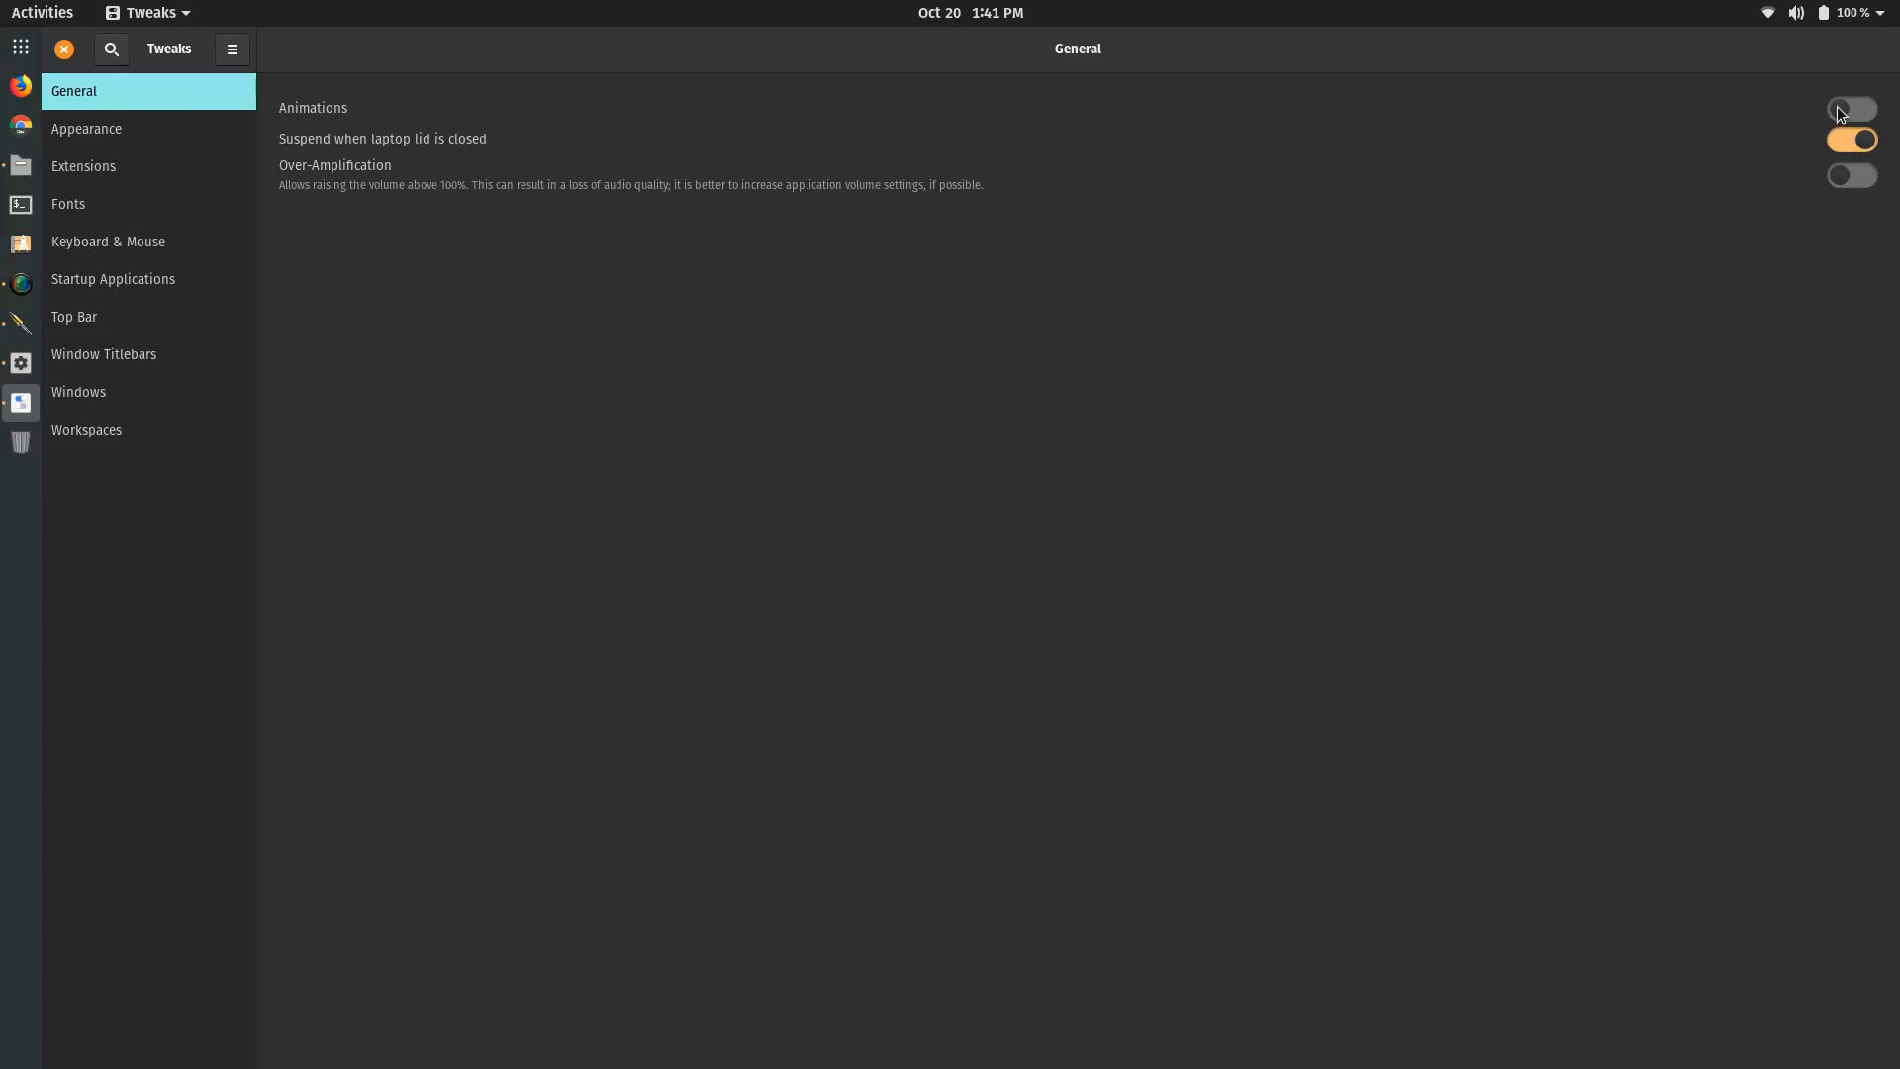
click(1852, 109)
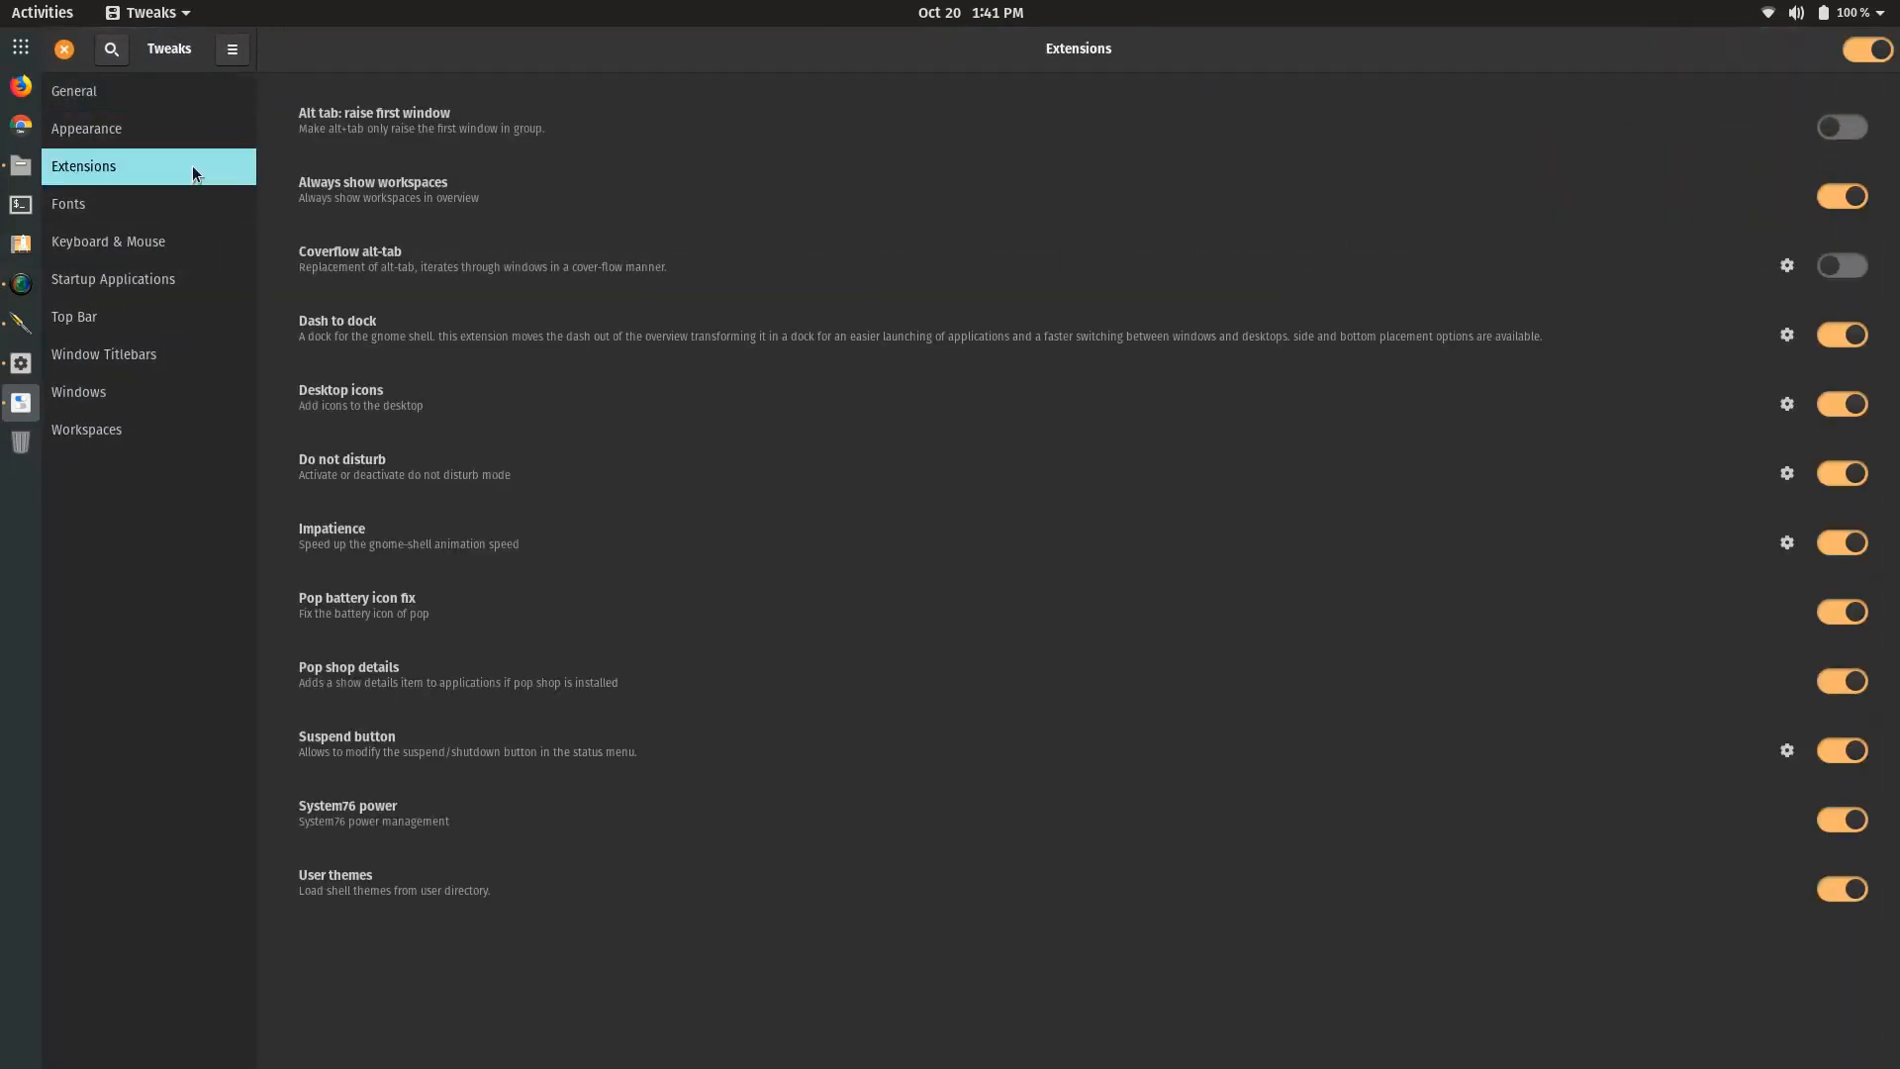
mouse_move(867, 285)
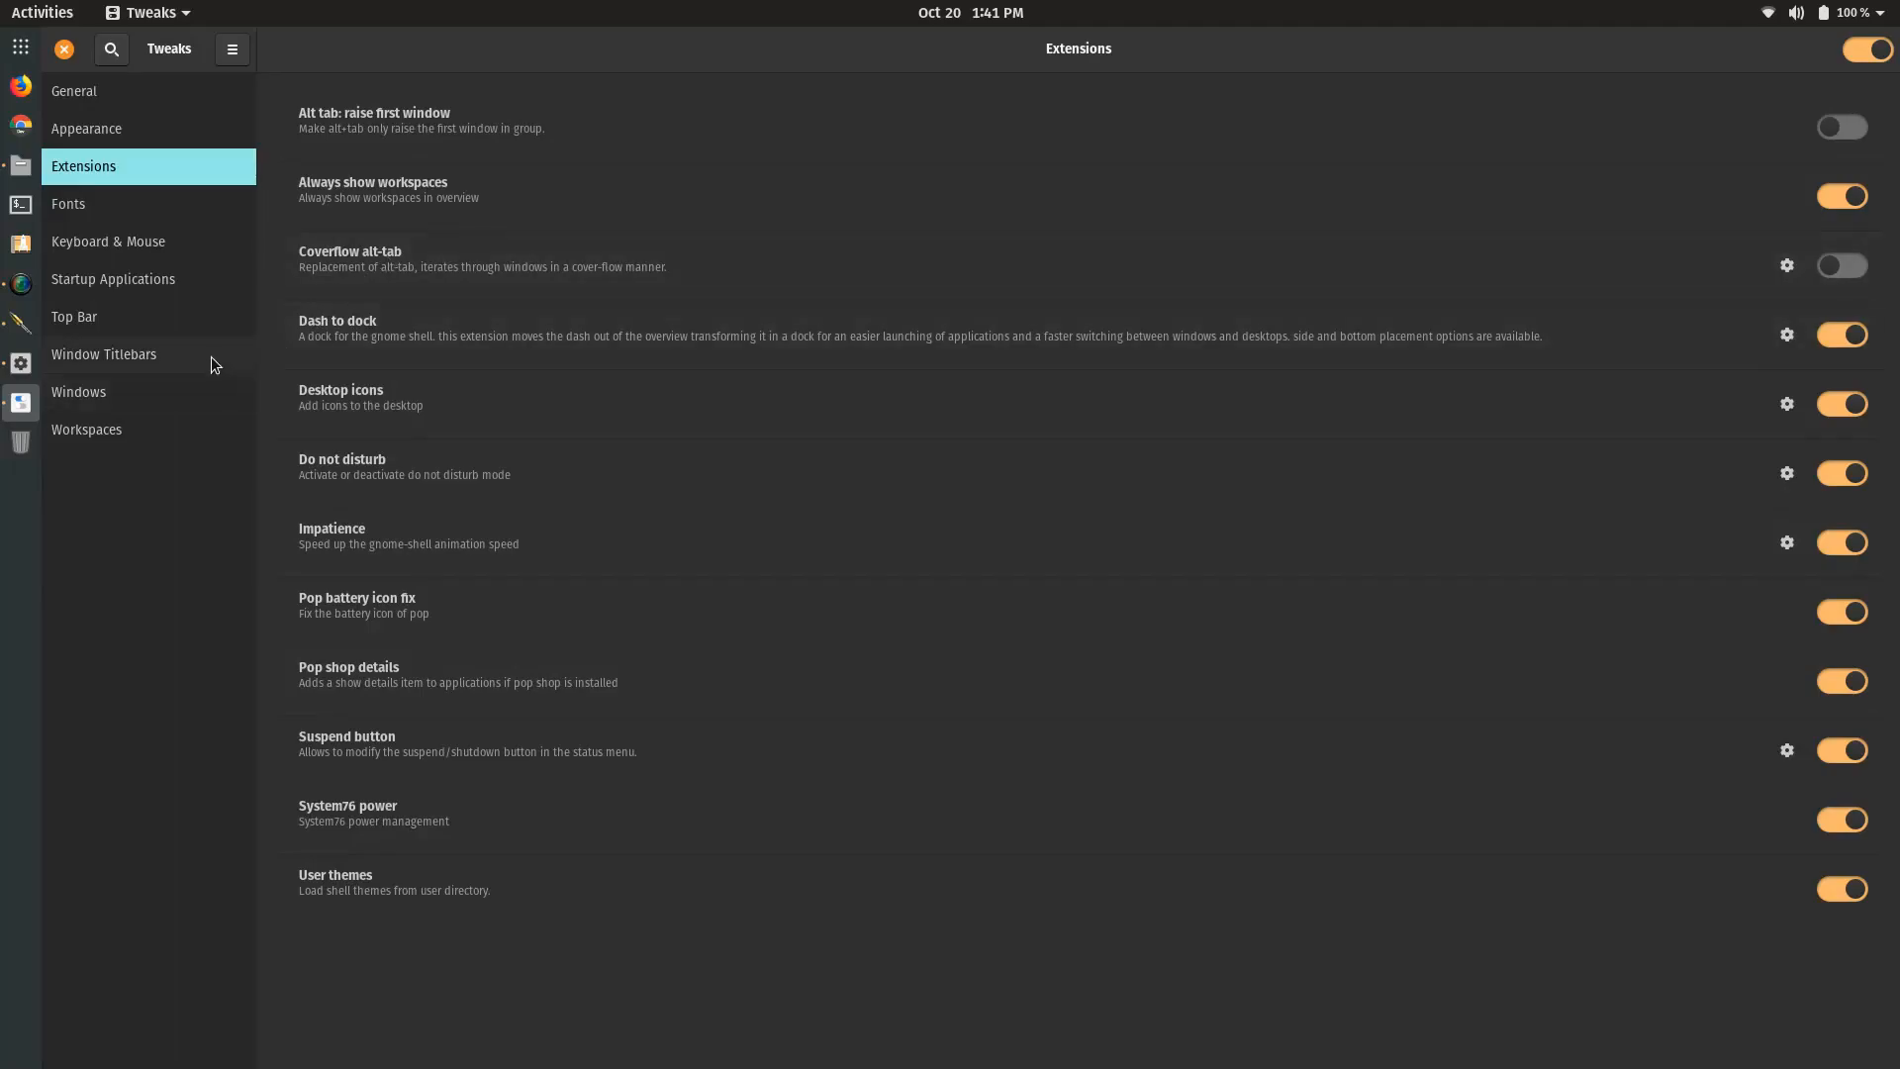
click(86, 129)
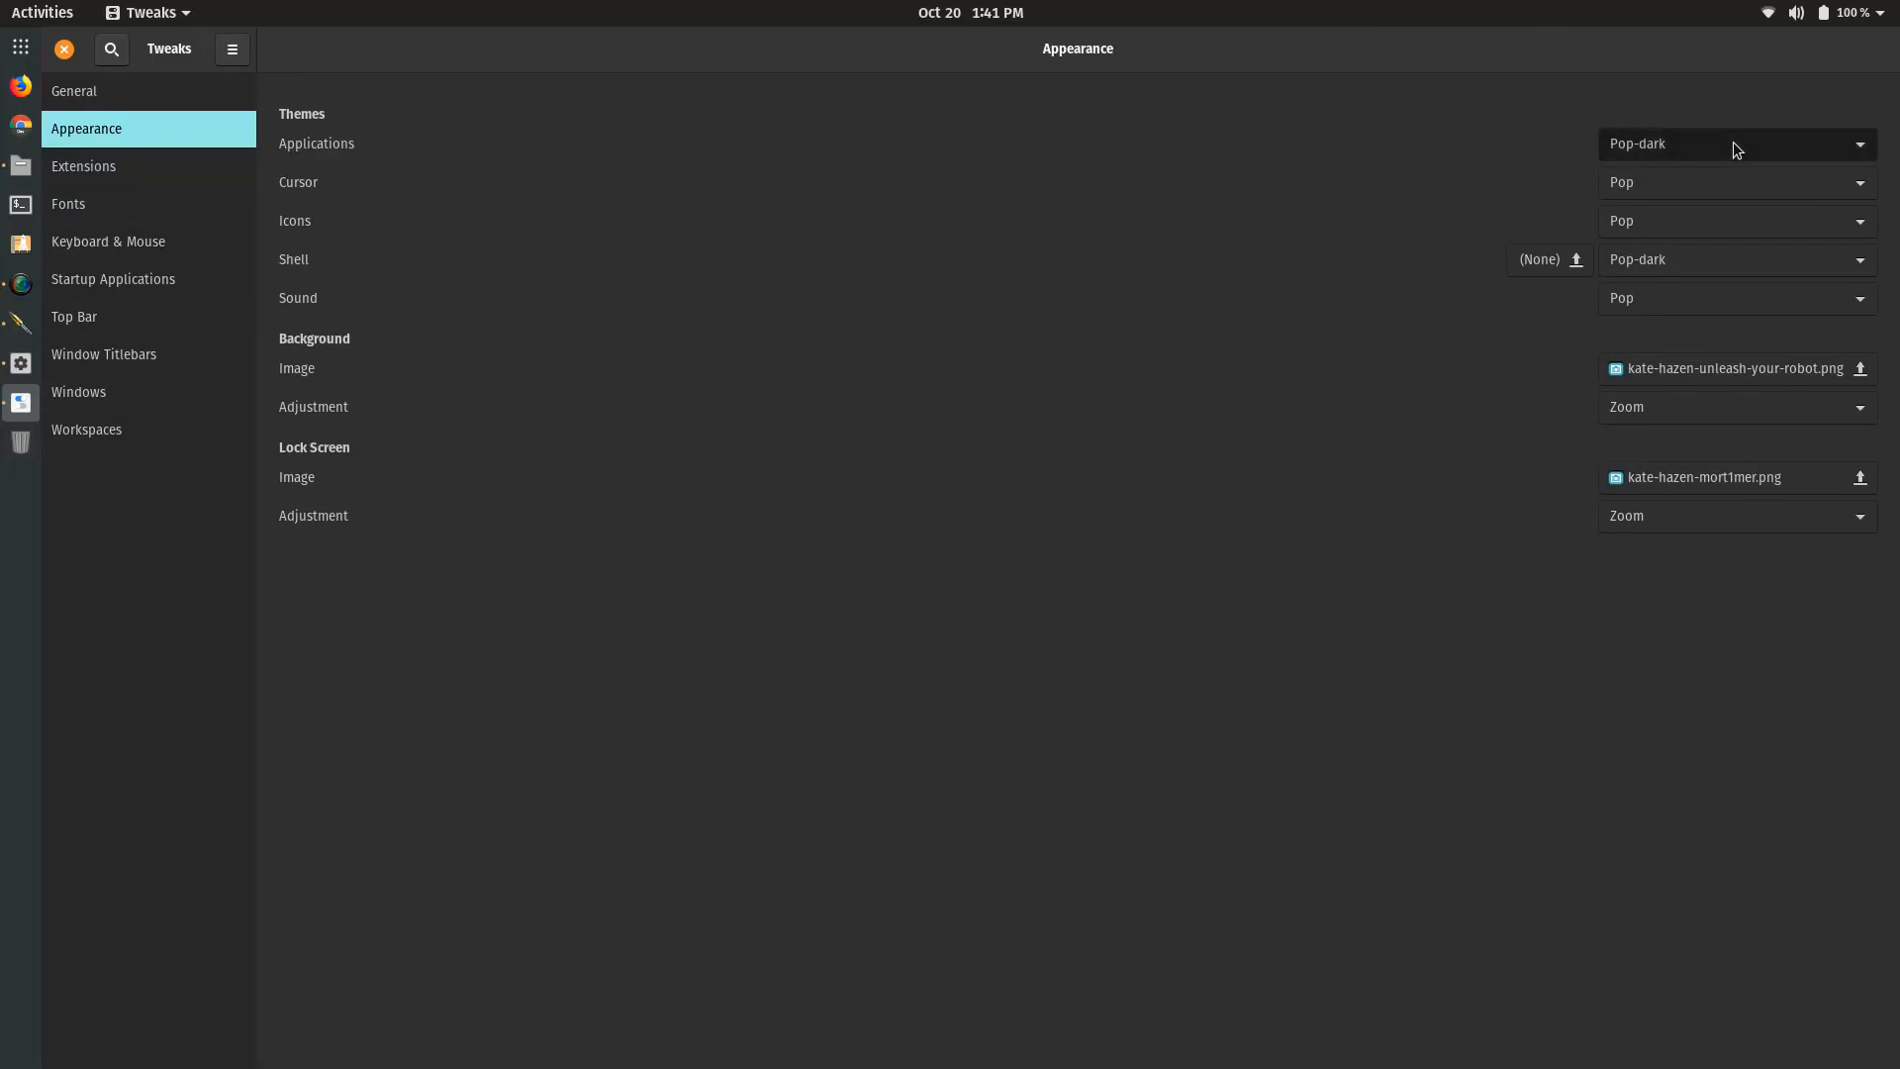
click(1737, 144)
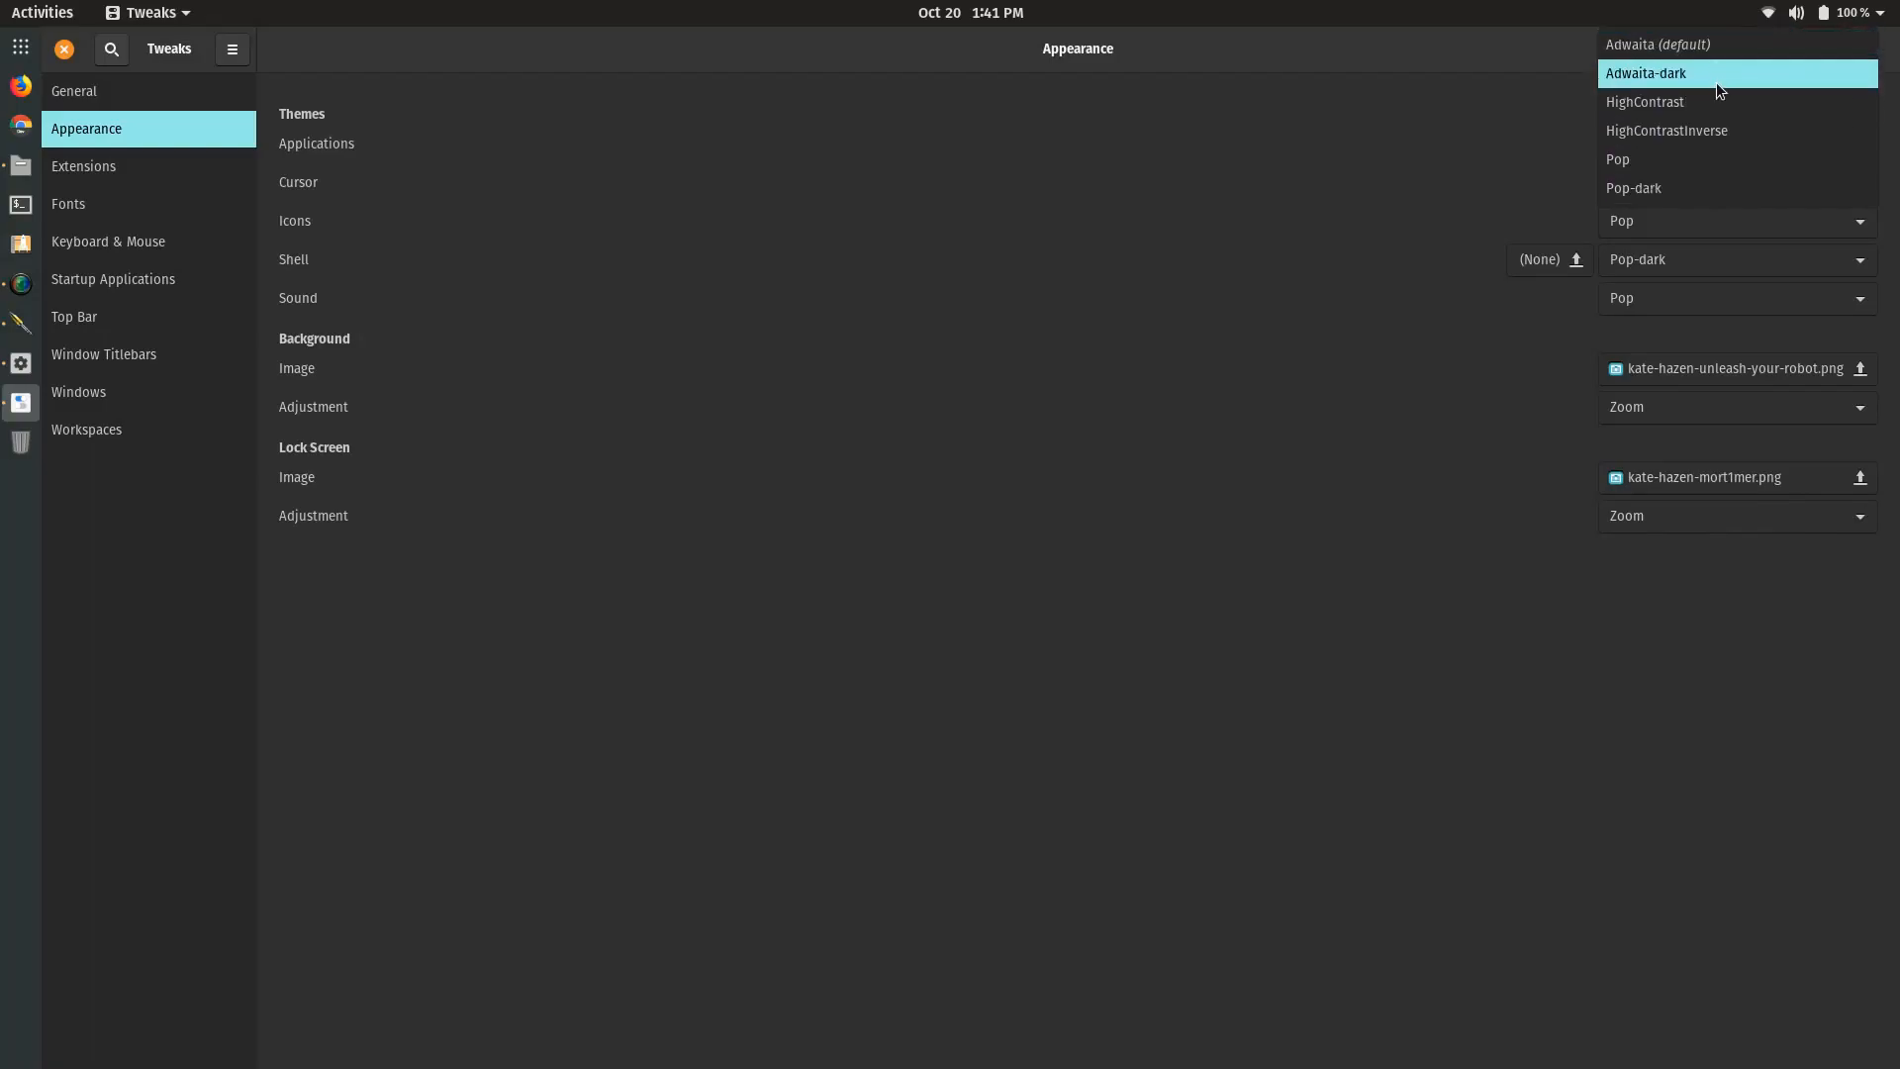
mouse_move(1712, 222)
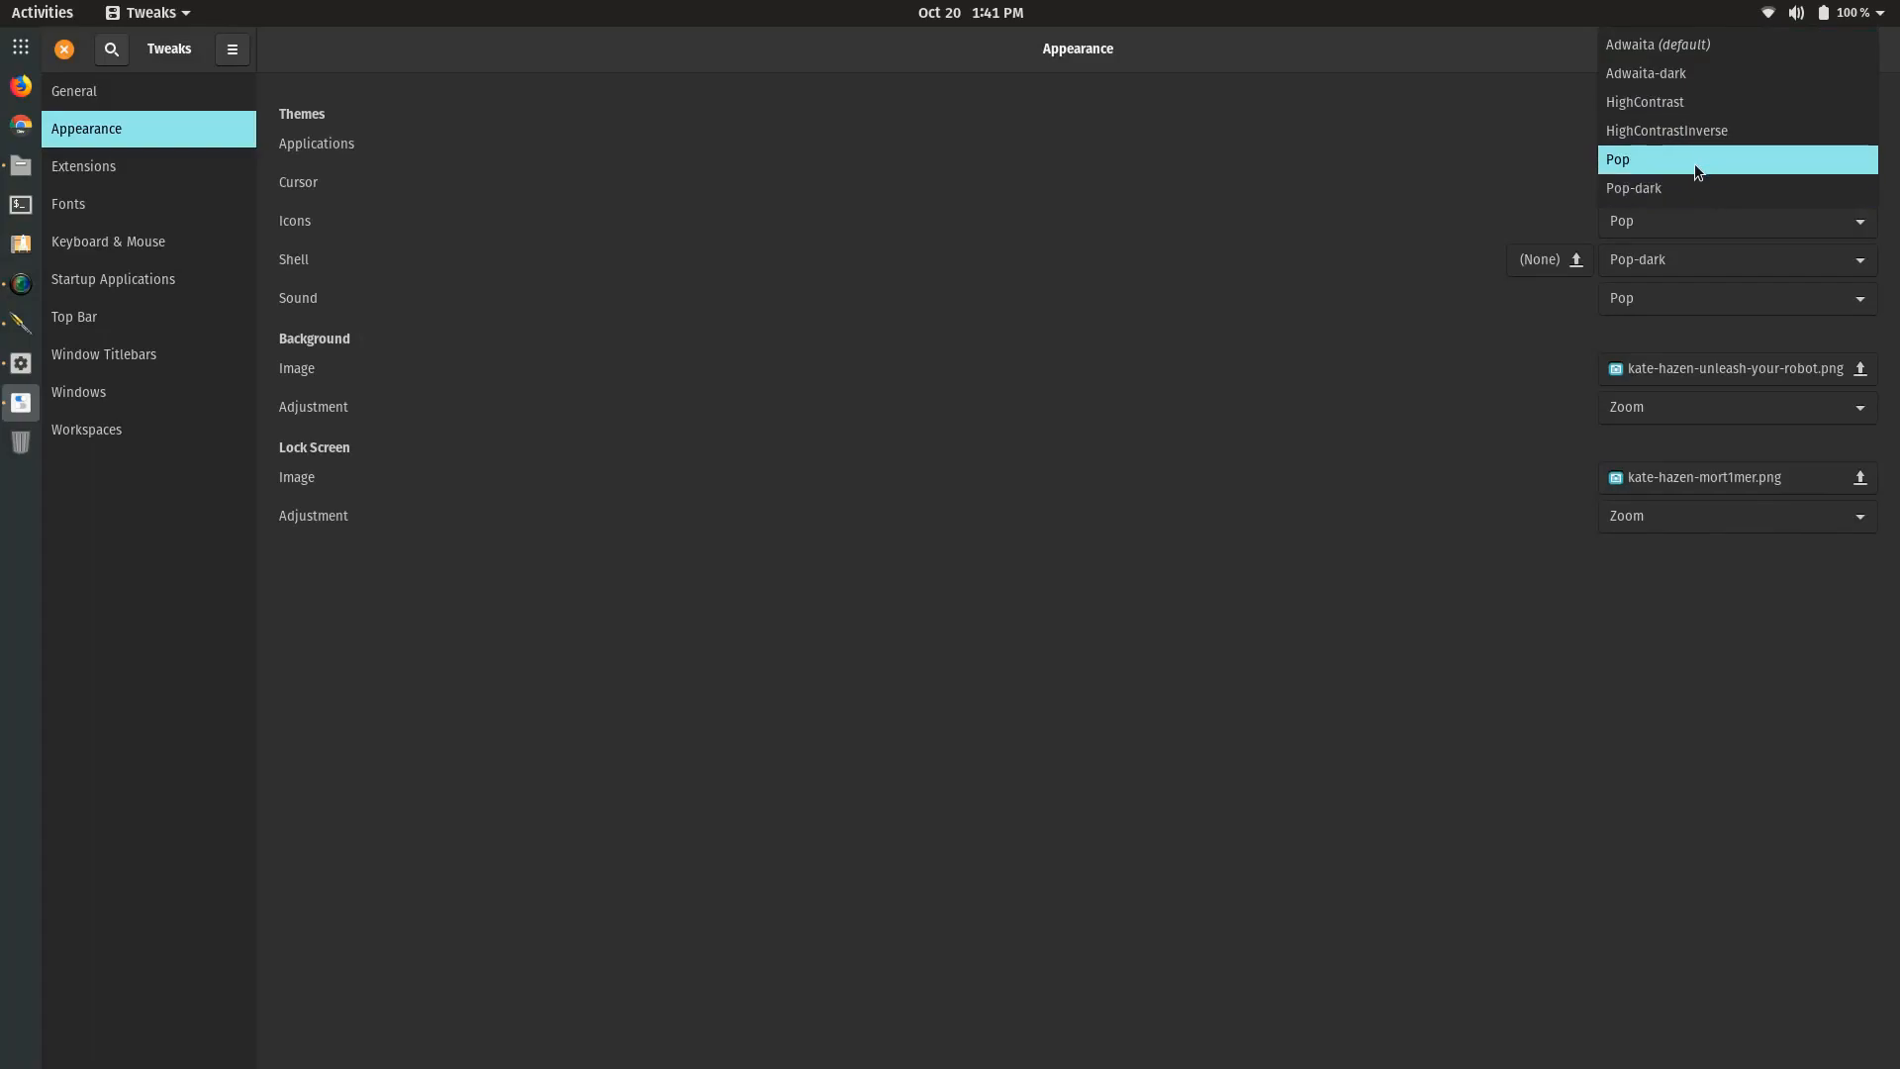
click(1617, 160)
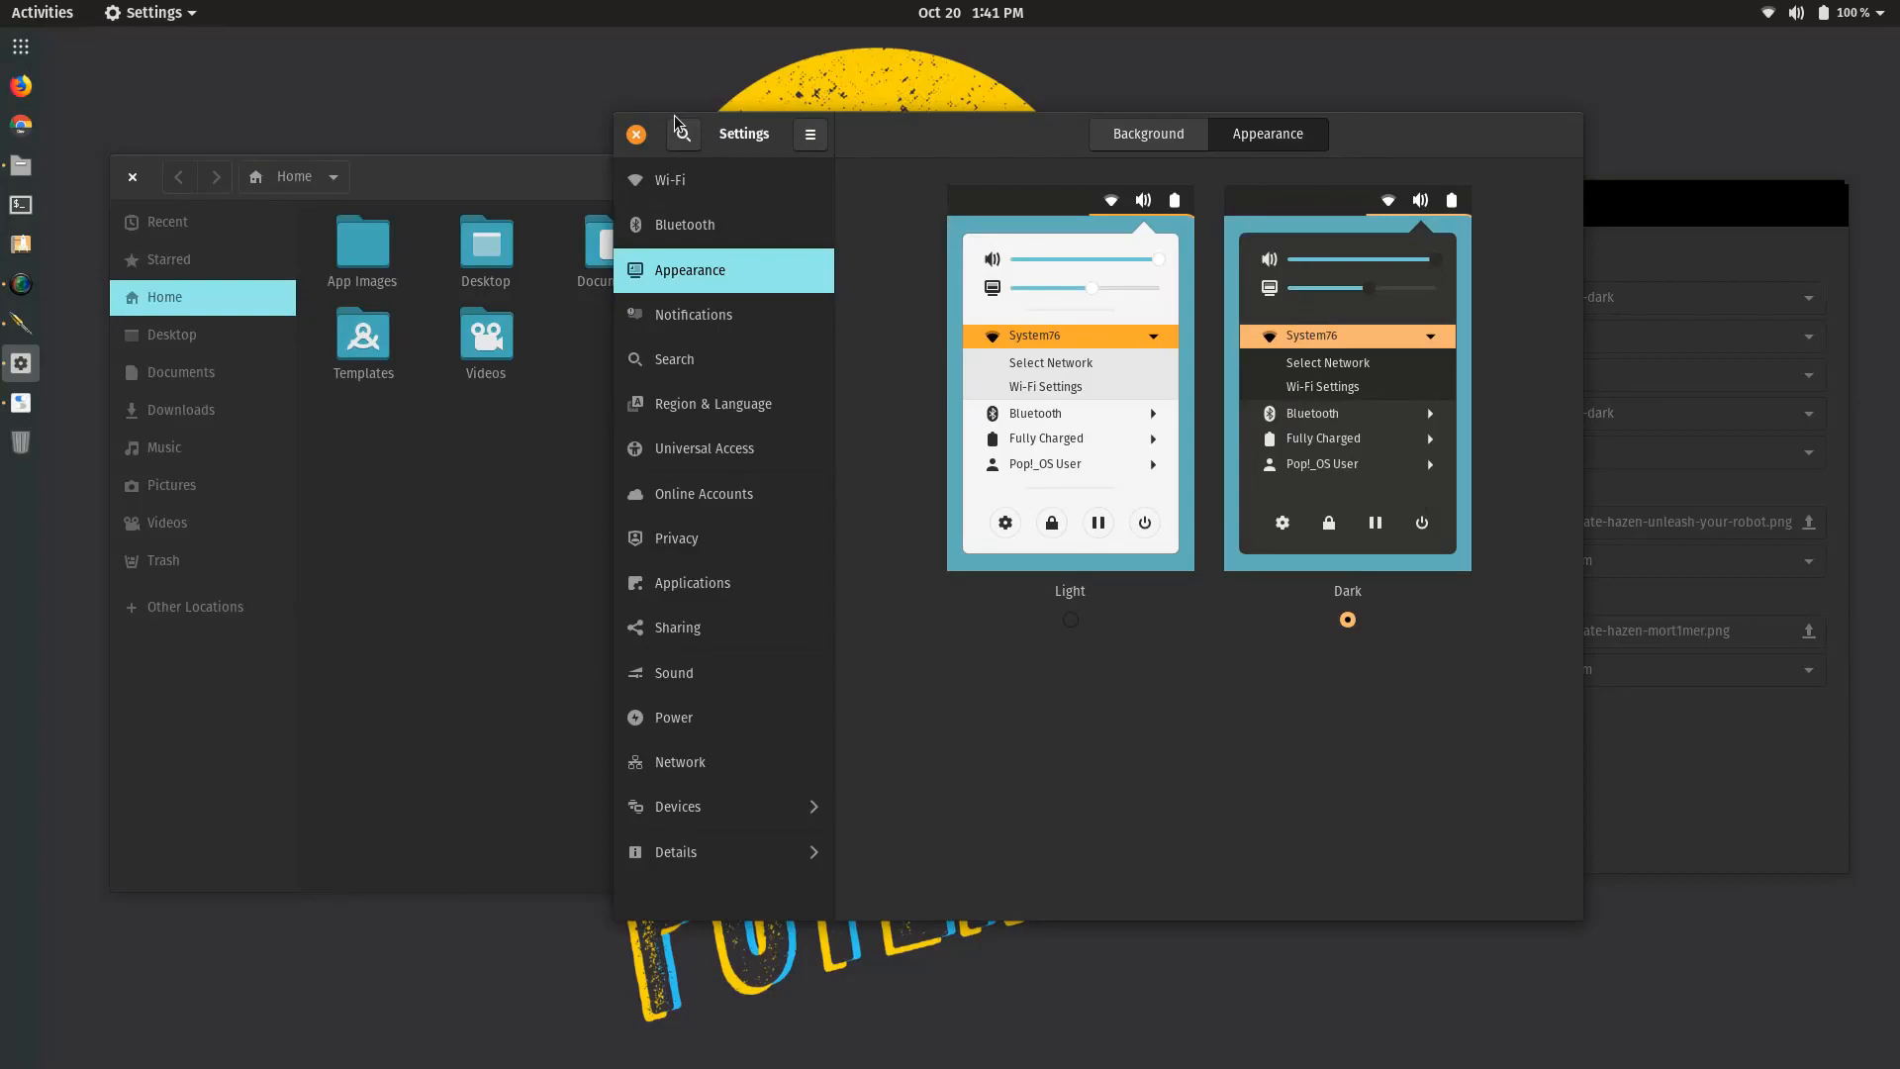
mouse_move(684, 135)
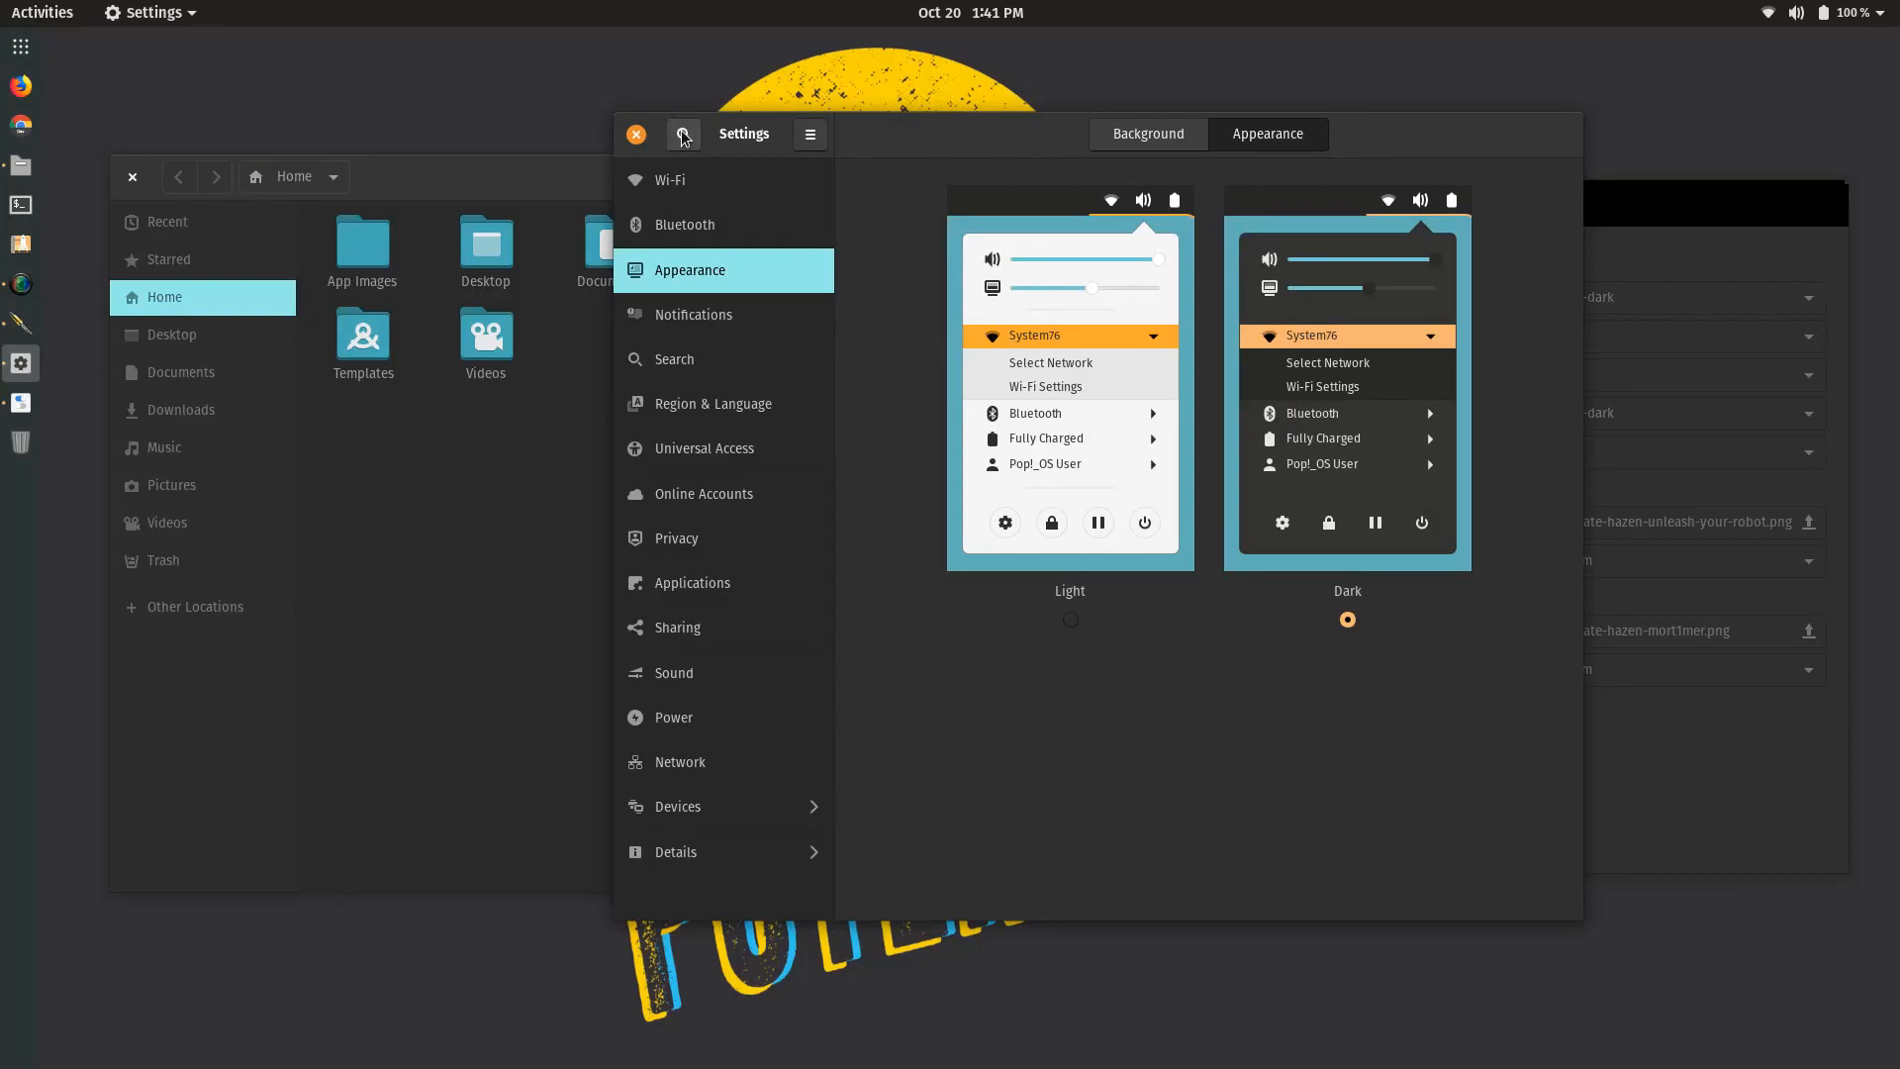
- Try the Settings panel search, then dismiss it
click(684, 135)
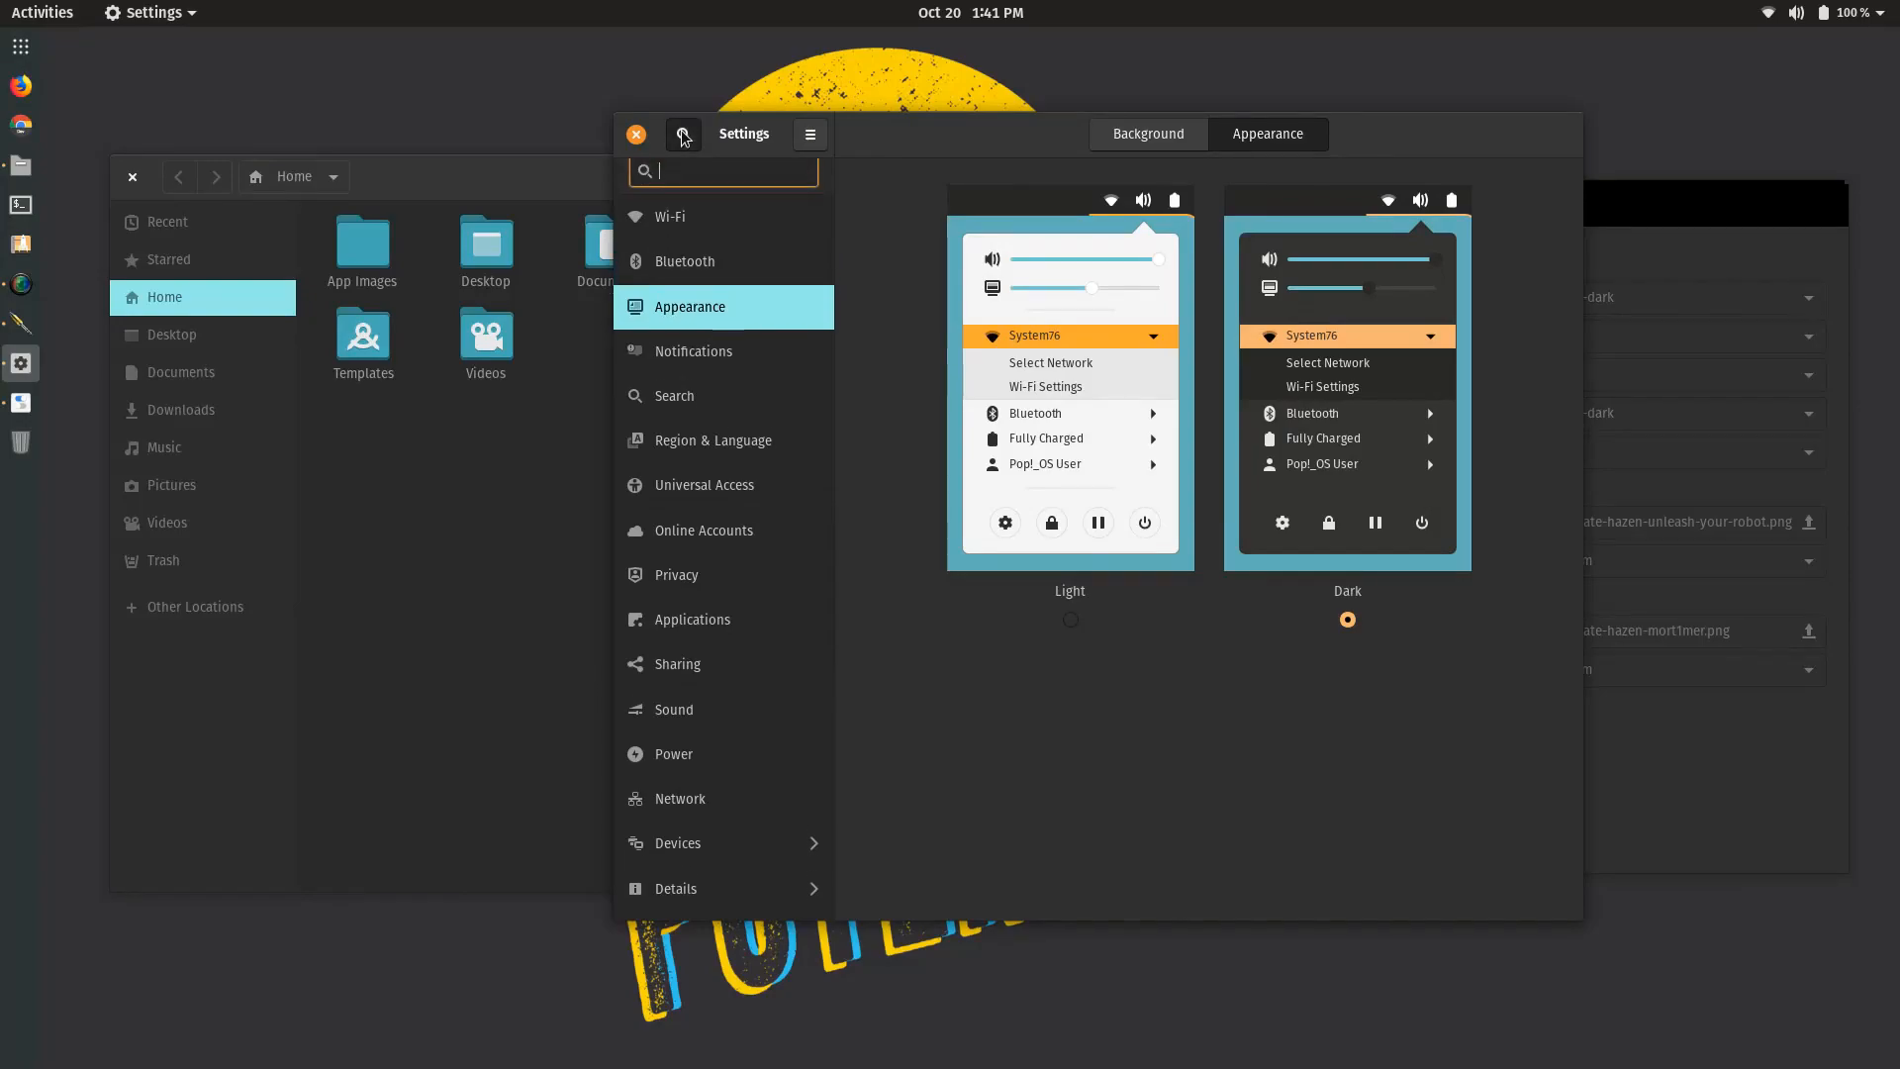
click(683, 135)
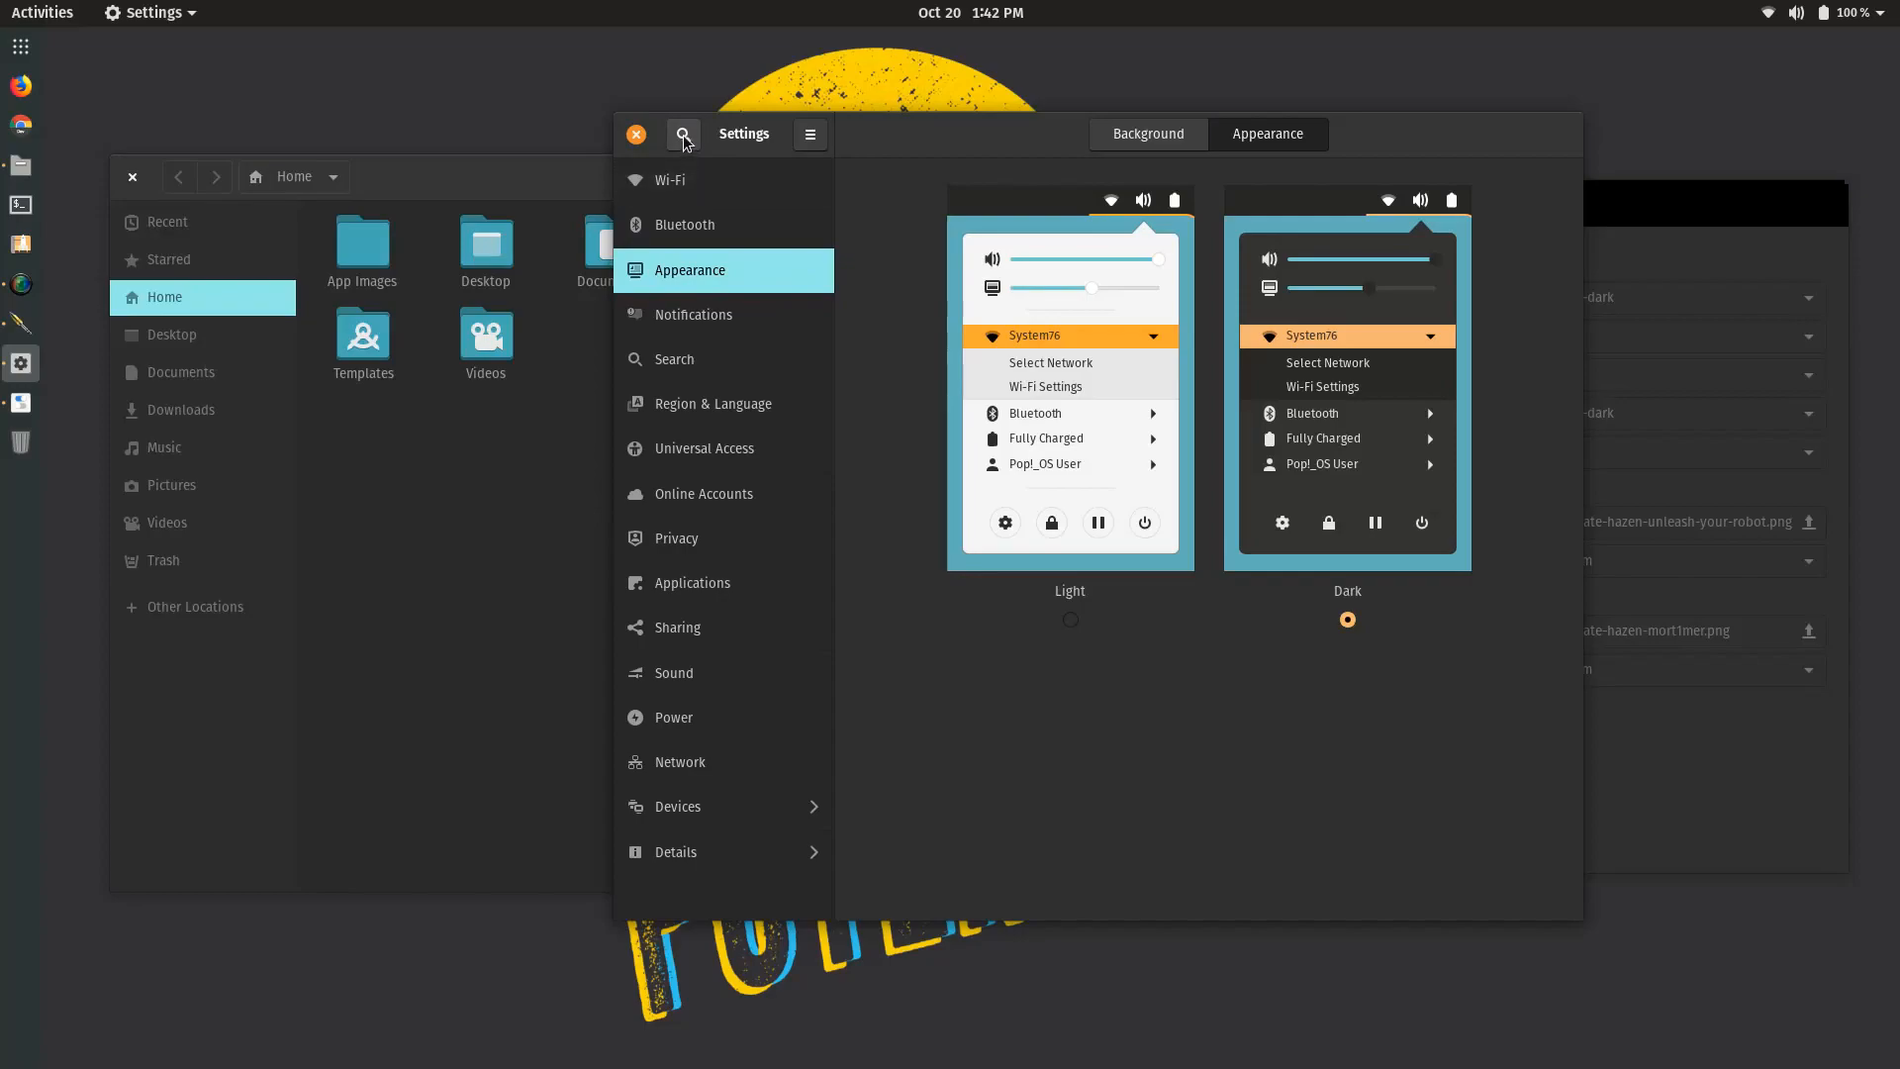
click(683, 134)
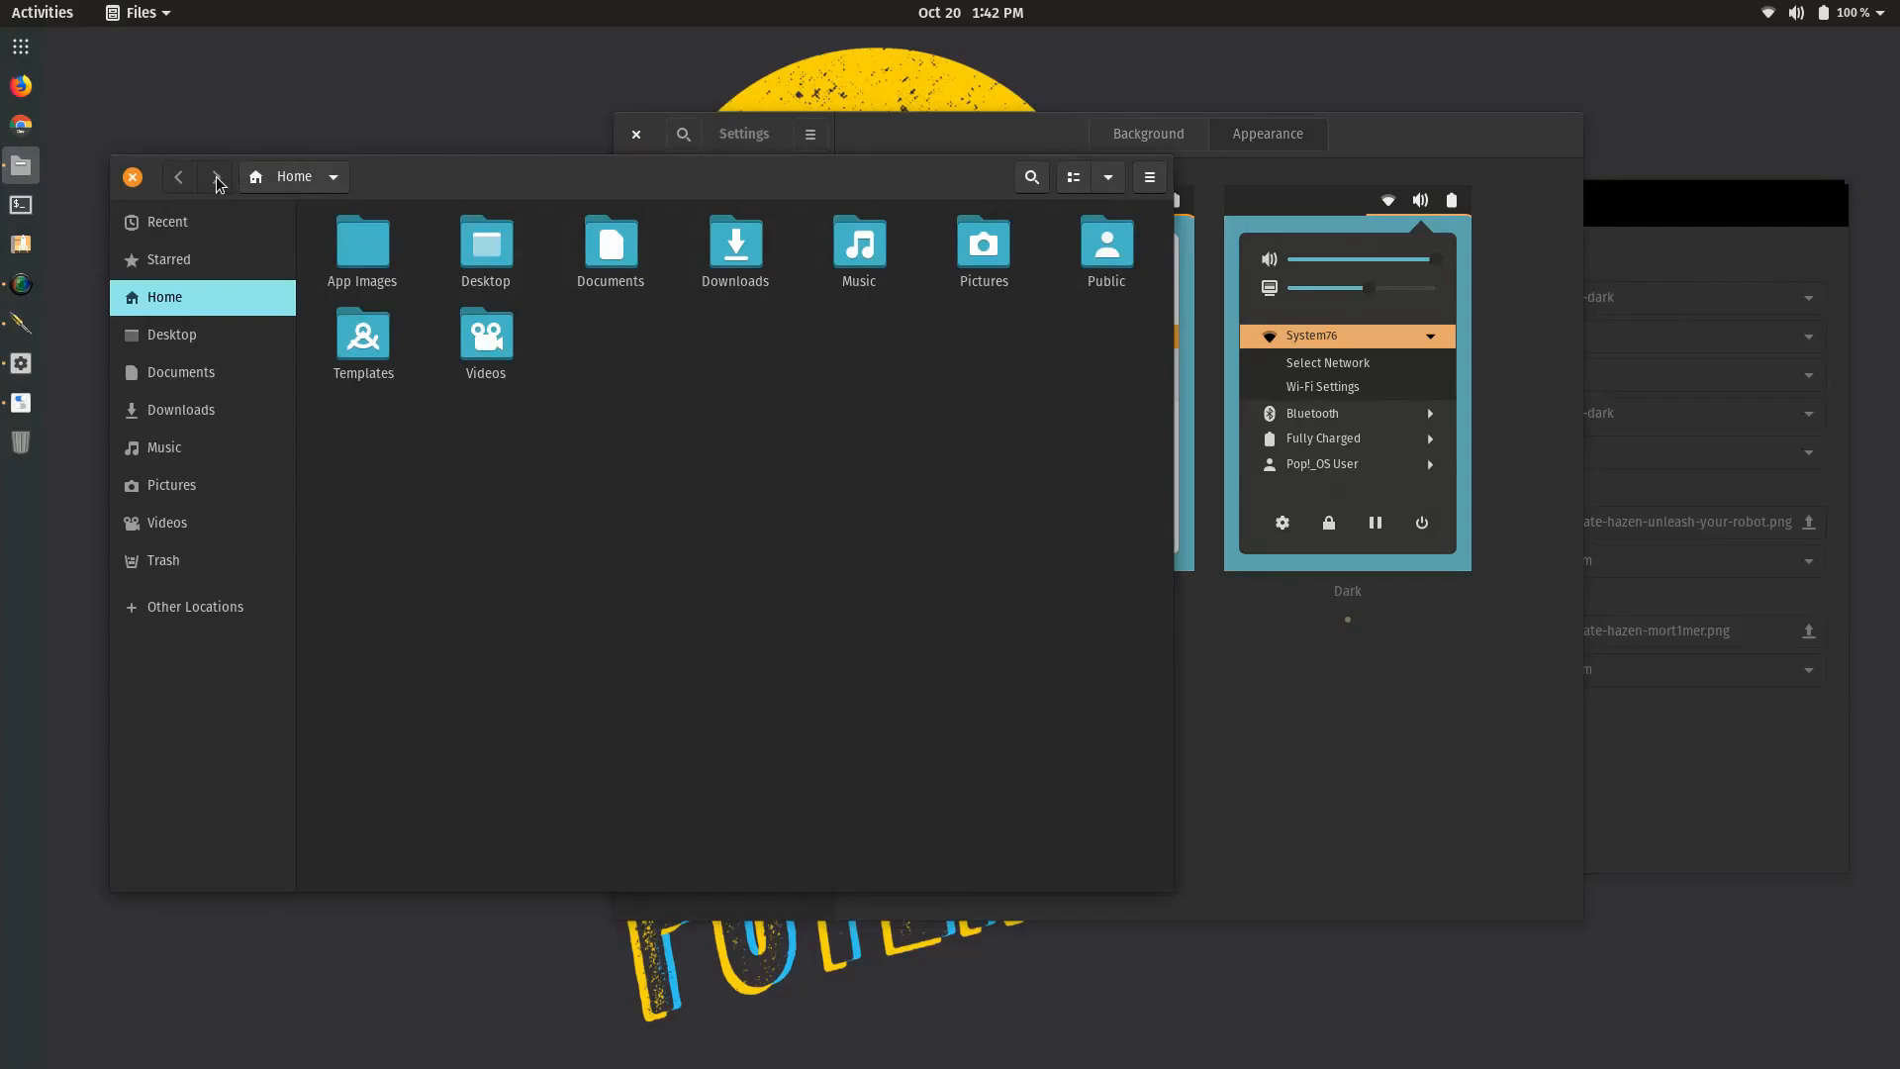
mouse_move(227, 178)
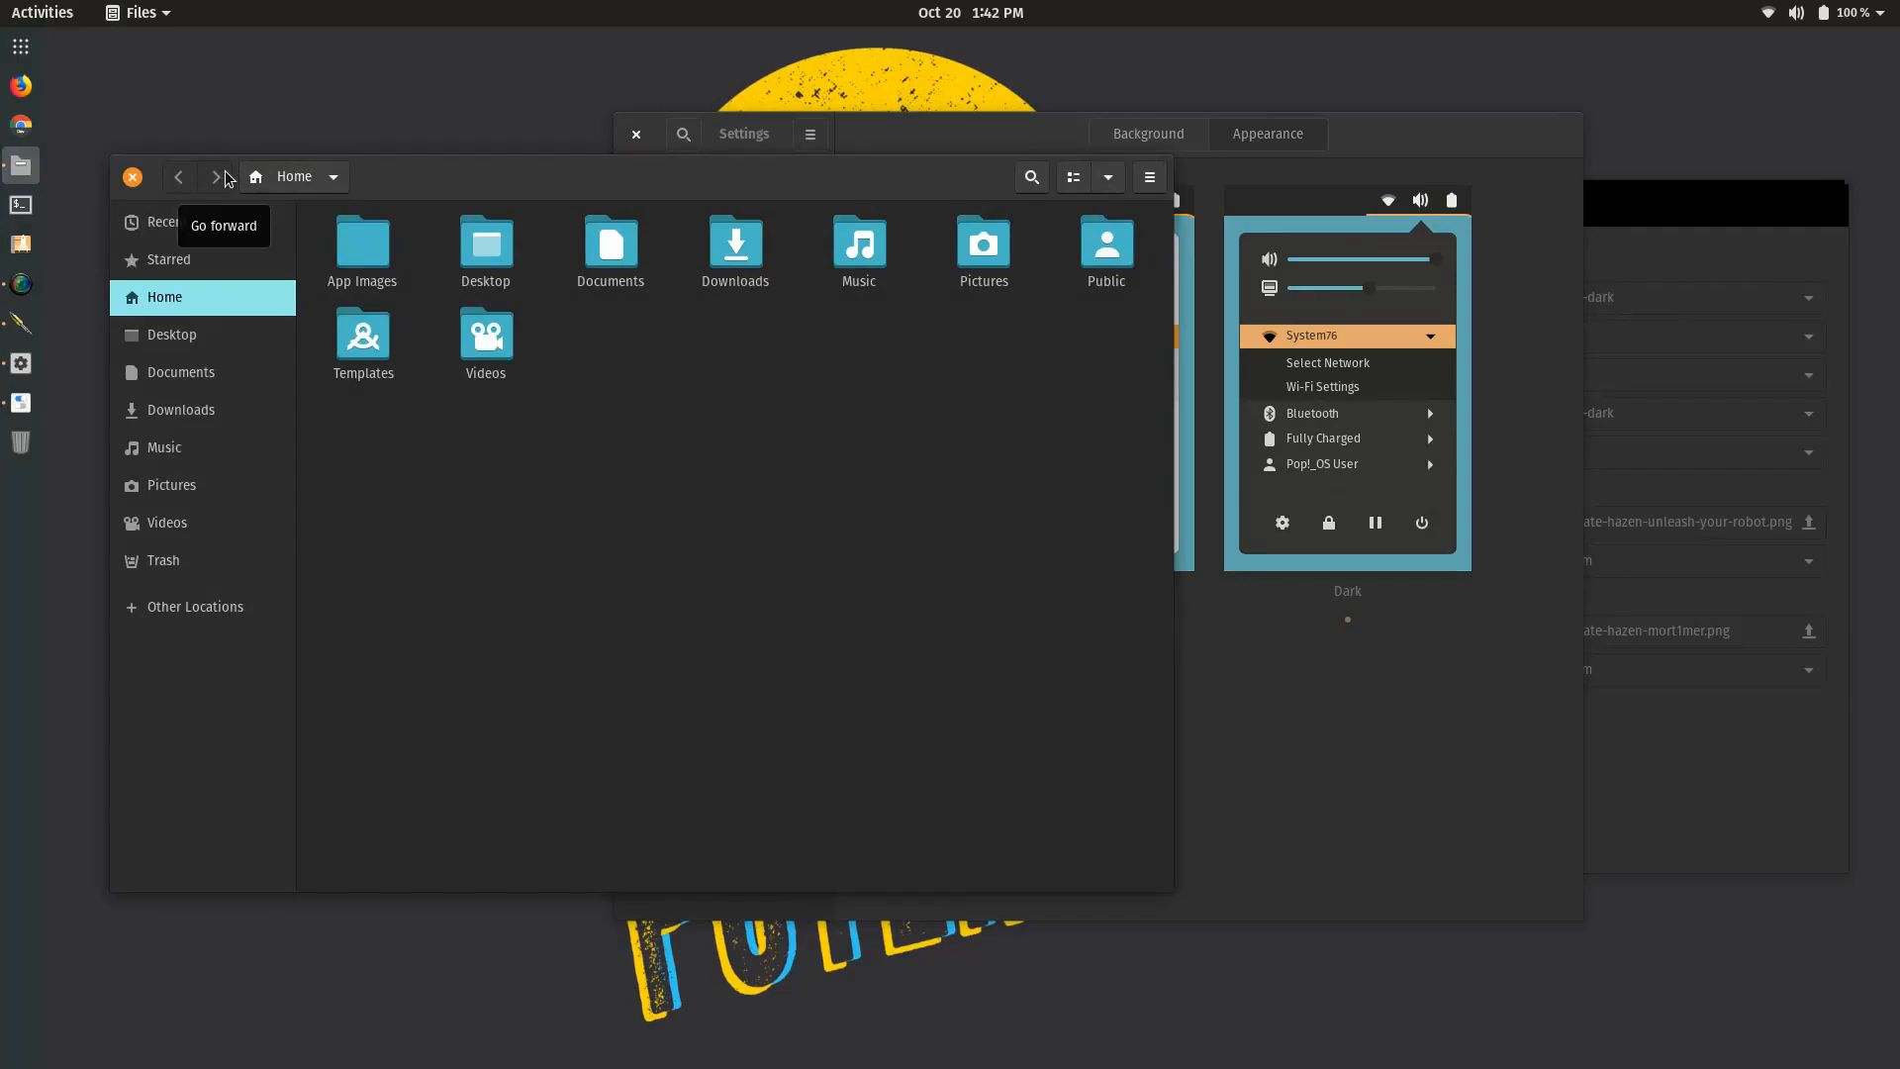
mouse_move(712, 119)
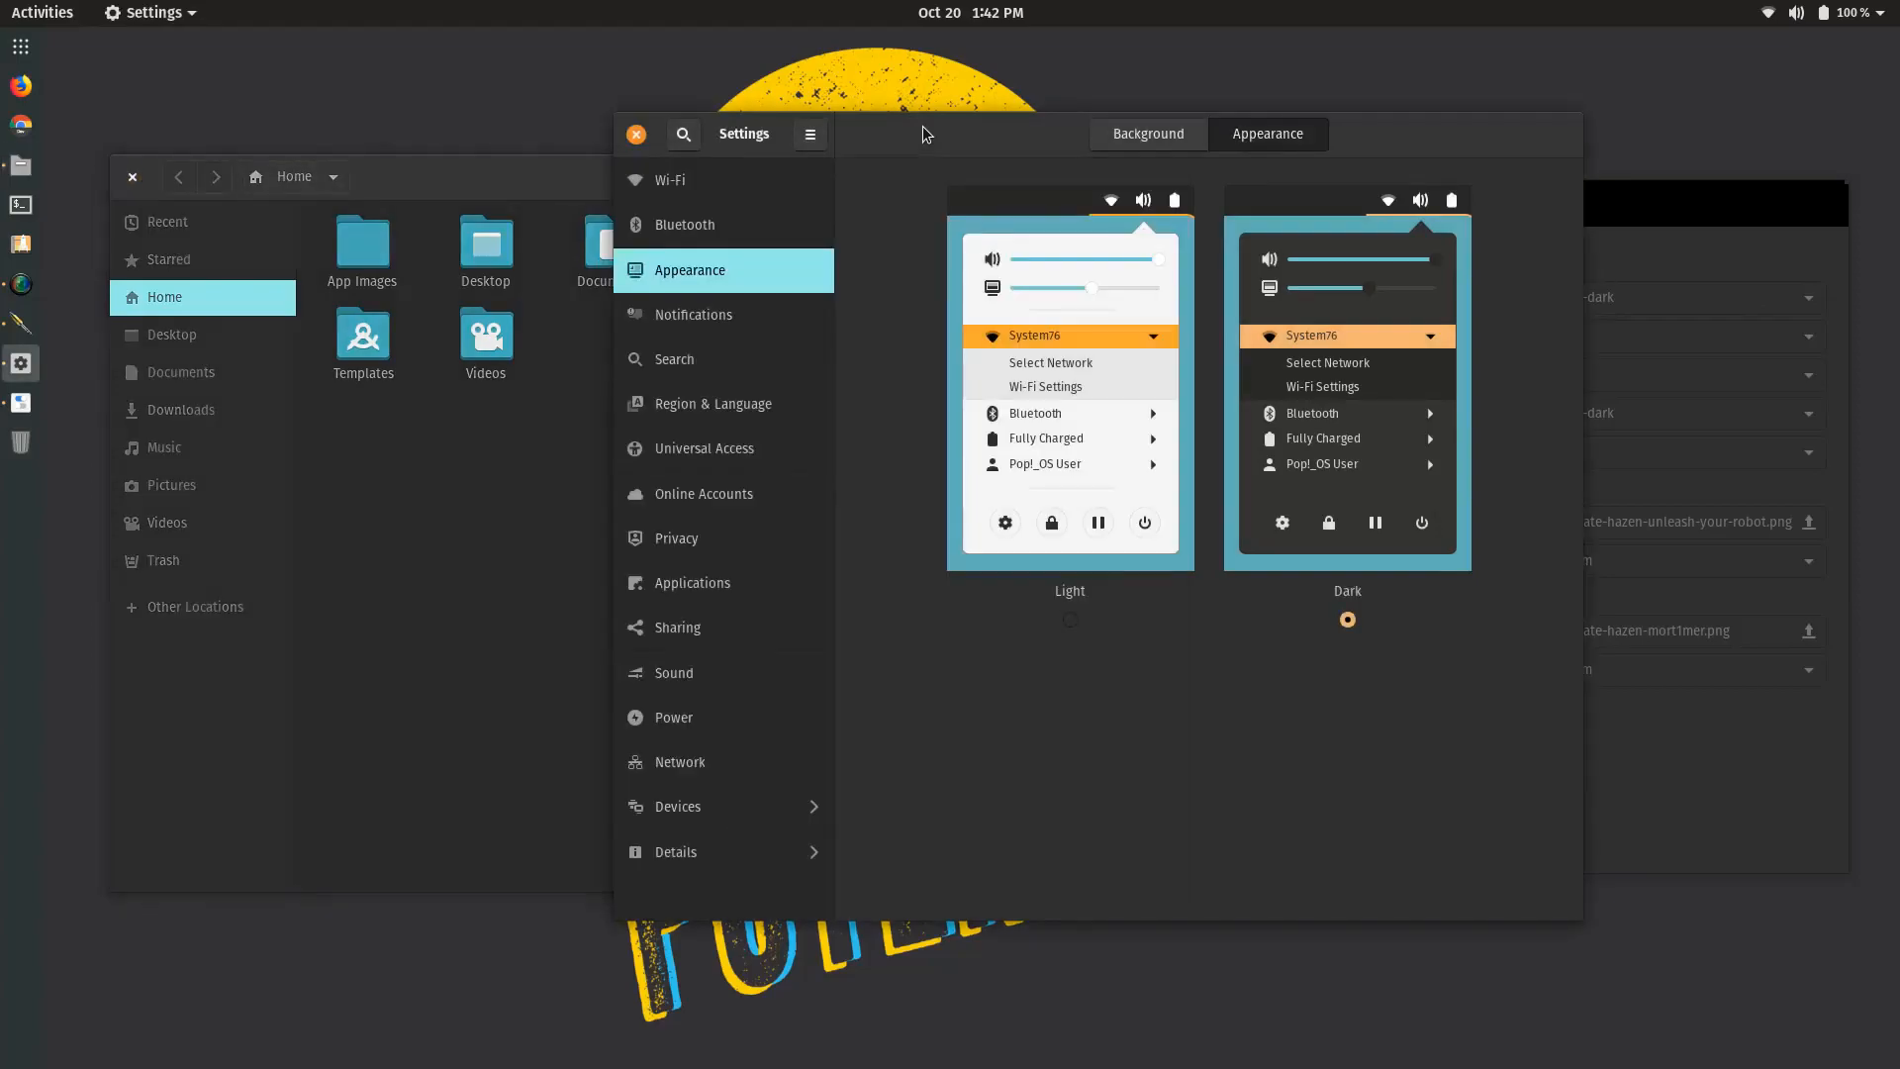
mouse_move(903, 160)
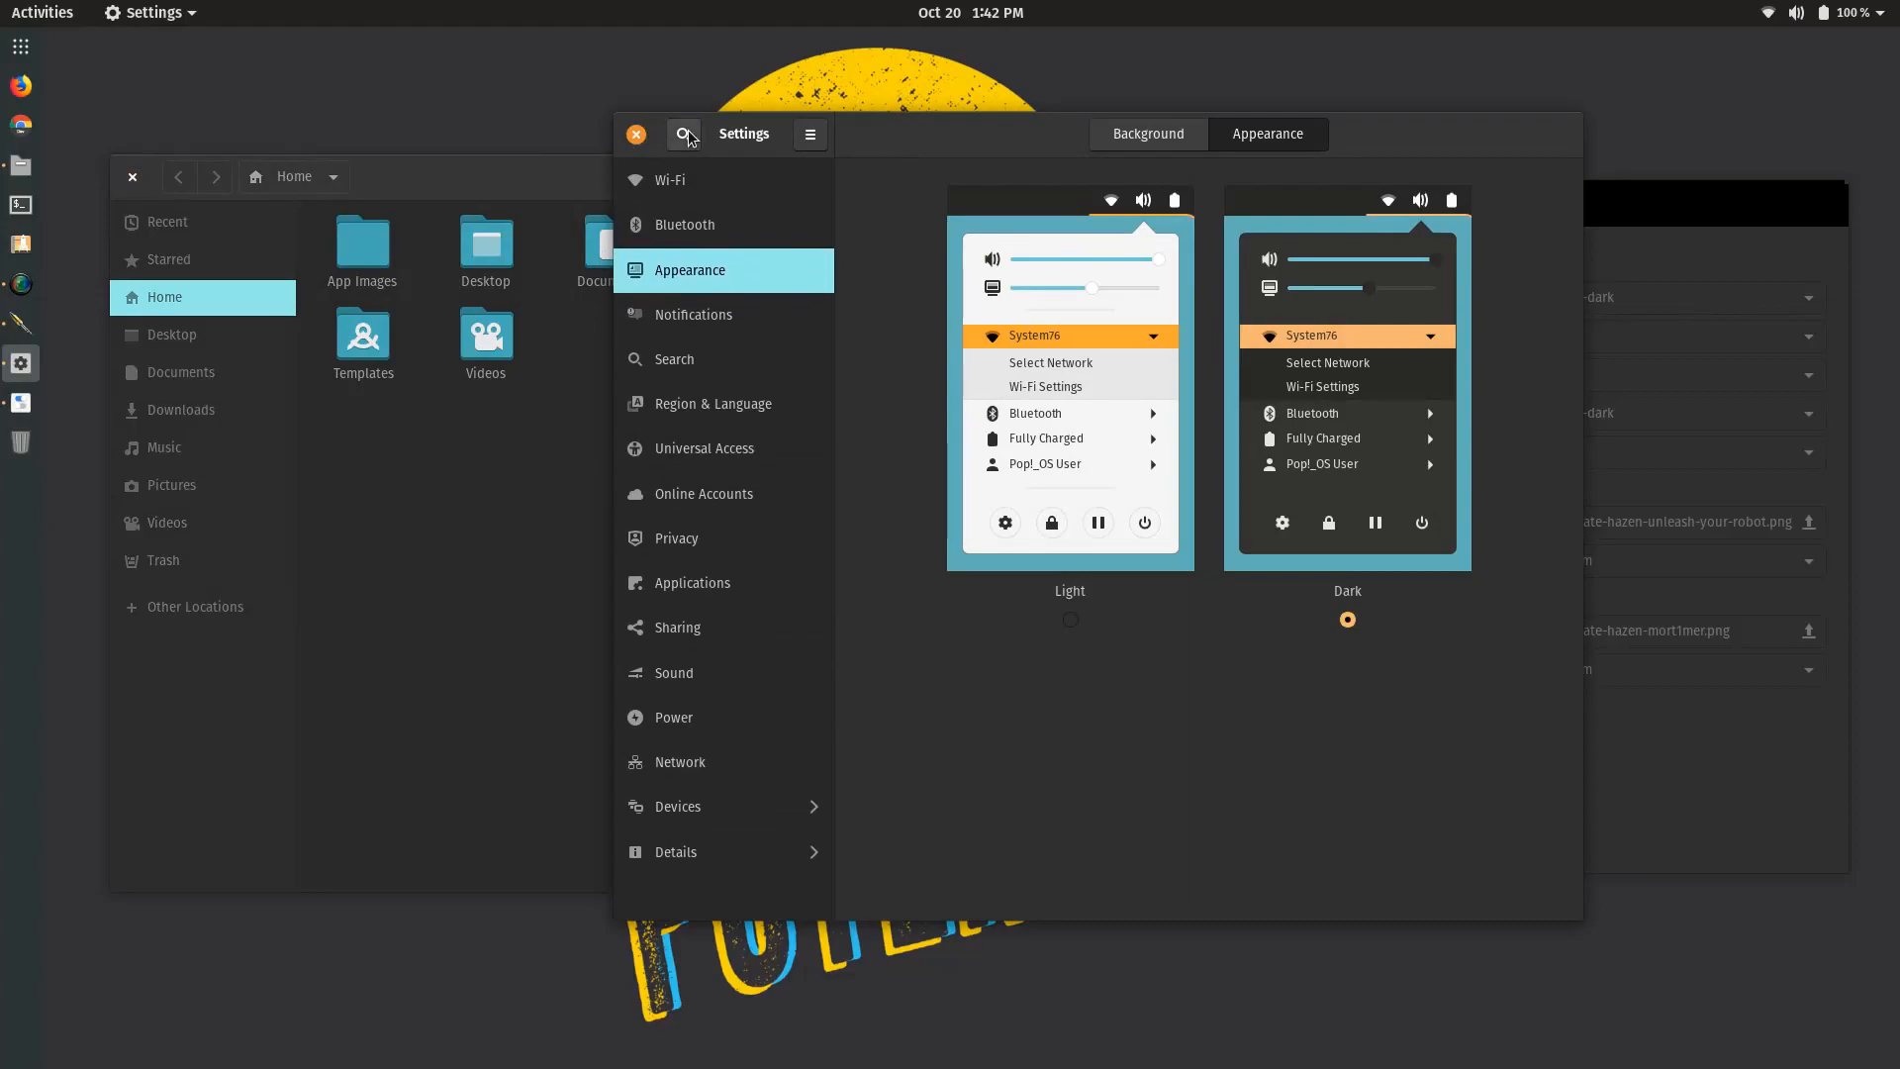
mouse_move(627, 156)
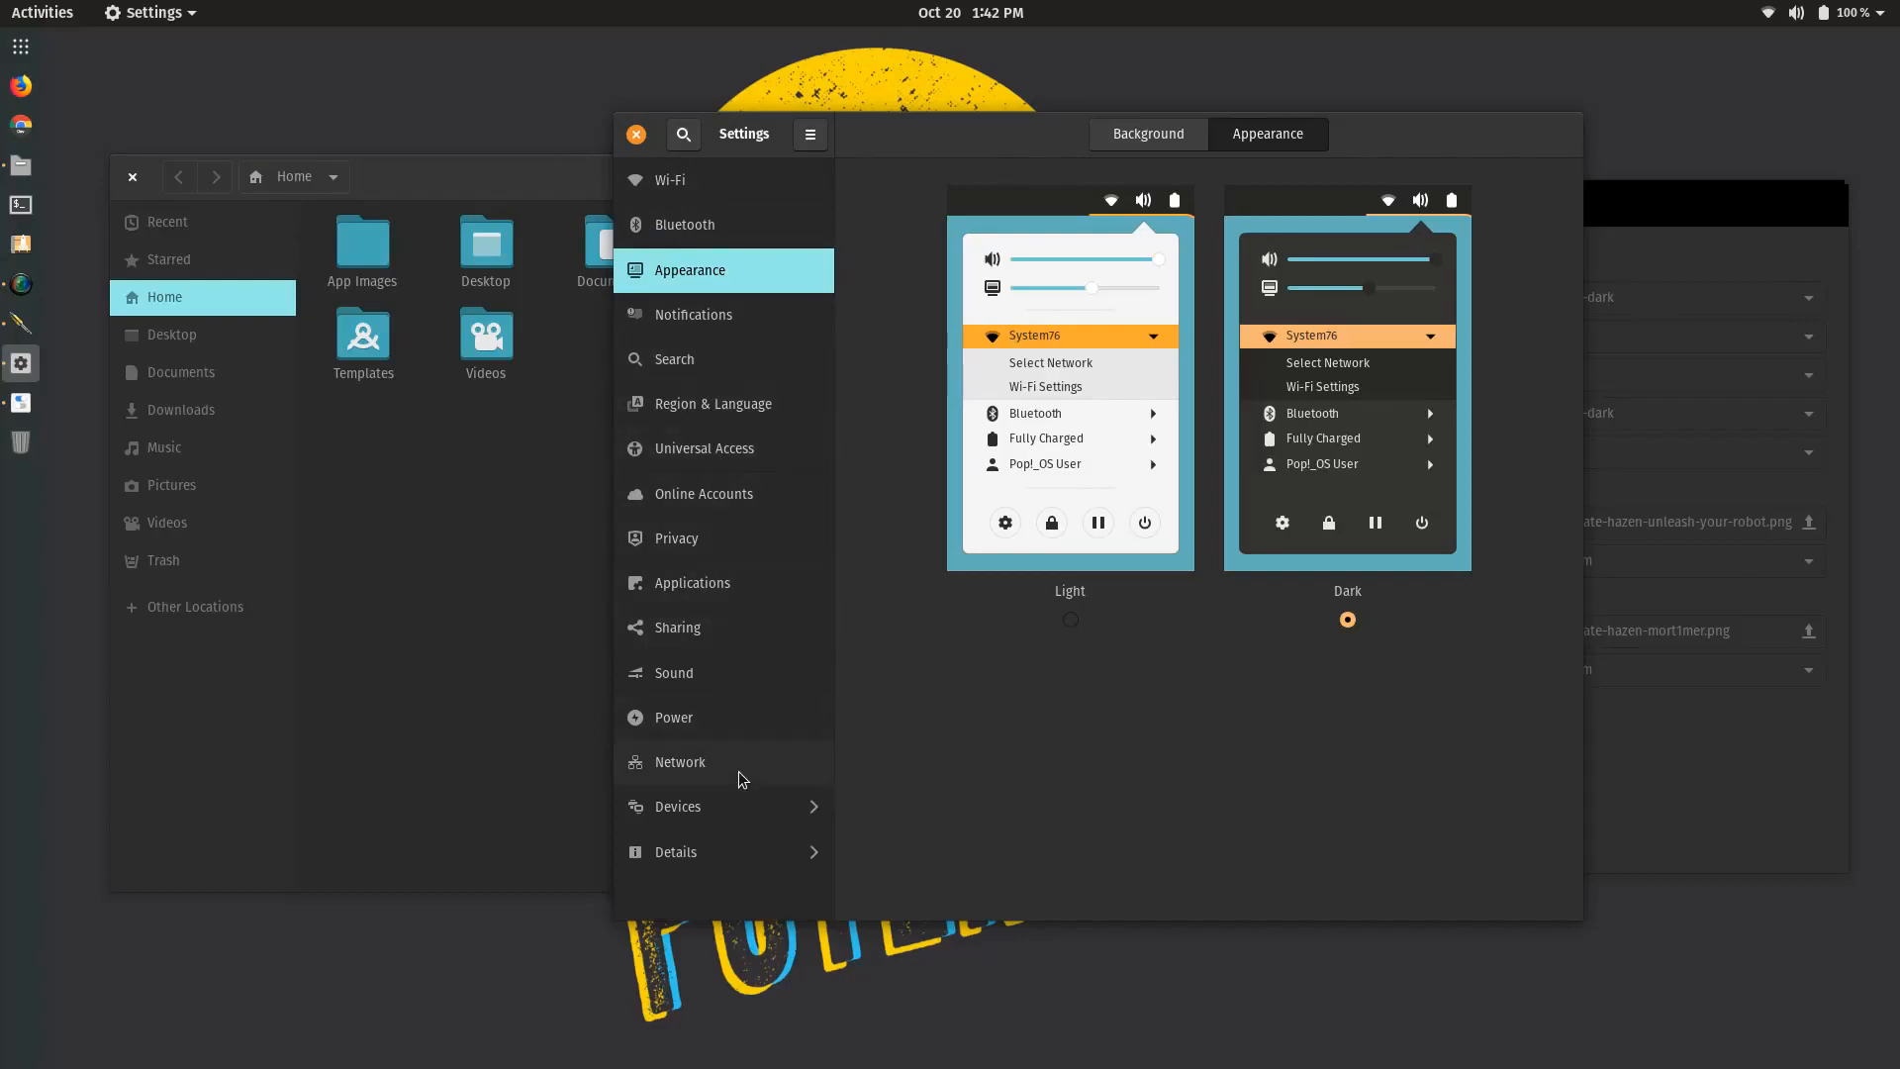
mouse_move(720, 857)
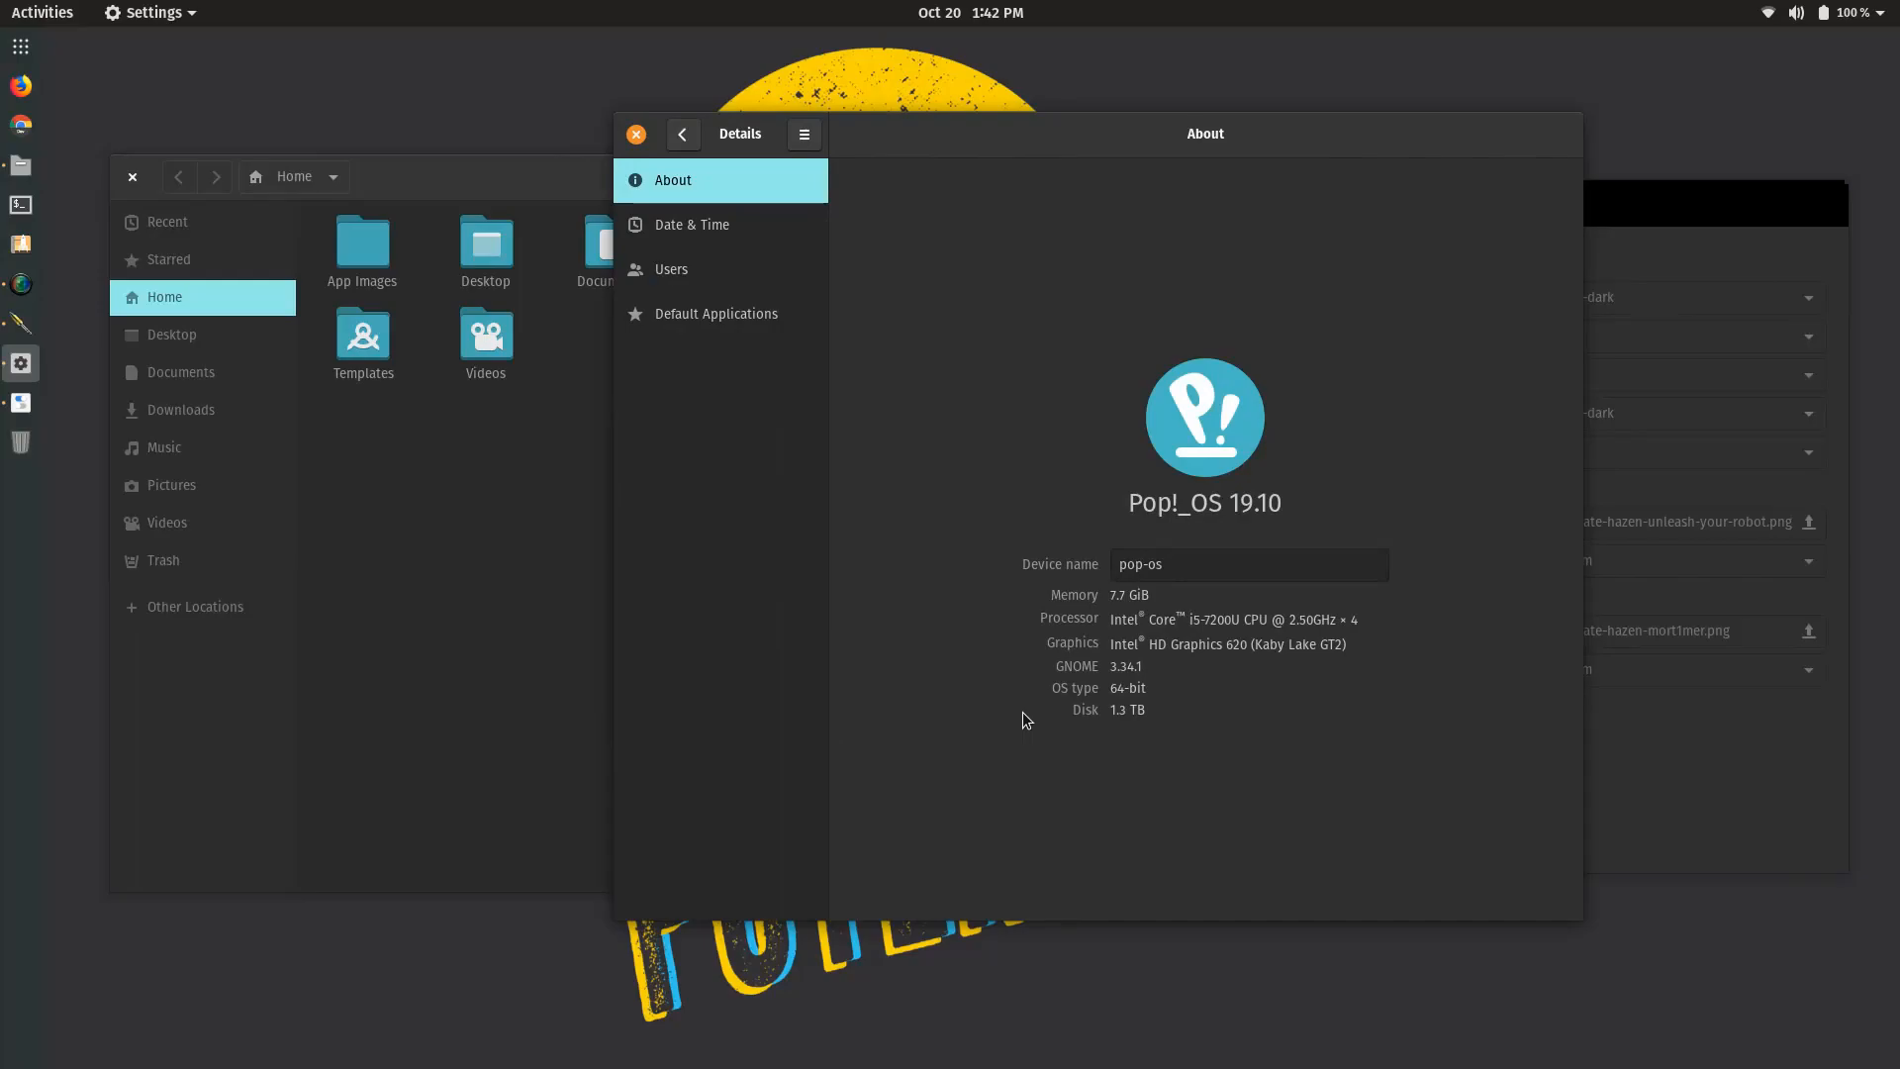
mouse_move(15, 182)
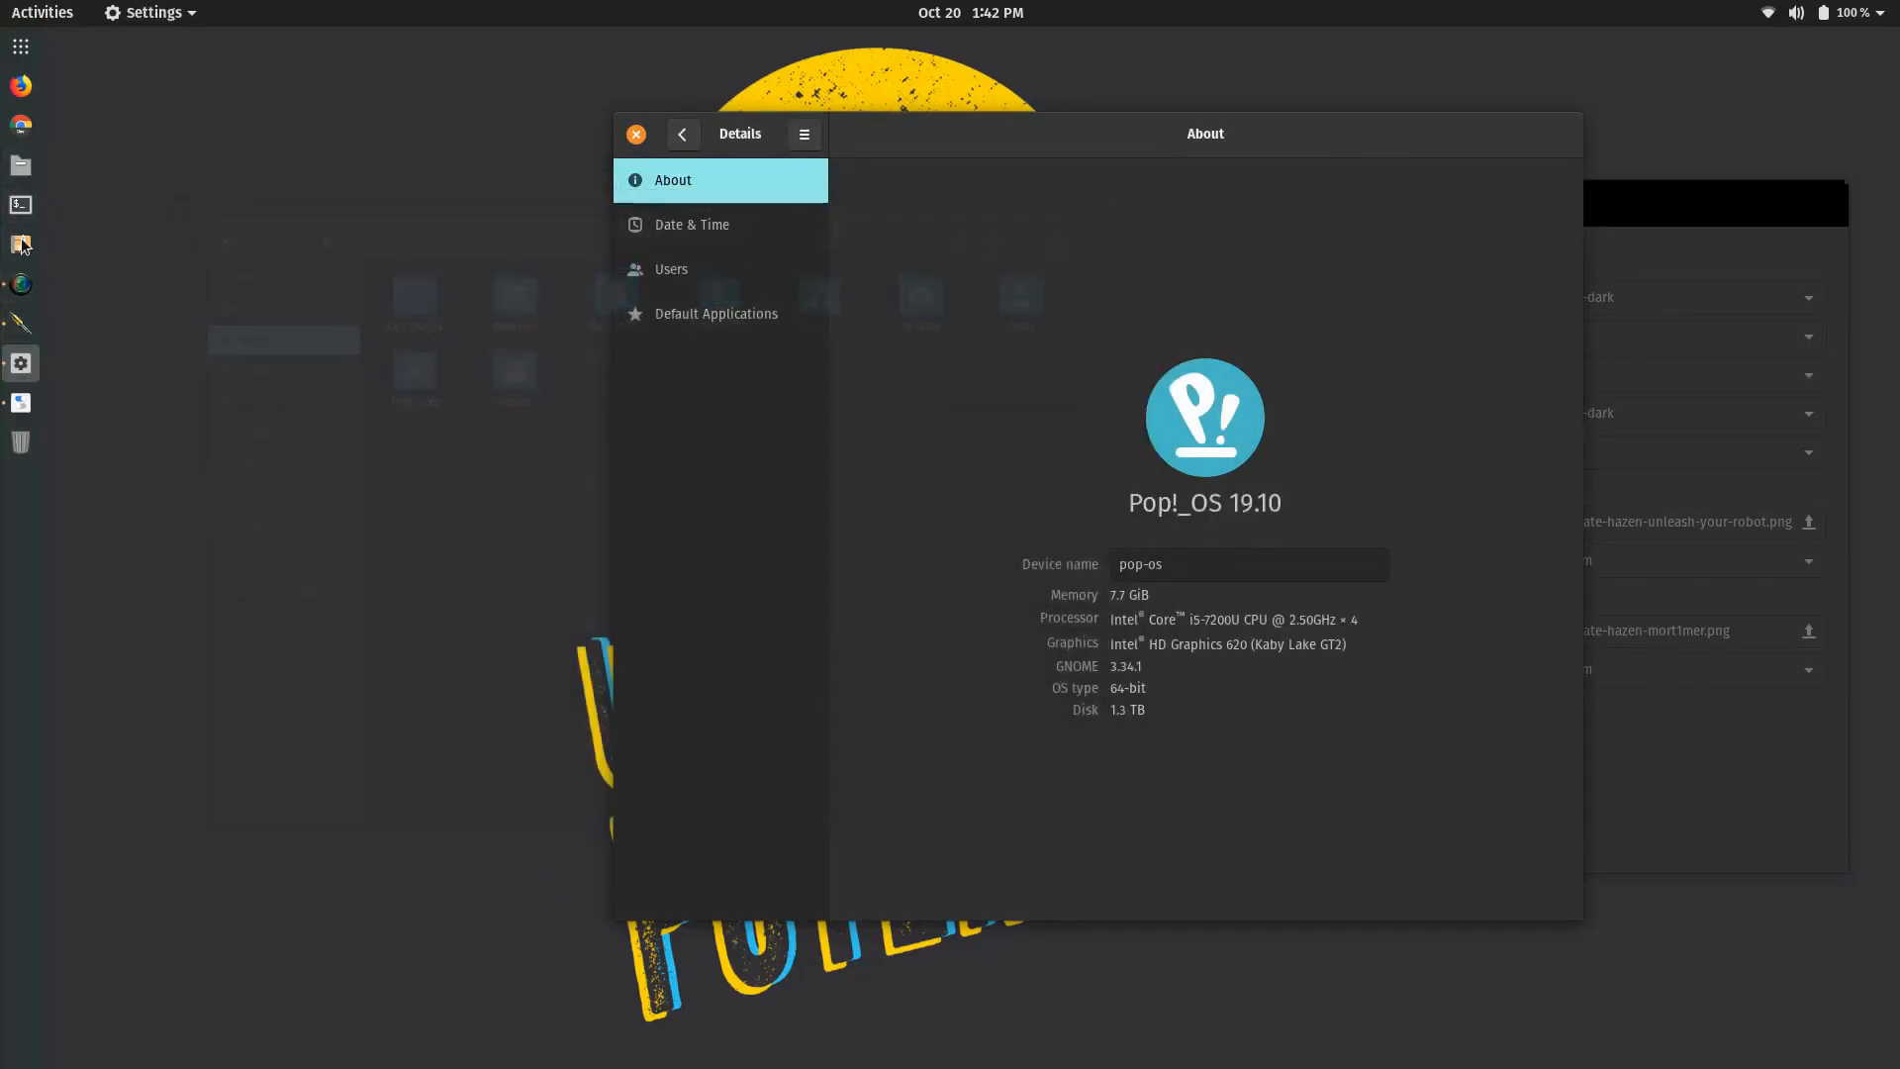
- Open Terminal and run uname -v, uname -a and inxi for kernel and hardware details
click(19, 205)
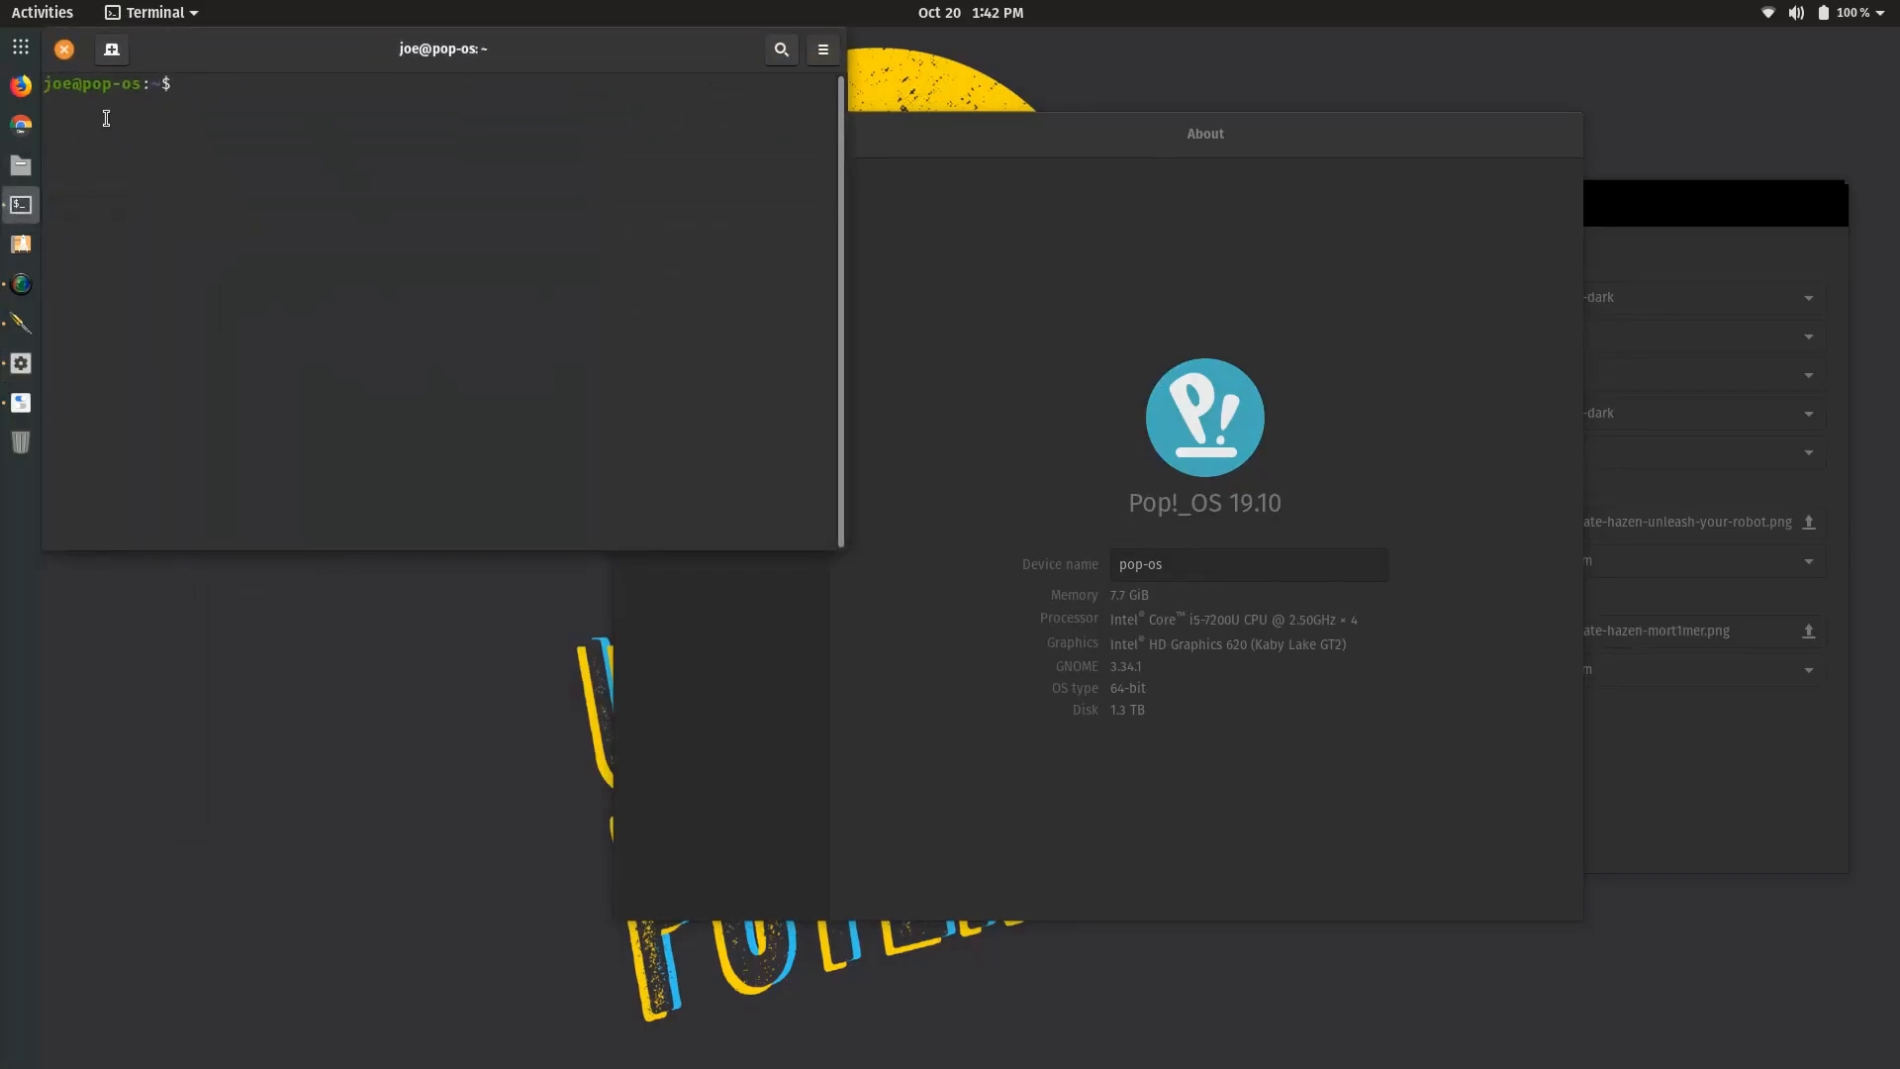
text(uname -v)
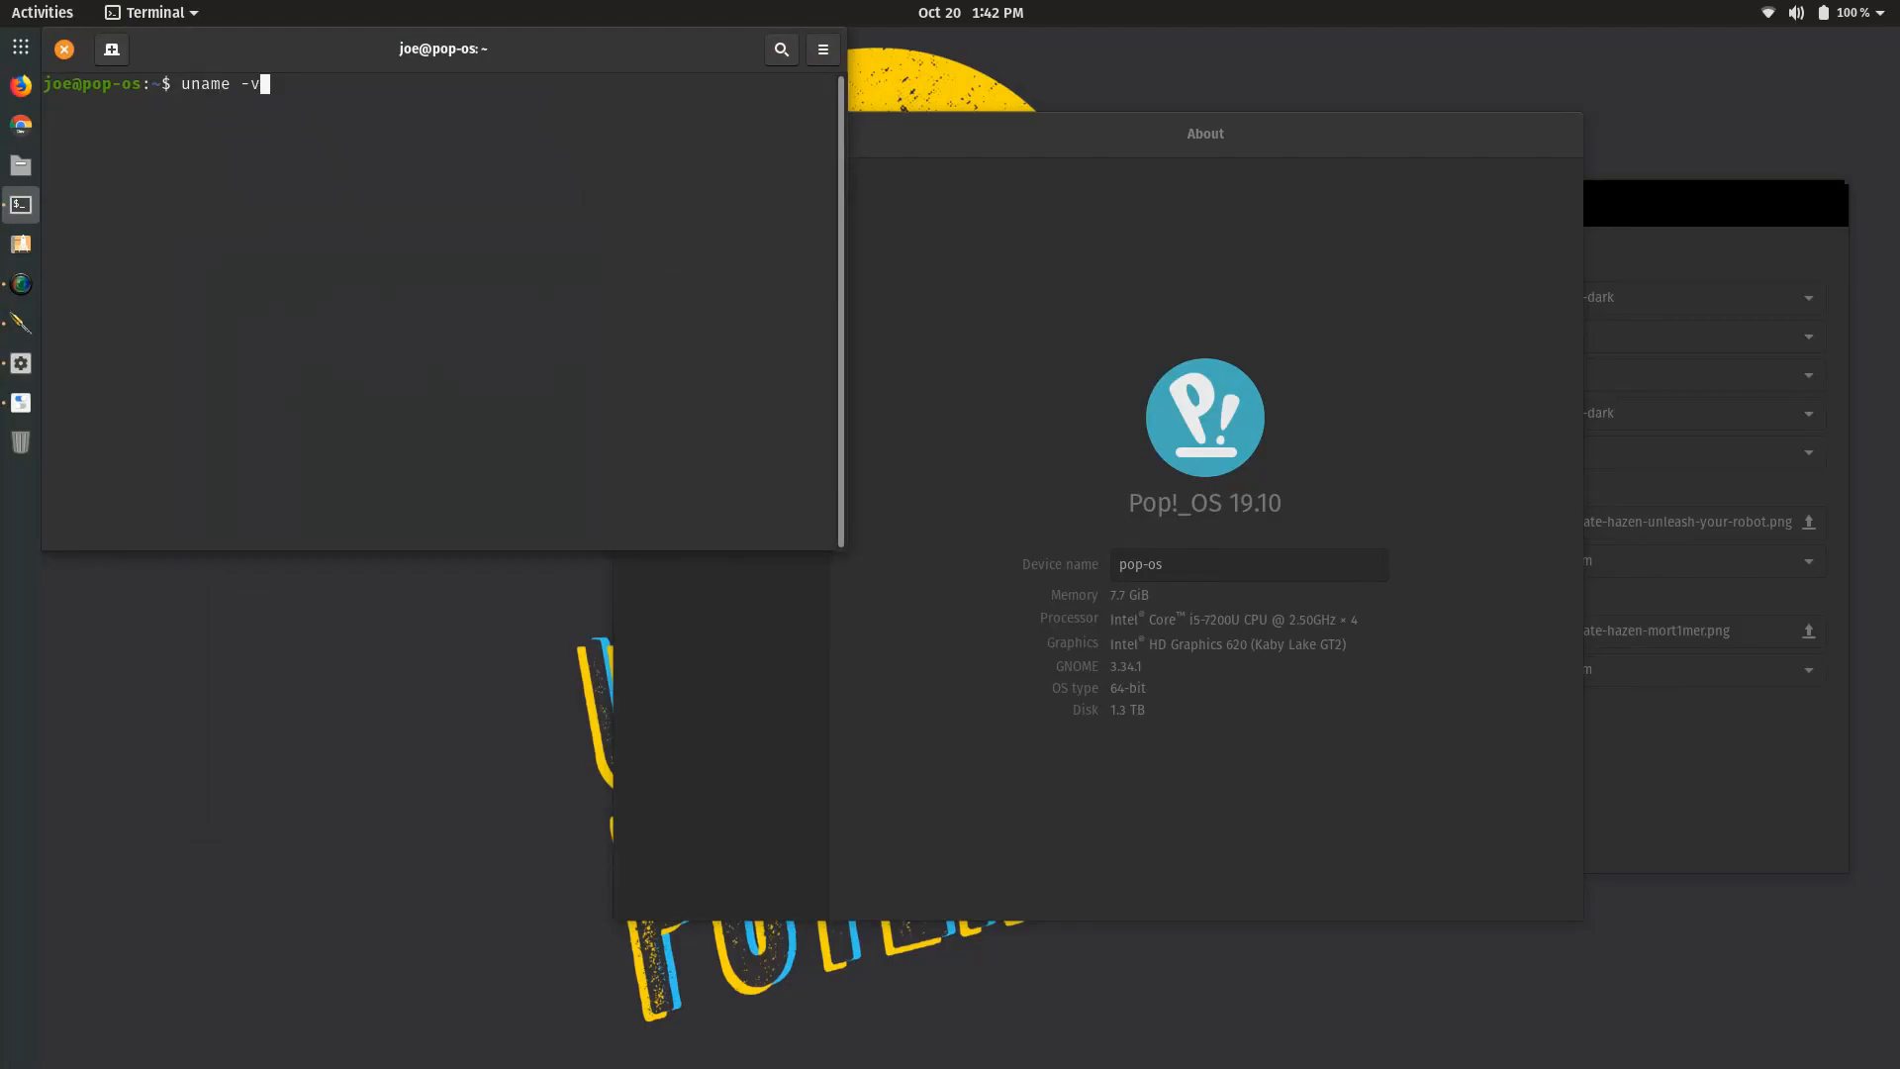
key(Return)
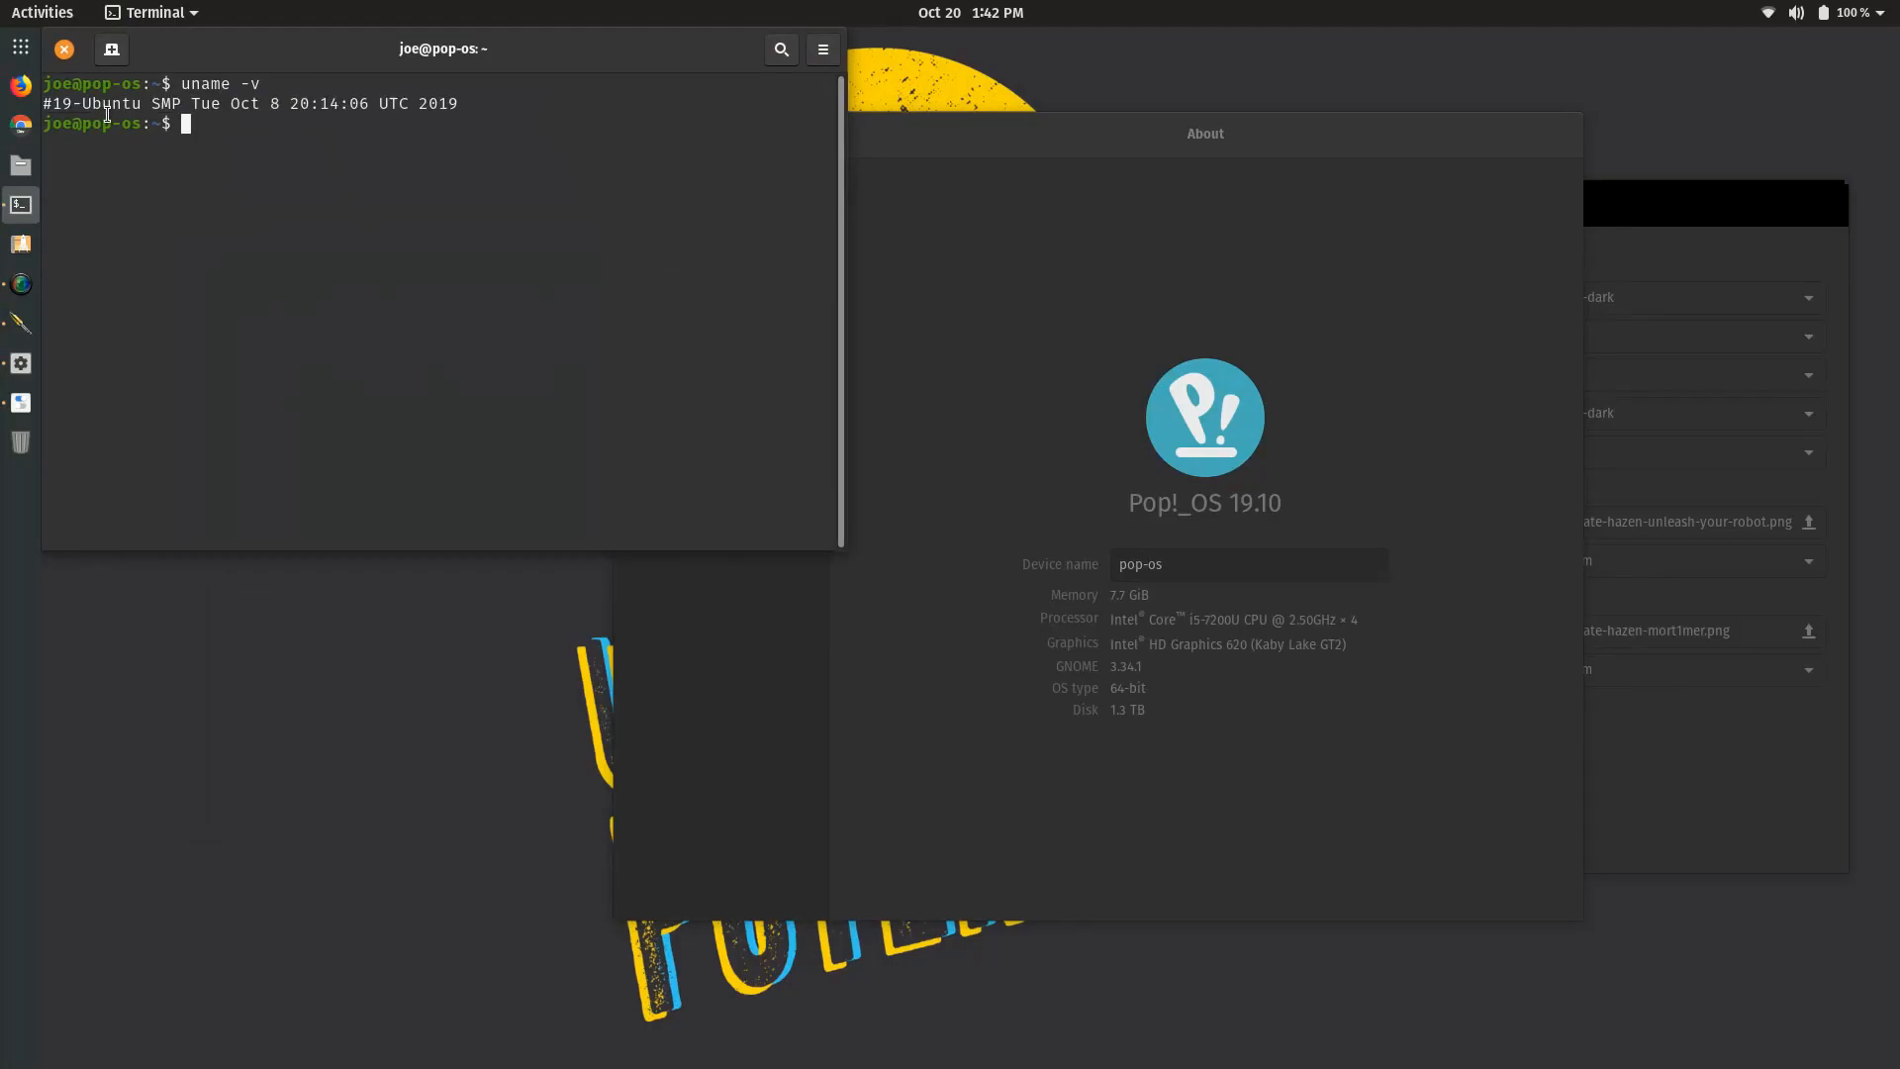
text(uname -a)
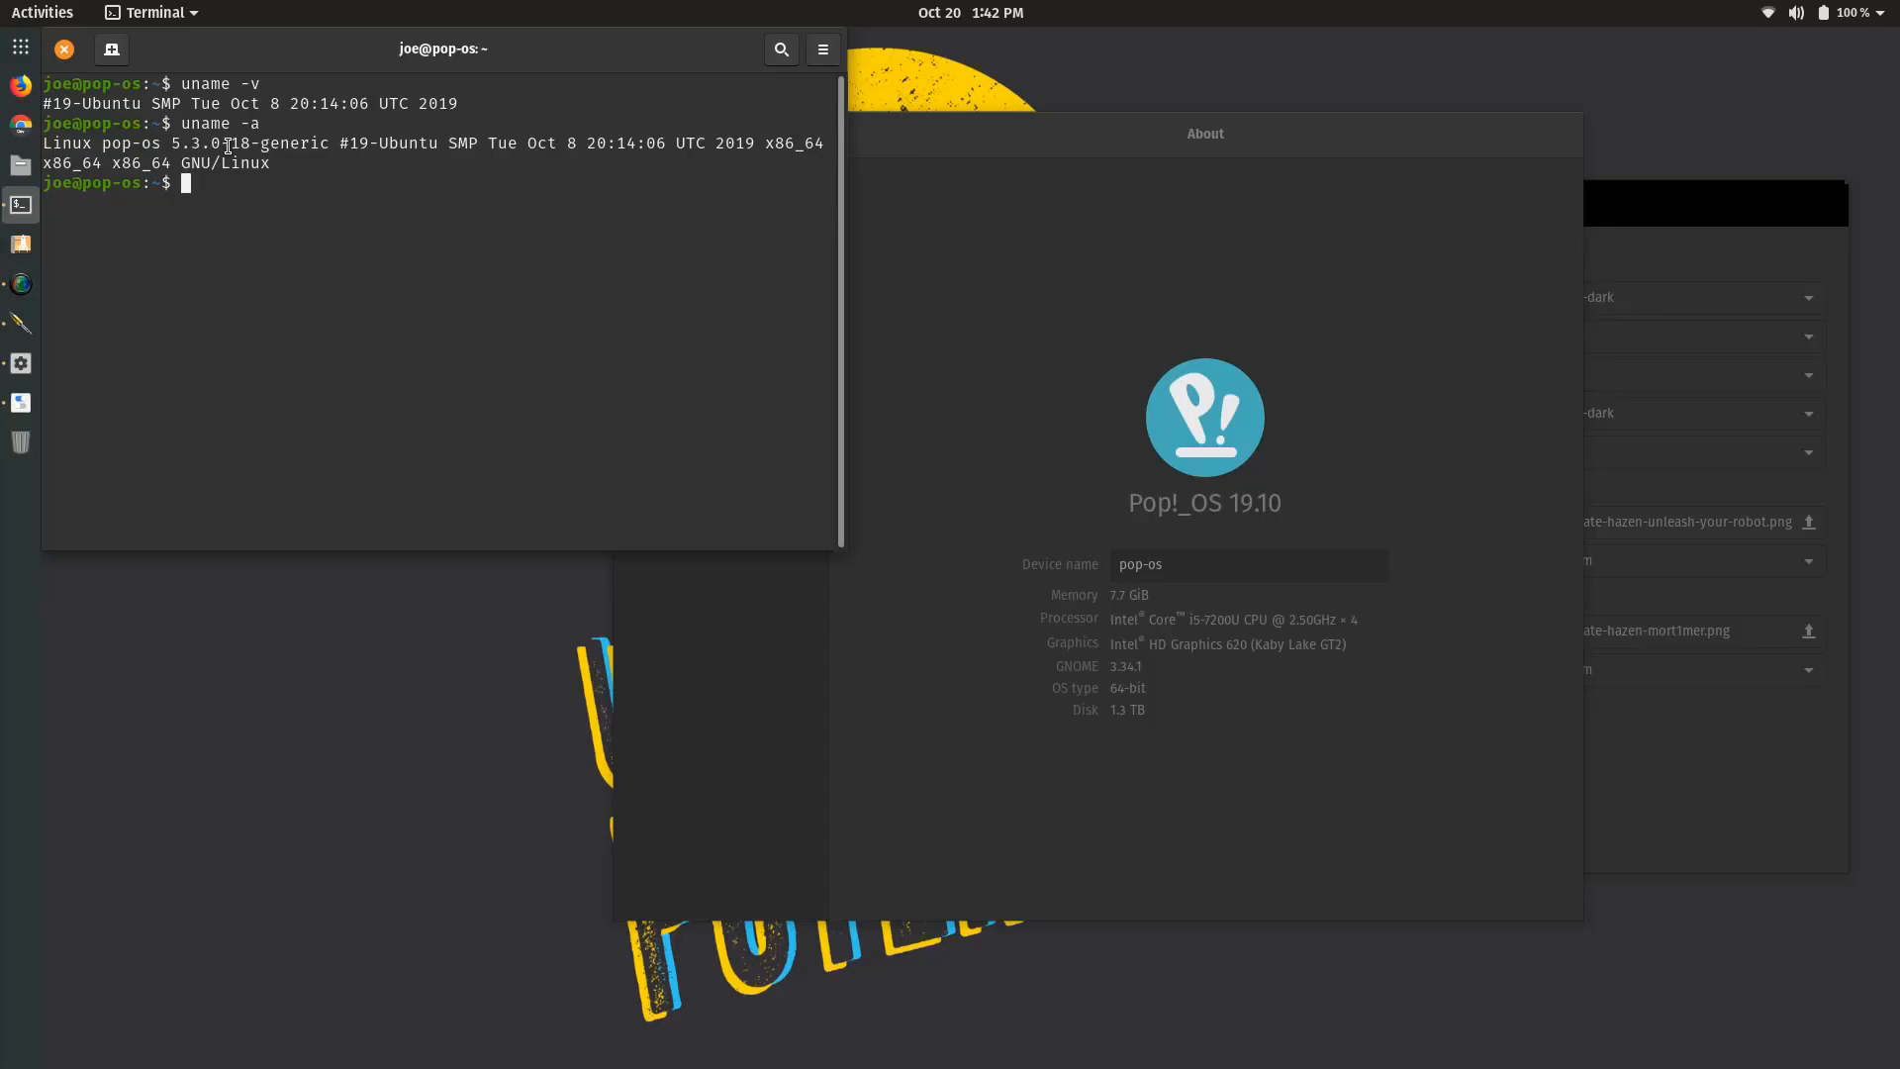
text(inxi -b)
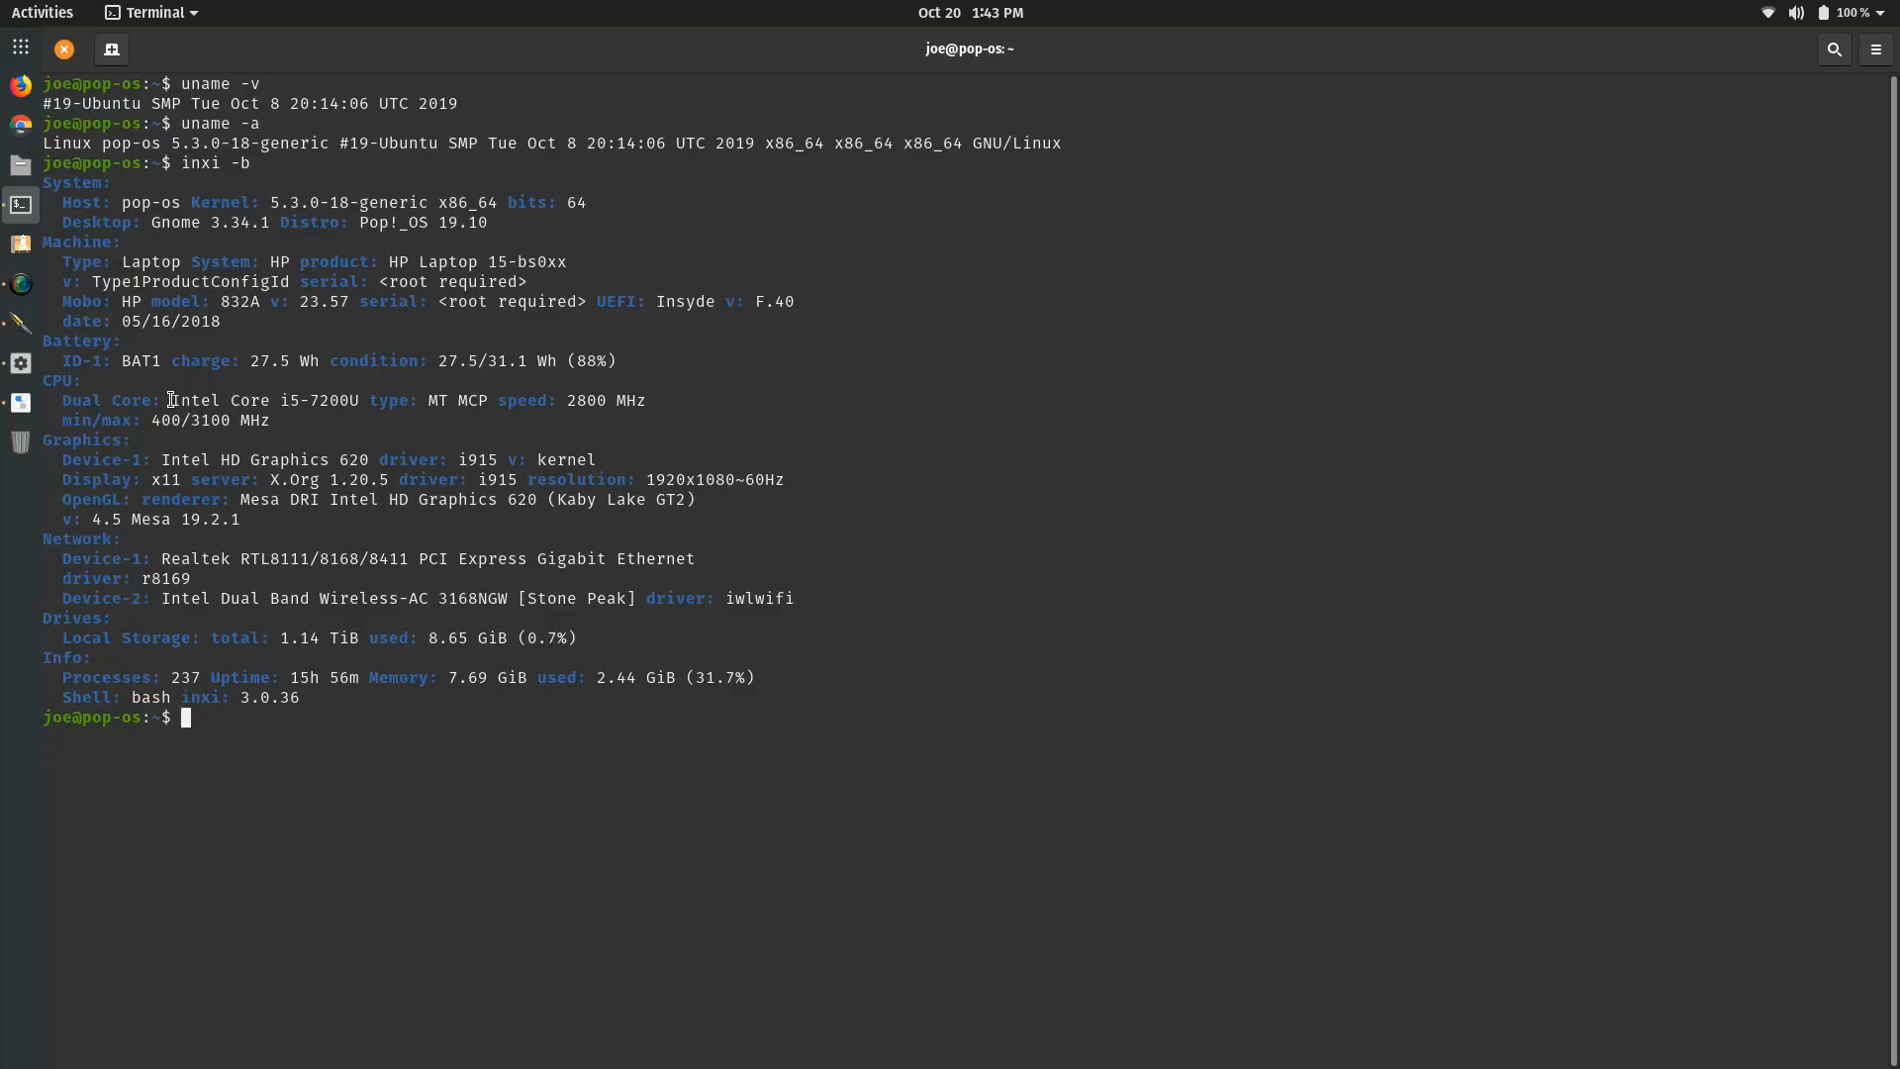
drag(171, 399, 339, 400)
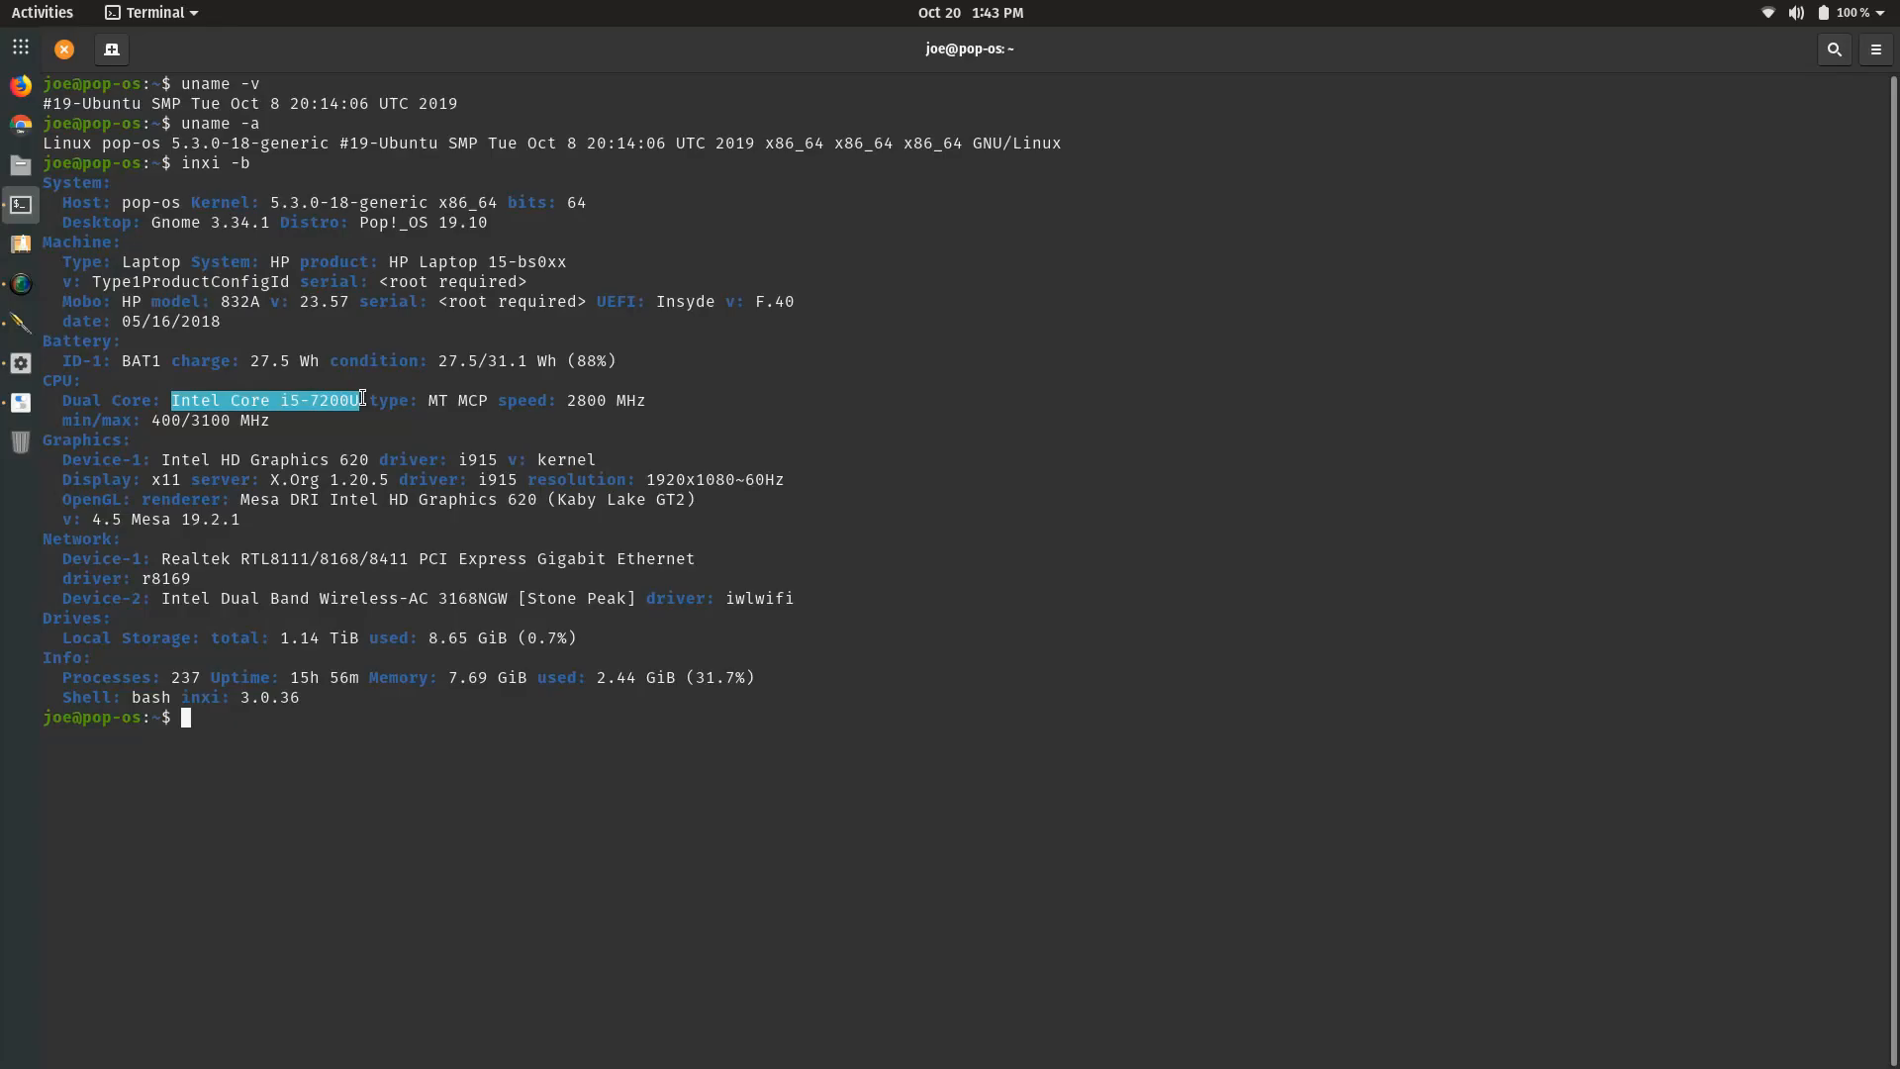
mouse_move(443, 731)
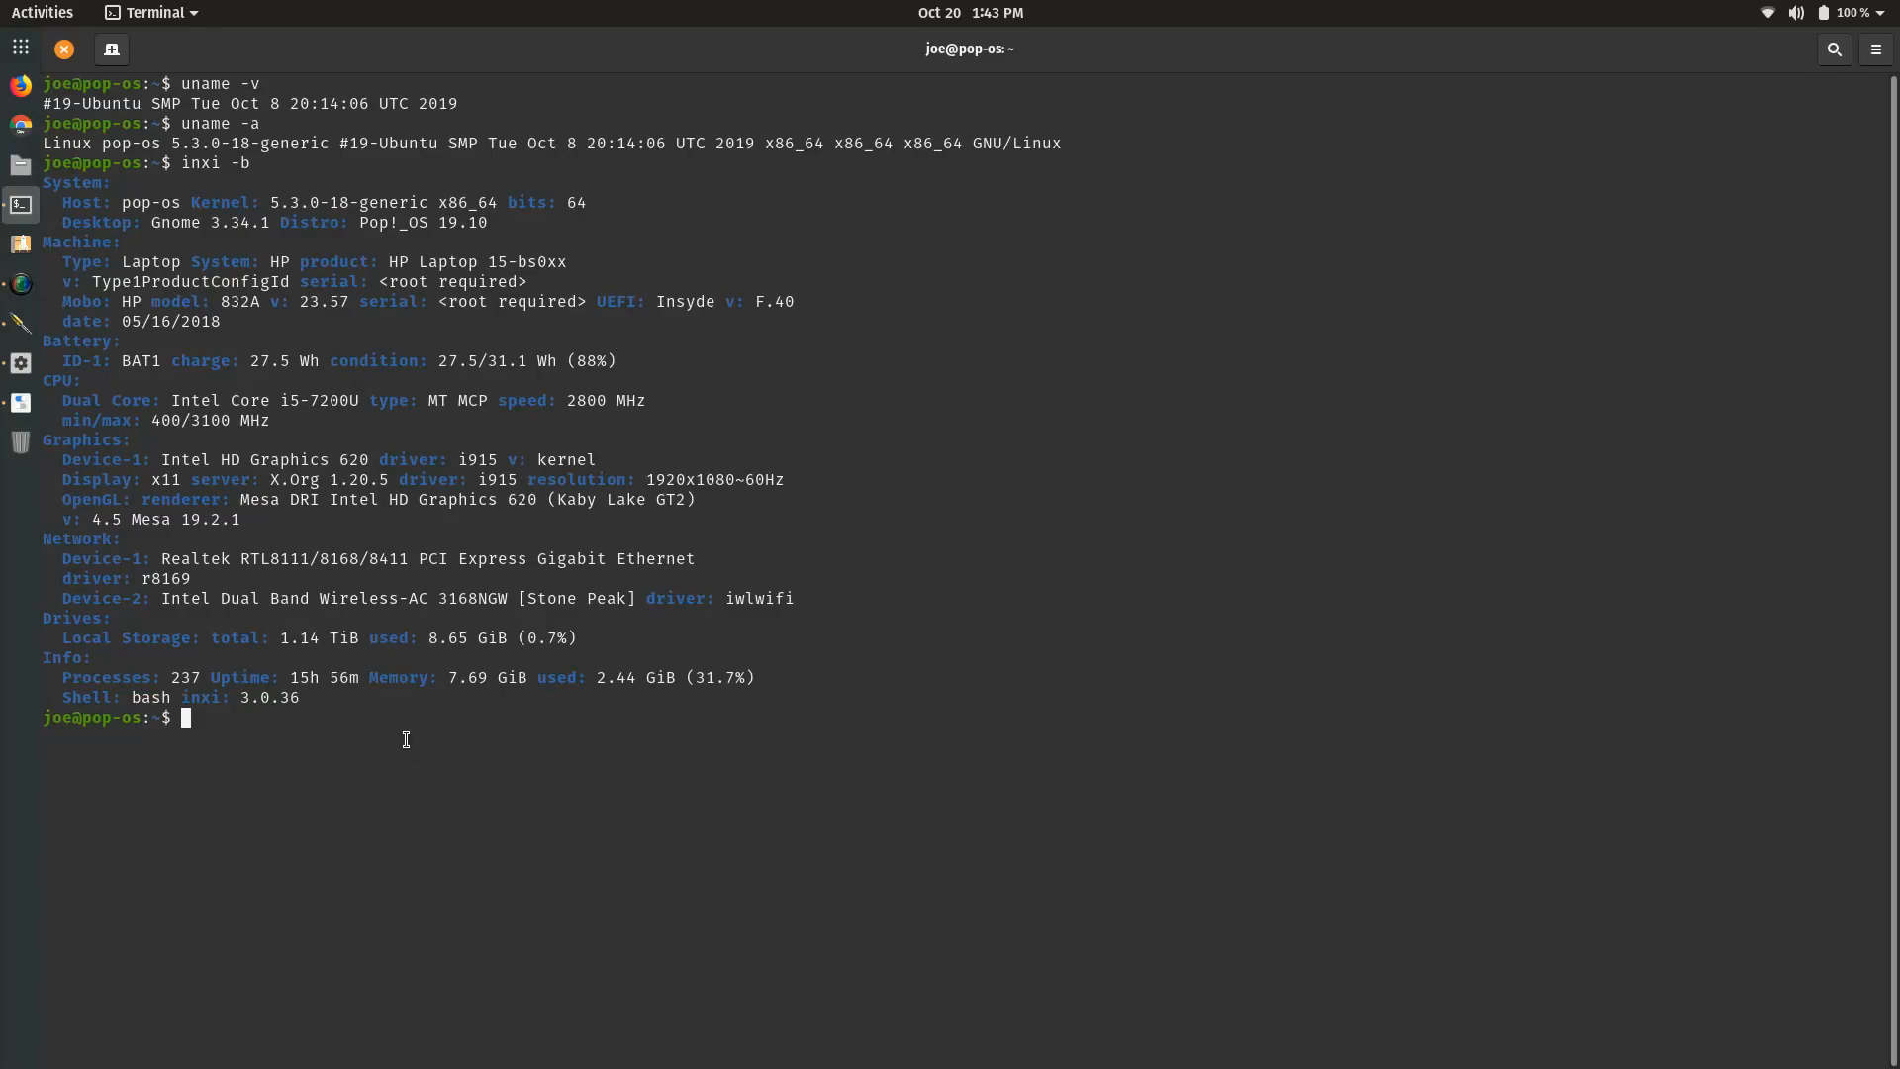
mouse_move(293, 622)
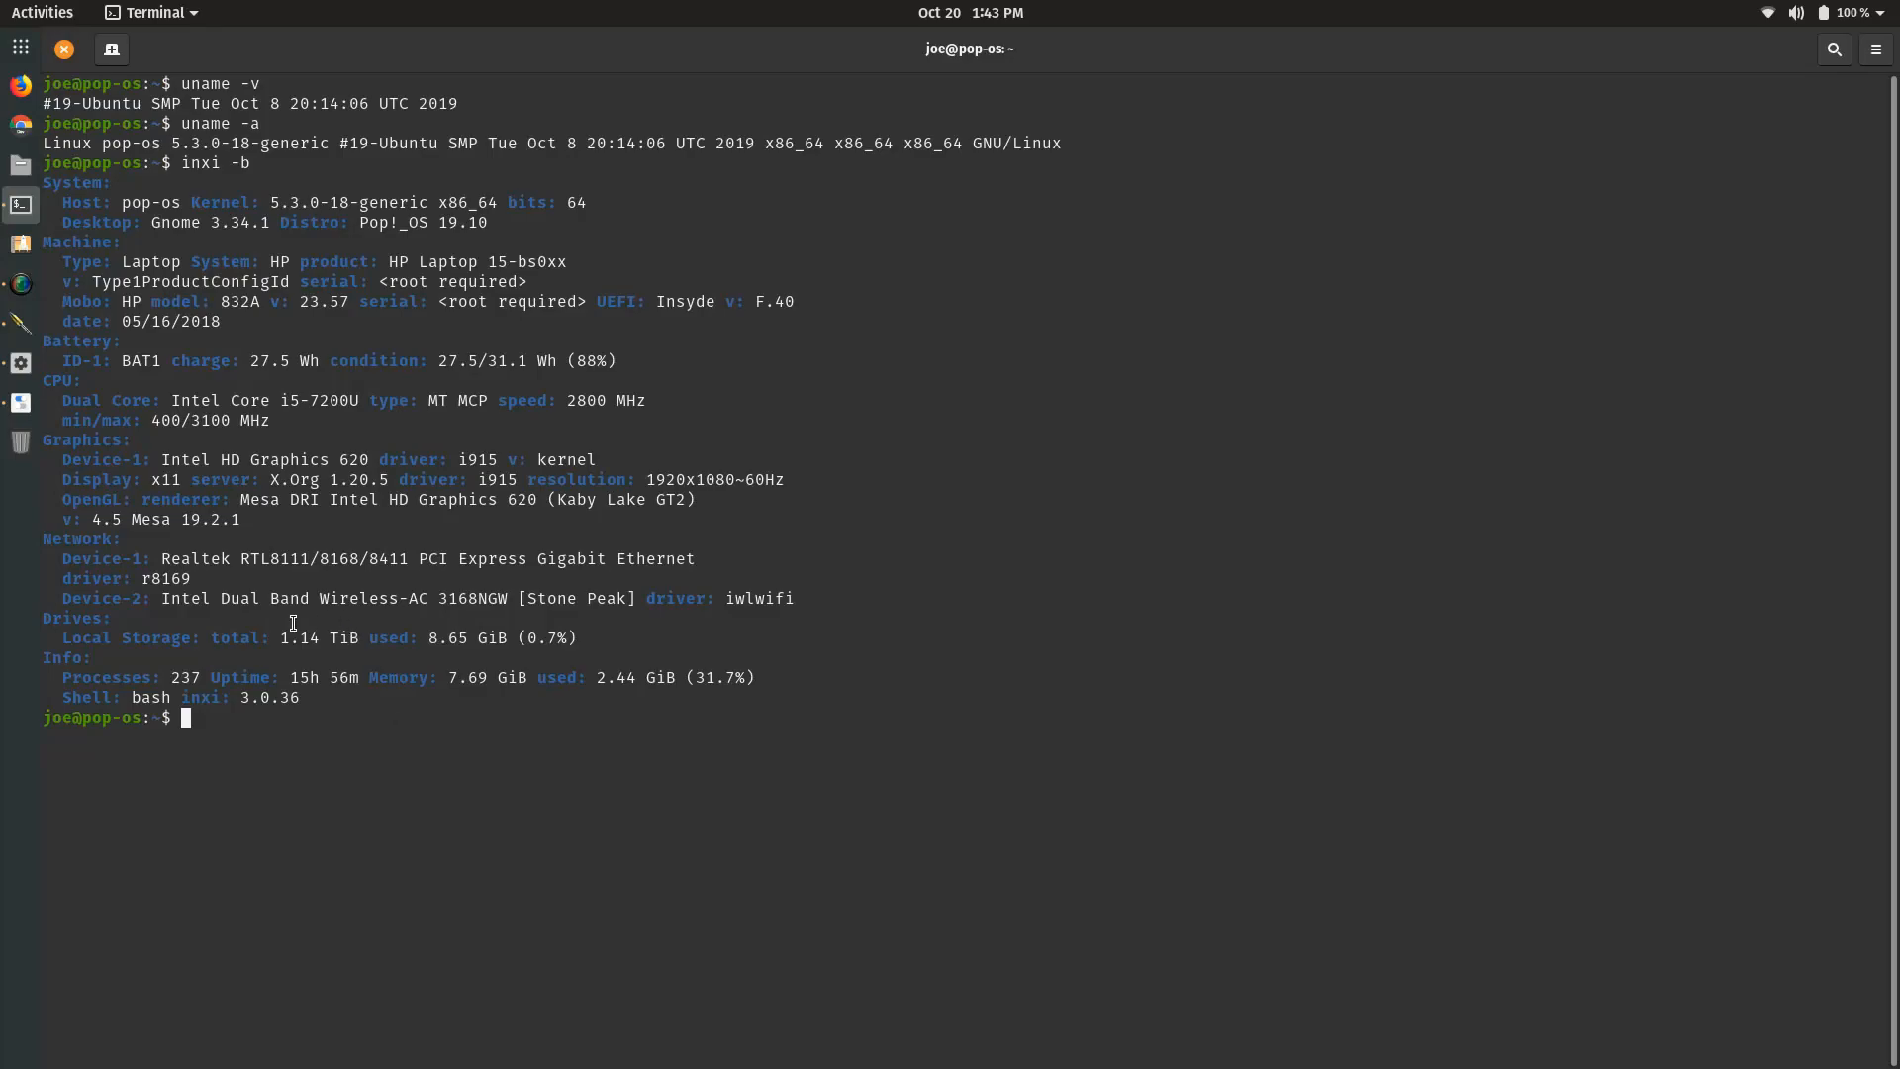
mouse_move(390, 594)
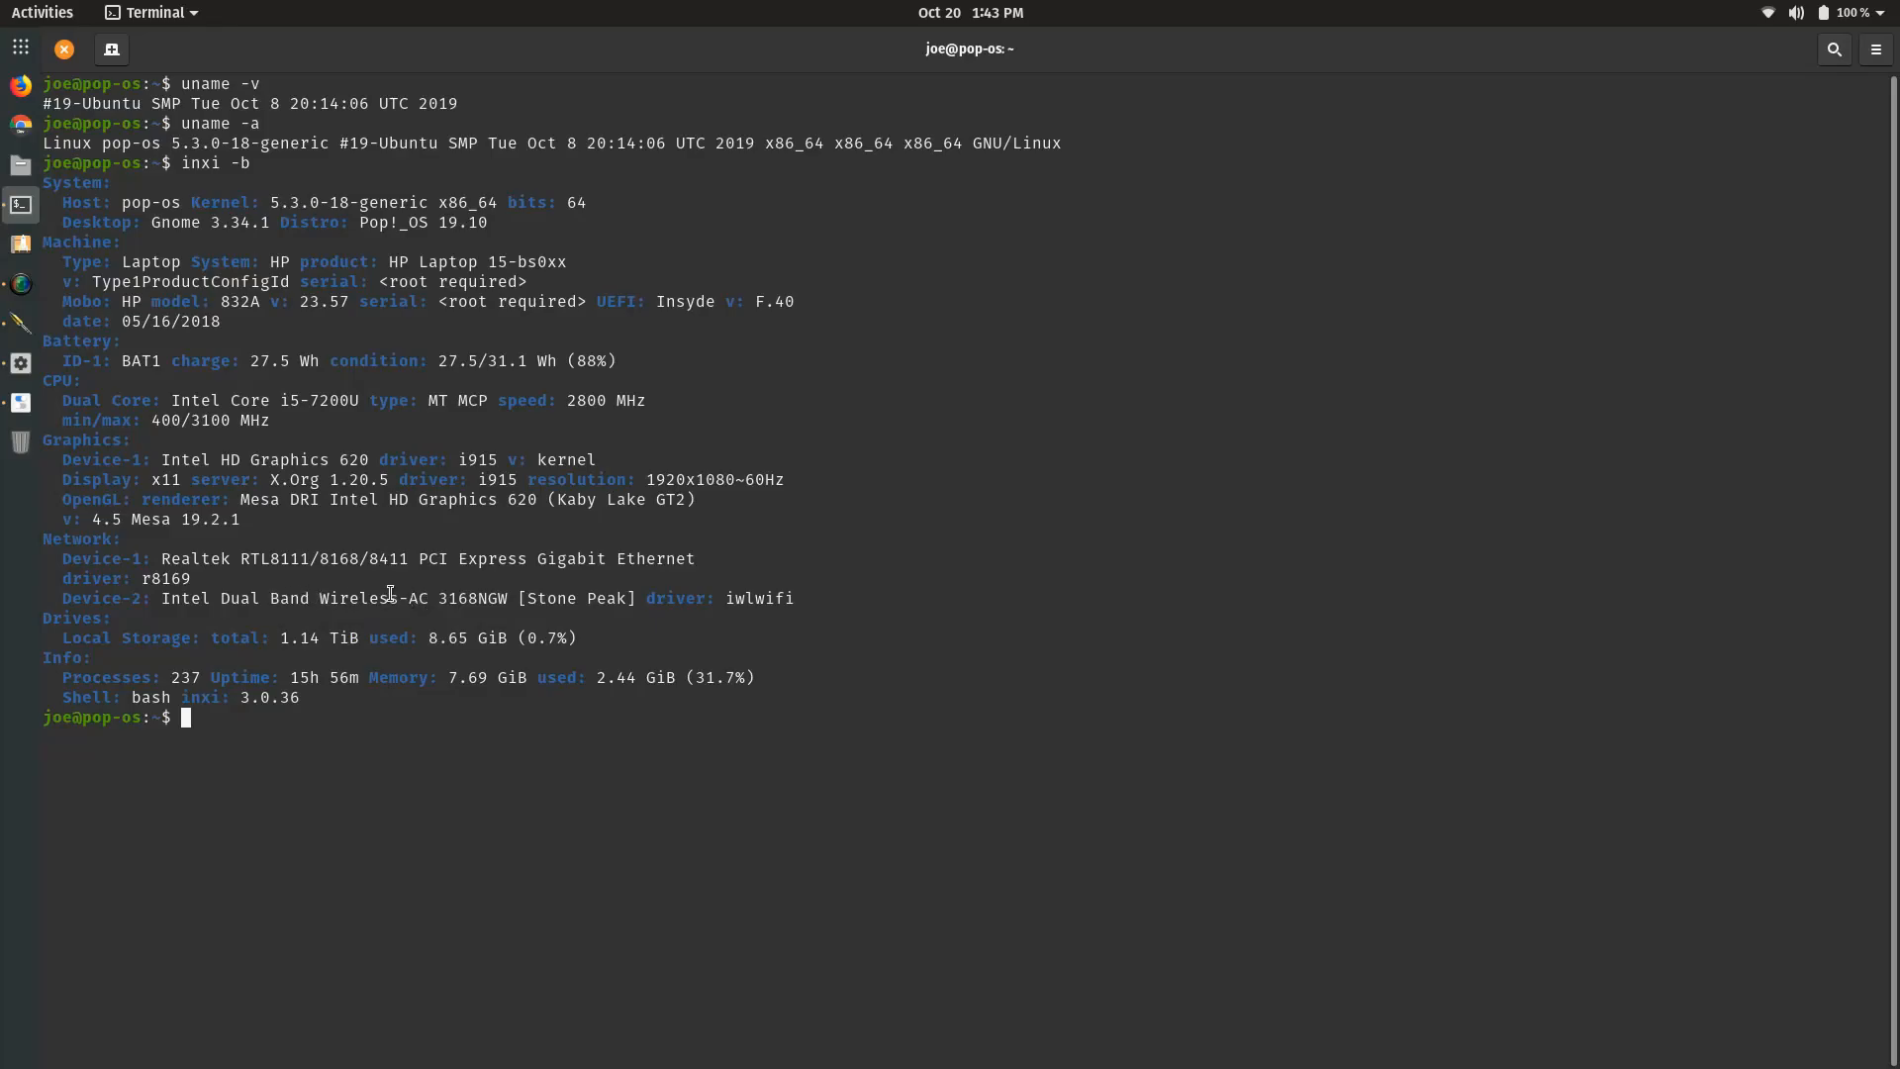
right_click(468, 598)
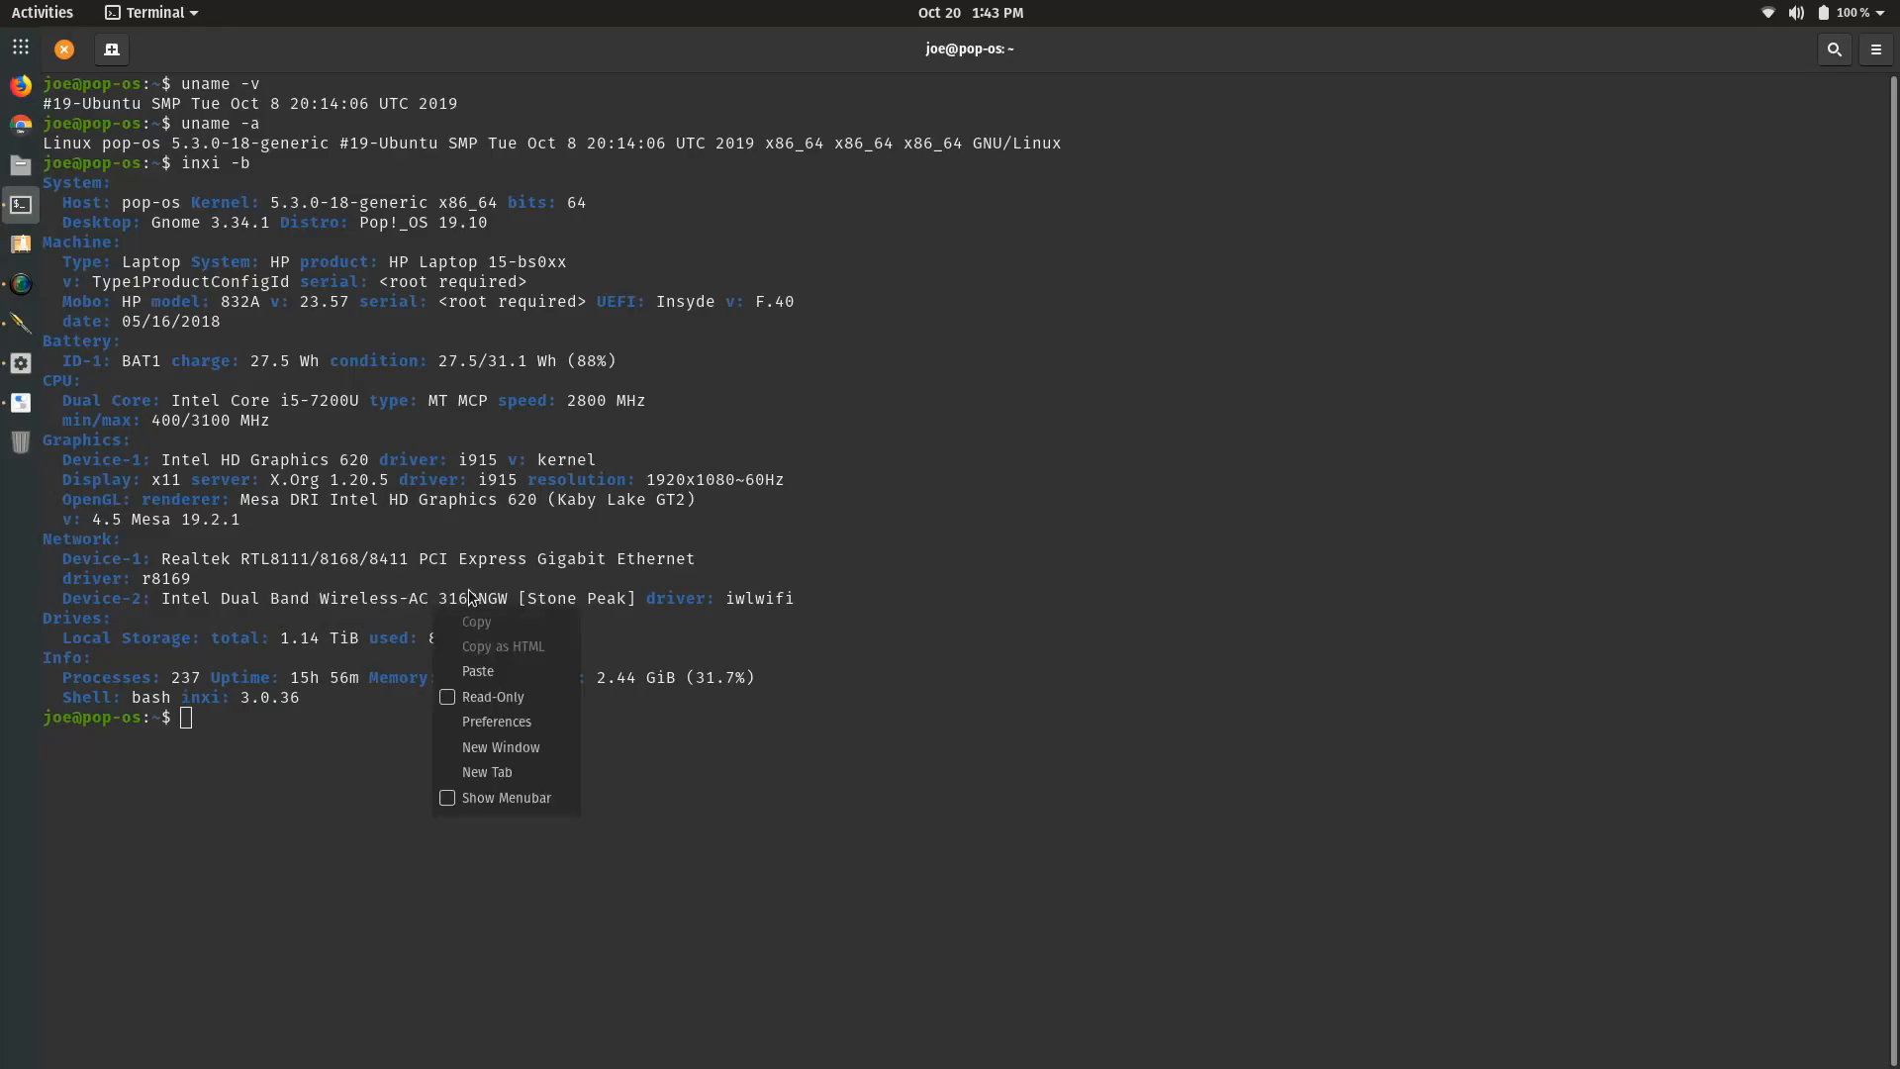
double_click(479, 597)
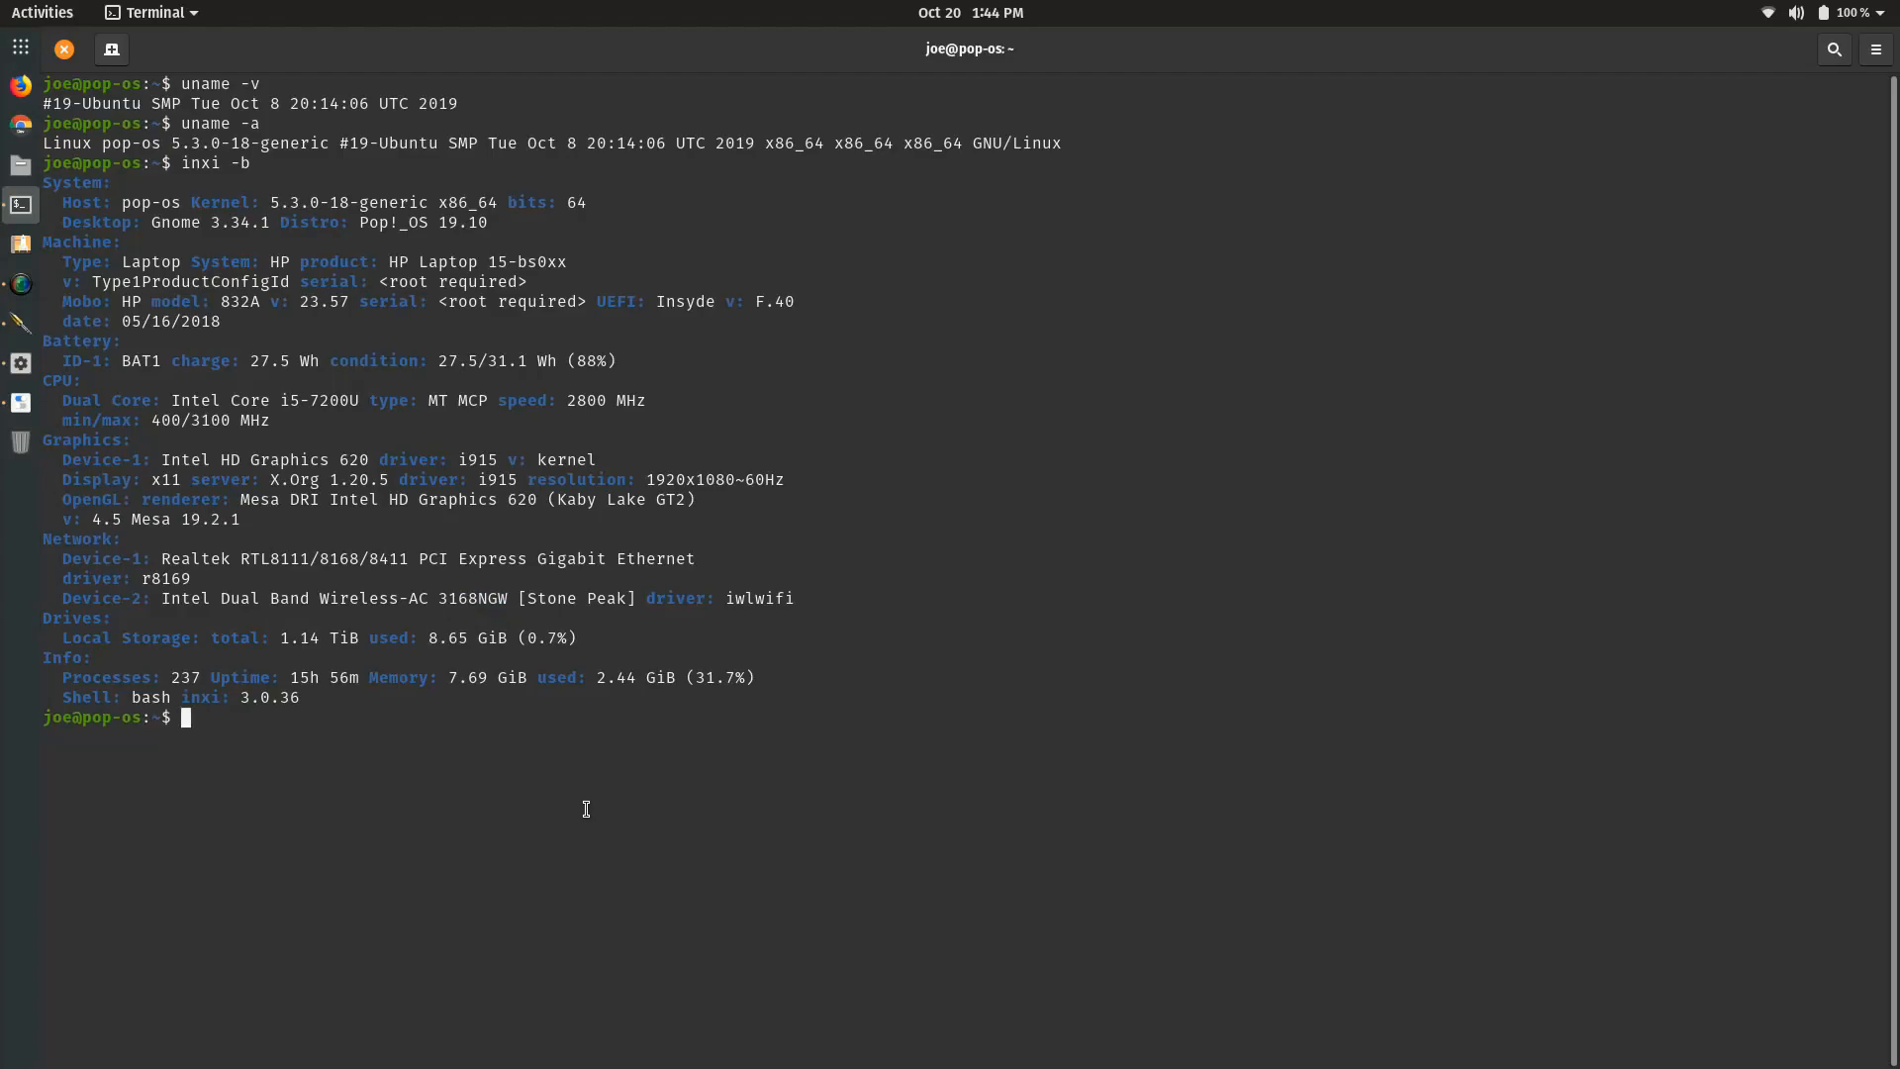
- Run htop, run top in a second tab, and open a third tab
text(ht)
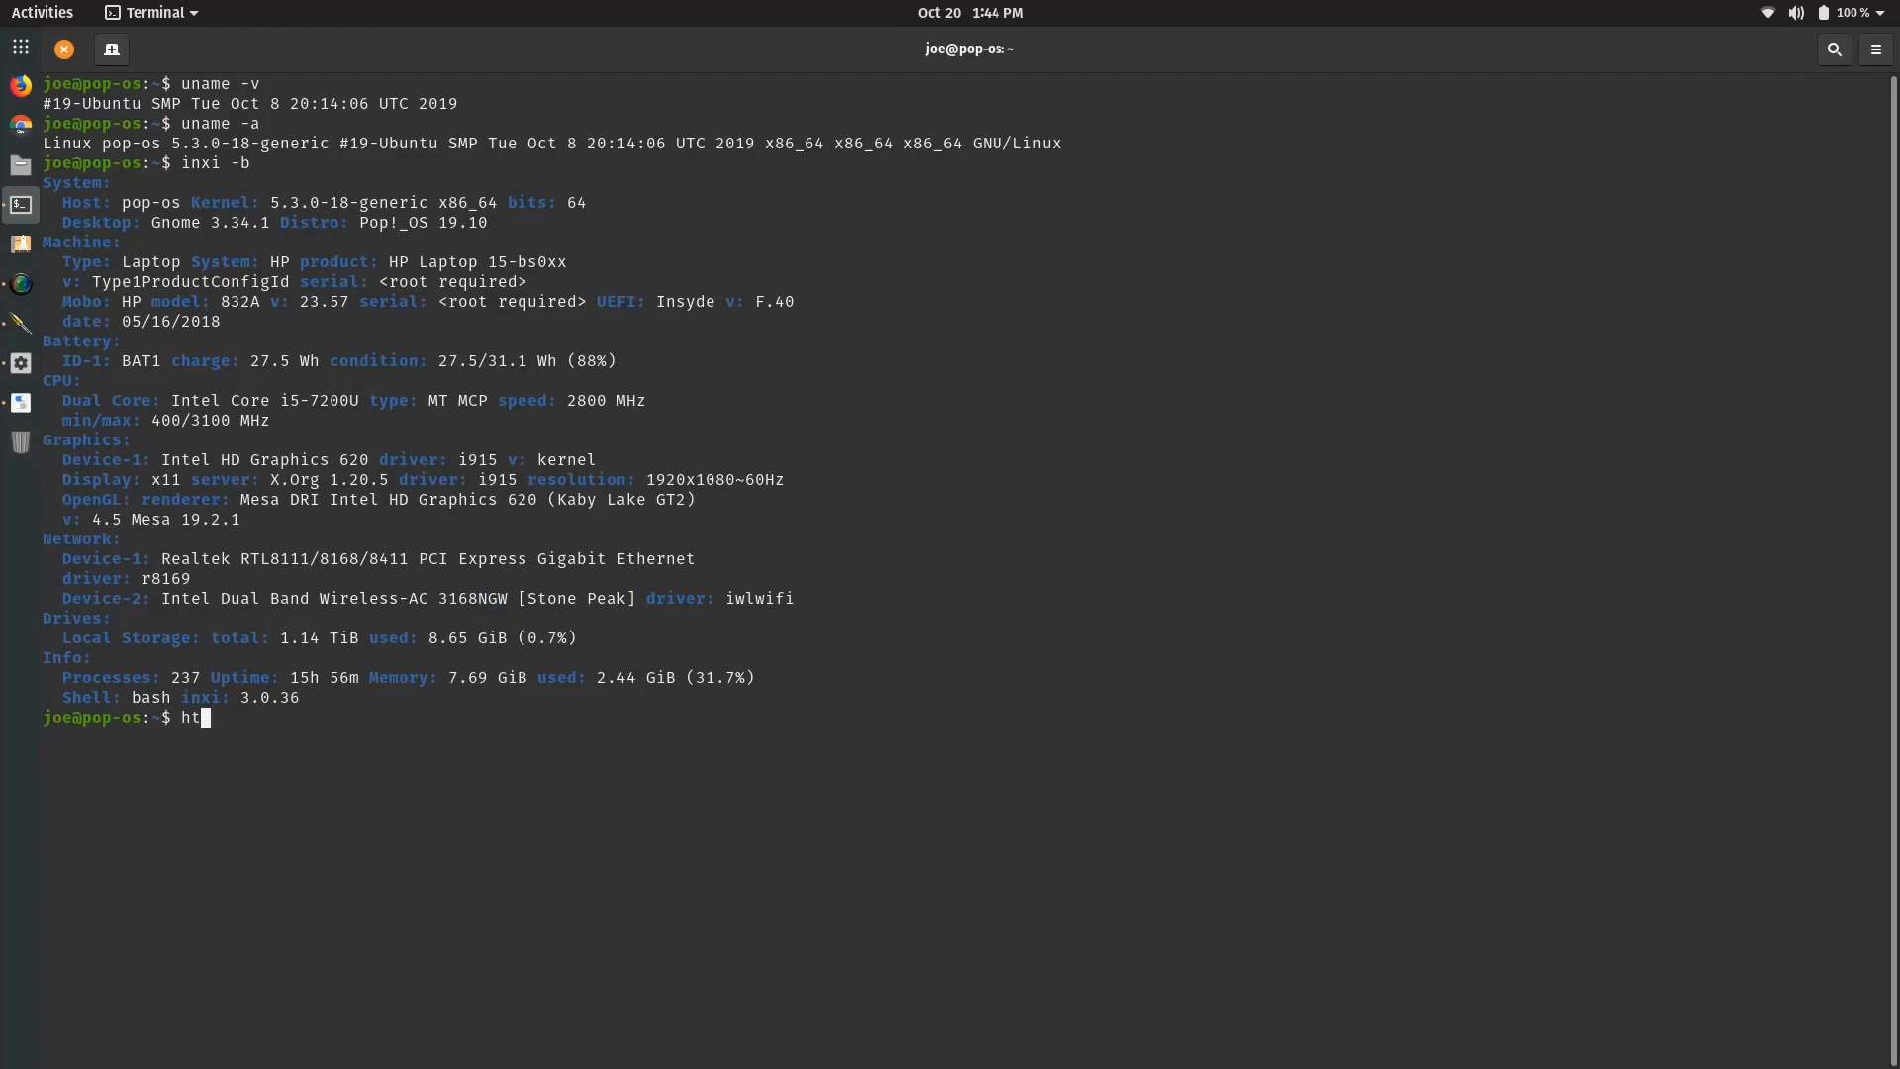
text(op)
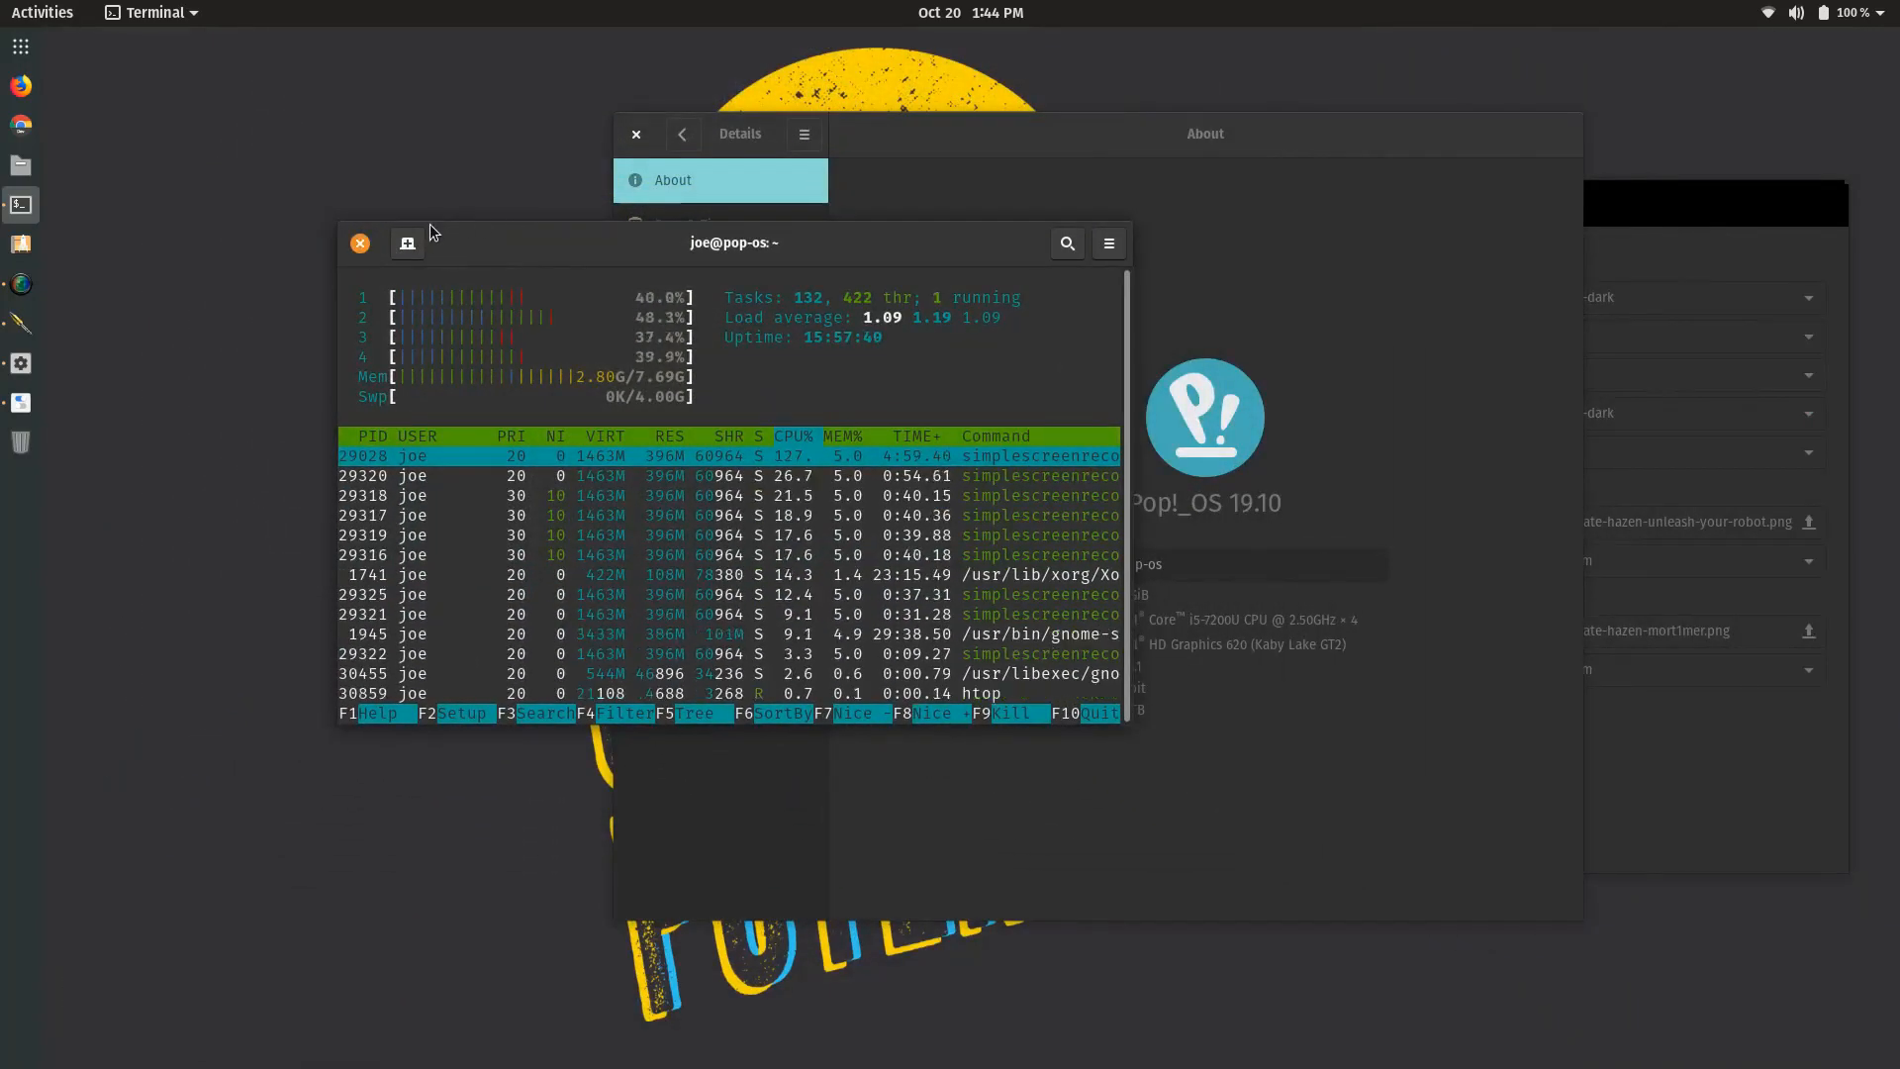
click(407, 243)
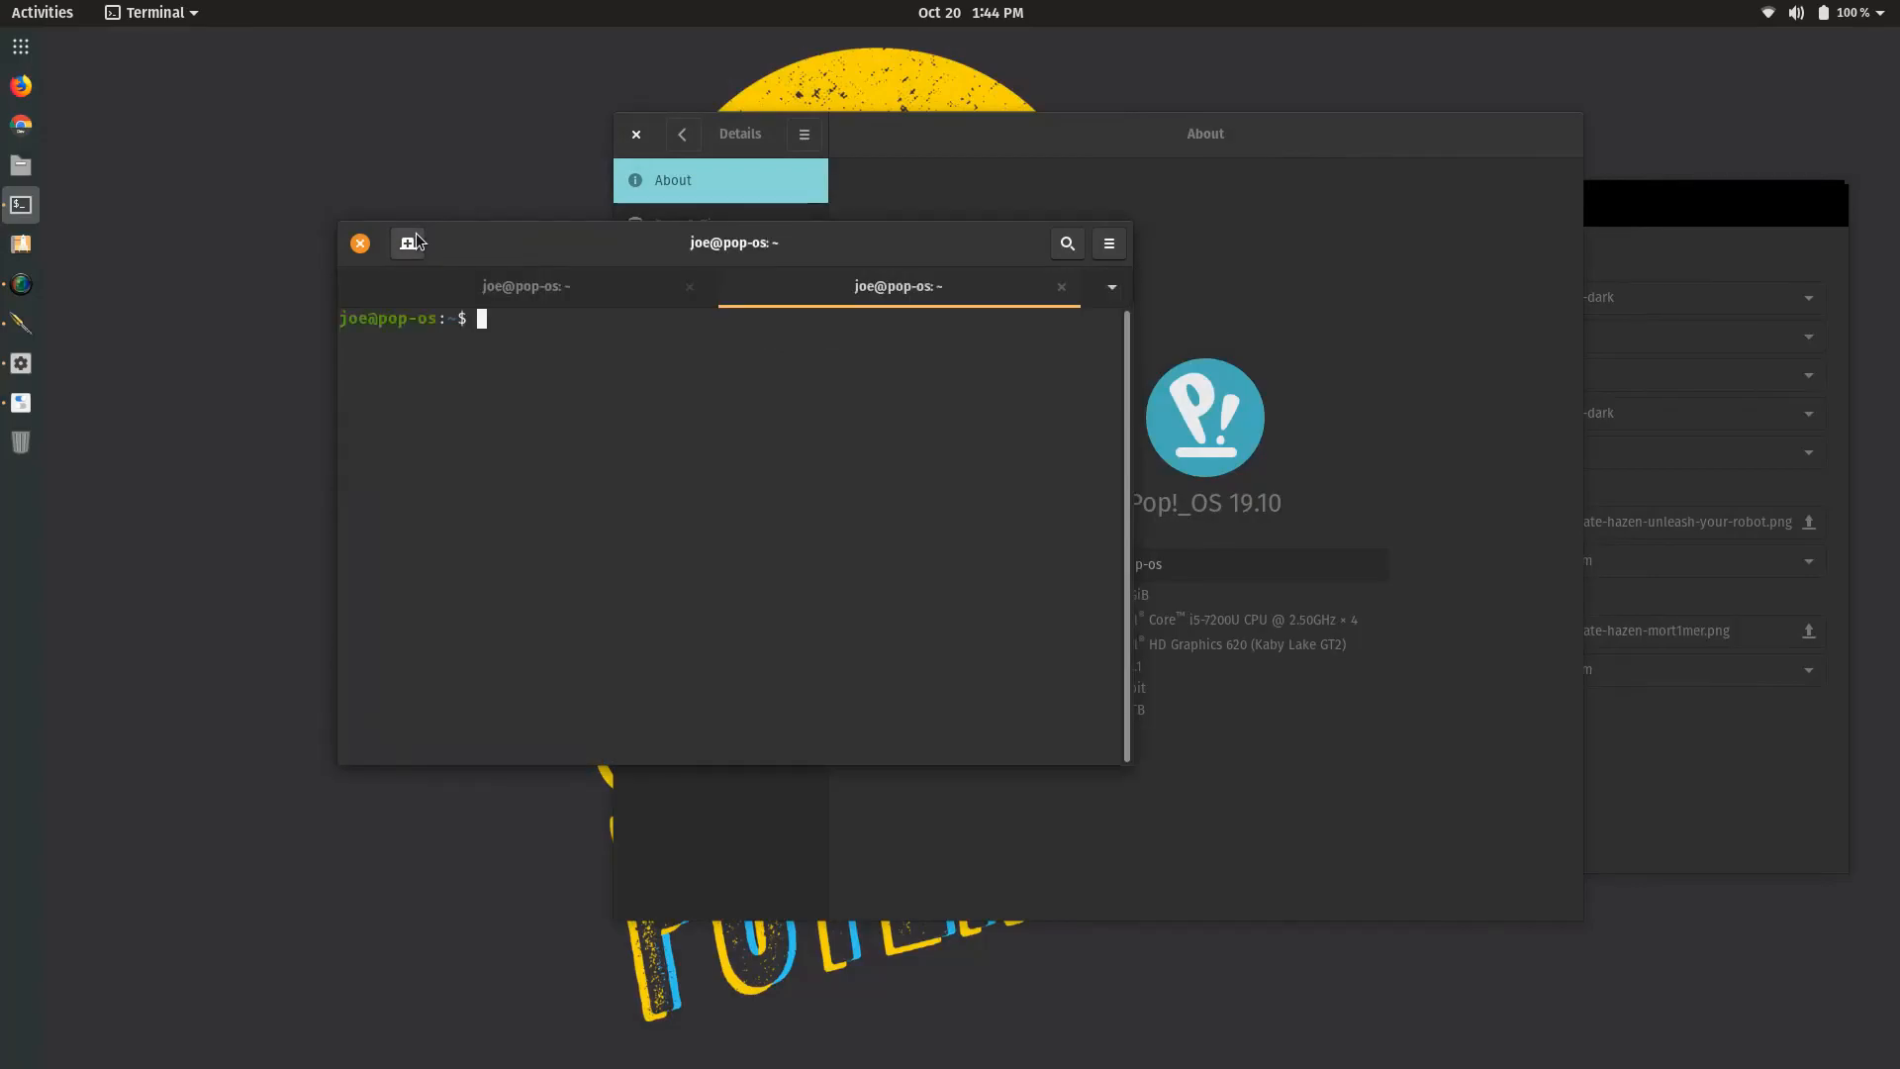
text(top)
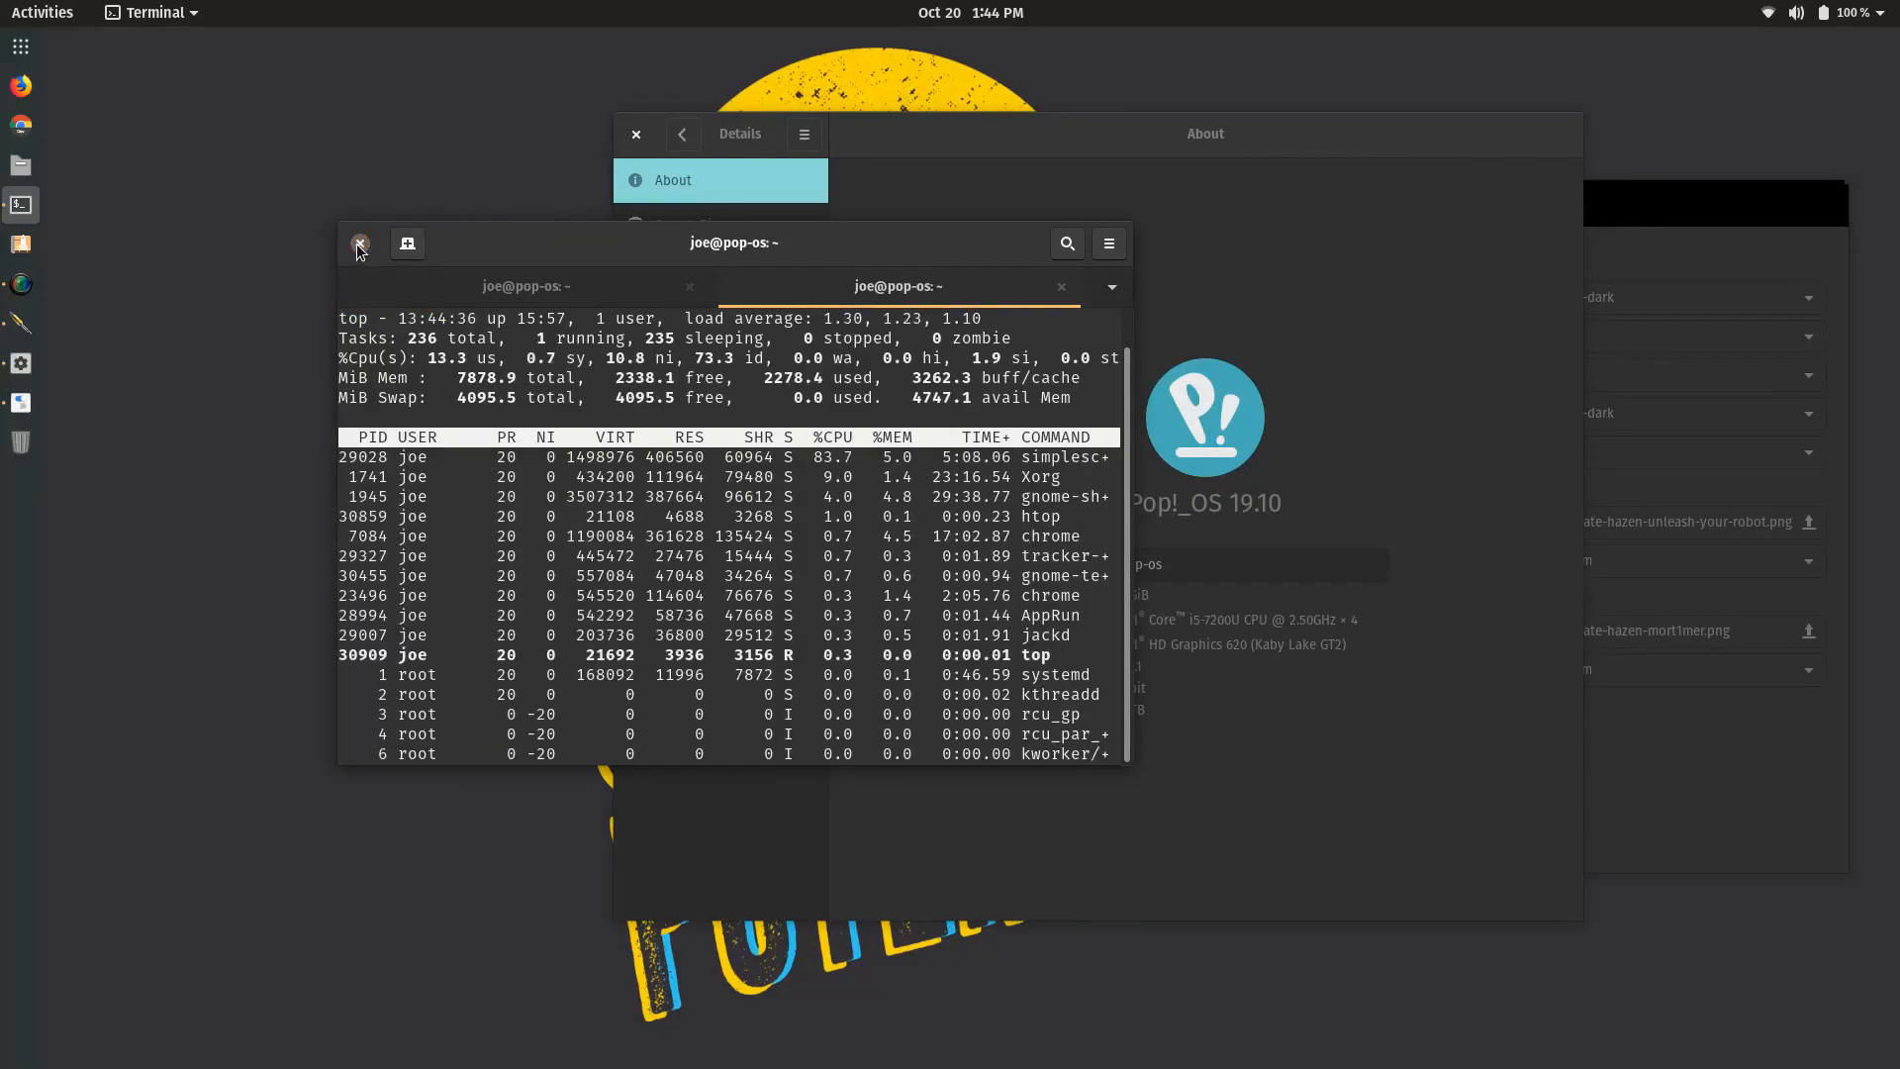
click(359, 244)
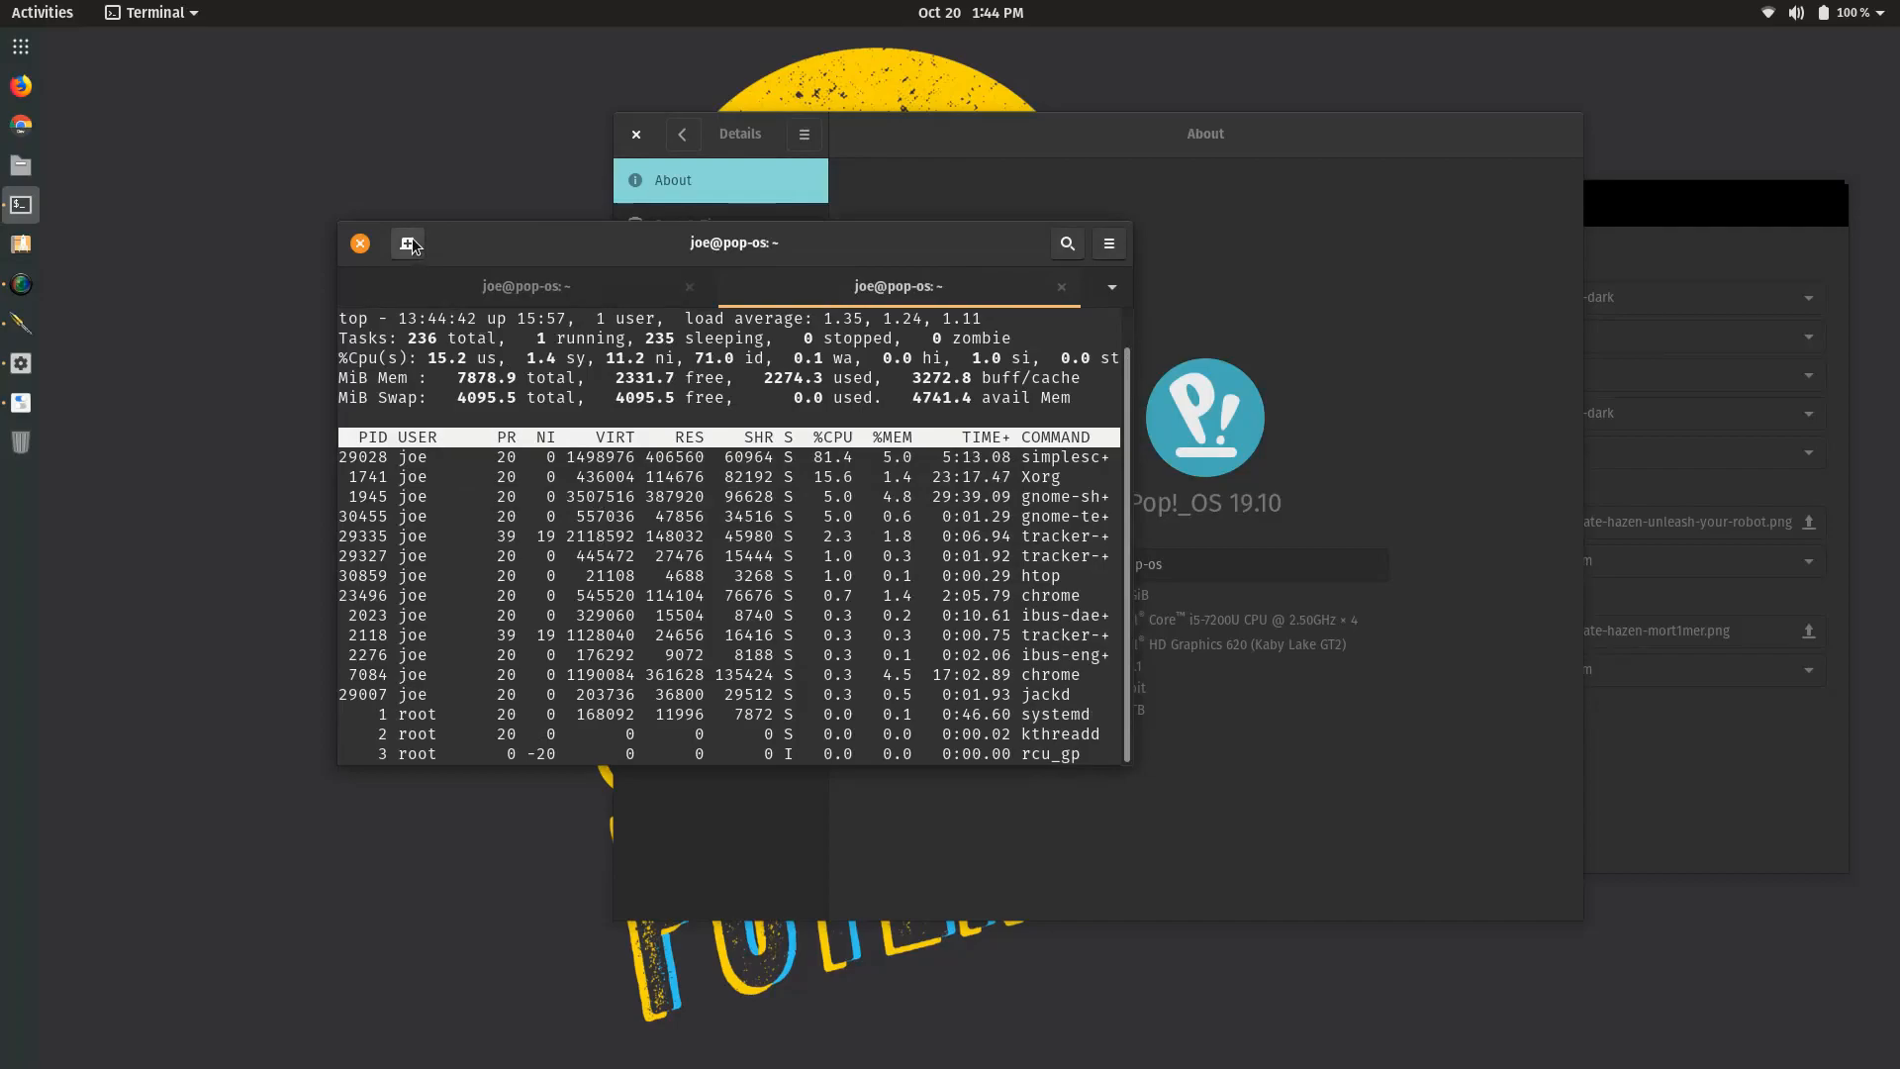
click(406, 243)
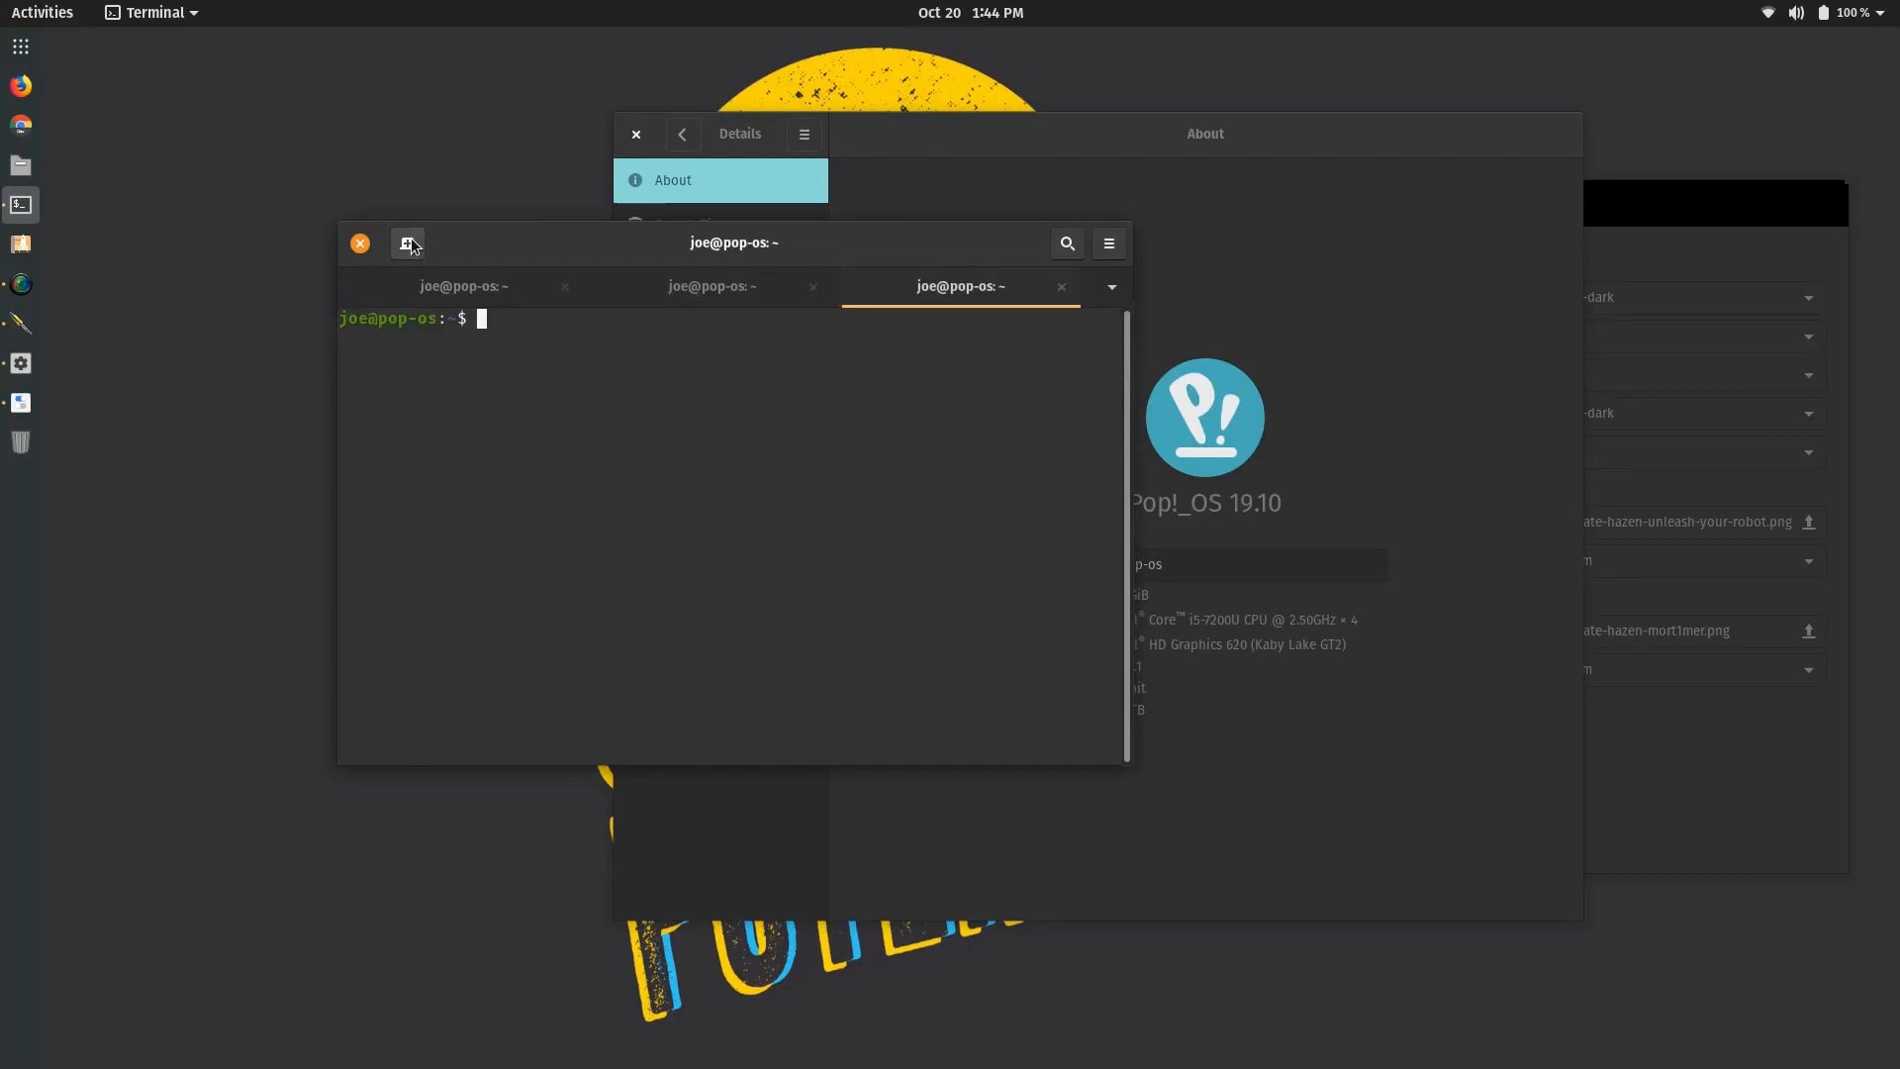
- Run sudo sensors to read CPU temperatures around 62°C
text(sudo sensors)
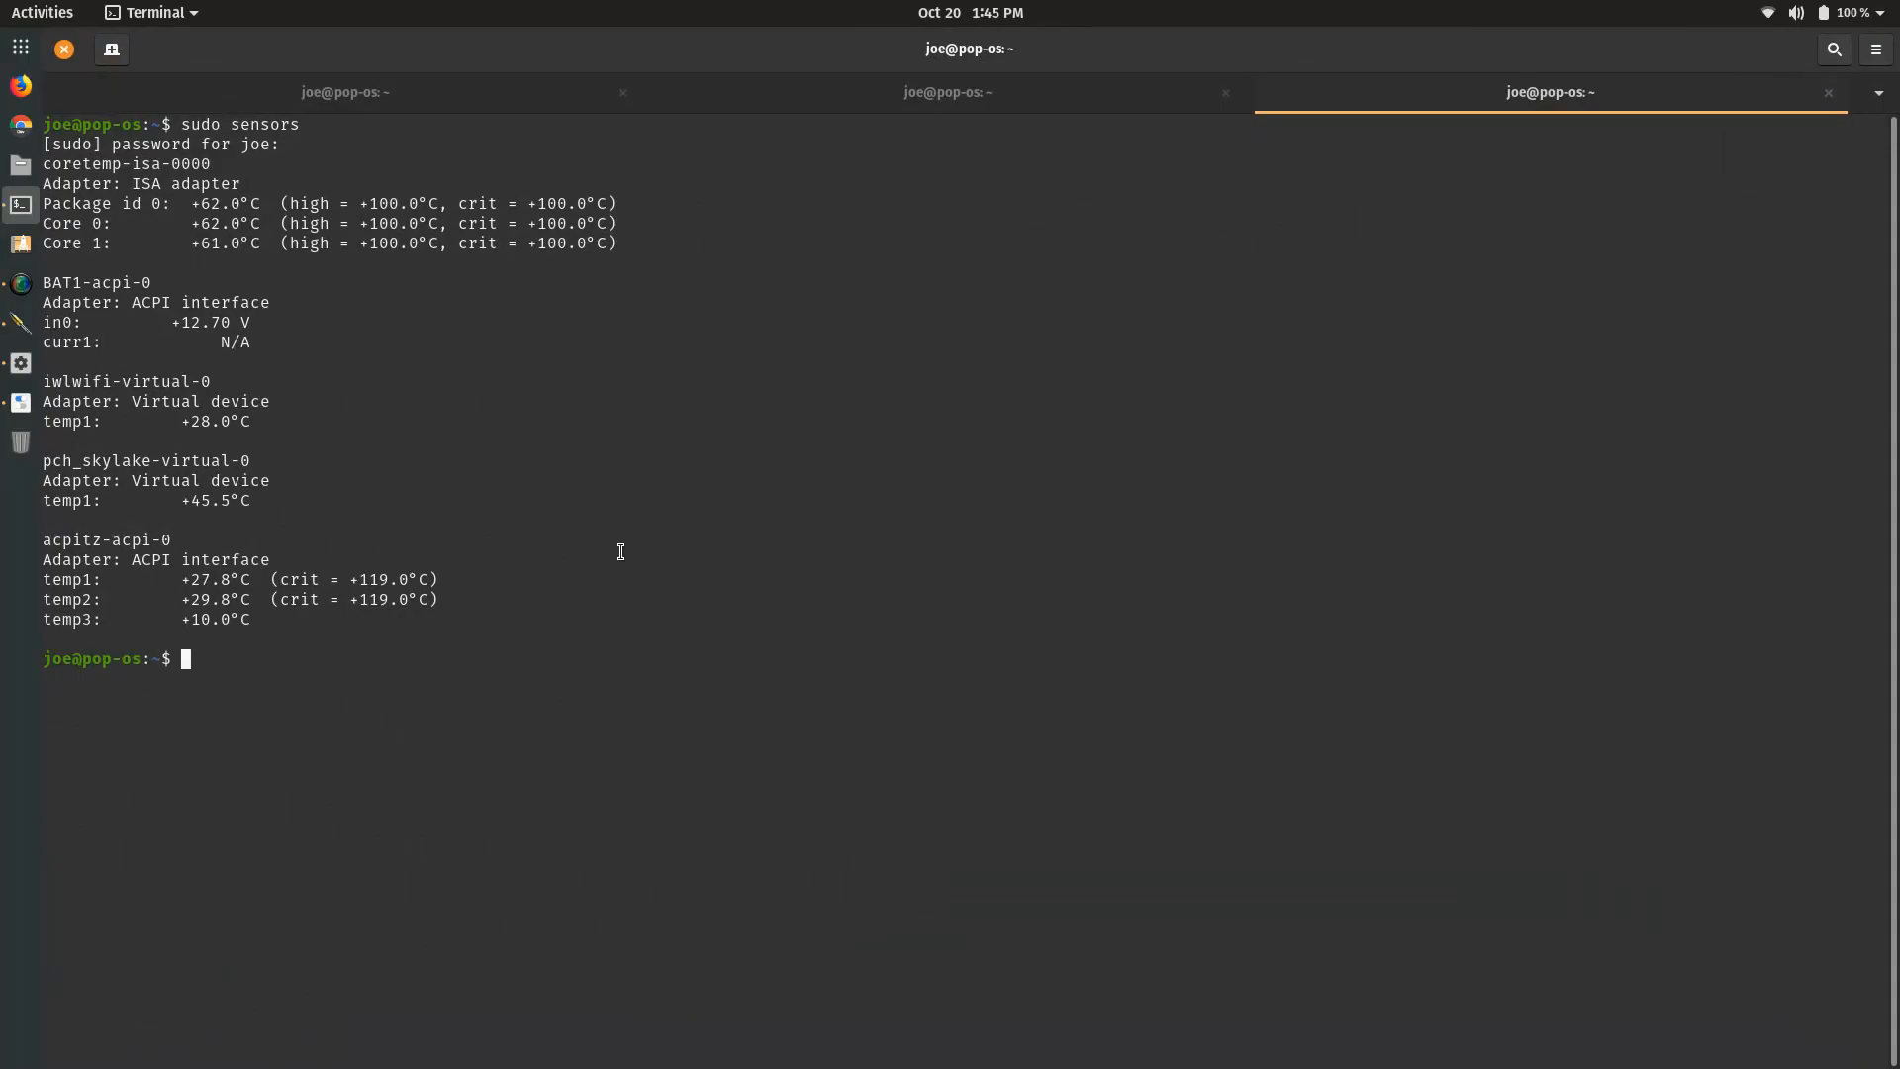
mouse_move(541, 647)
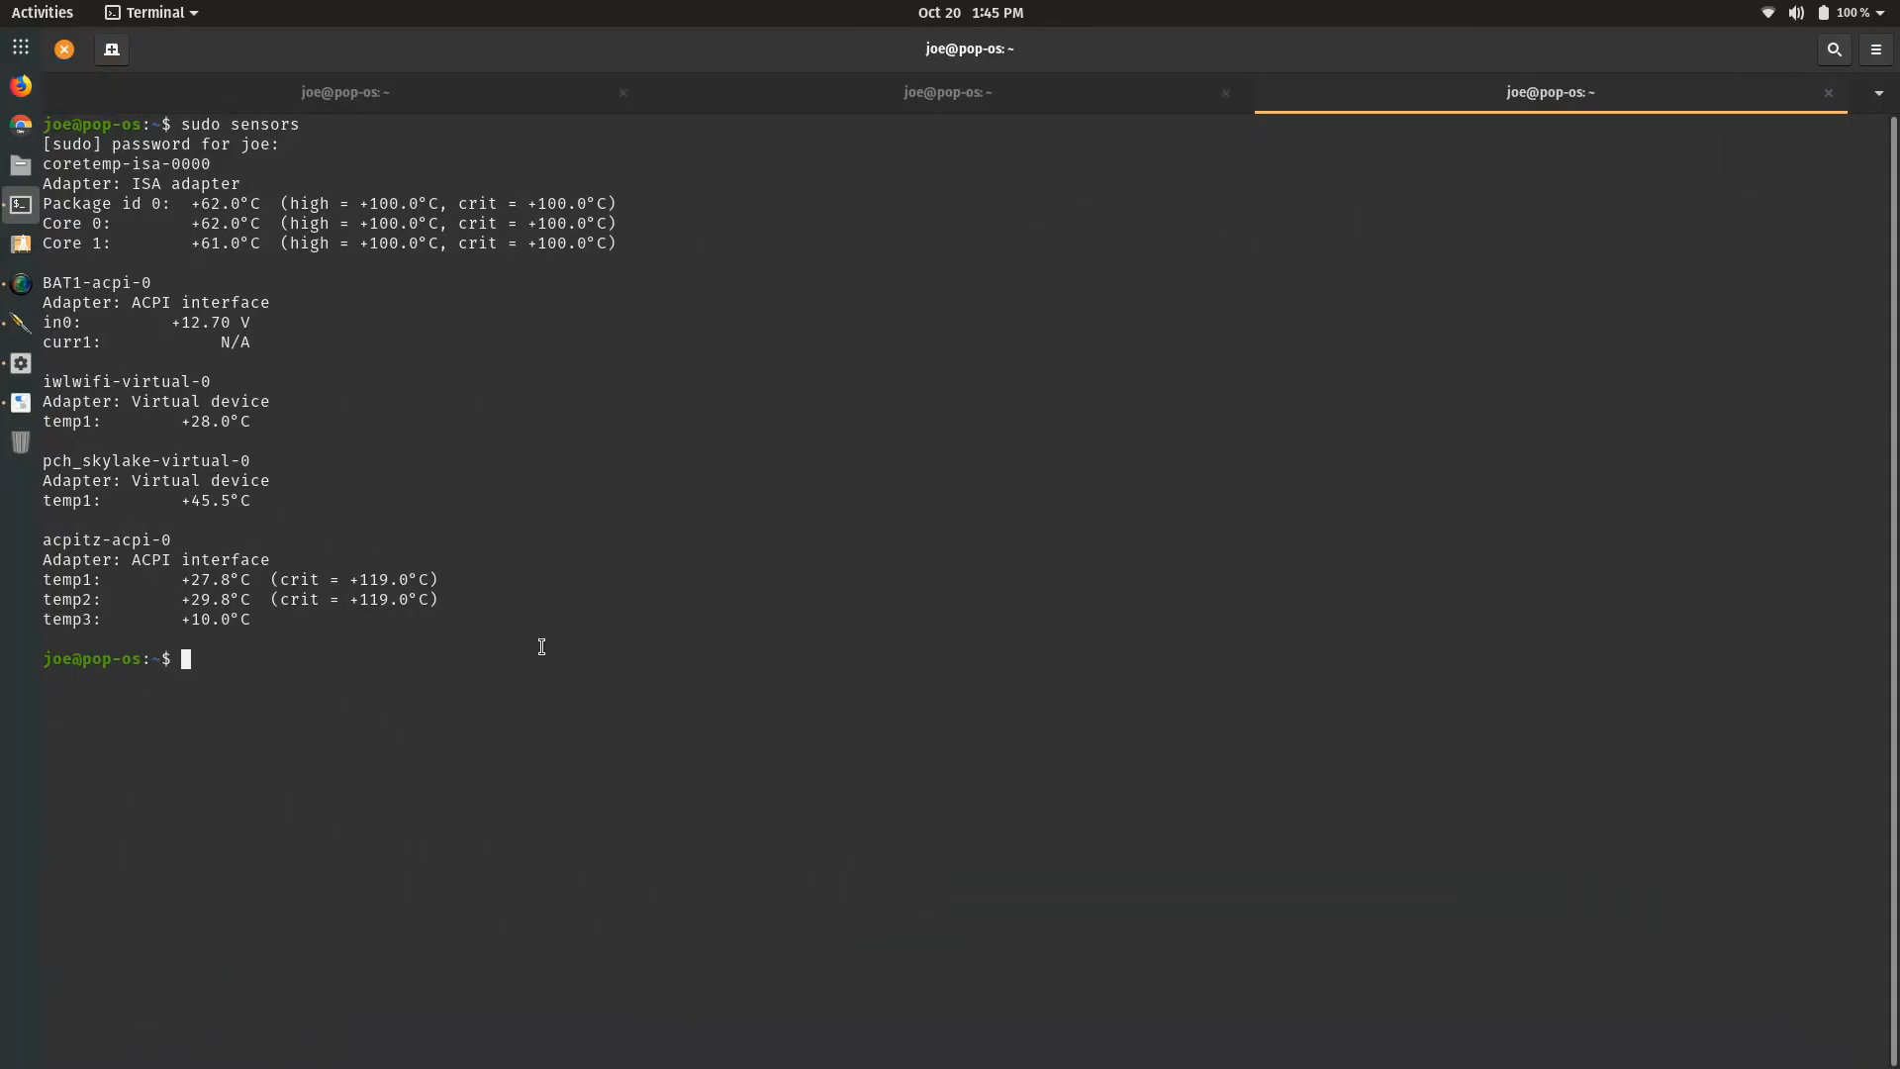
mouse_move(20, 47)
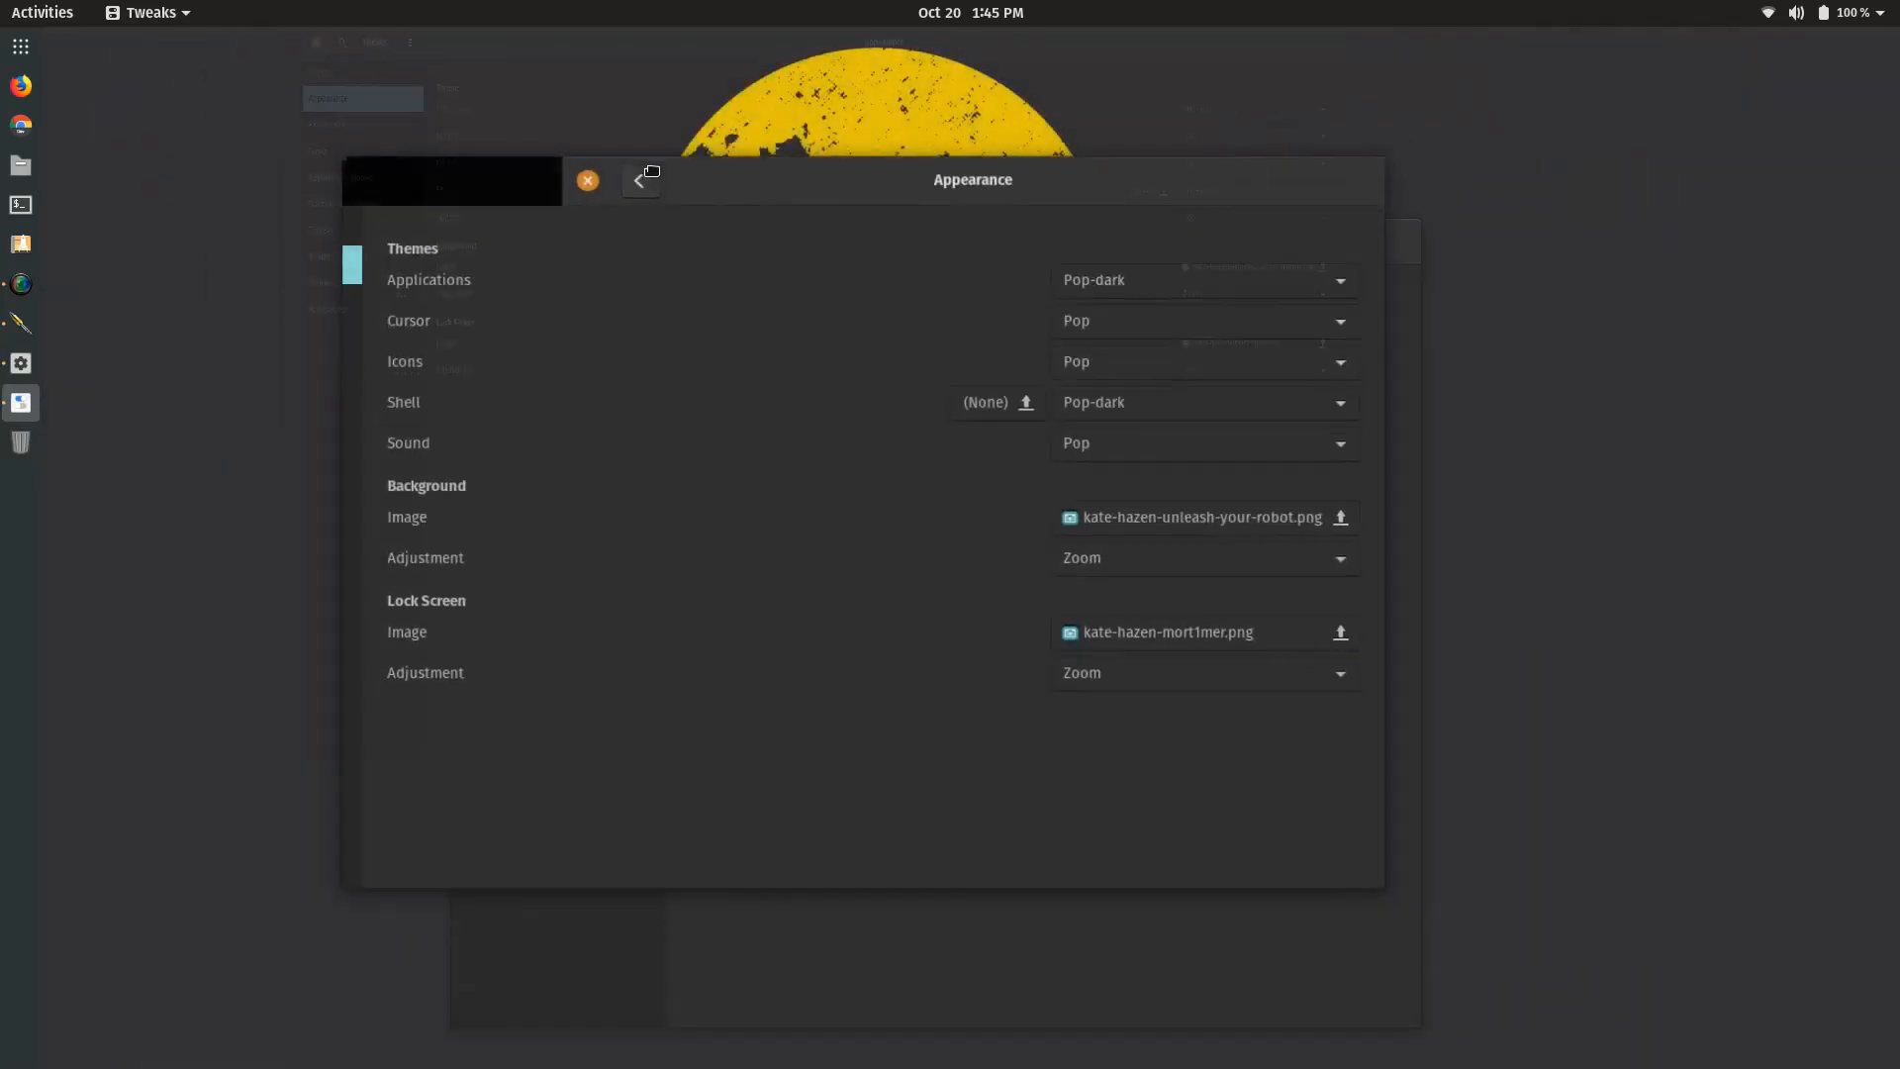
- Close the Terminal, Tweaks and Settings windows and launch Firefox from the dock
click(650, 179)
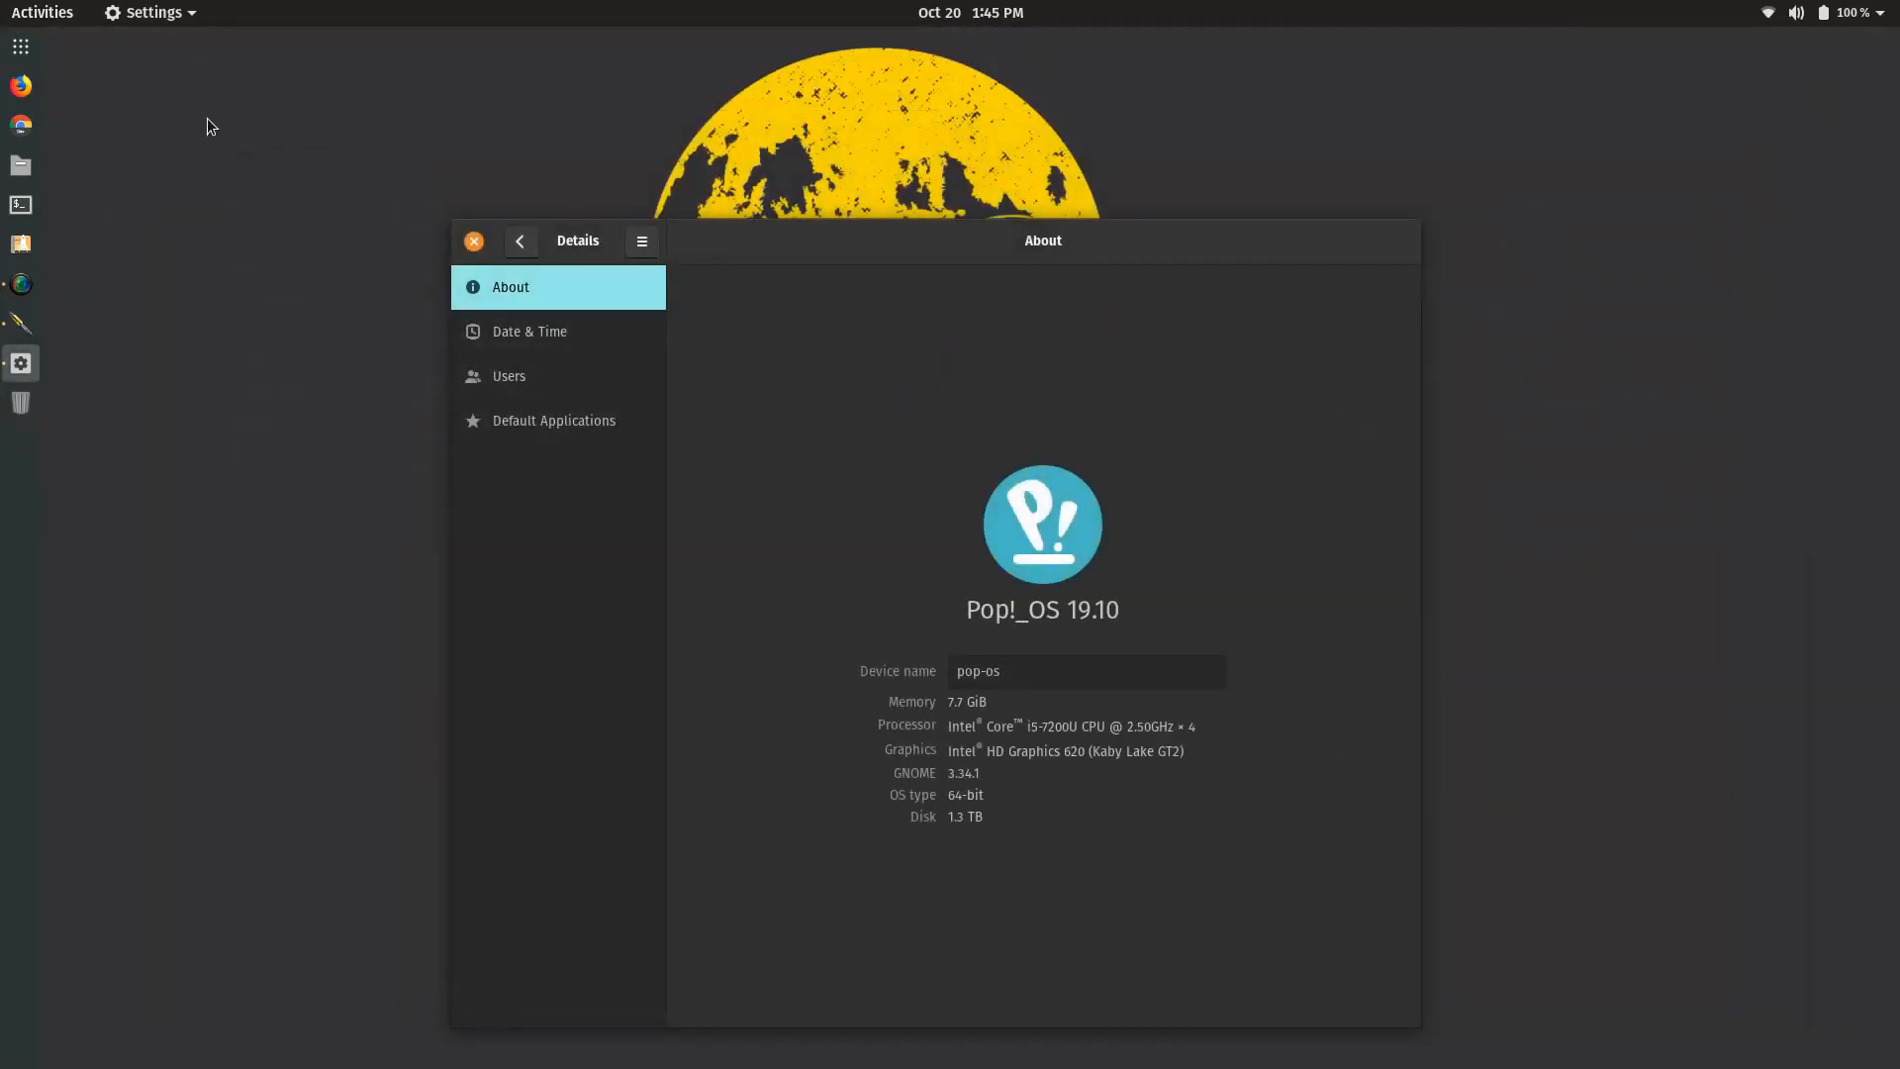
mouse_move(855, 274)
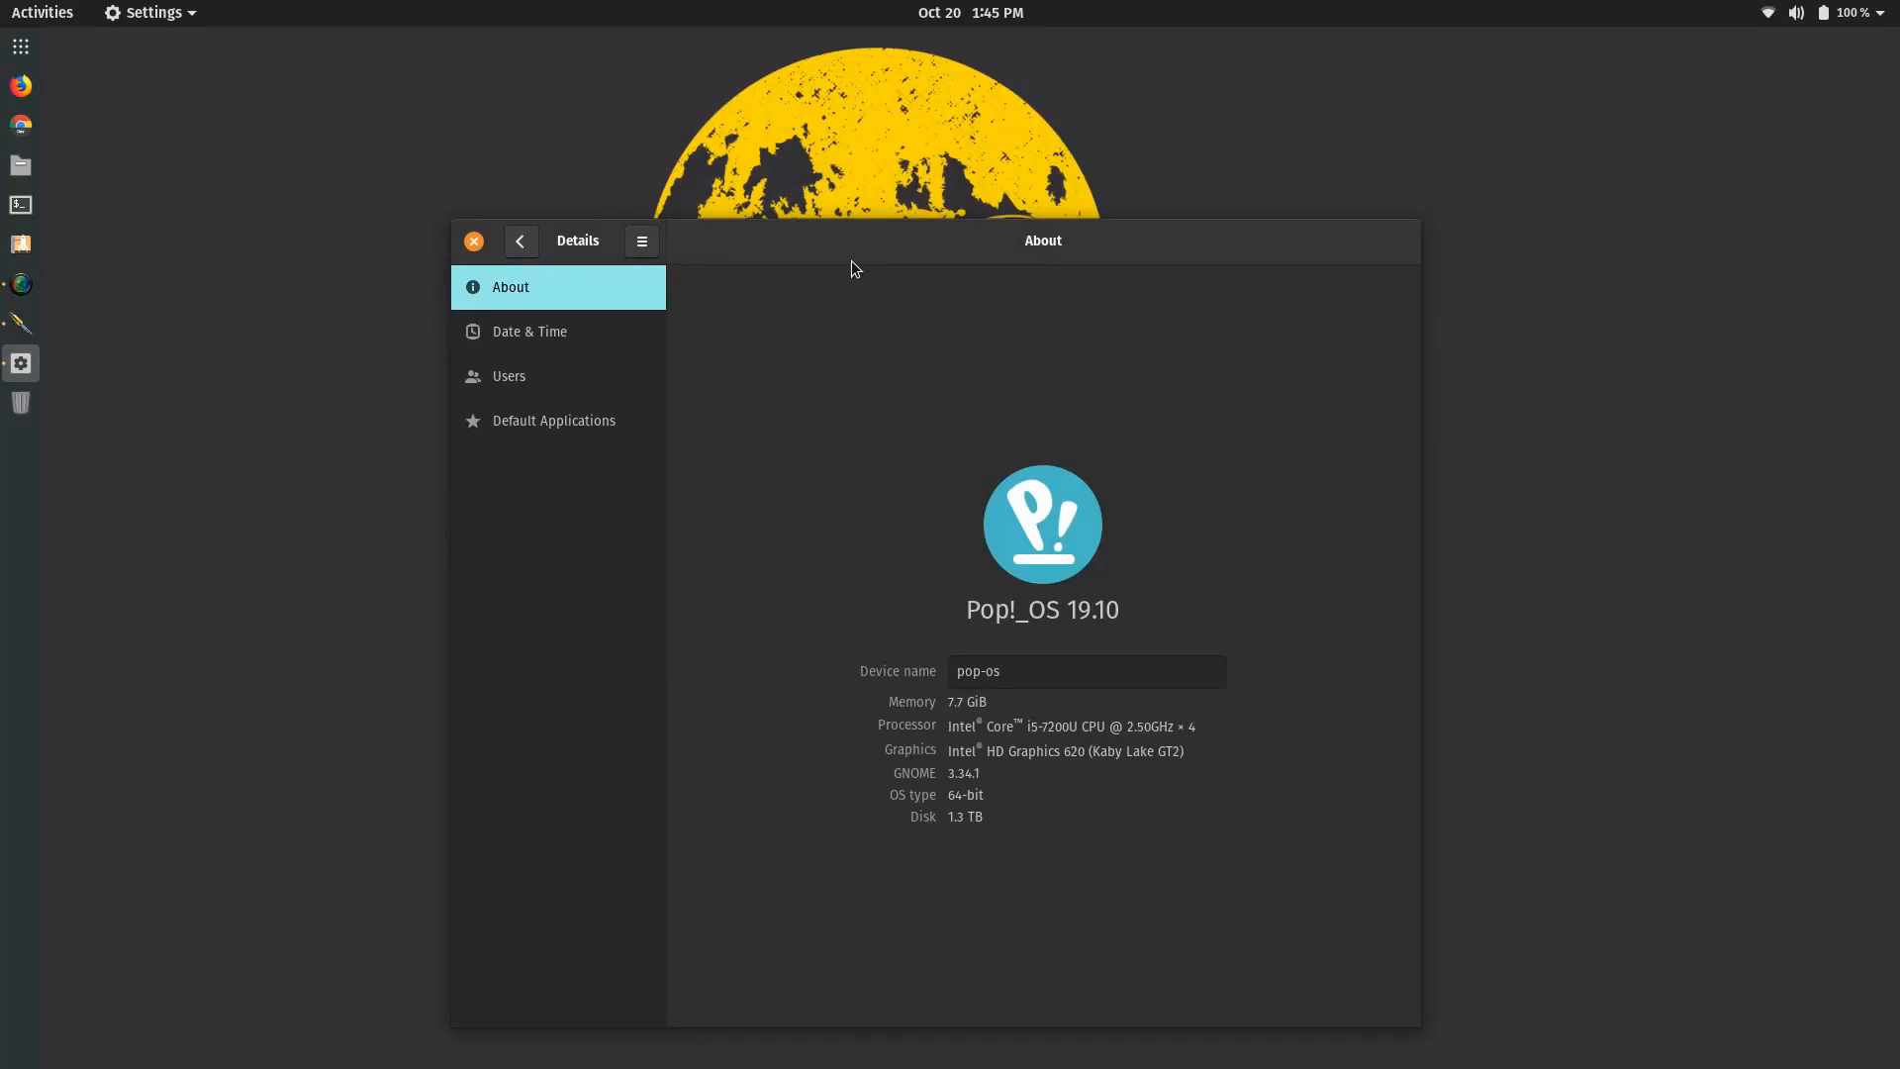
click(521, 240)
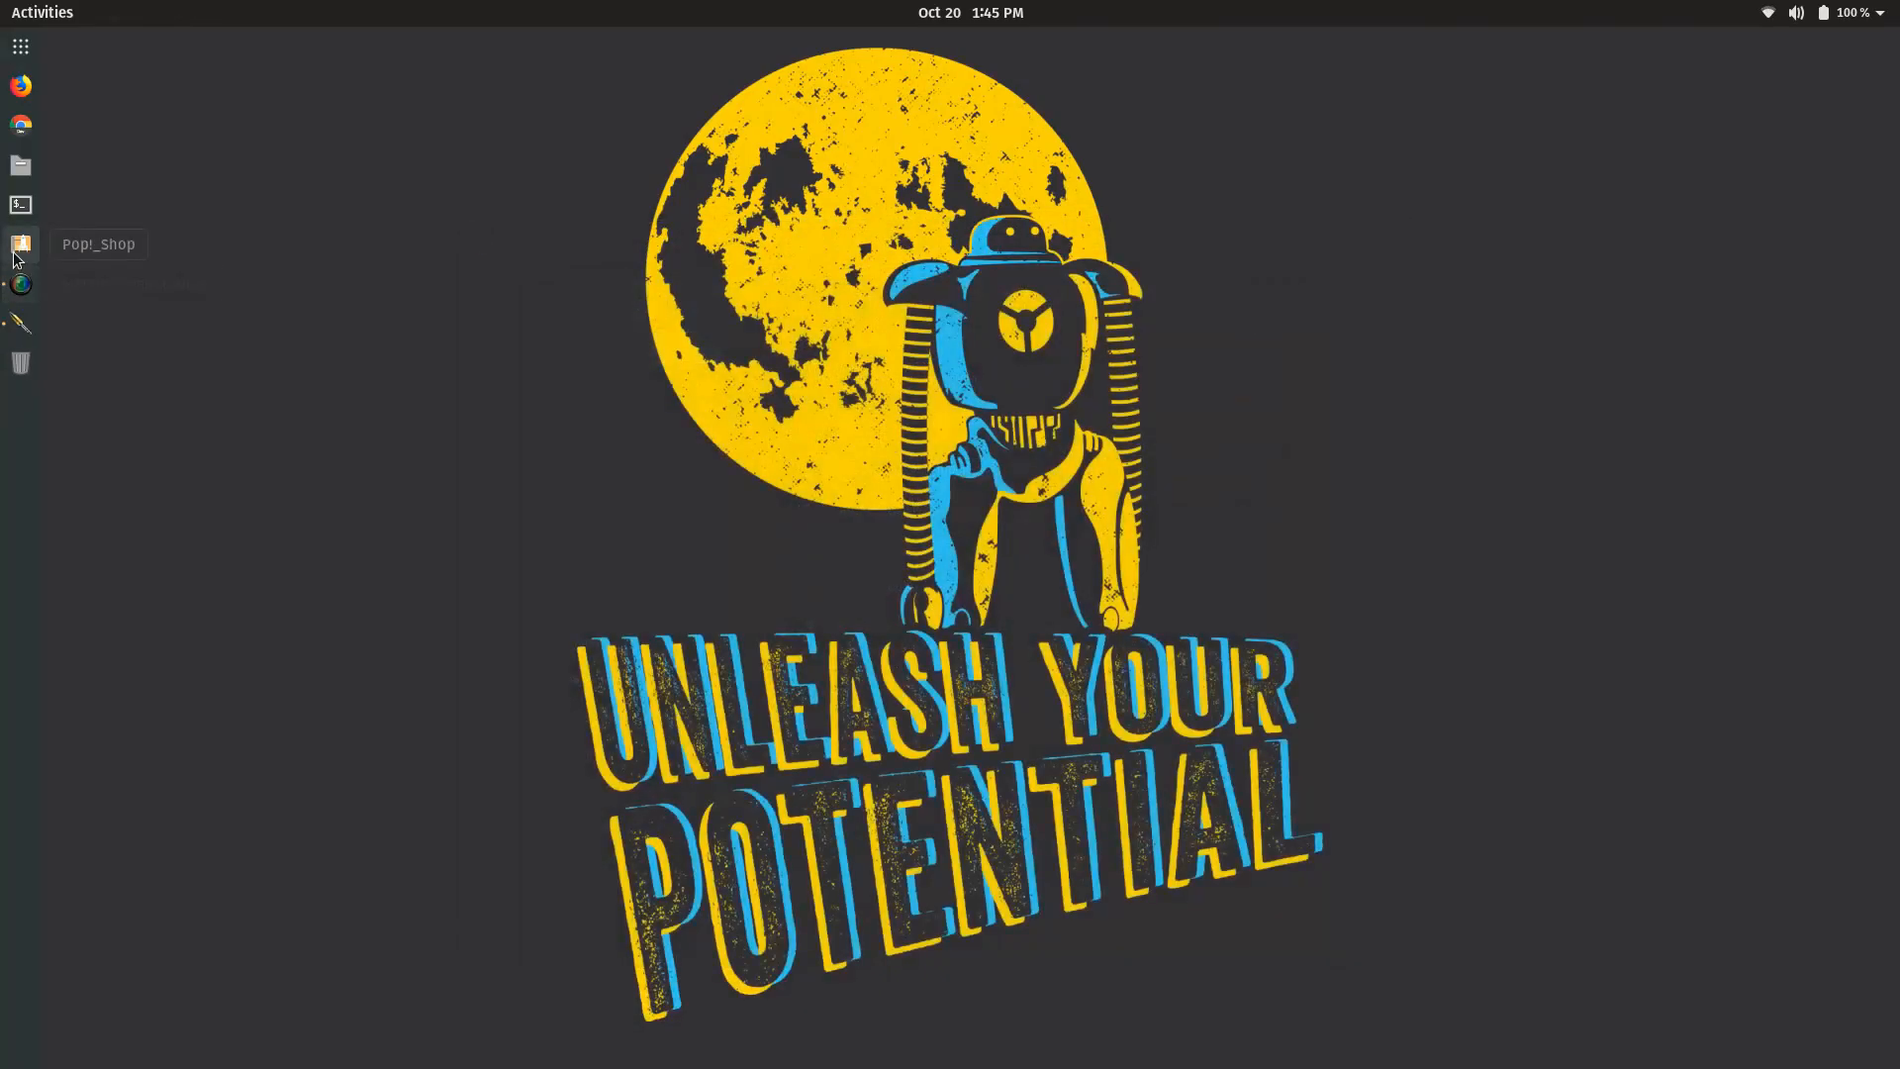
click(20, 245)
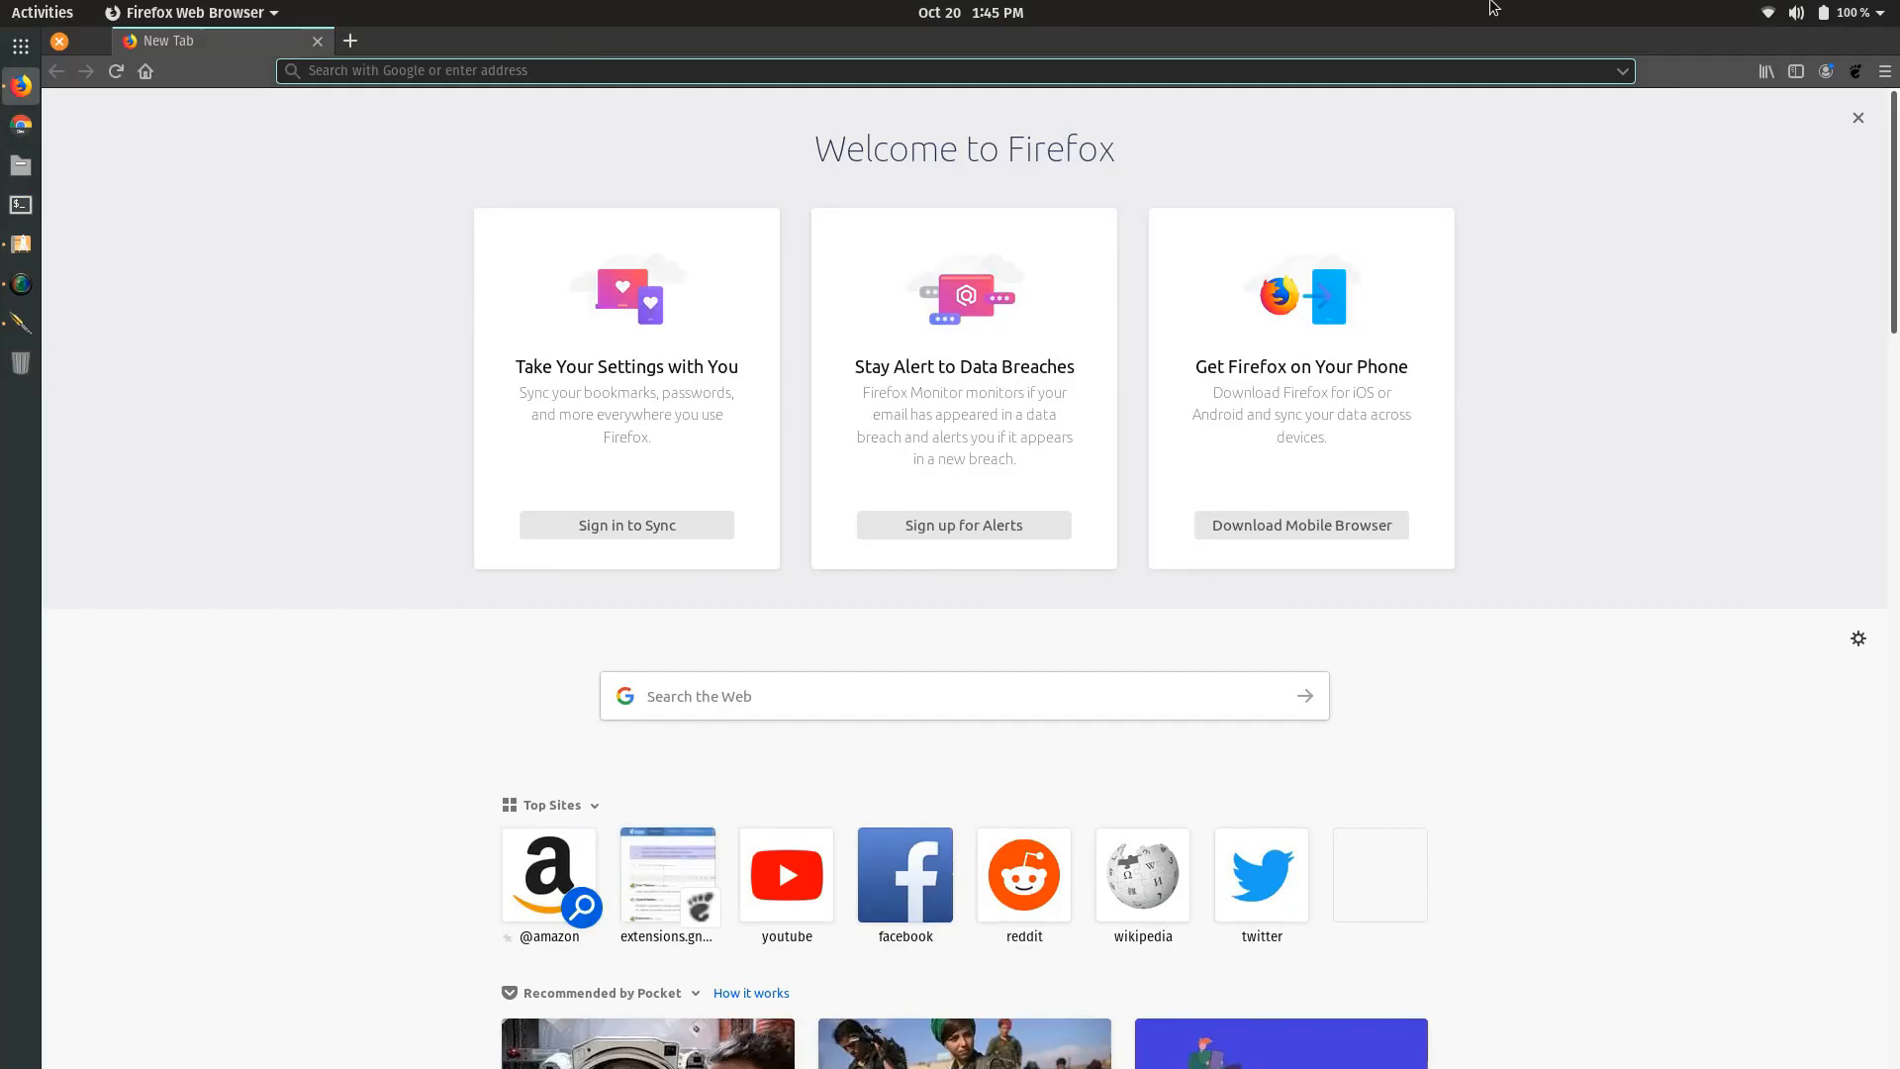
- View Firefox version 69.0.3 under Help > About Firefox, then close it
click(1884, 71)
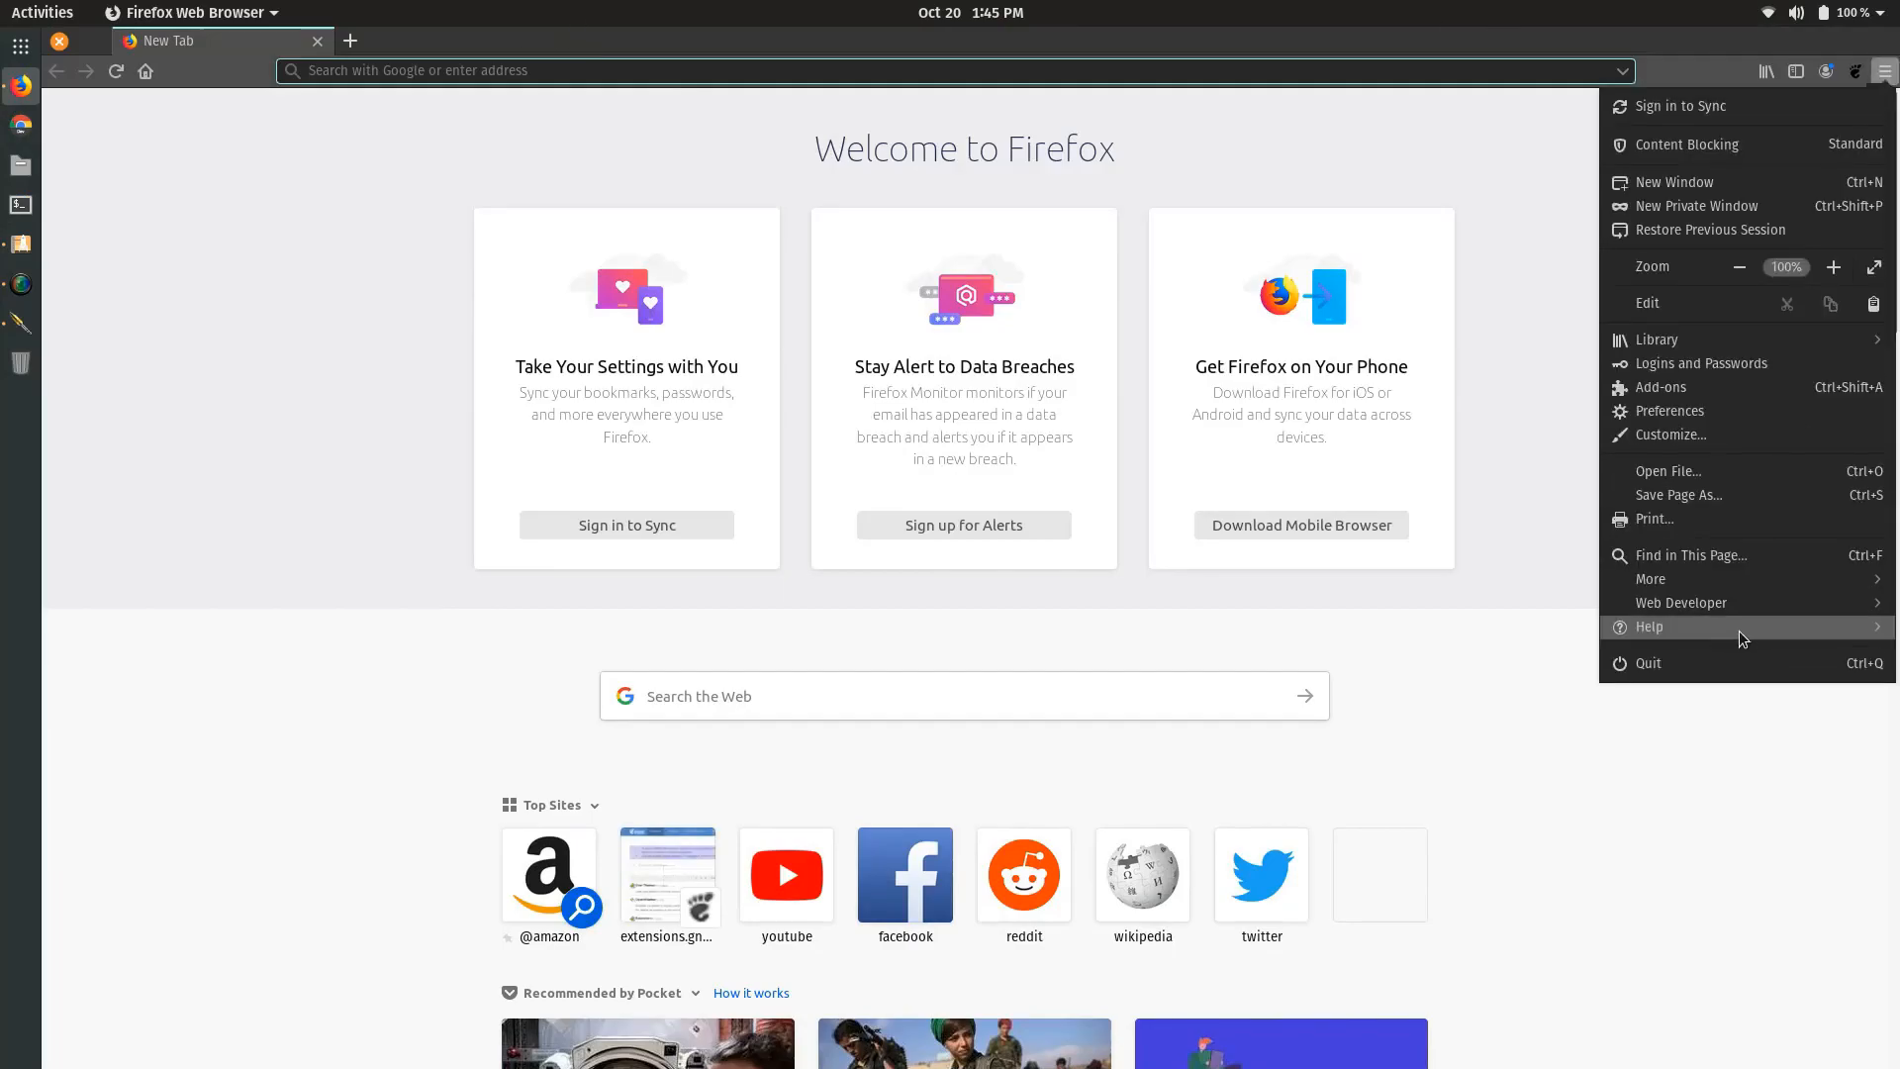
click(1649, 626)
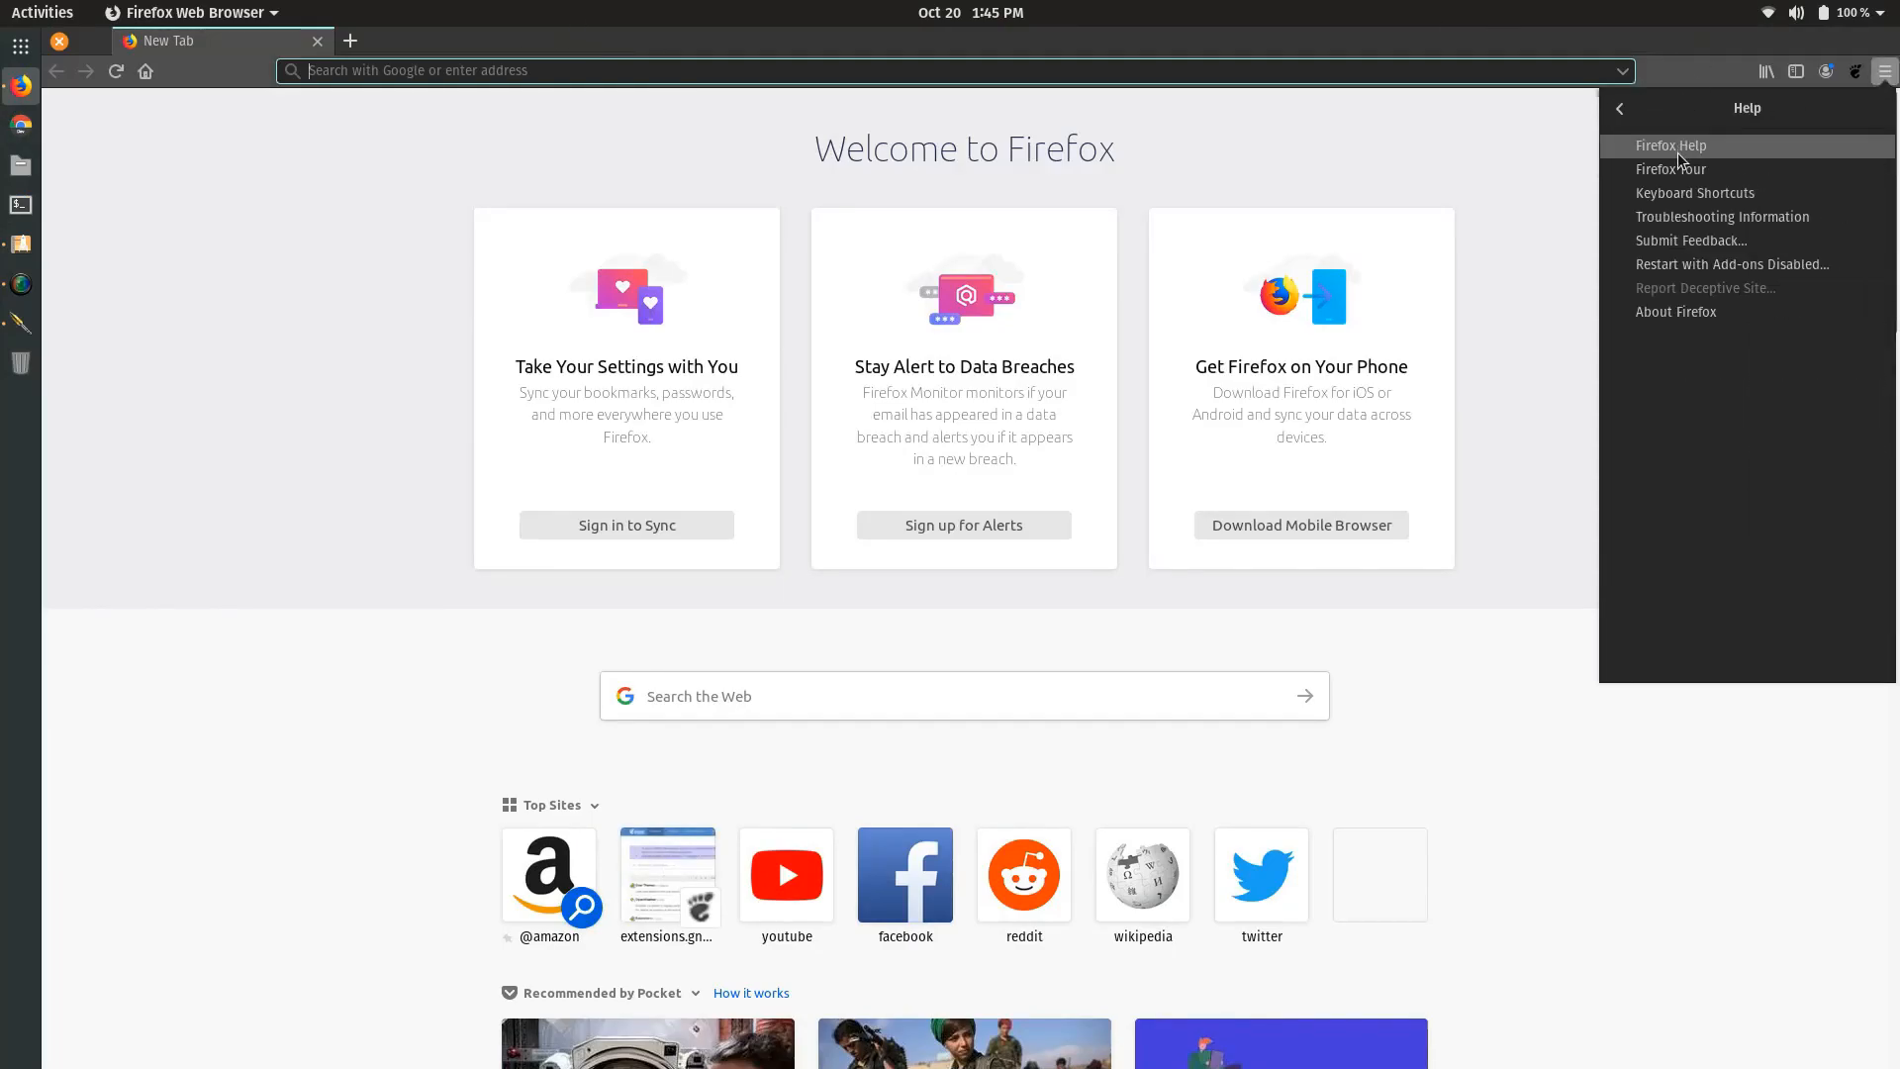
click(1675, 312)
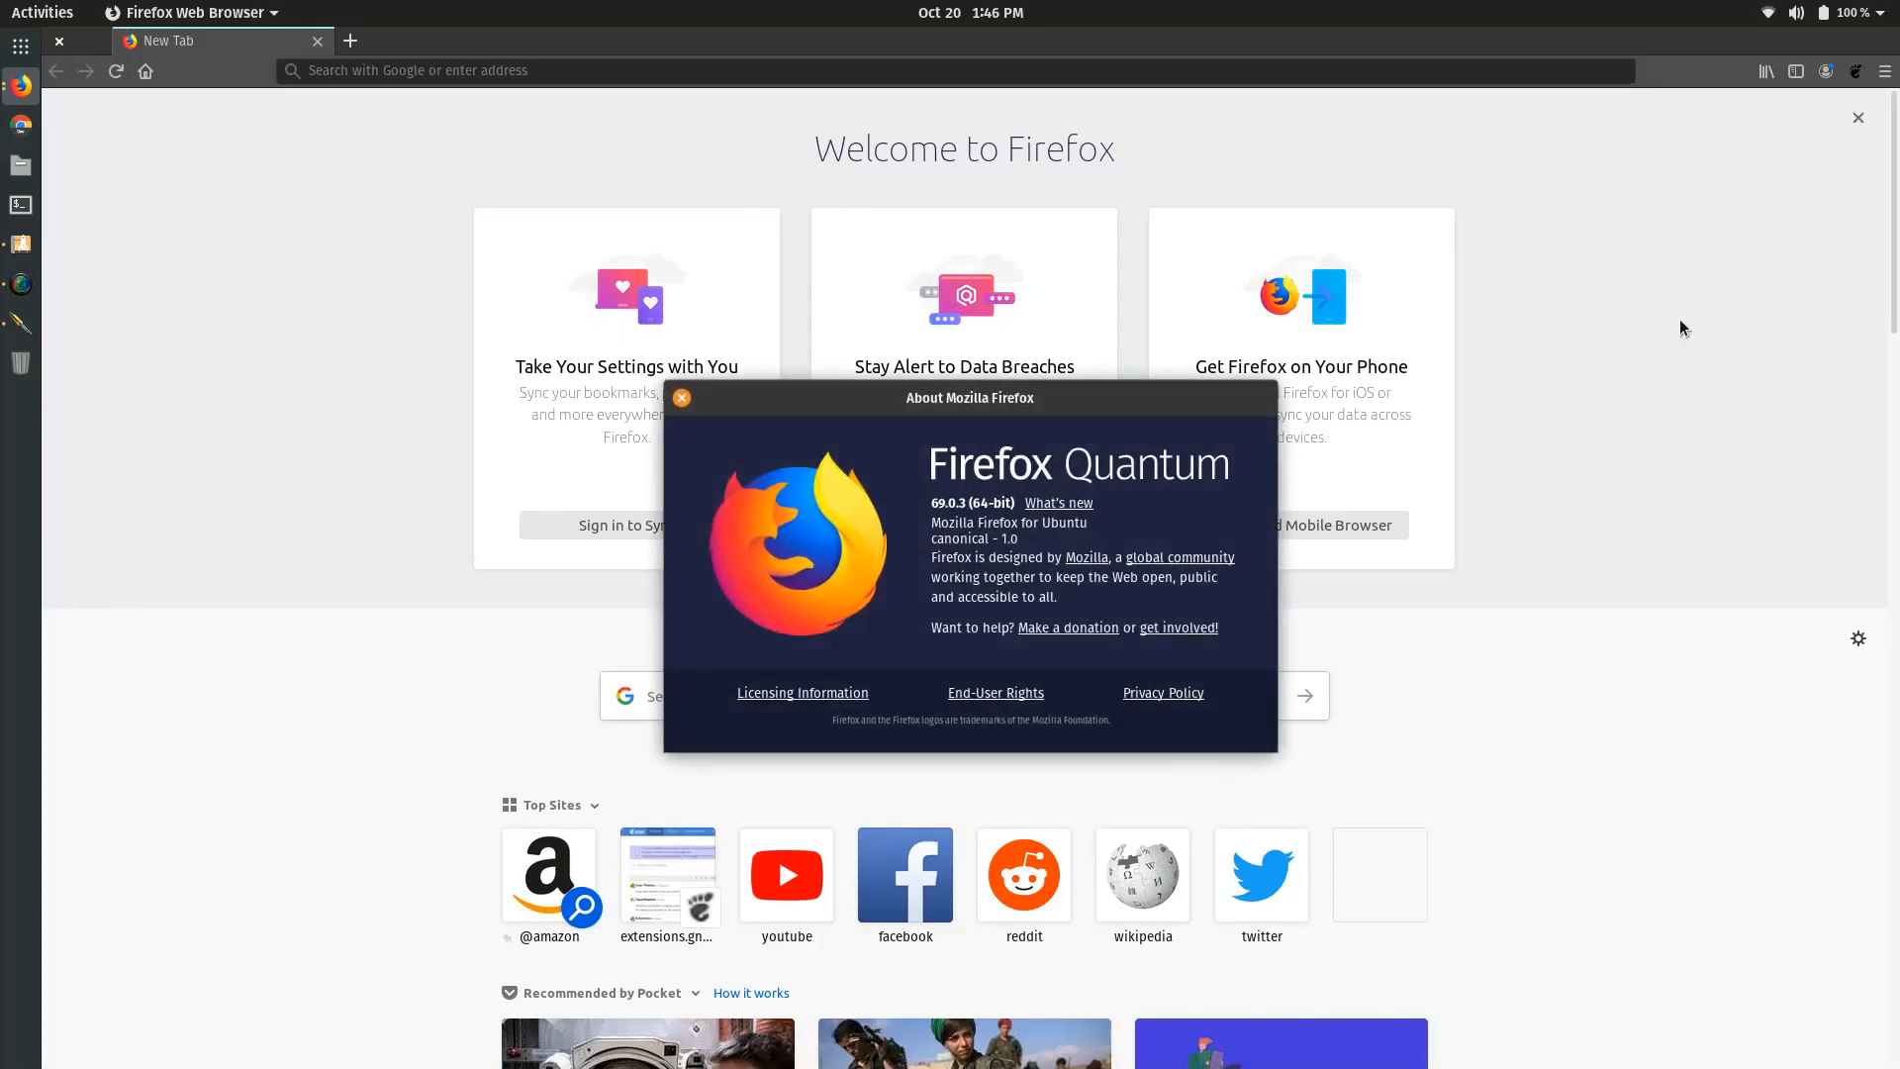
mouse_move(1666, 327)
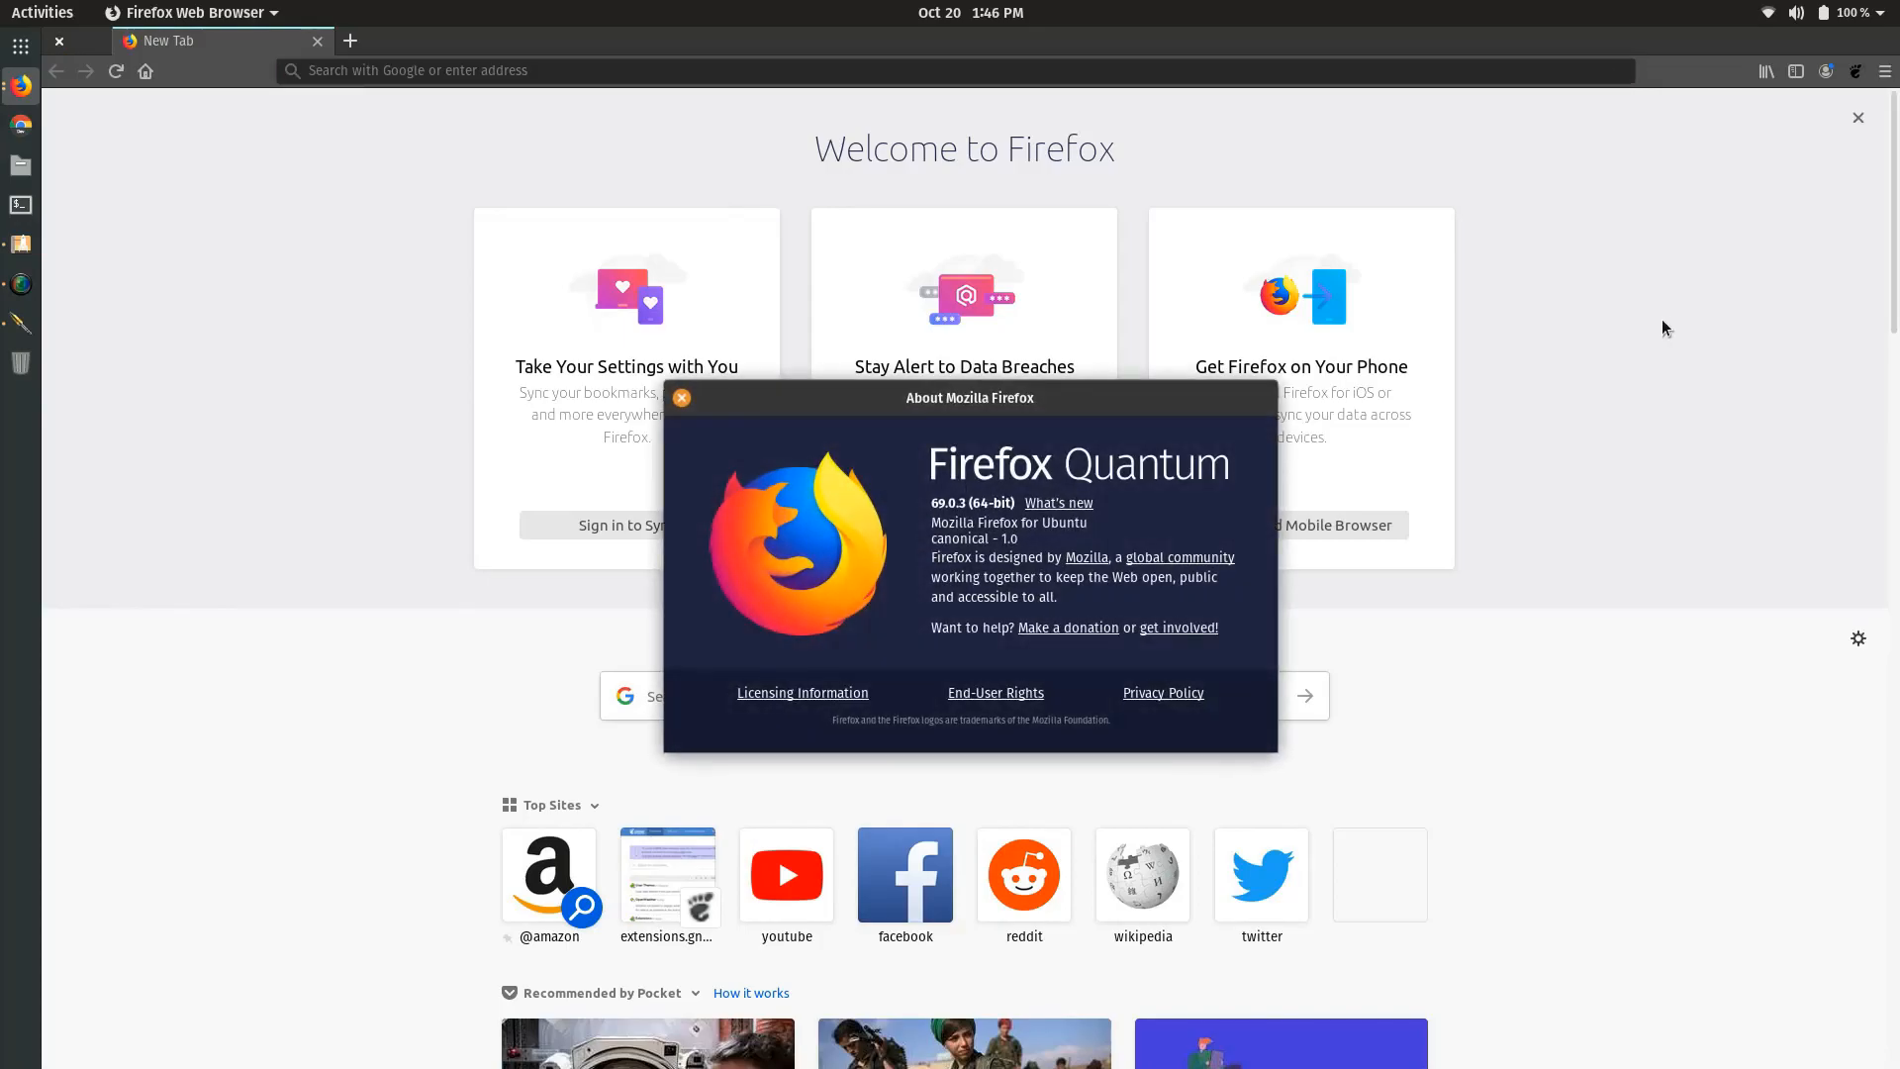
mouse_move(1556, 348)
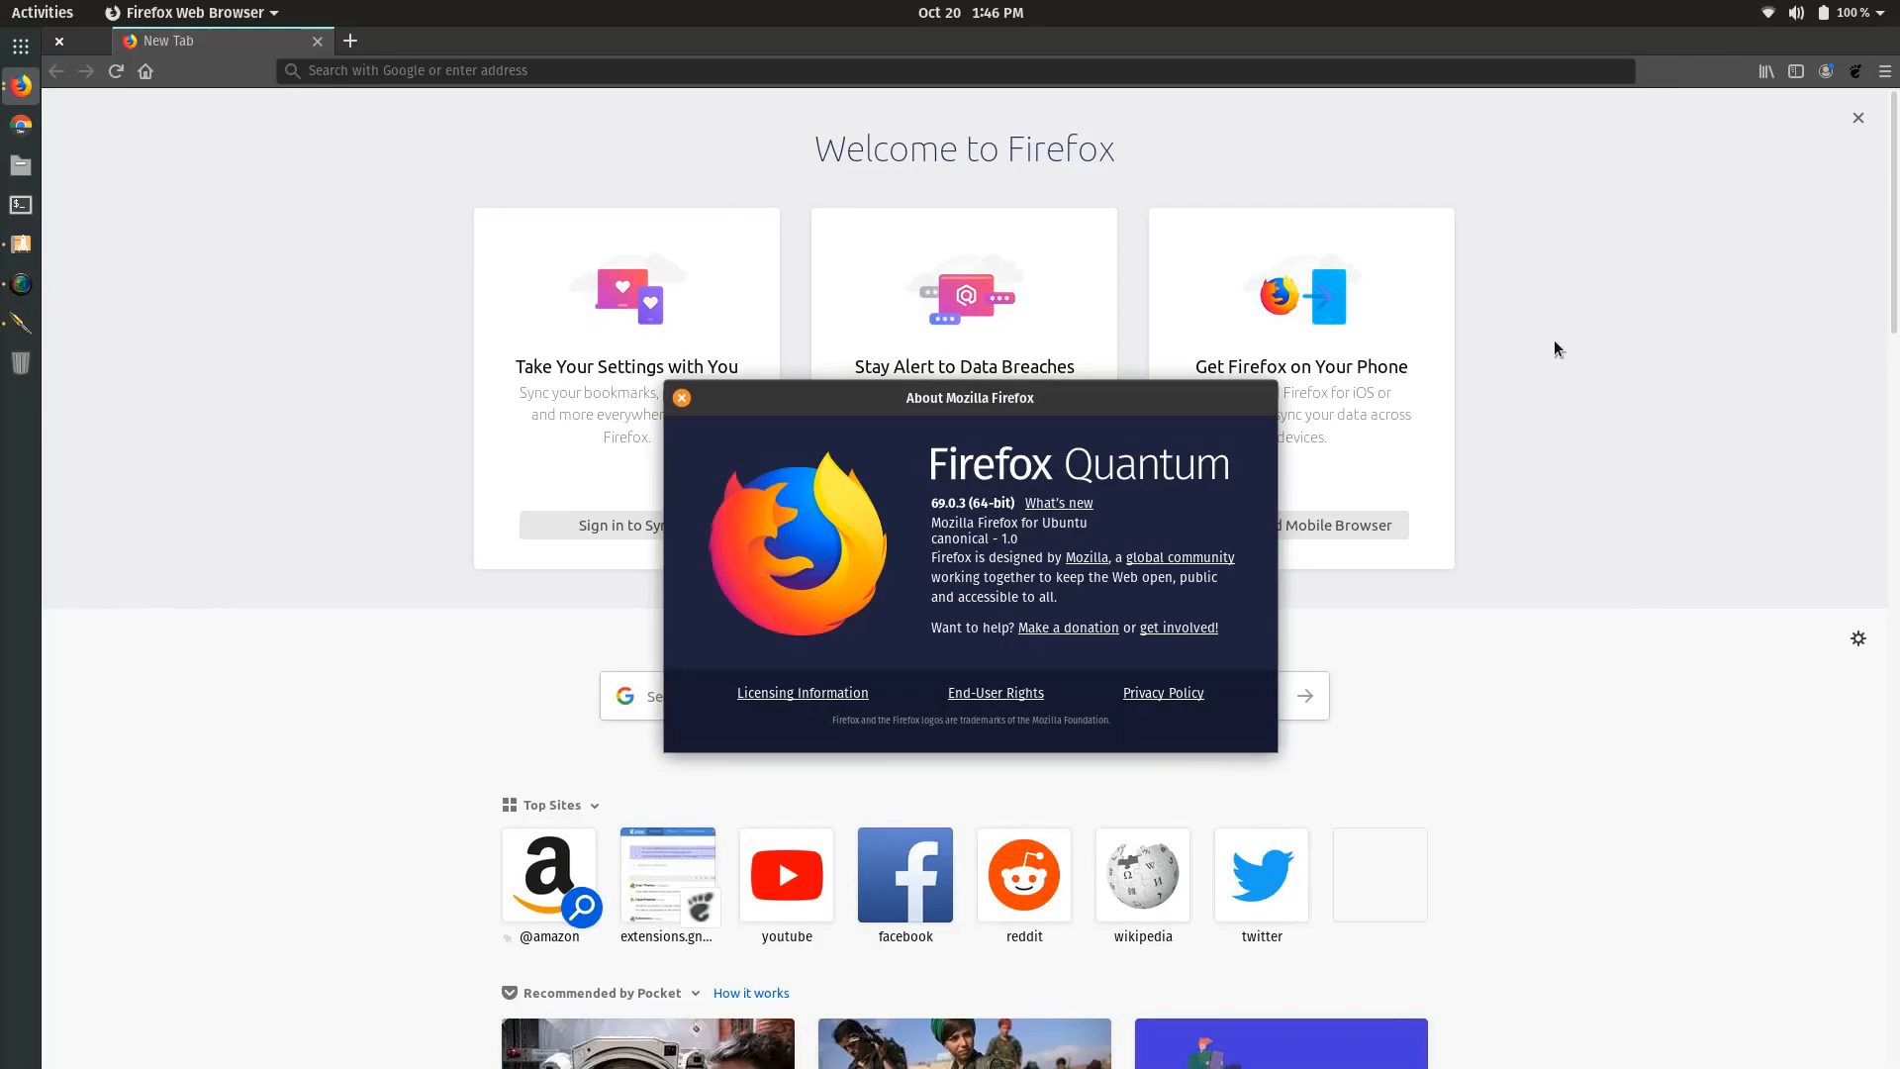
click(681, 398)
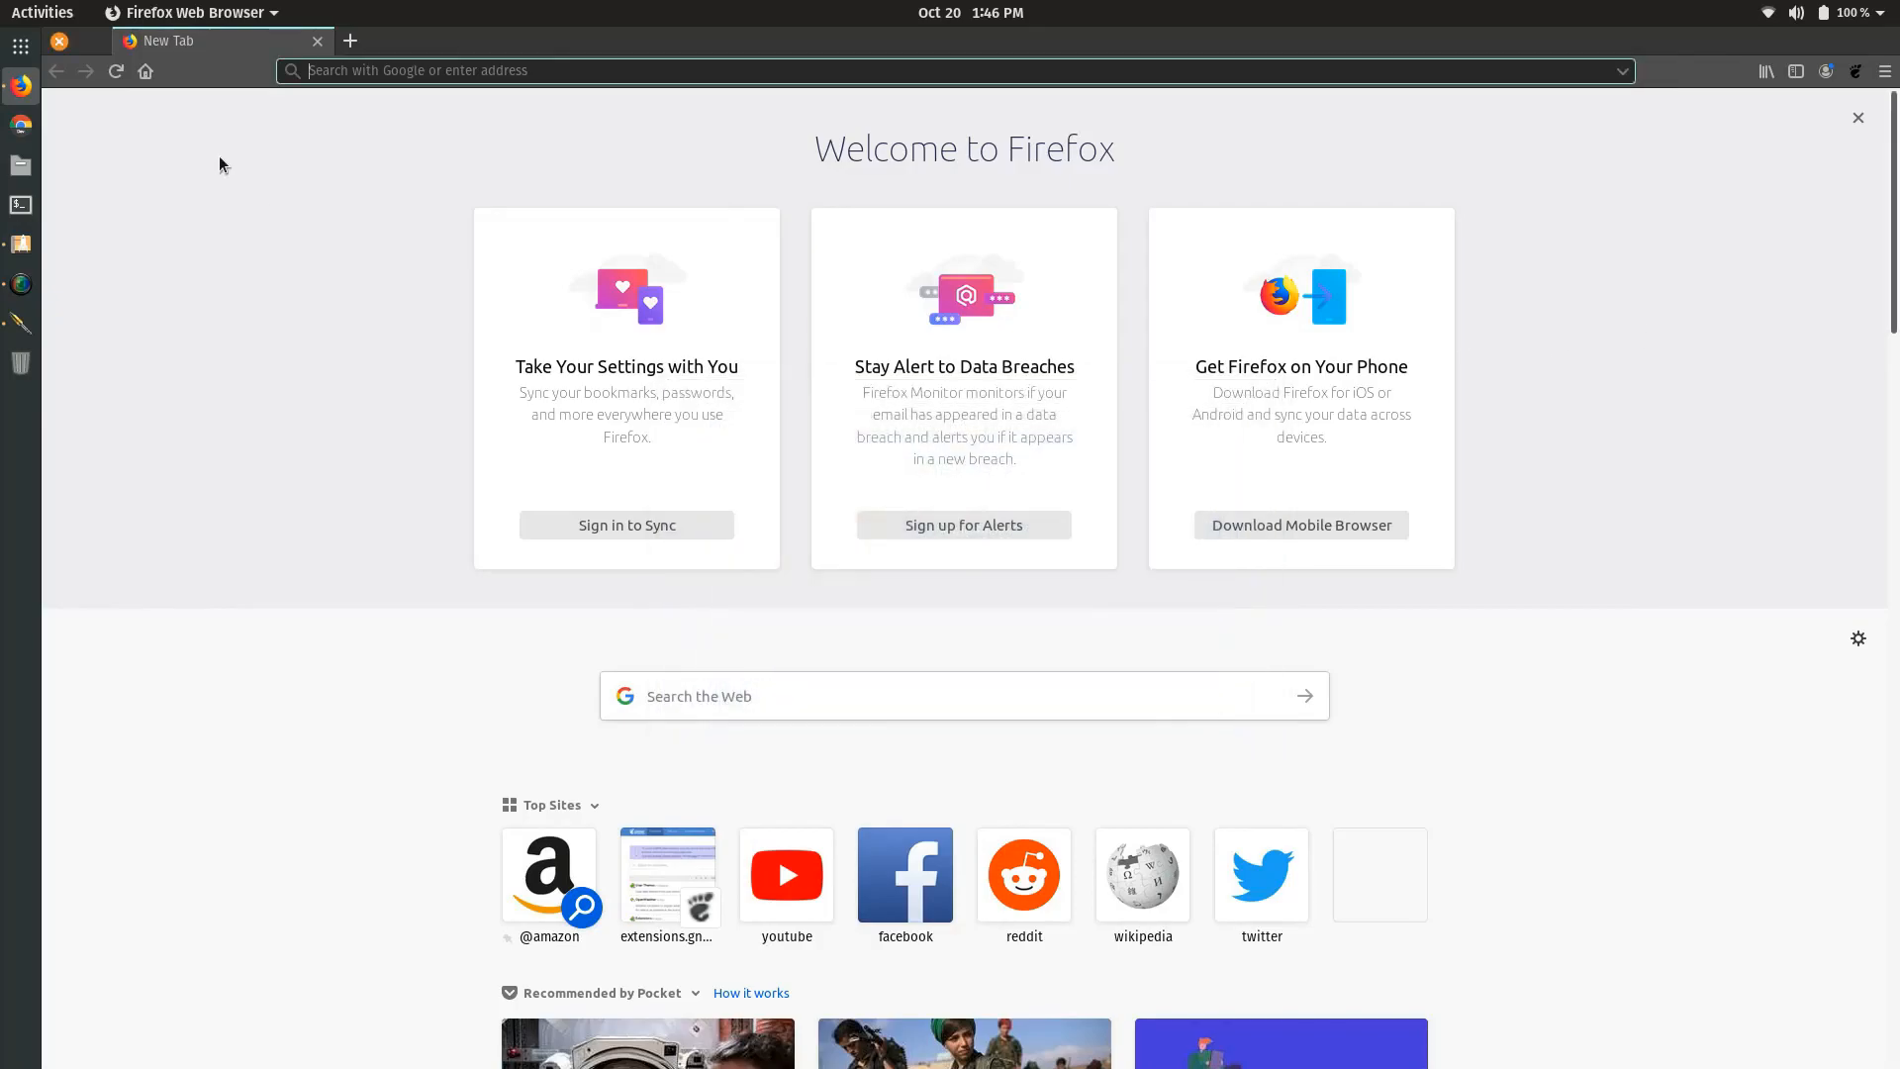
mouse_move(1831, 37)
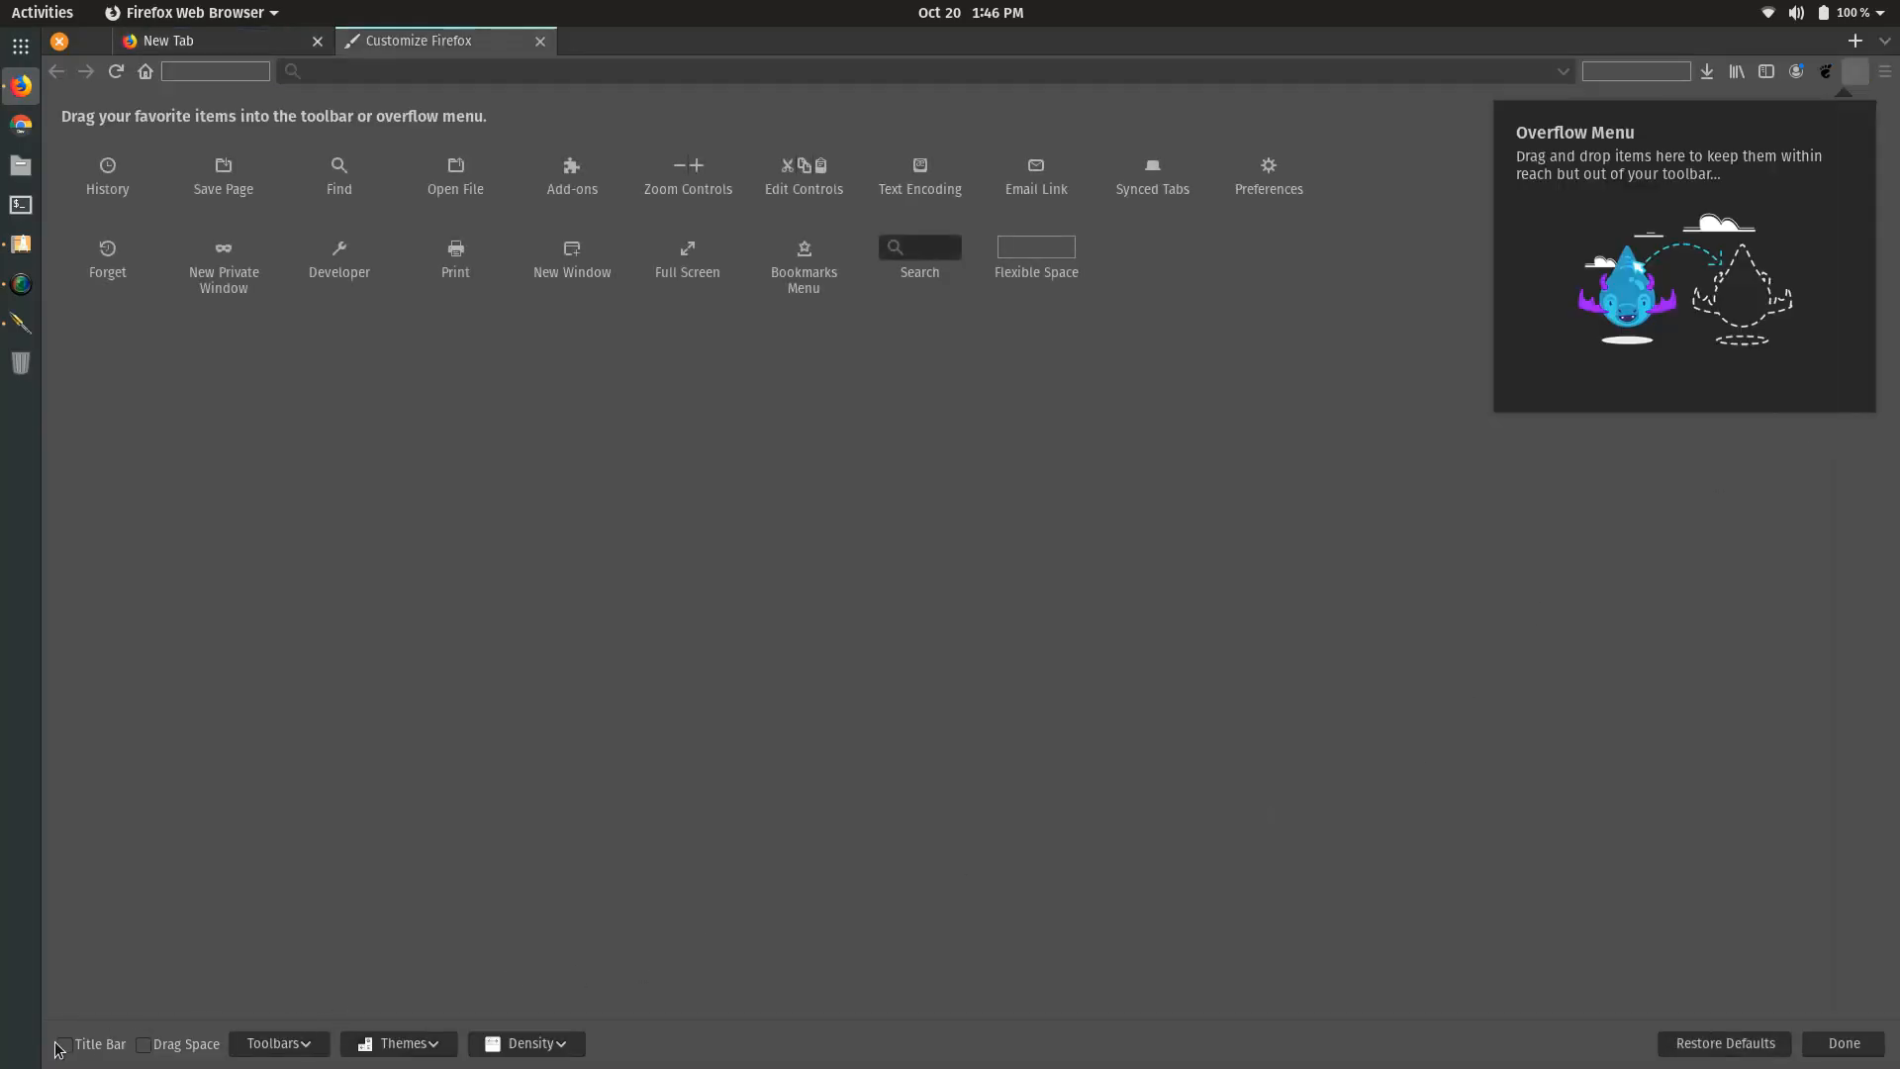
click(65, 1044)
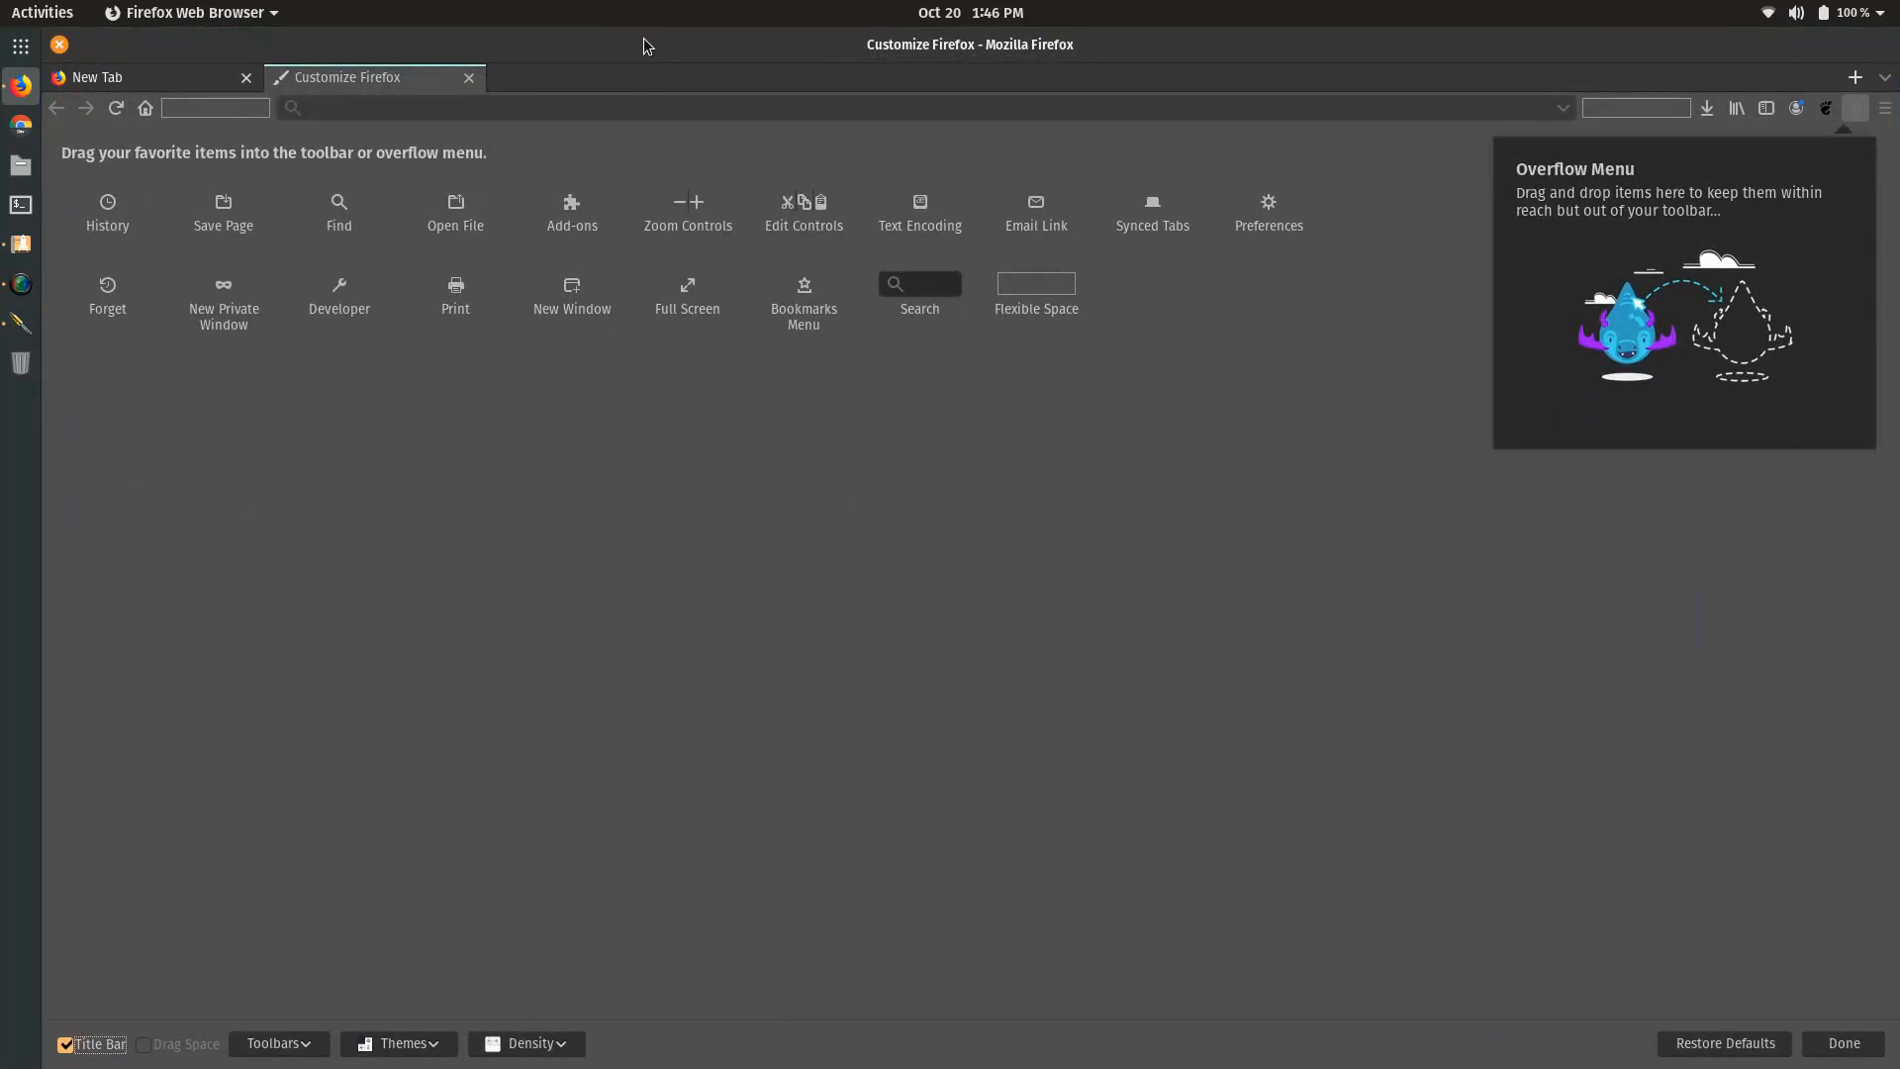
mouse_move(908, 589)
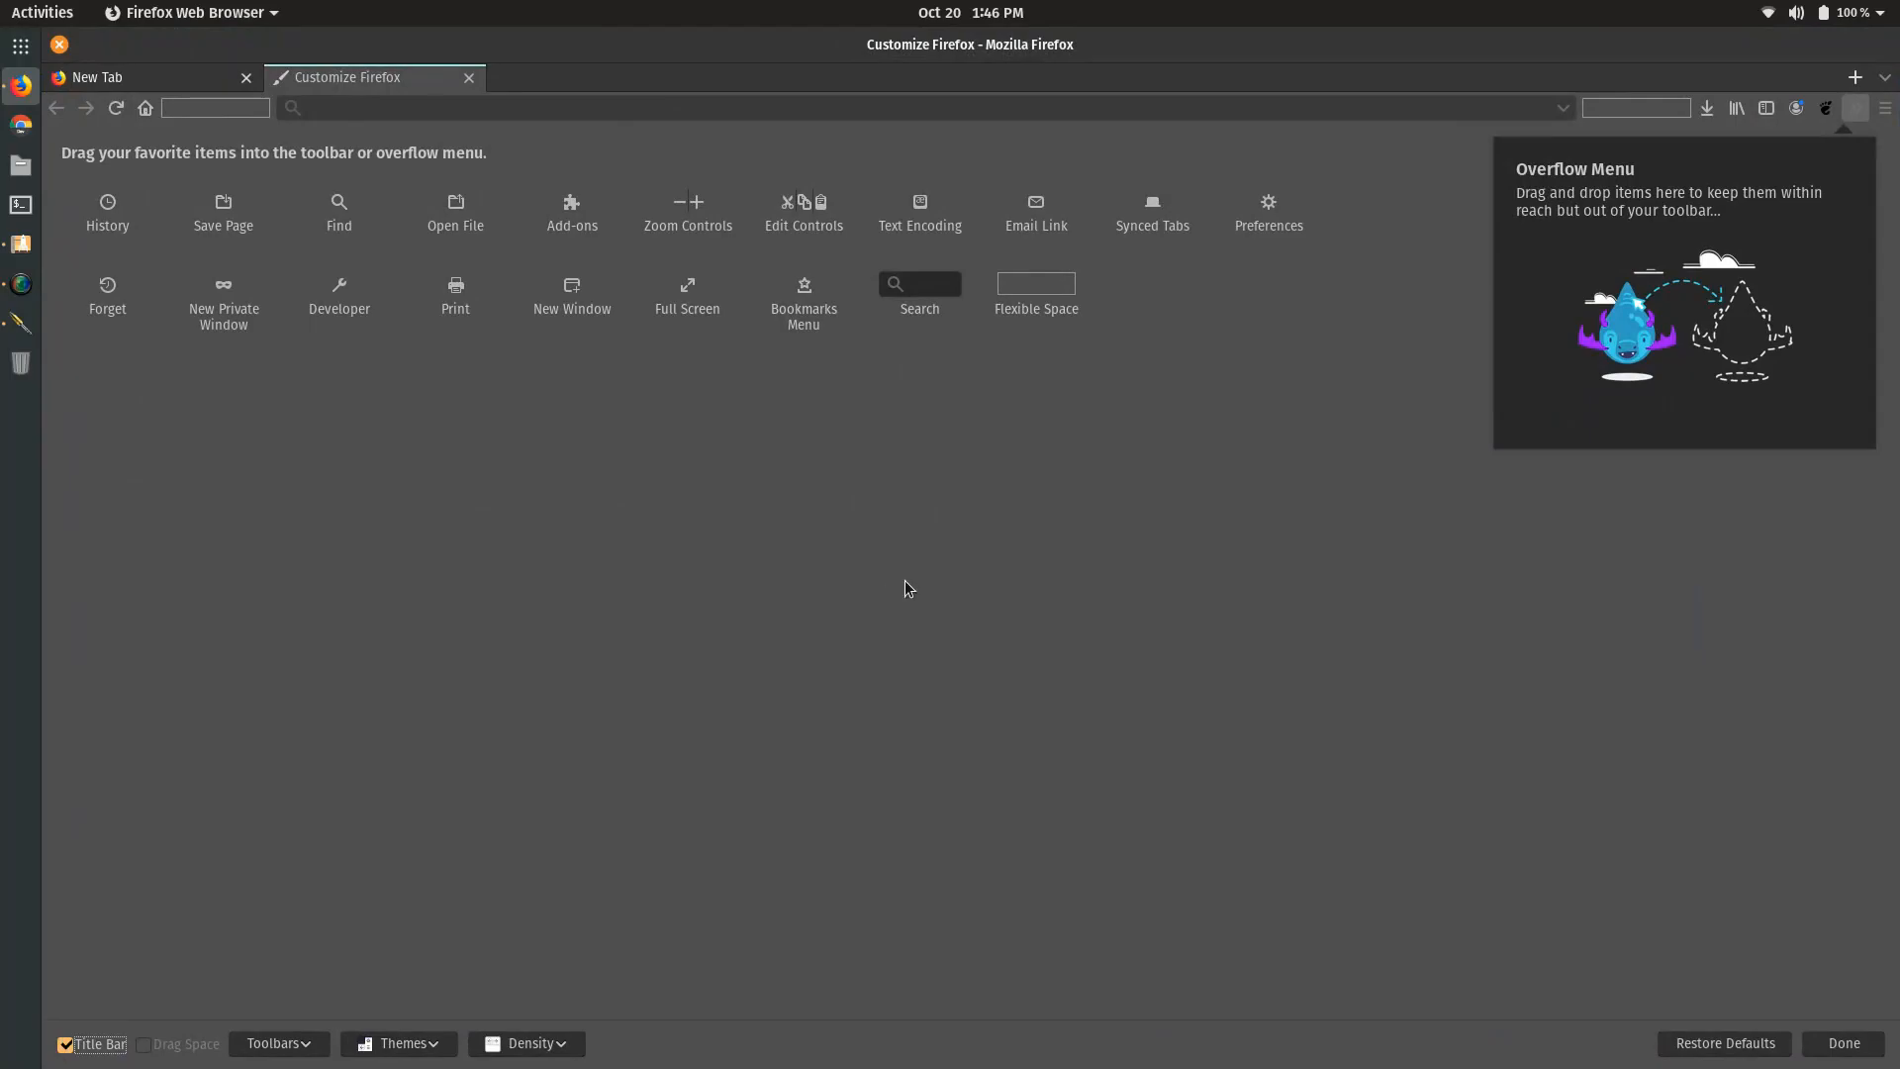
mouse_move(32, 1053)
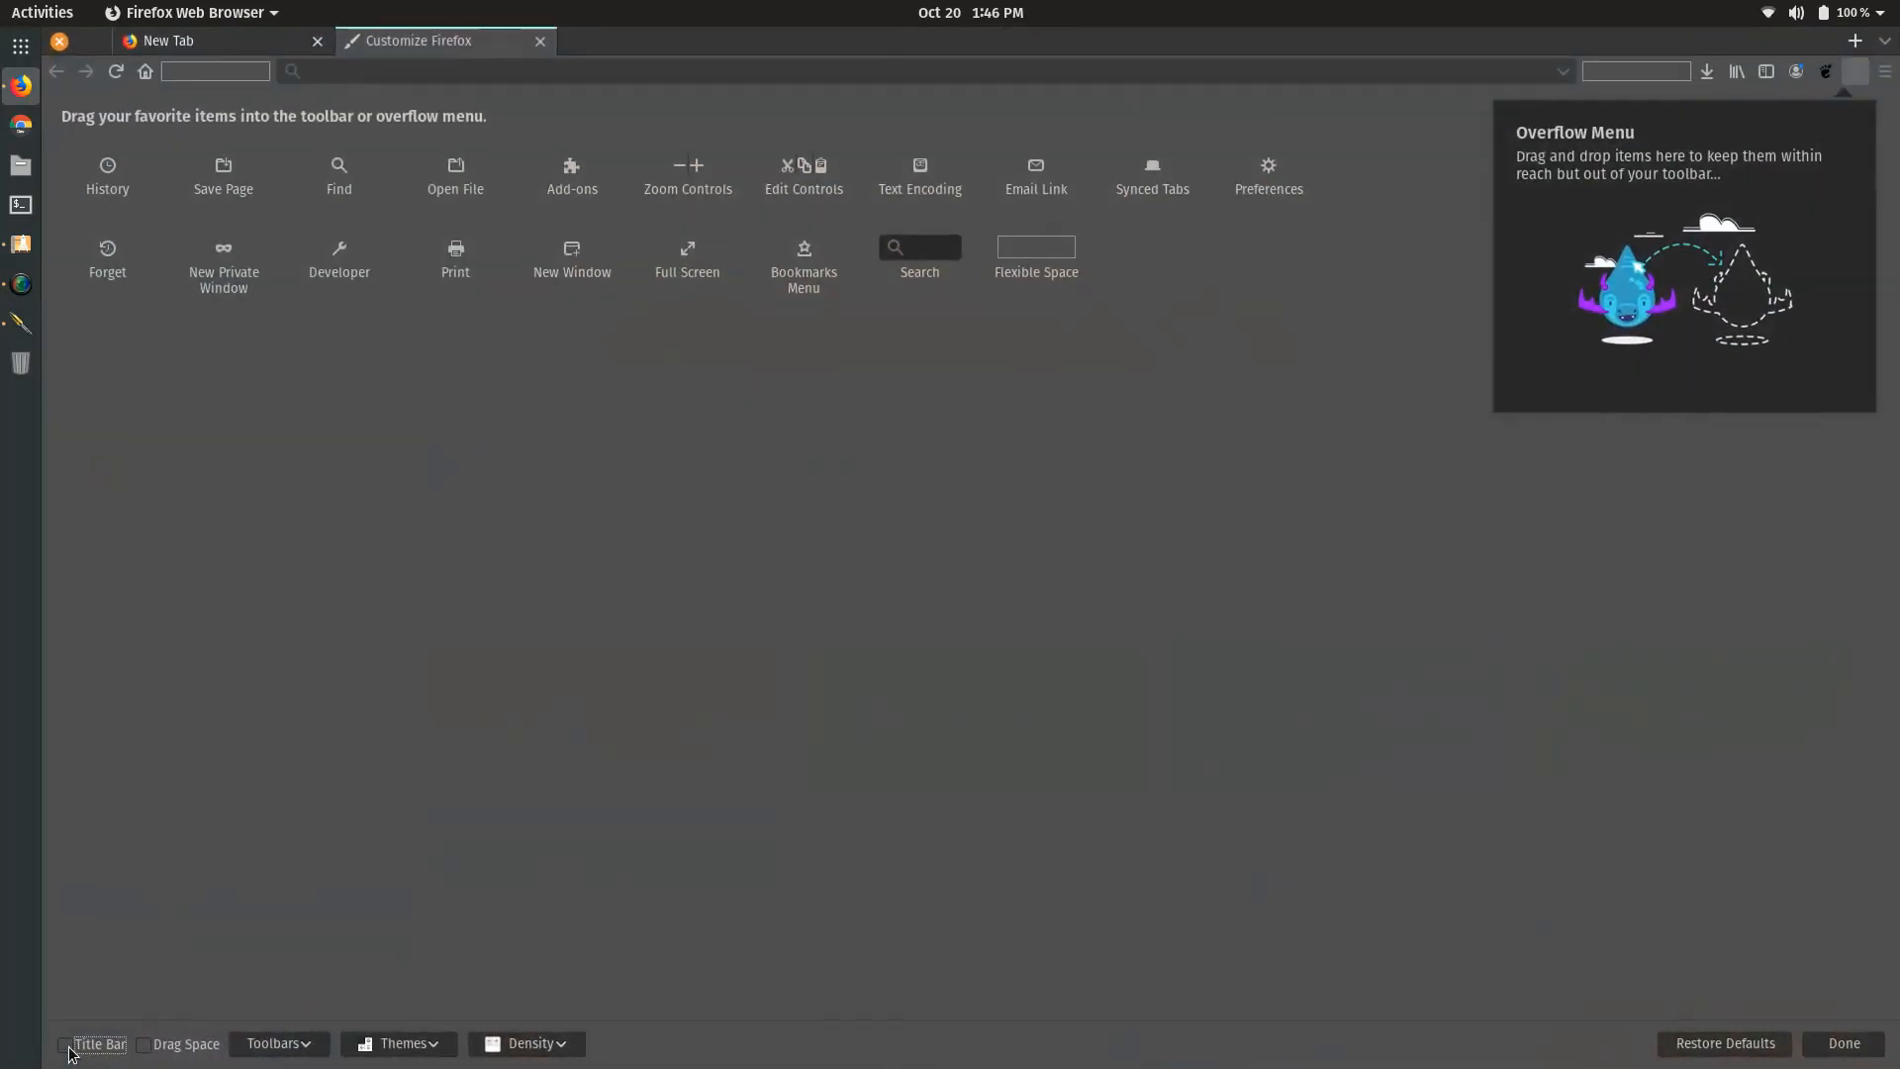
mouse_move(1090, 26)
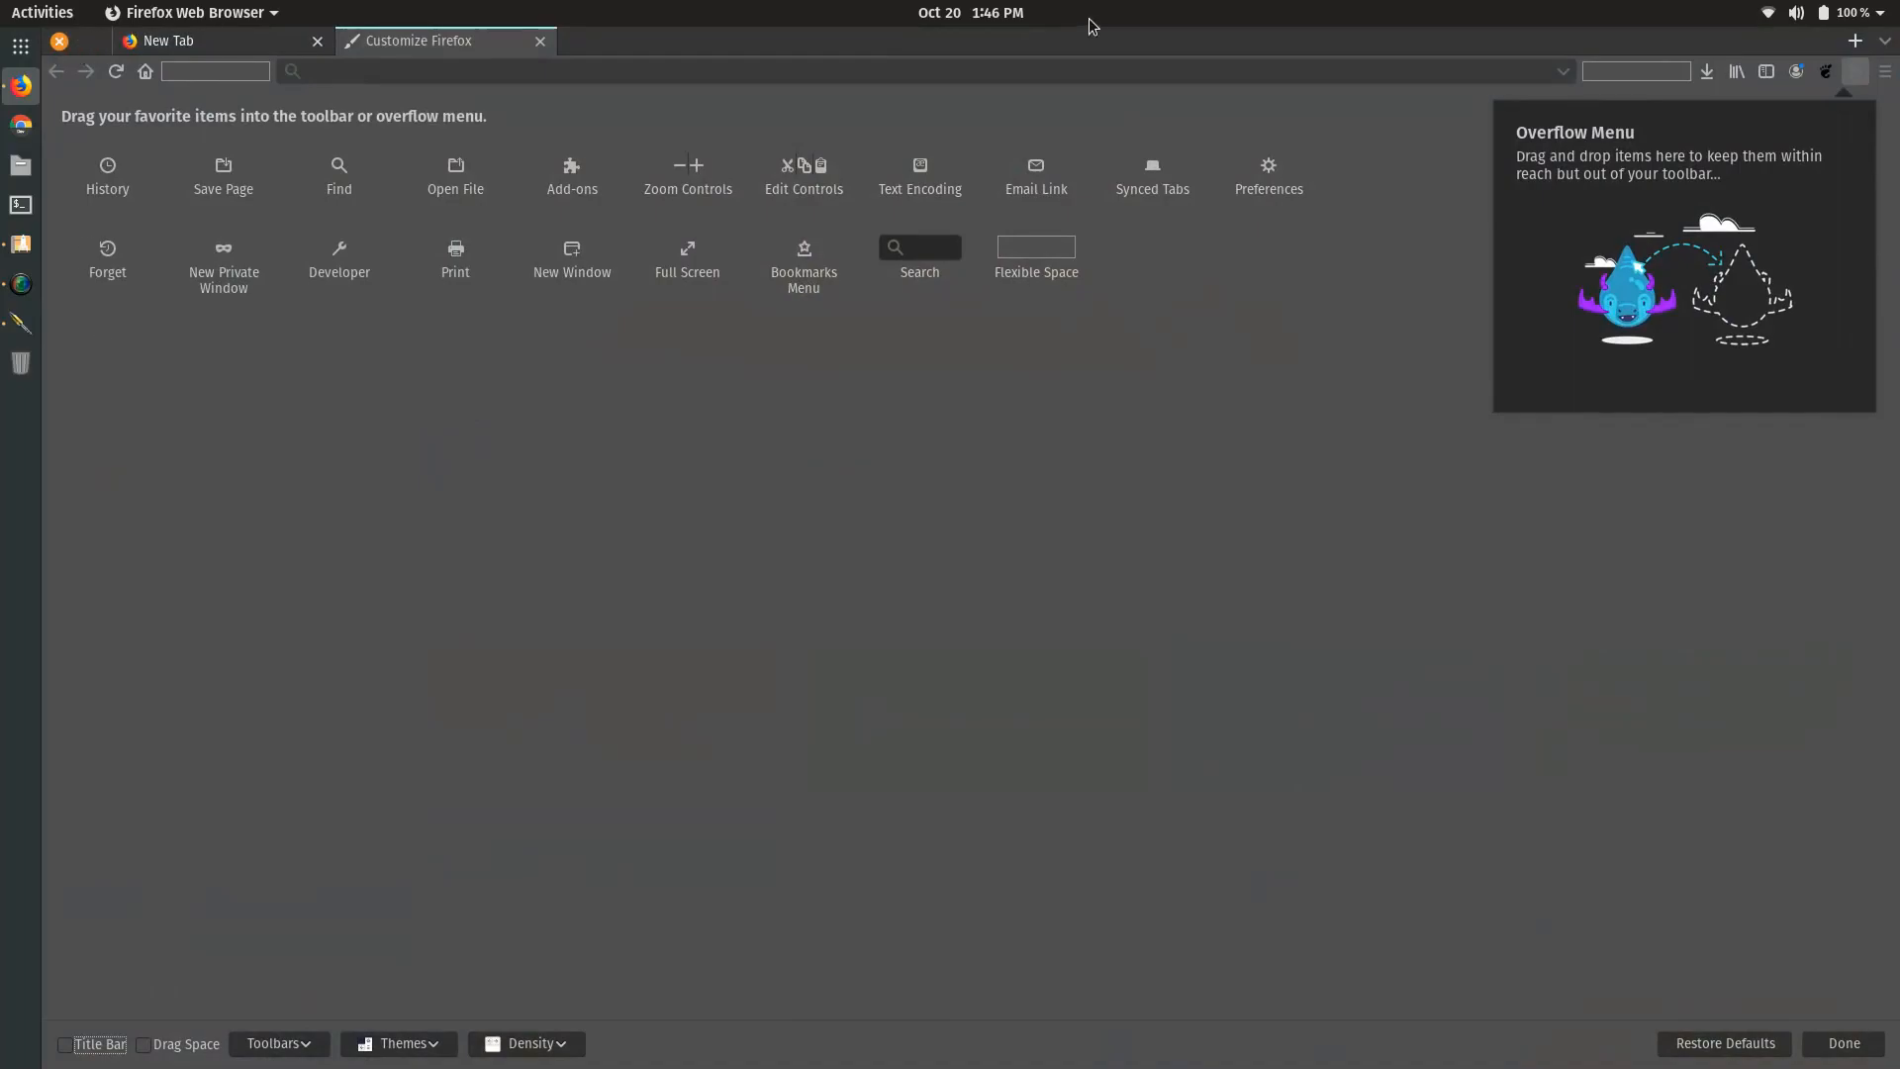
click(528, 1044)
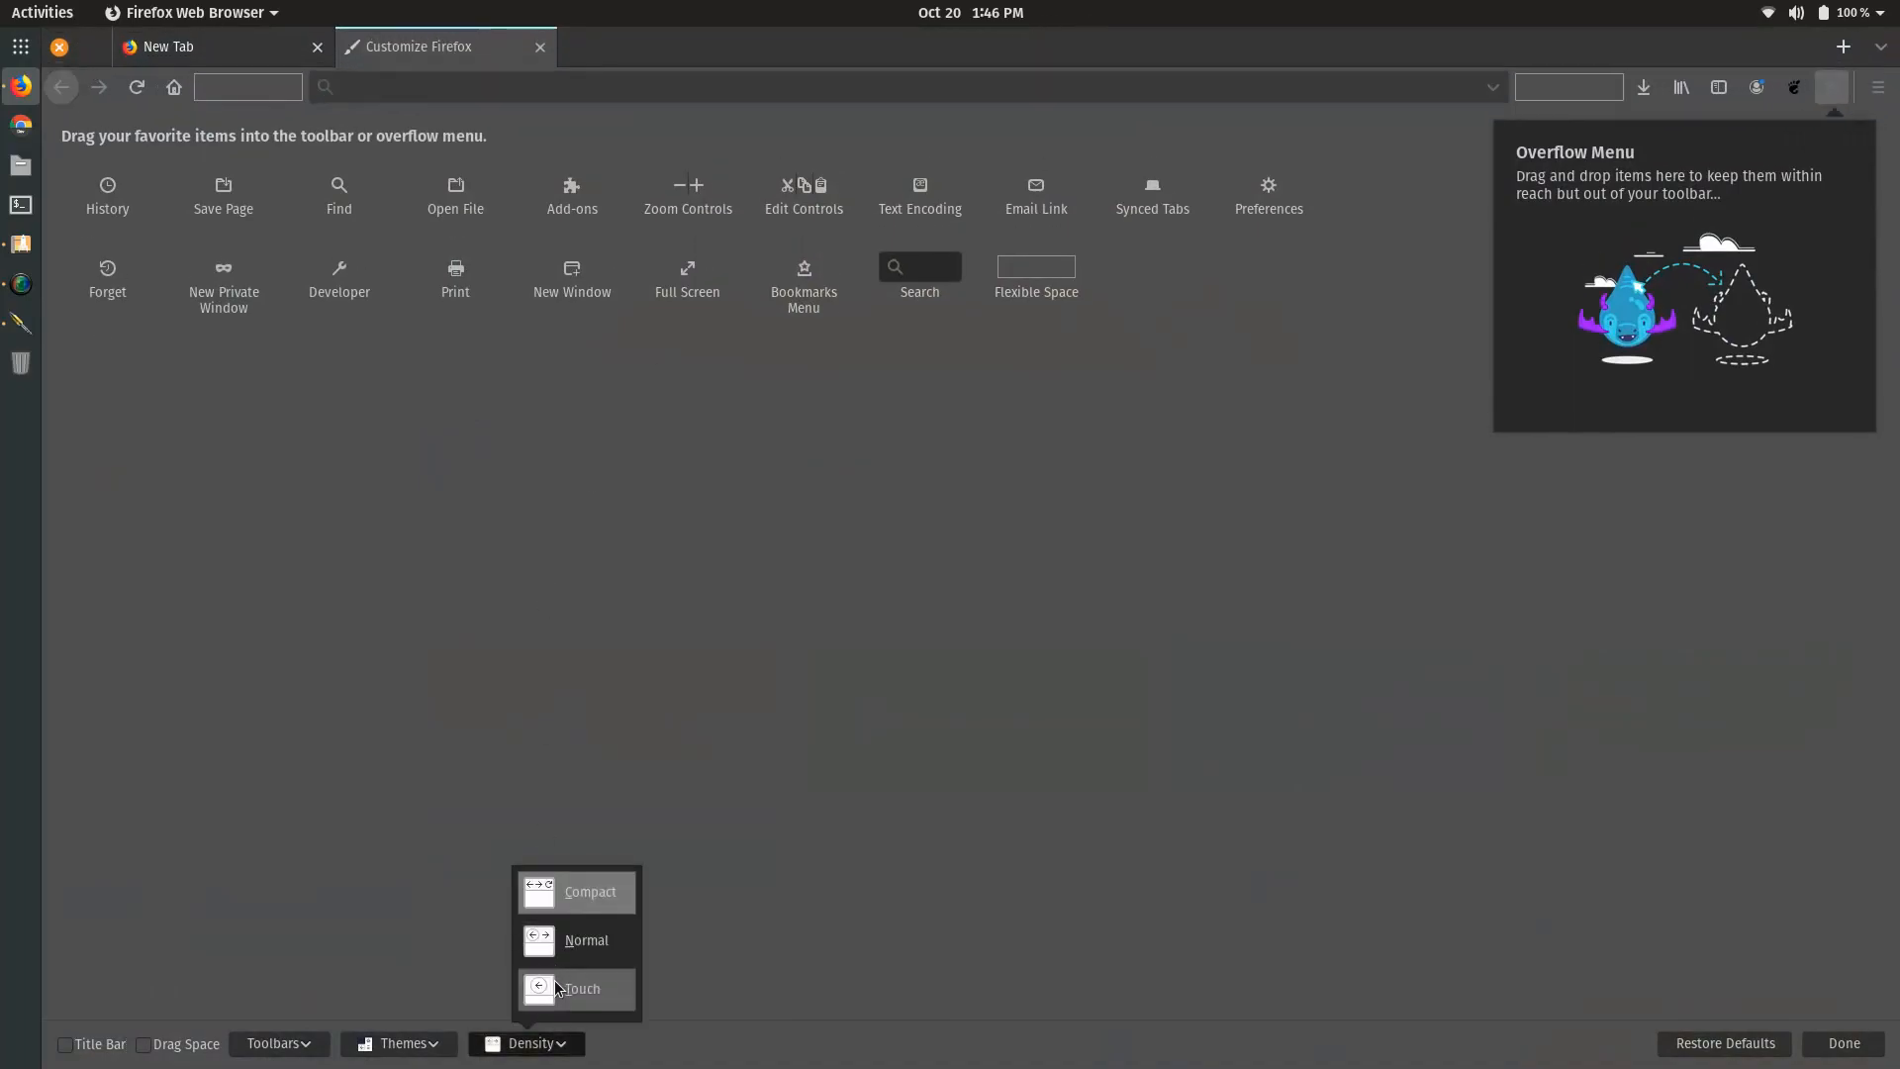
click(576, 892)
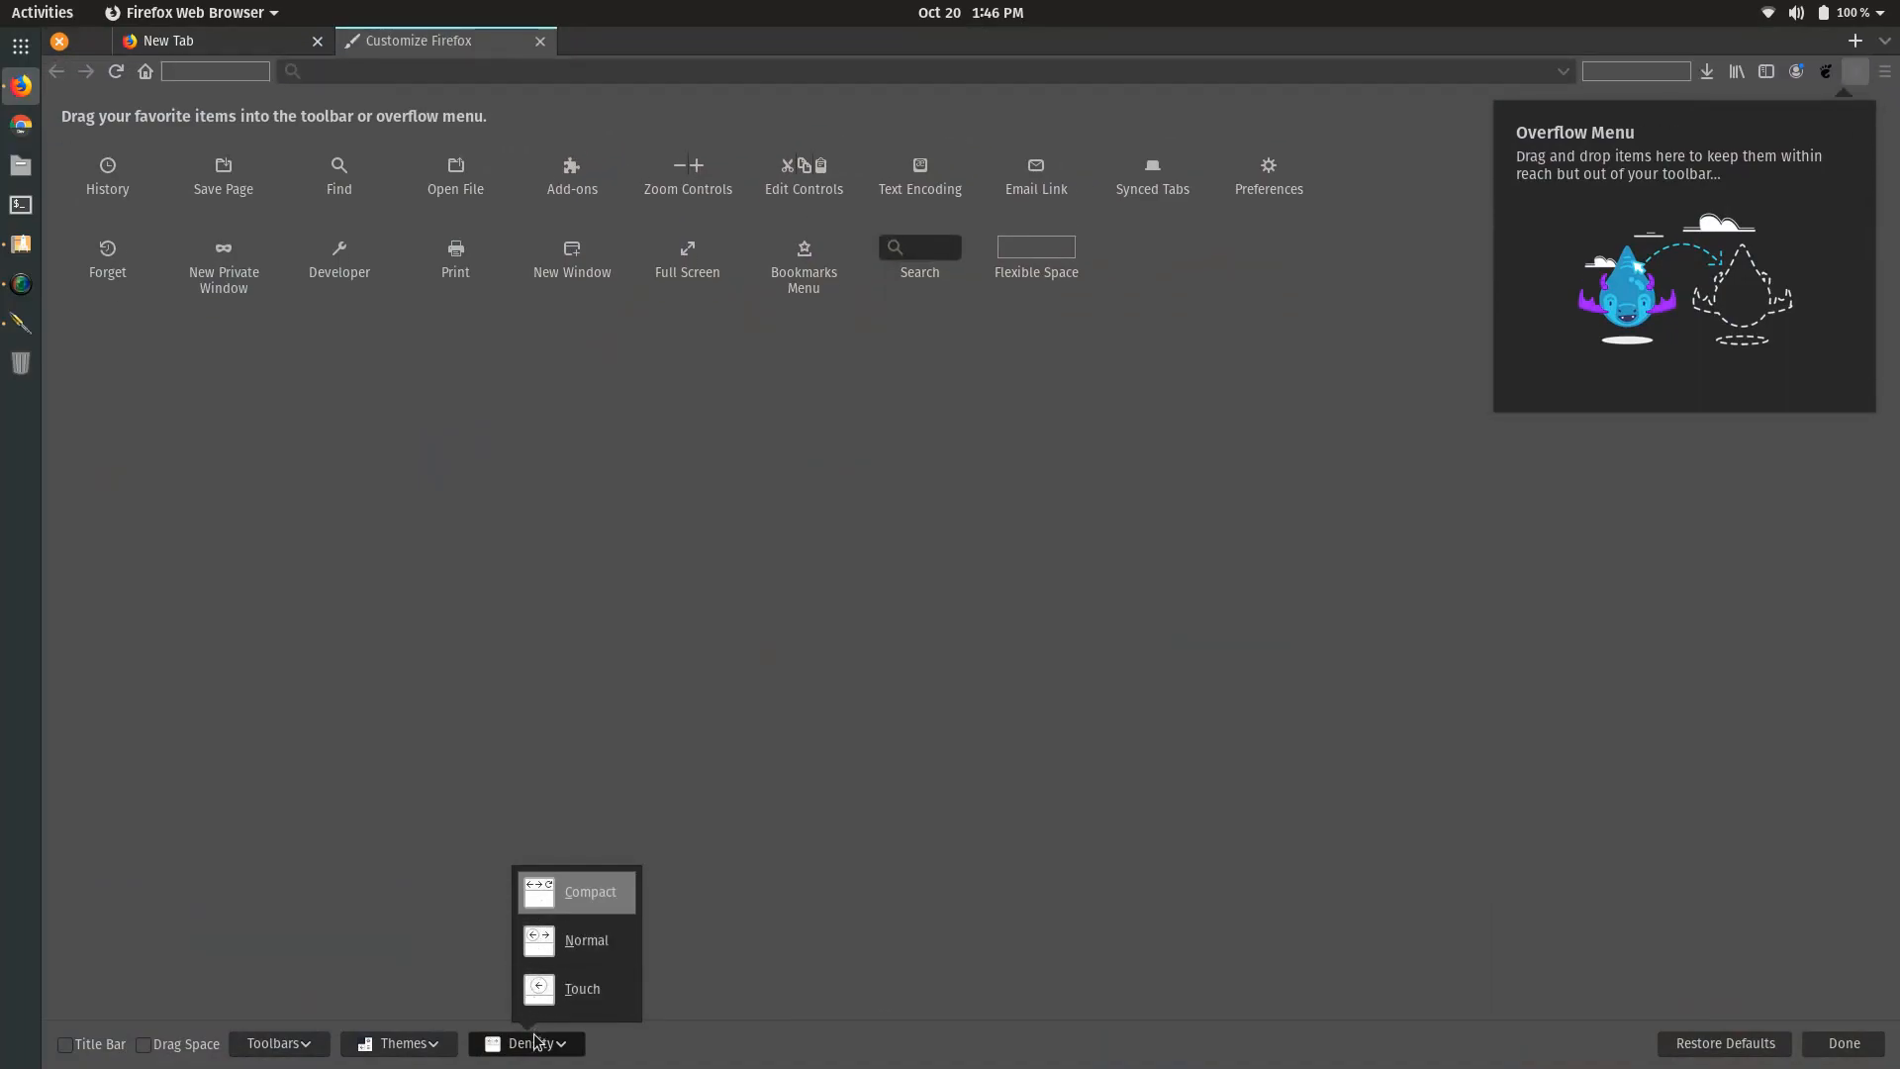
mouse_move(538, 924)
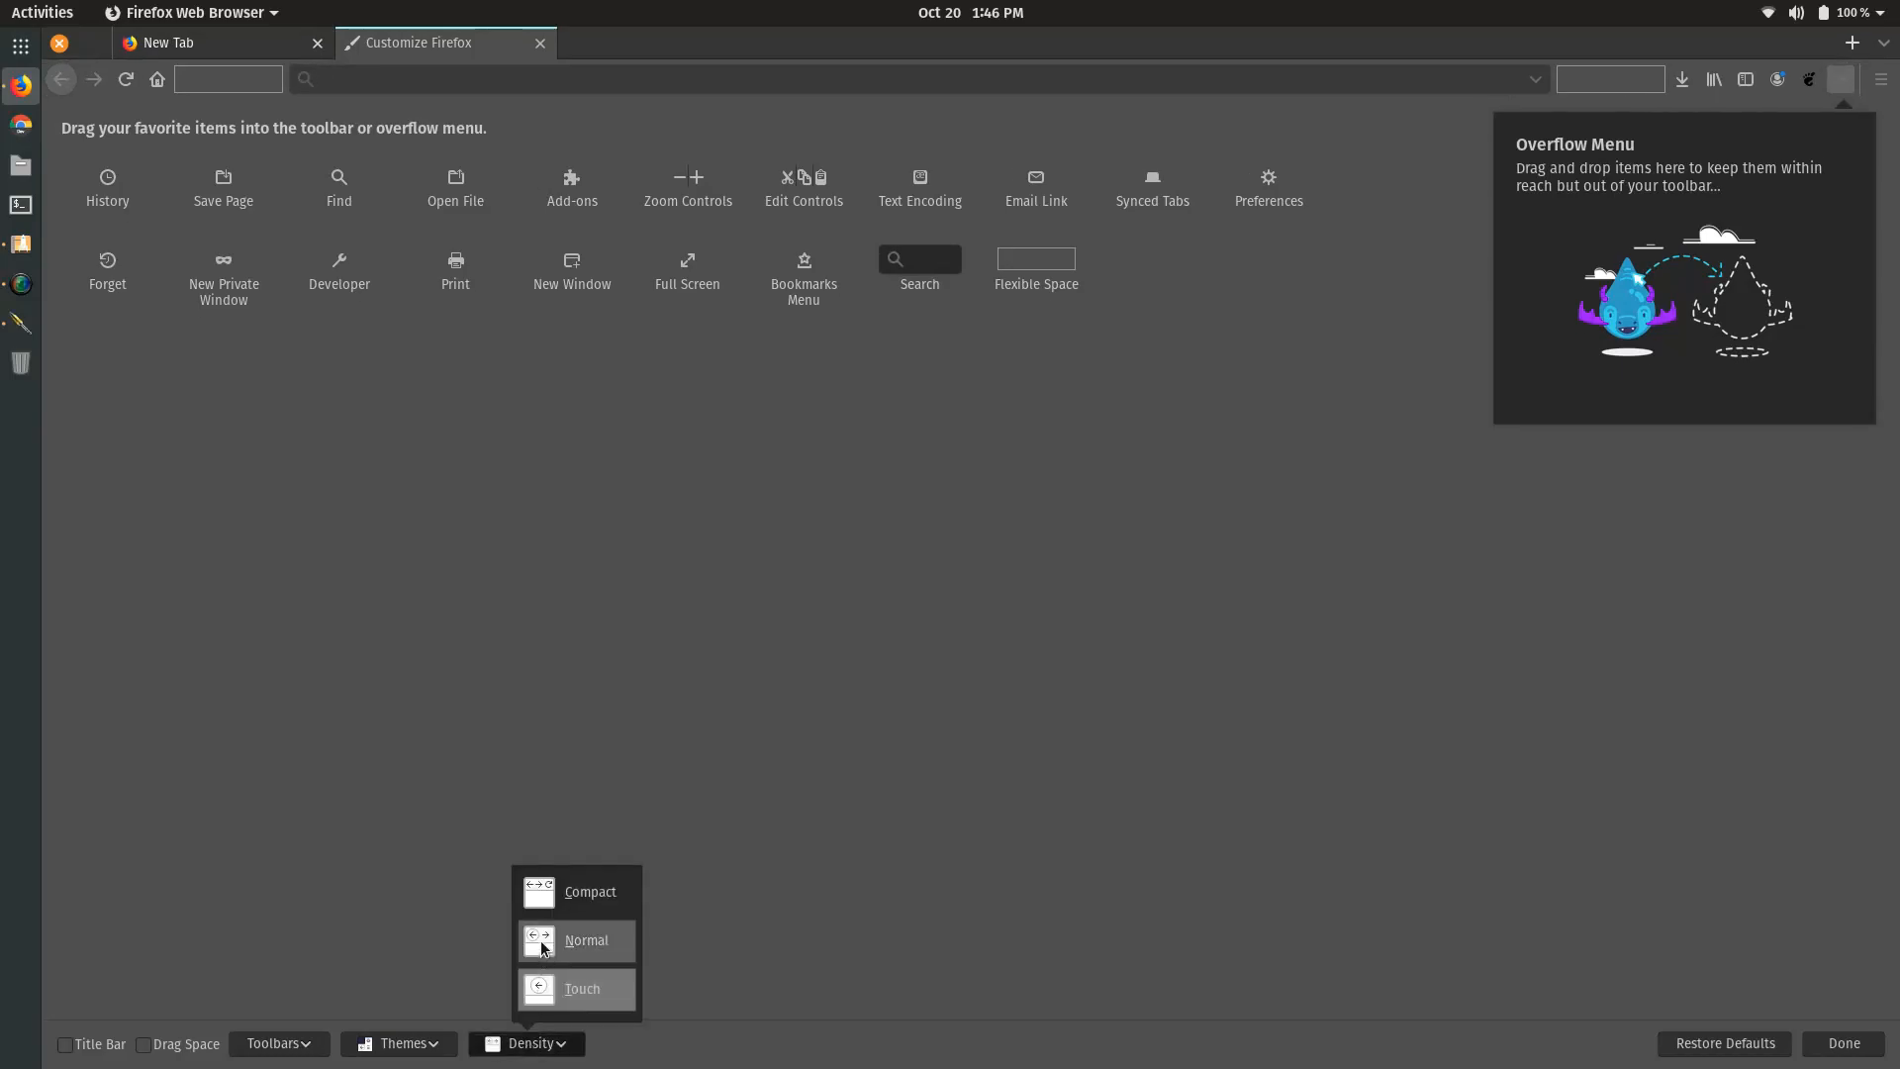
click(587, 940)
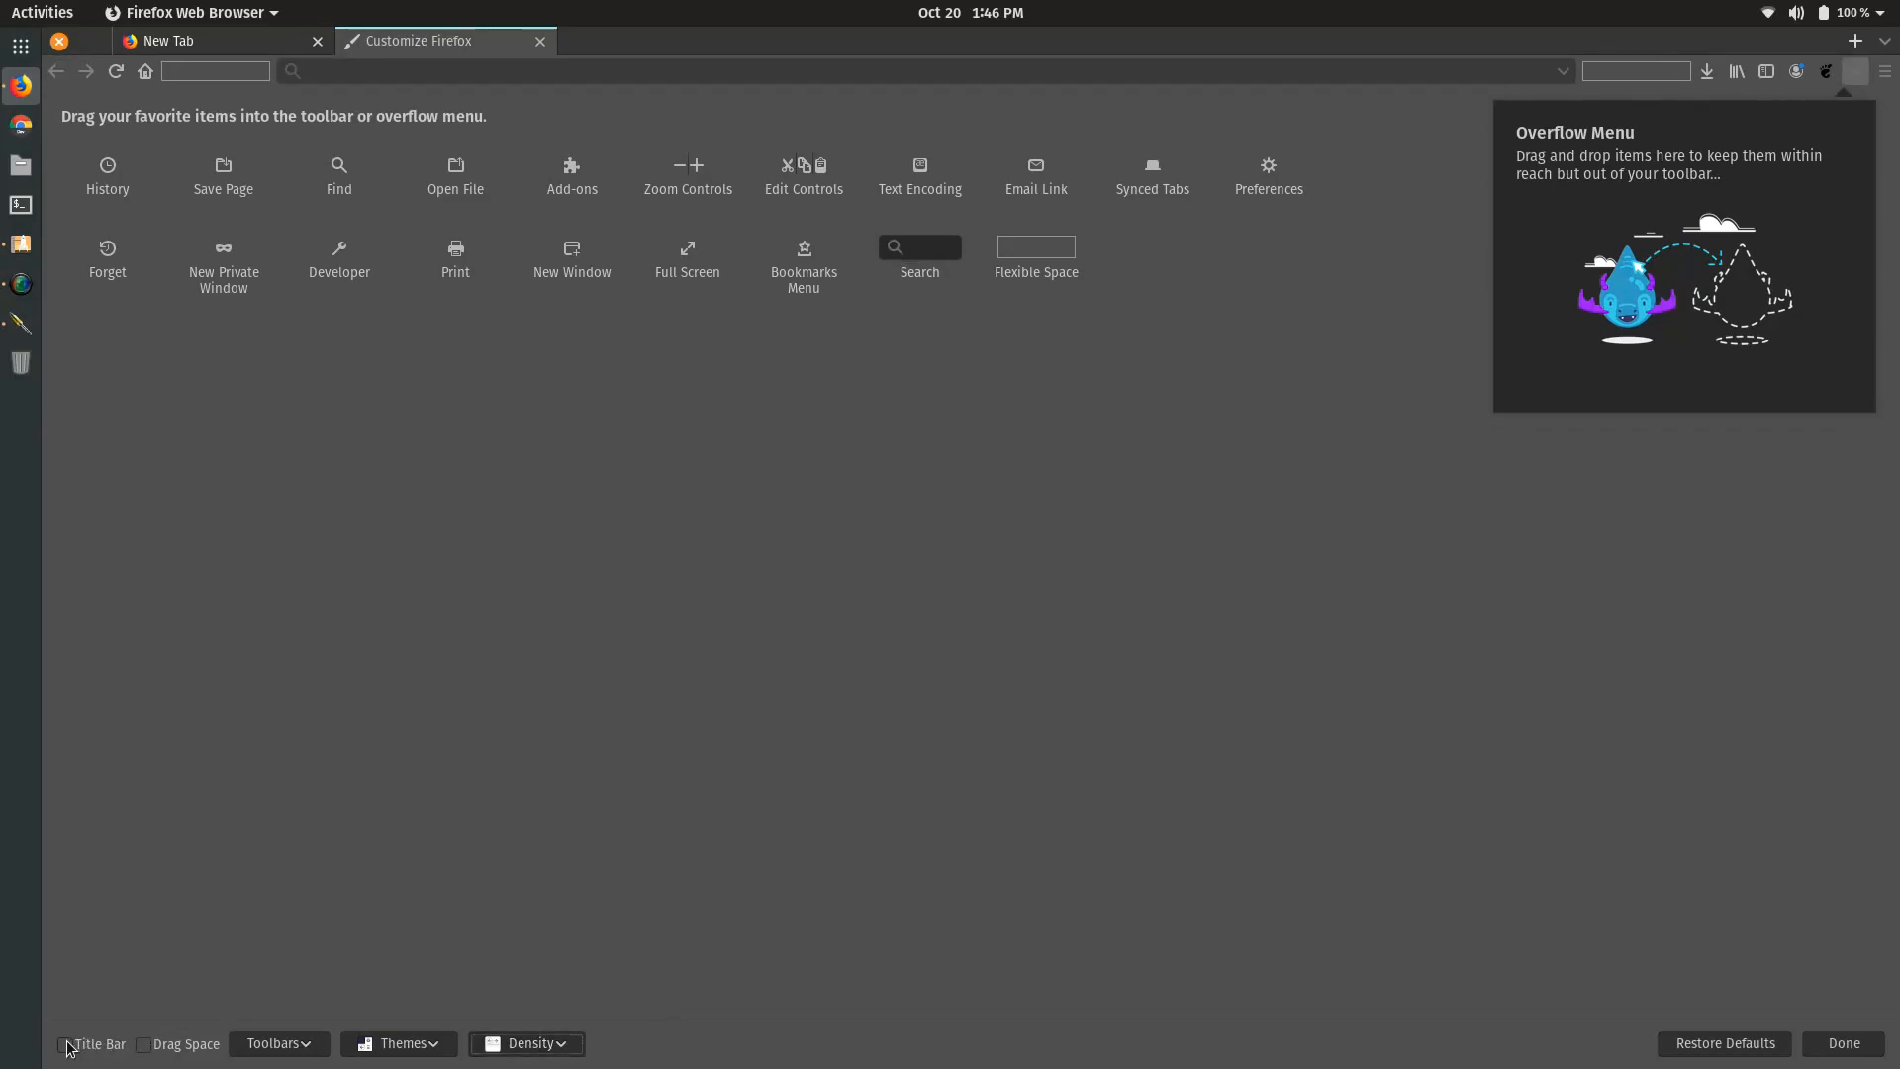
click(143, 1044)
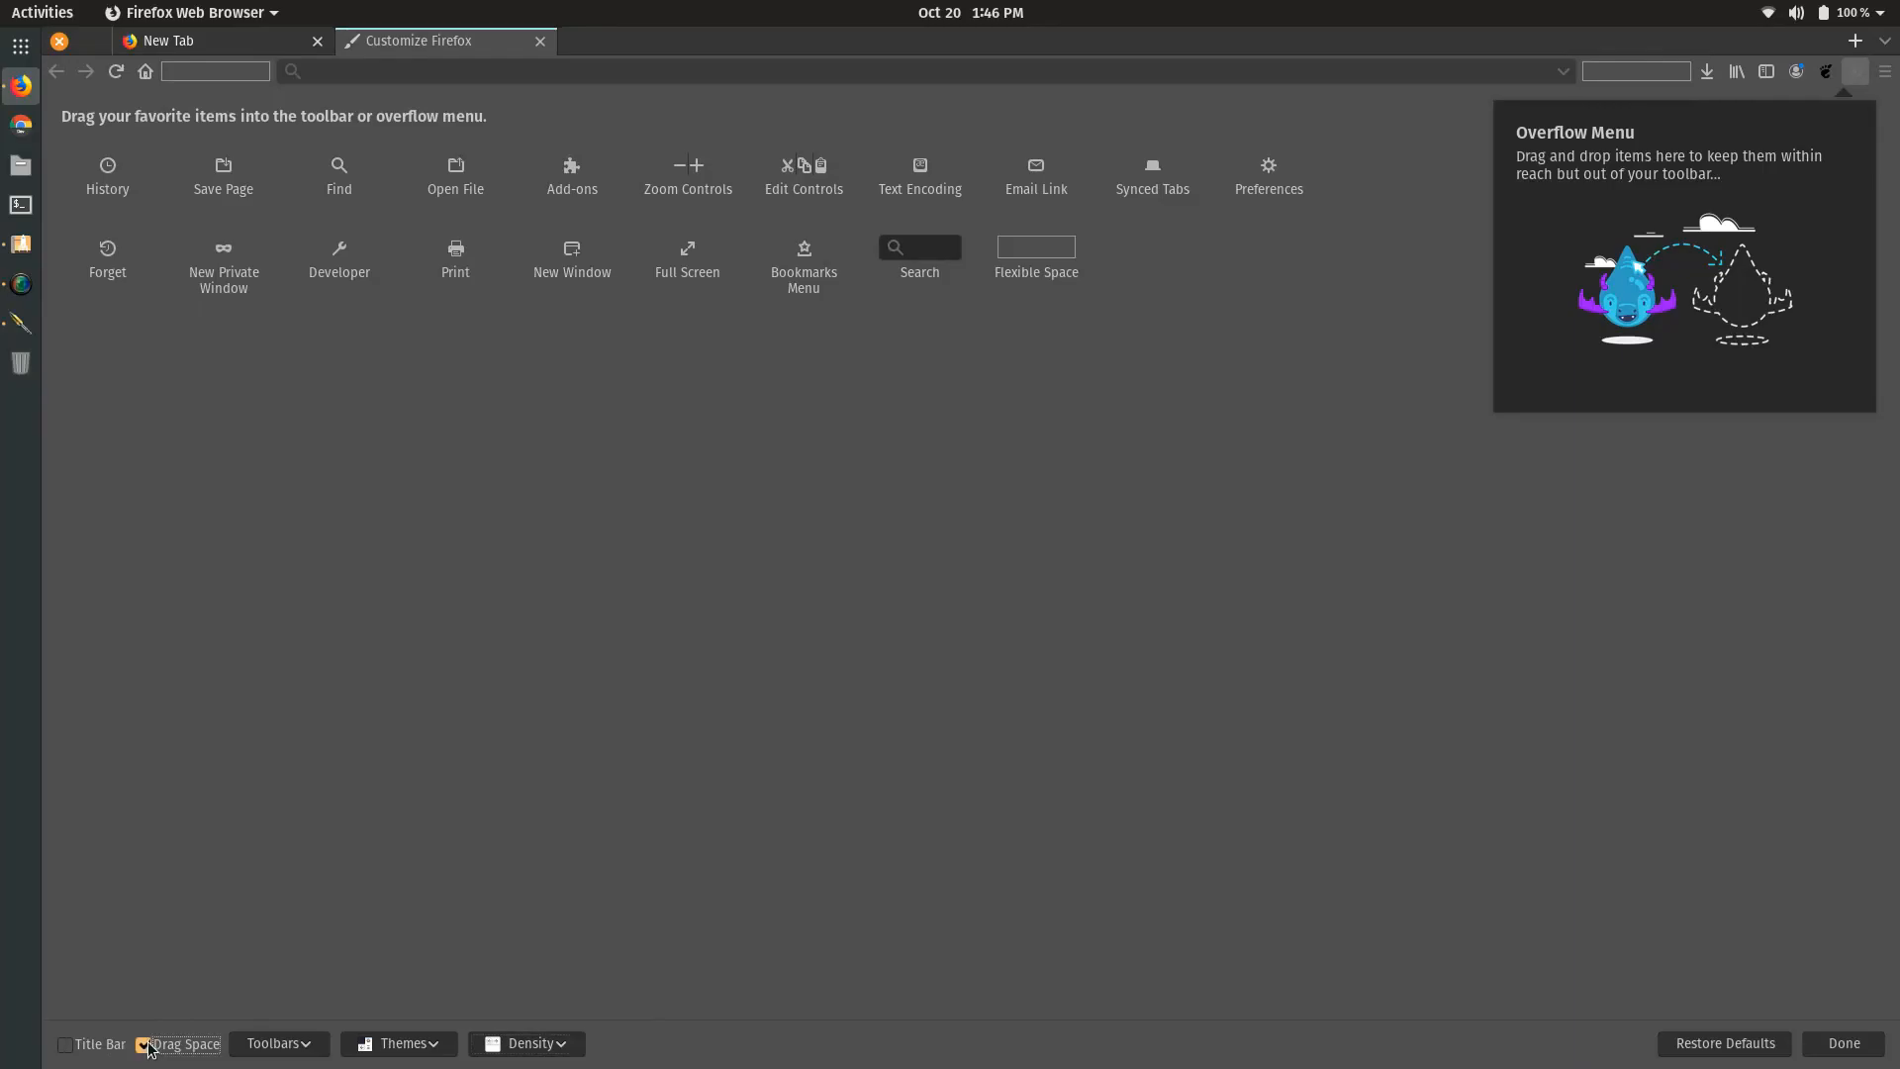
click(142, 1044)
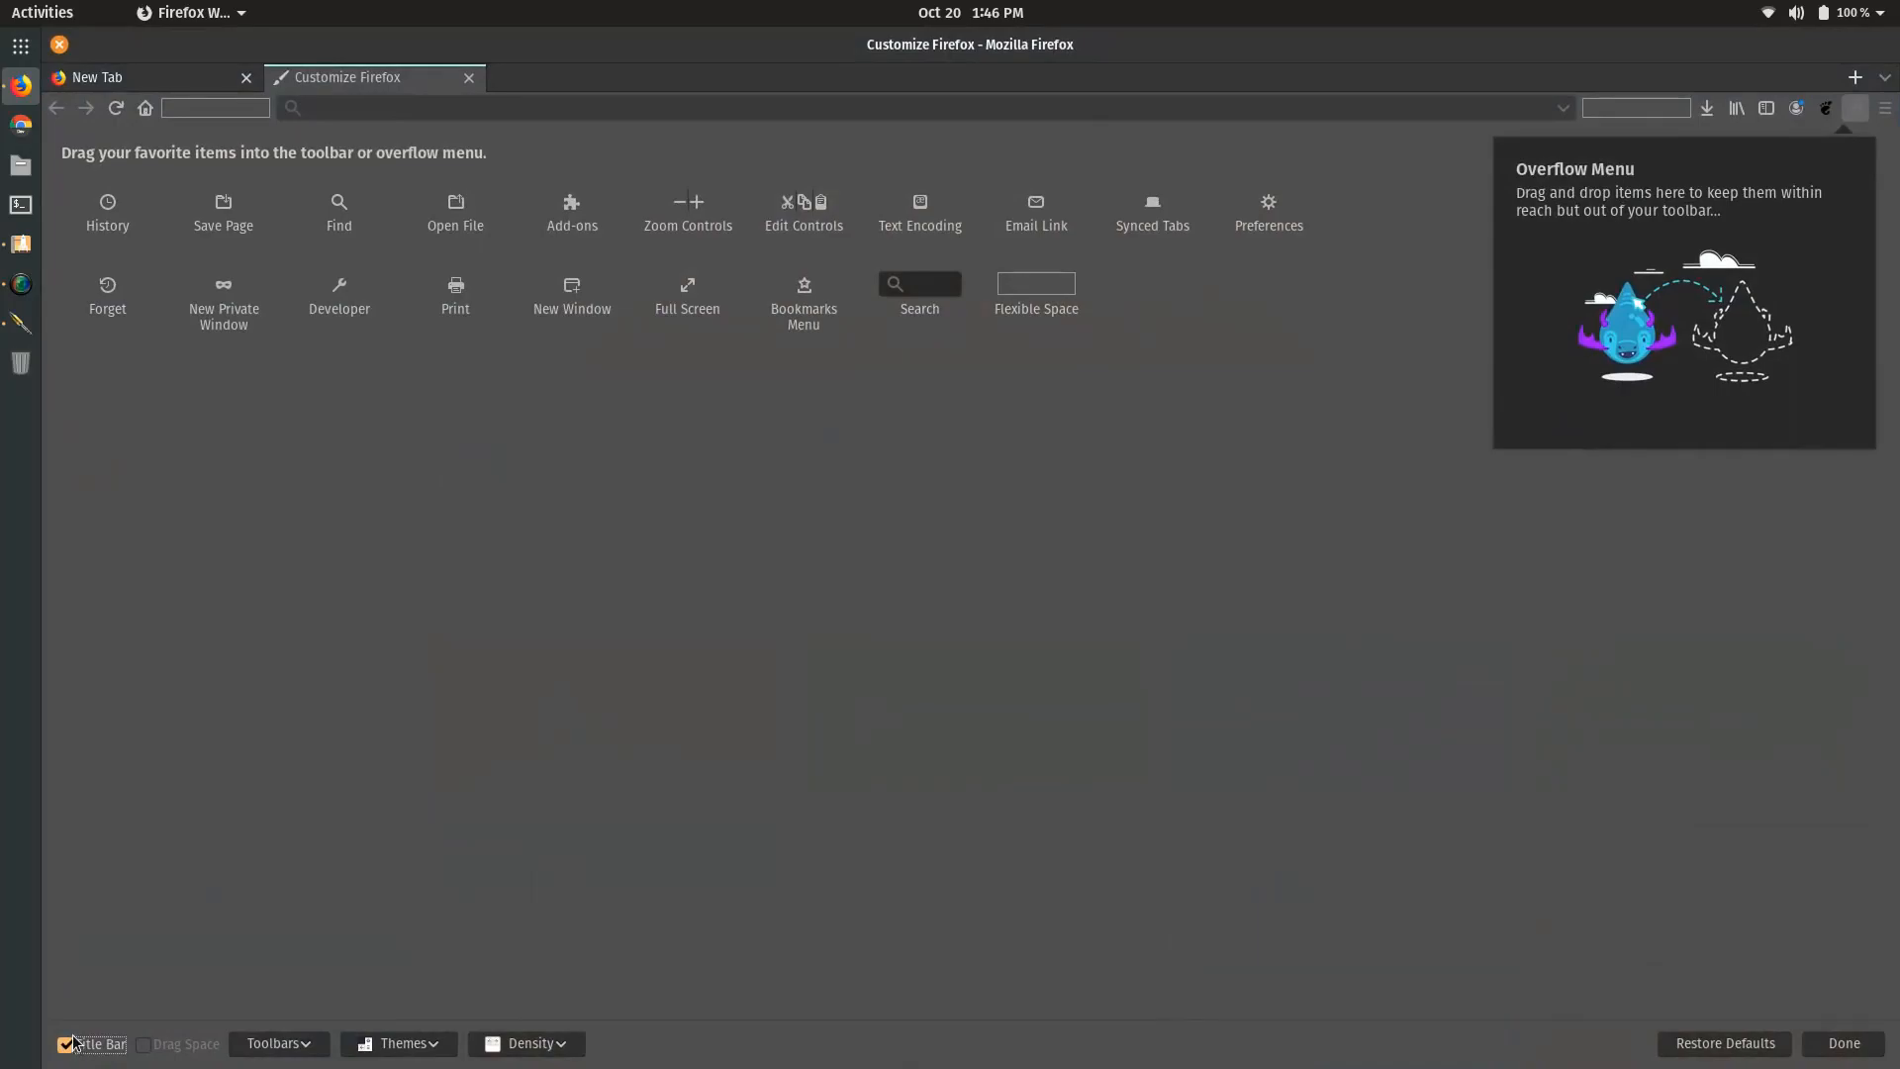
click(66, 1044)
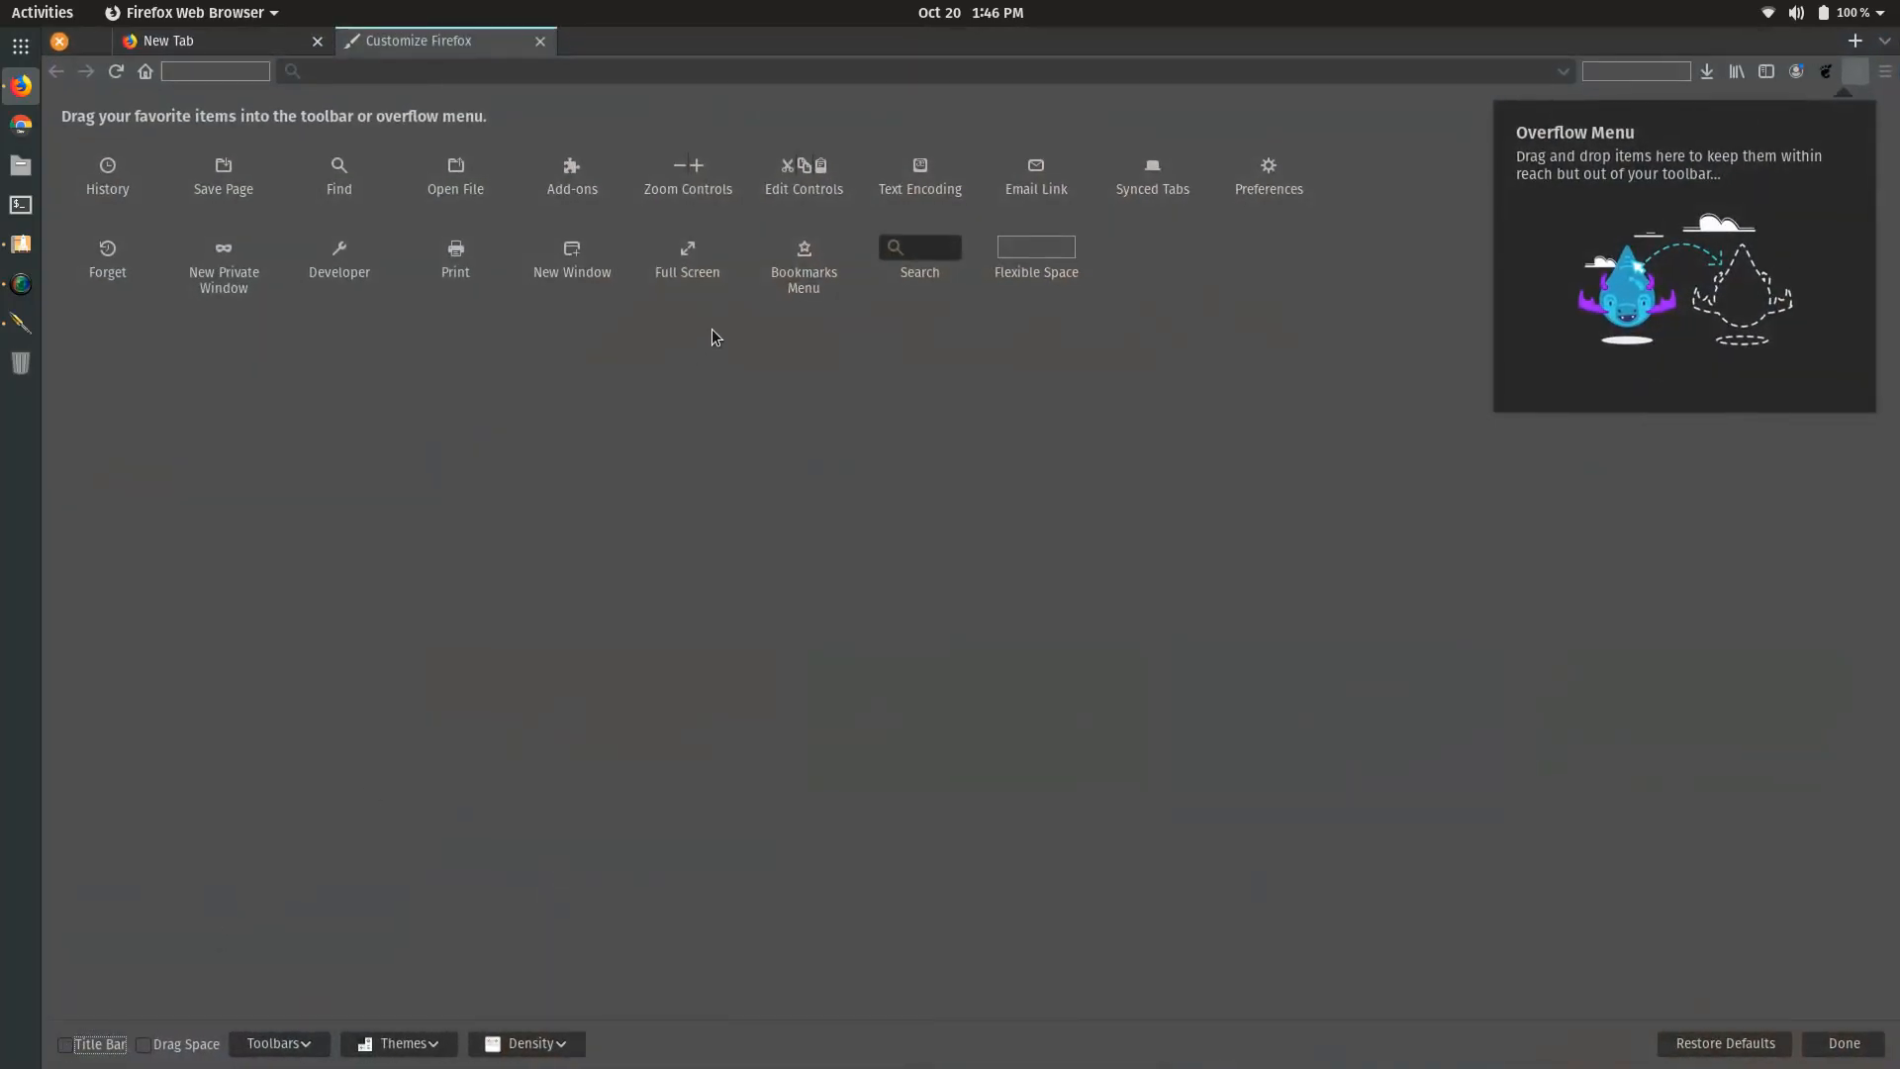
click(1843, 1043)
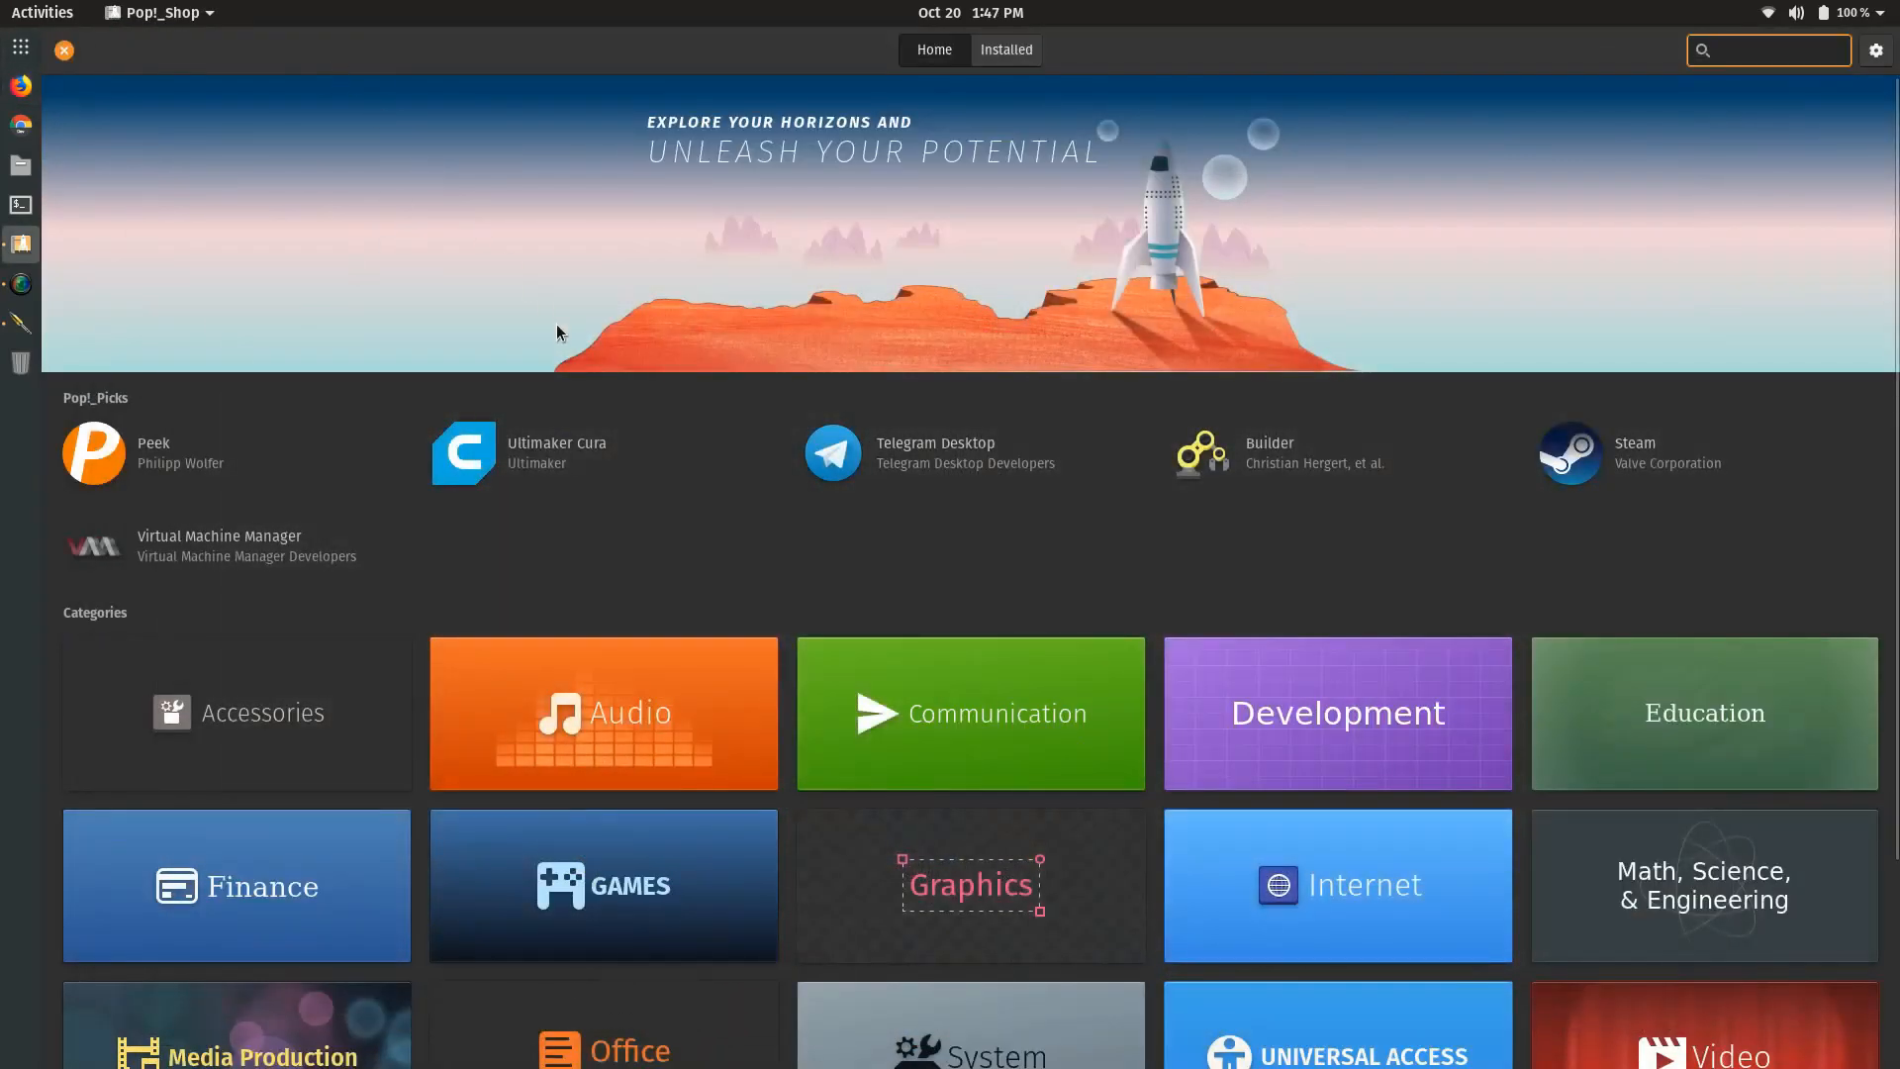
- Browse the Pop!_Shop home page of picks and categories, then close the store
scroll(down, 3)
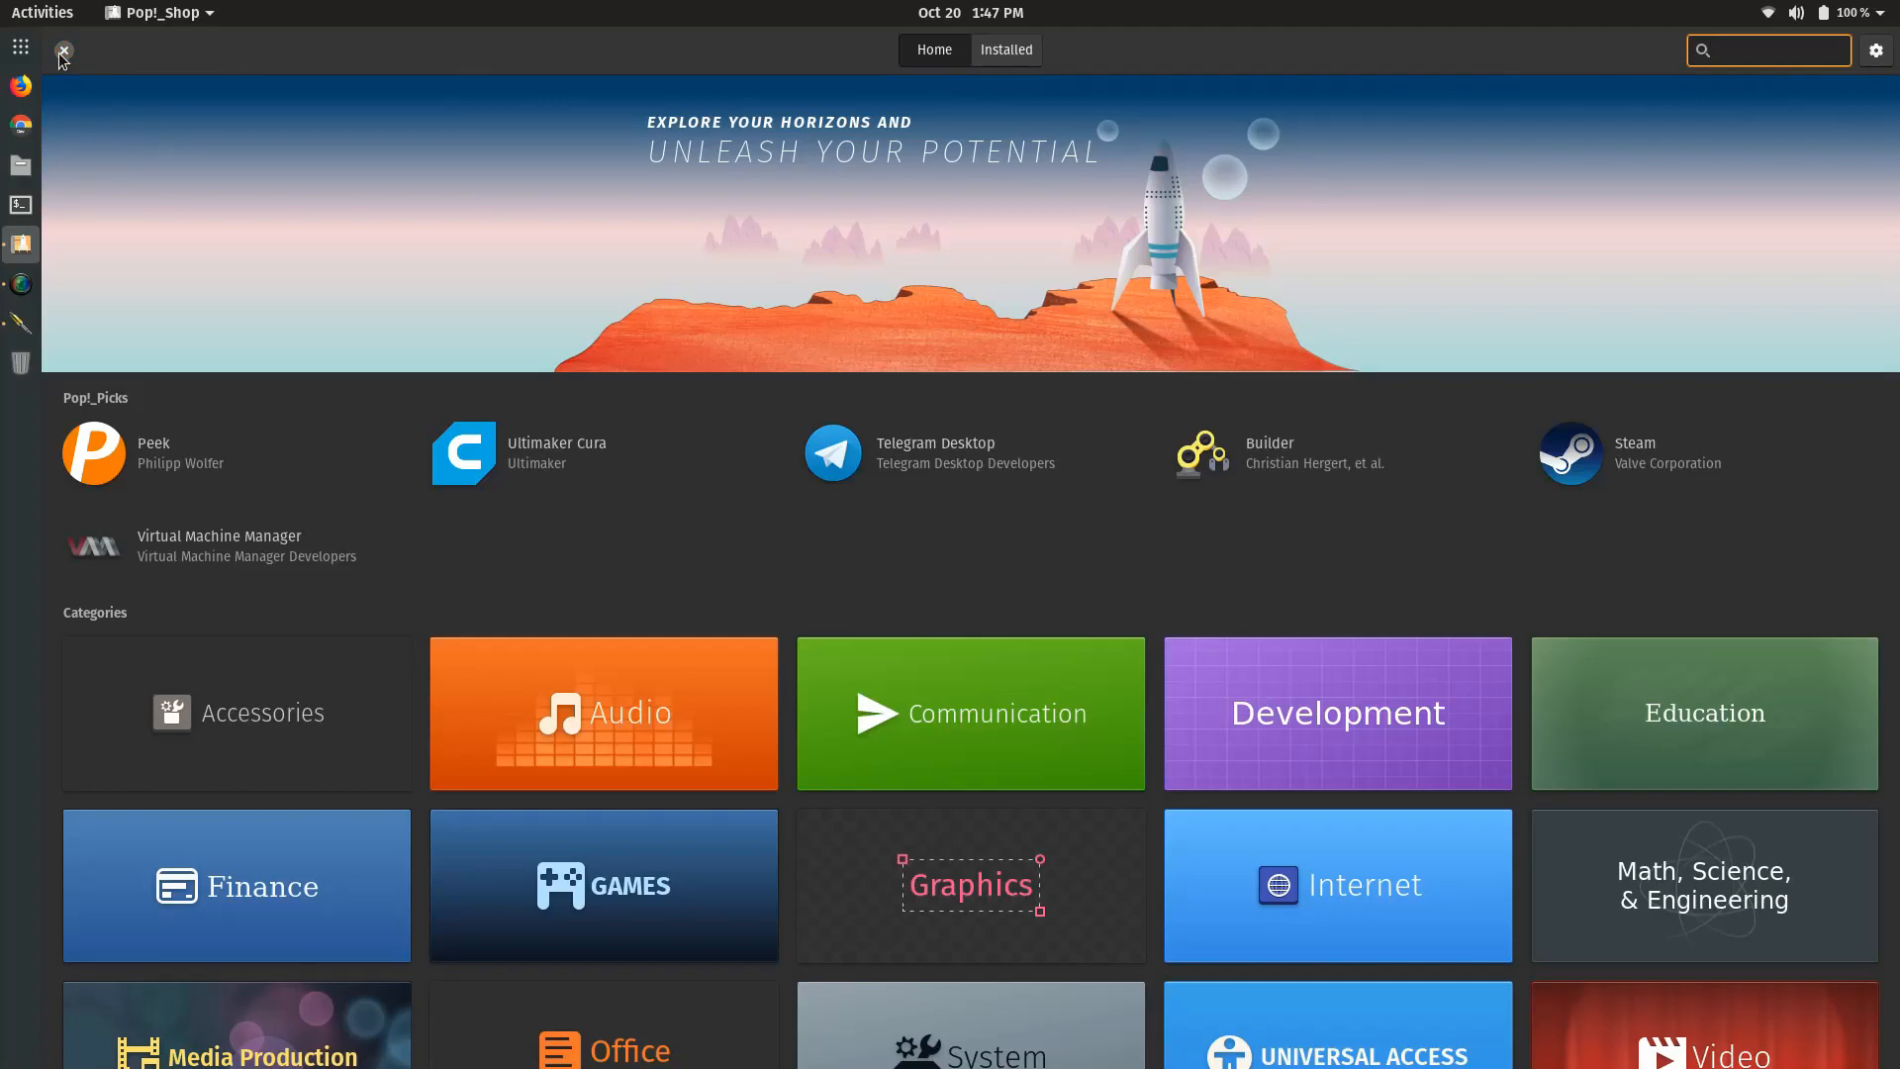
click(1781, 49)
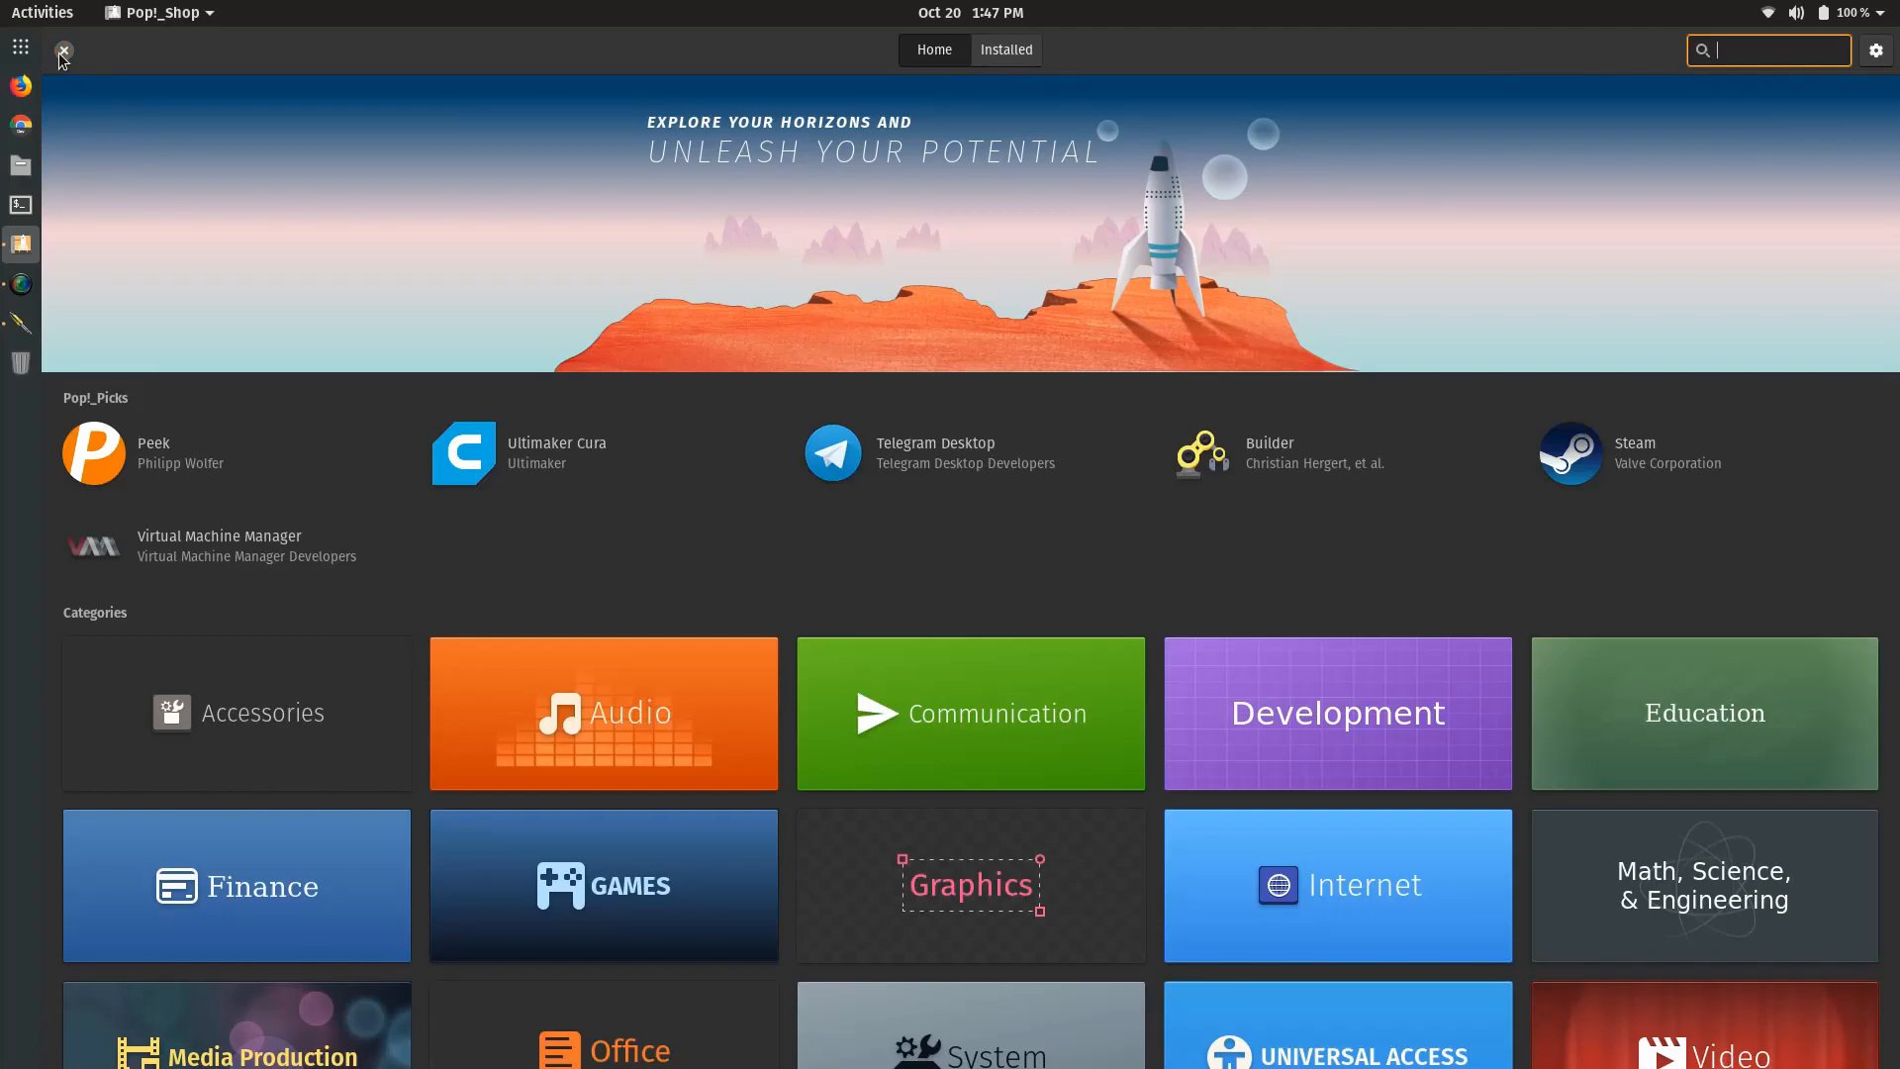
click(62, 51)
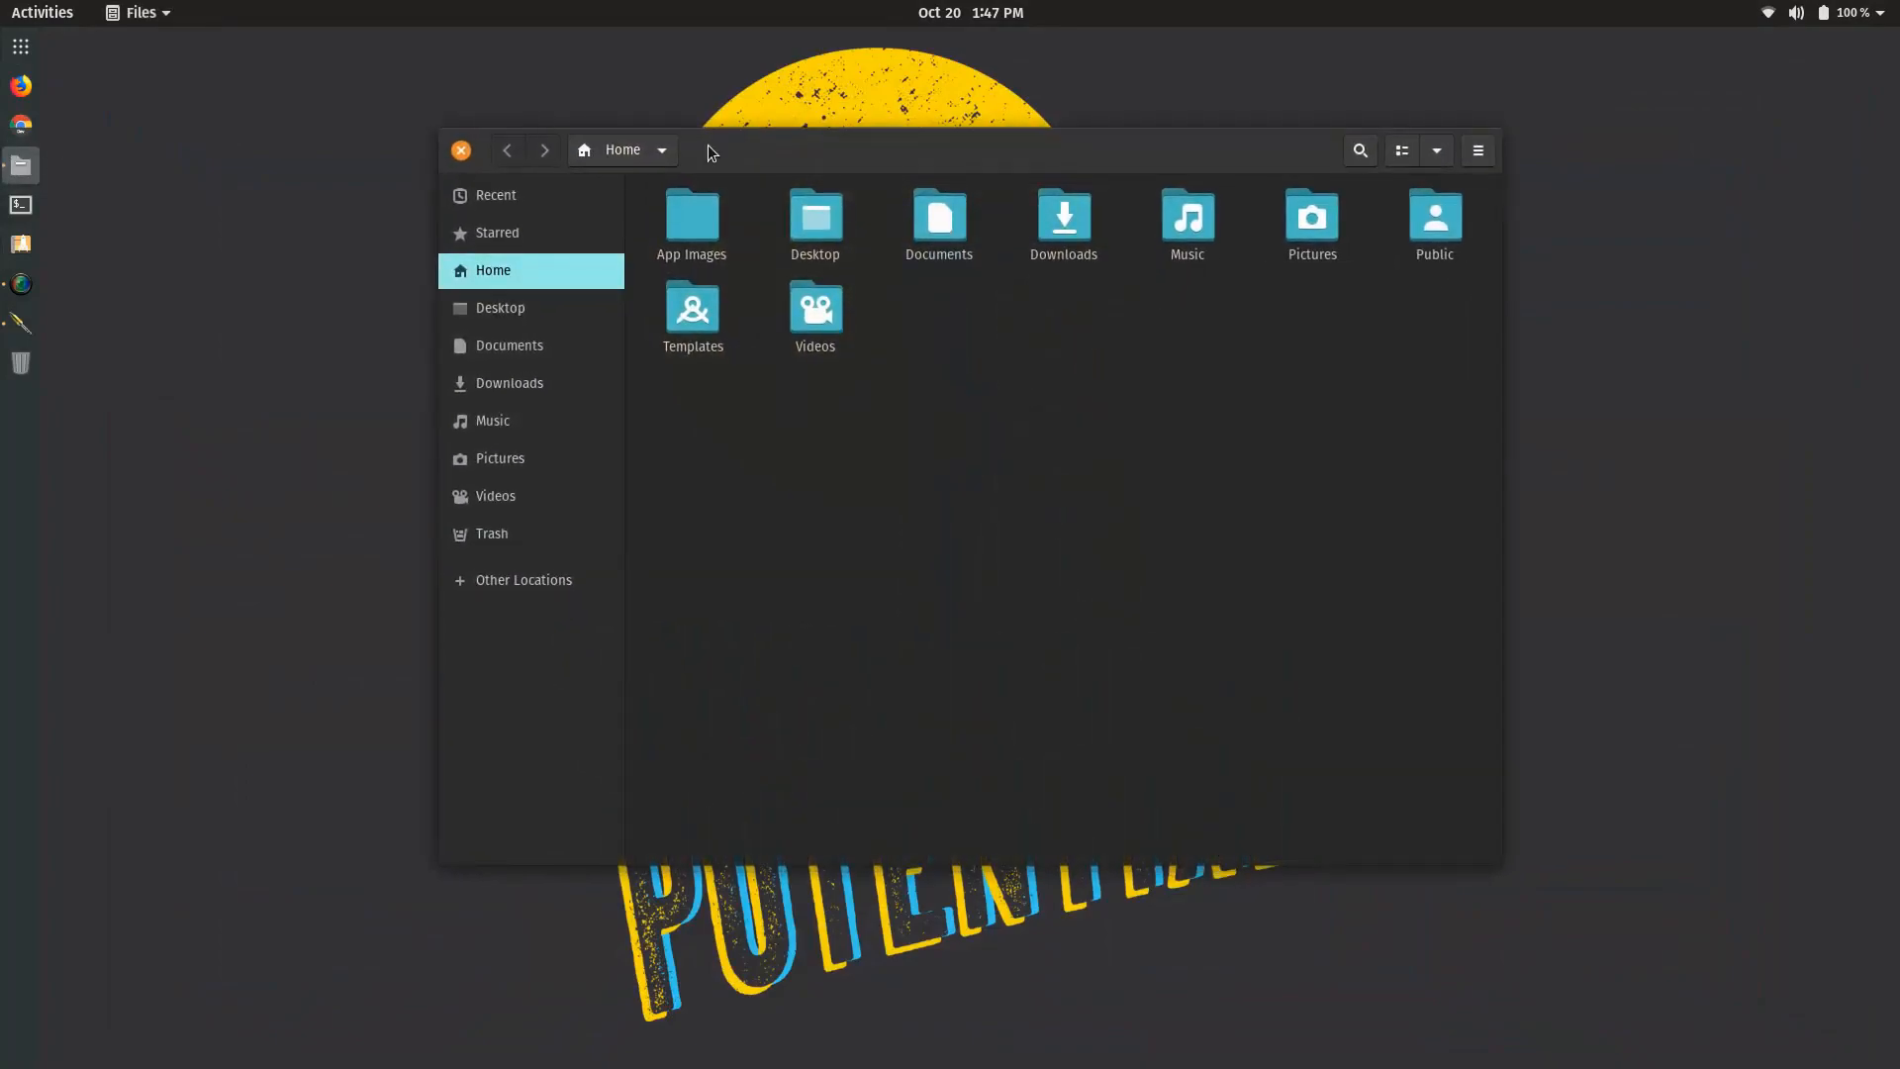
- Check the Files version (3.34.1-stable) in its main menu, then close the Home window
click(1477, 150)
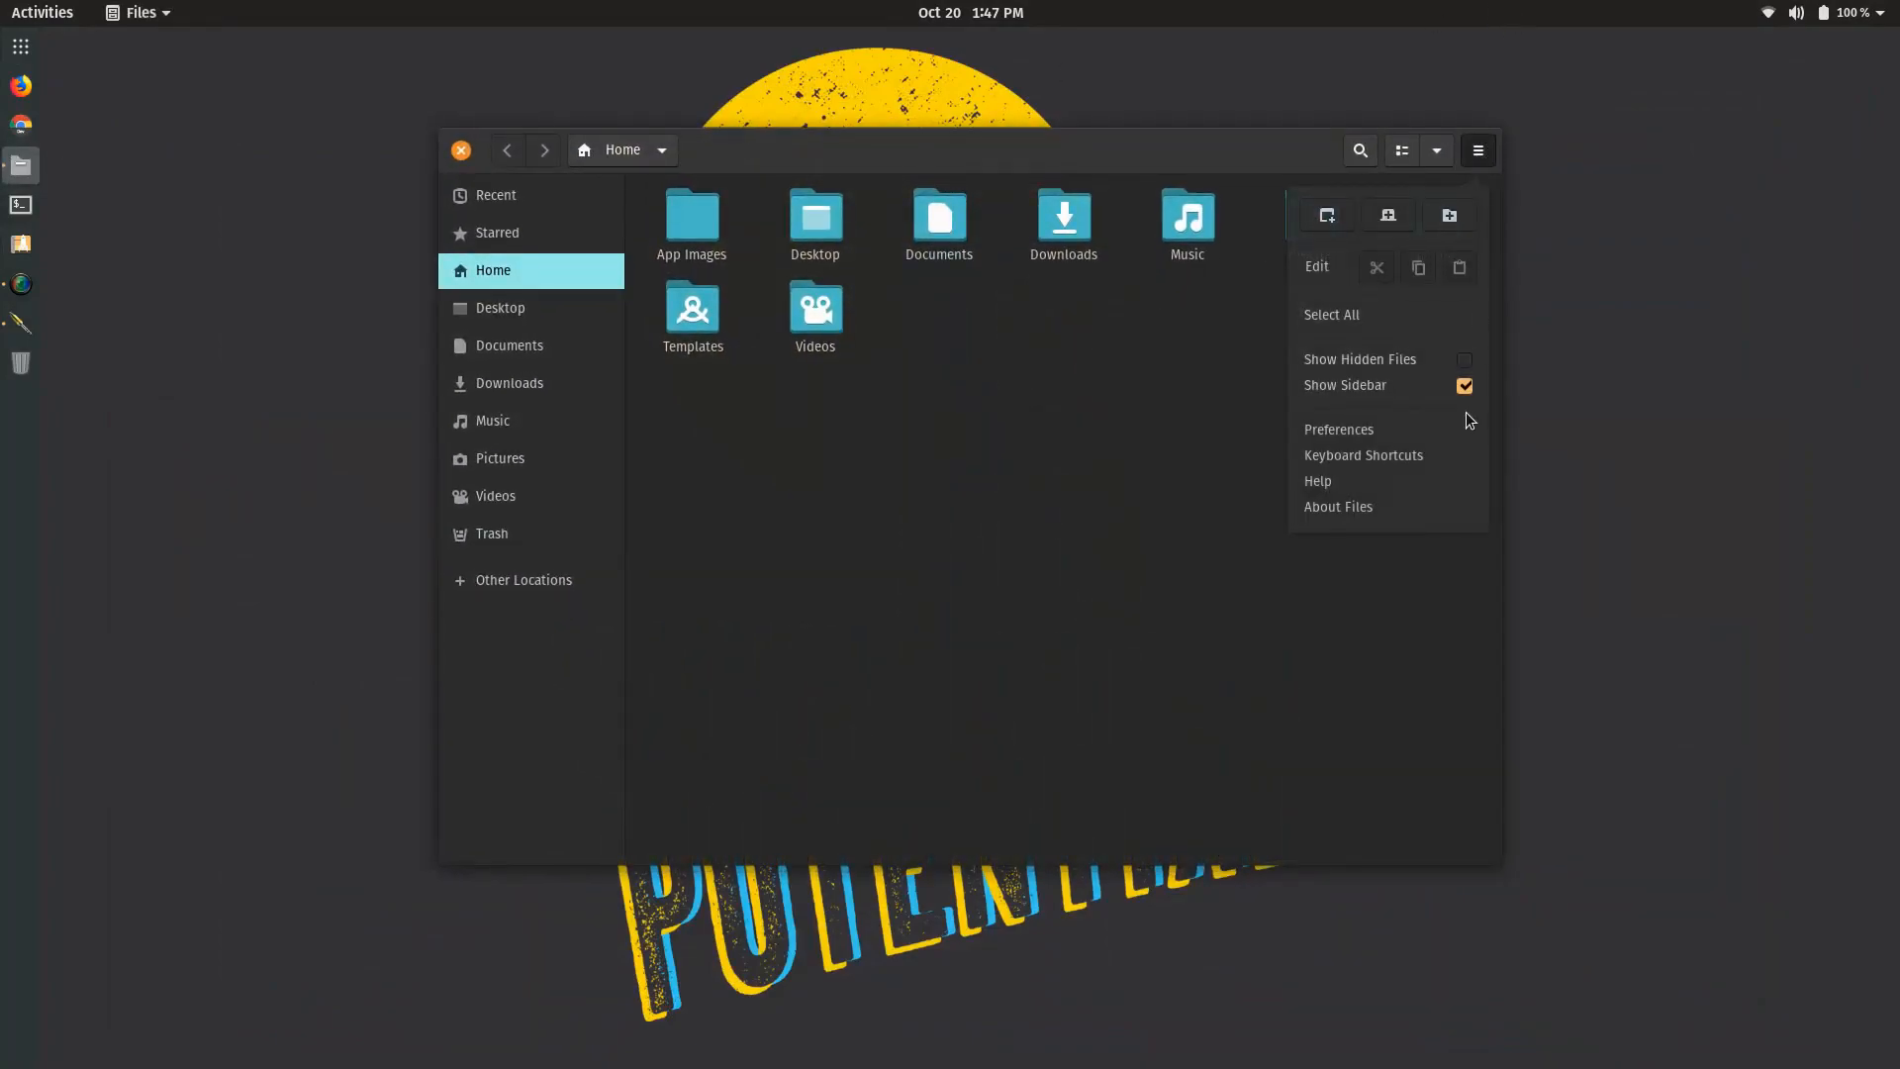
click(1338, 507)
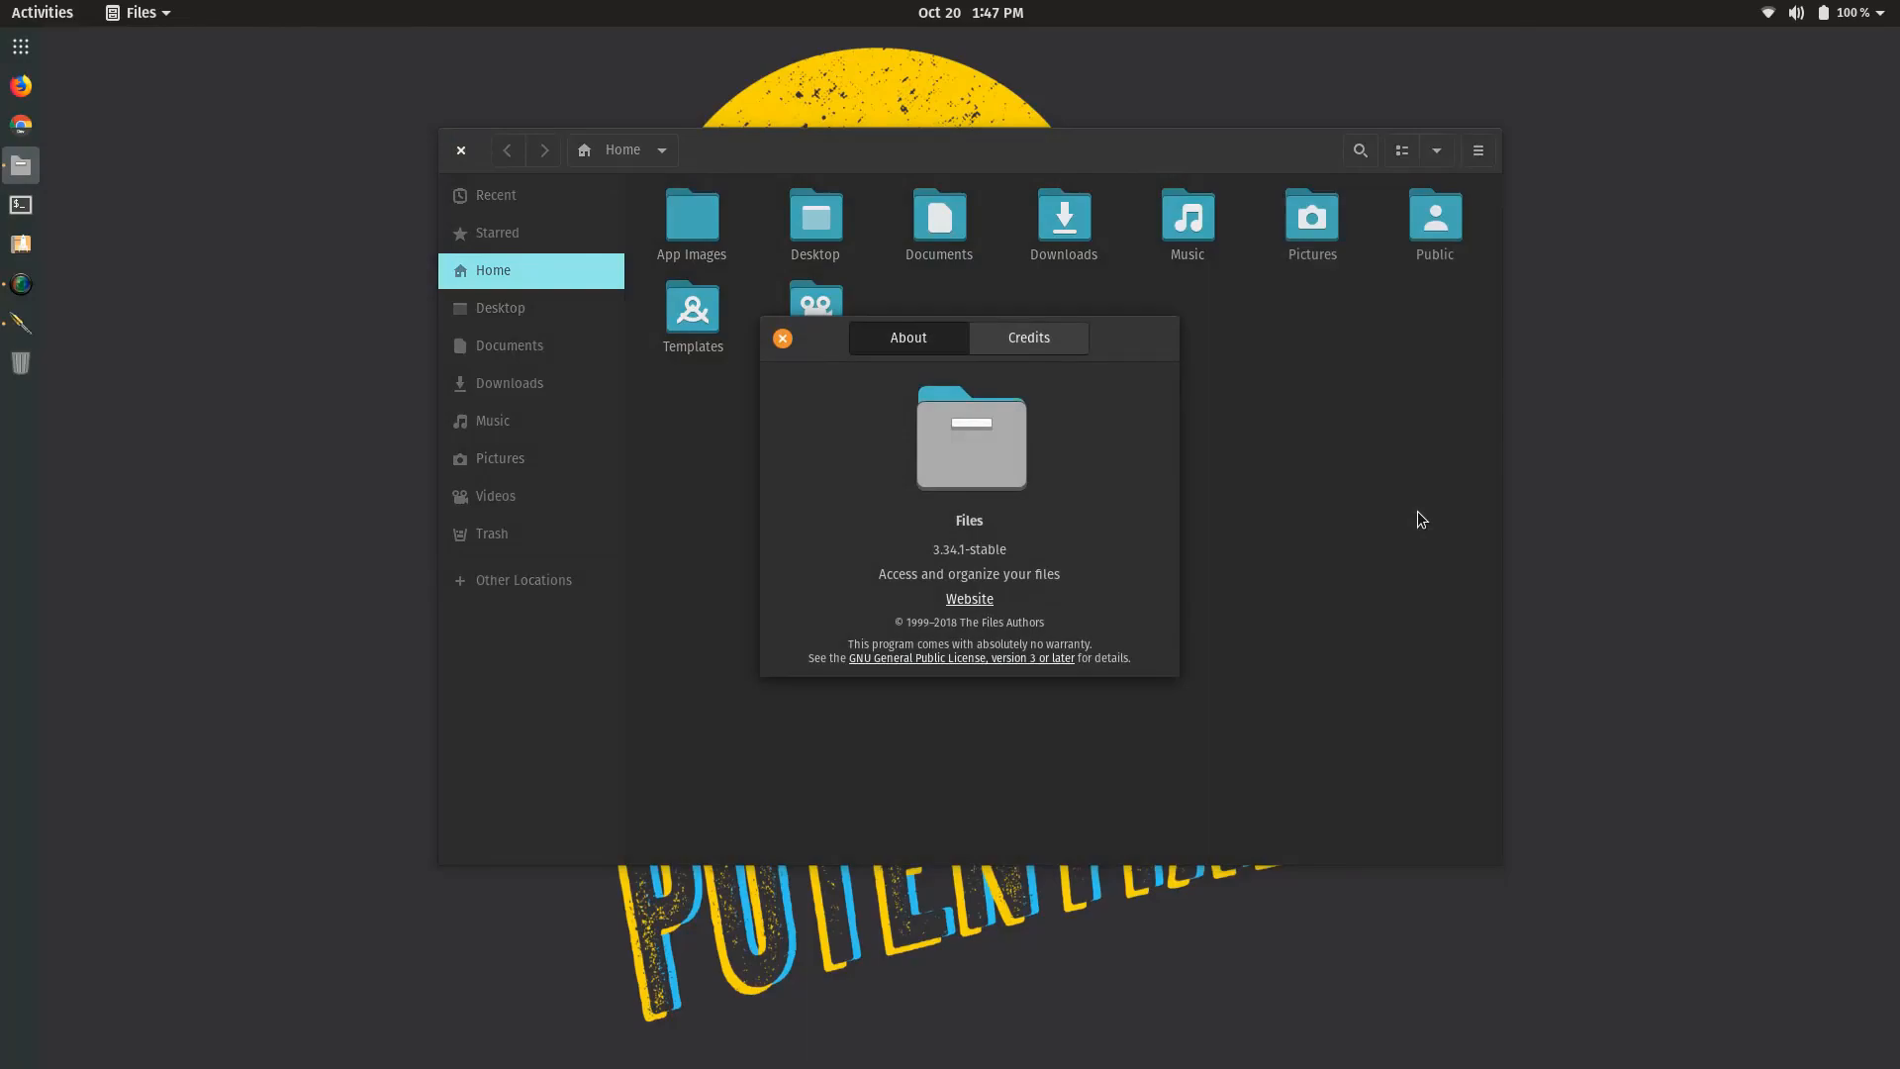
mouse_move(868, 368)
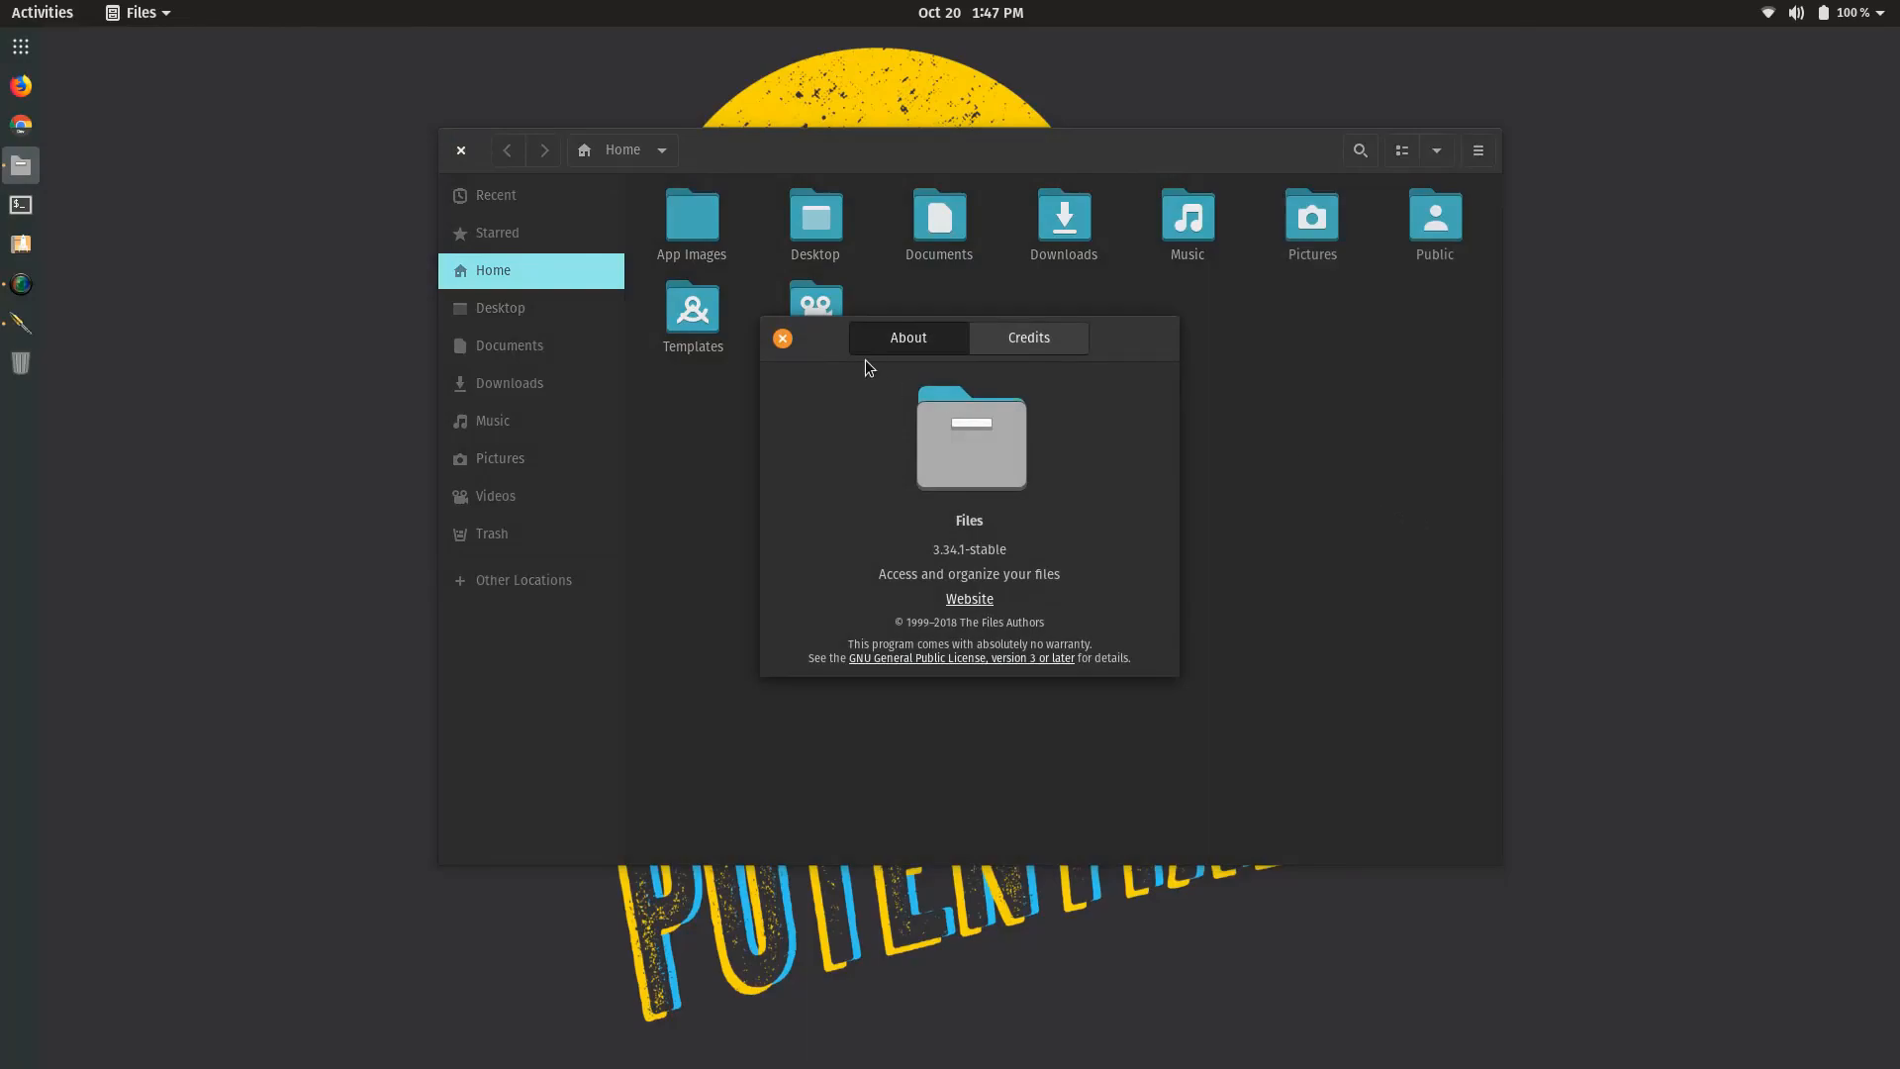
click(782, 338)
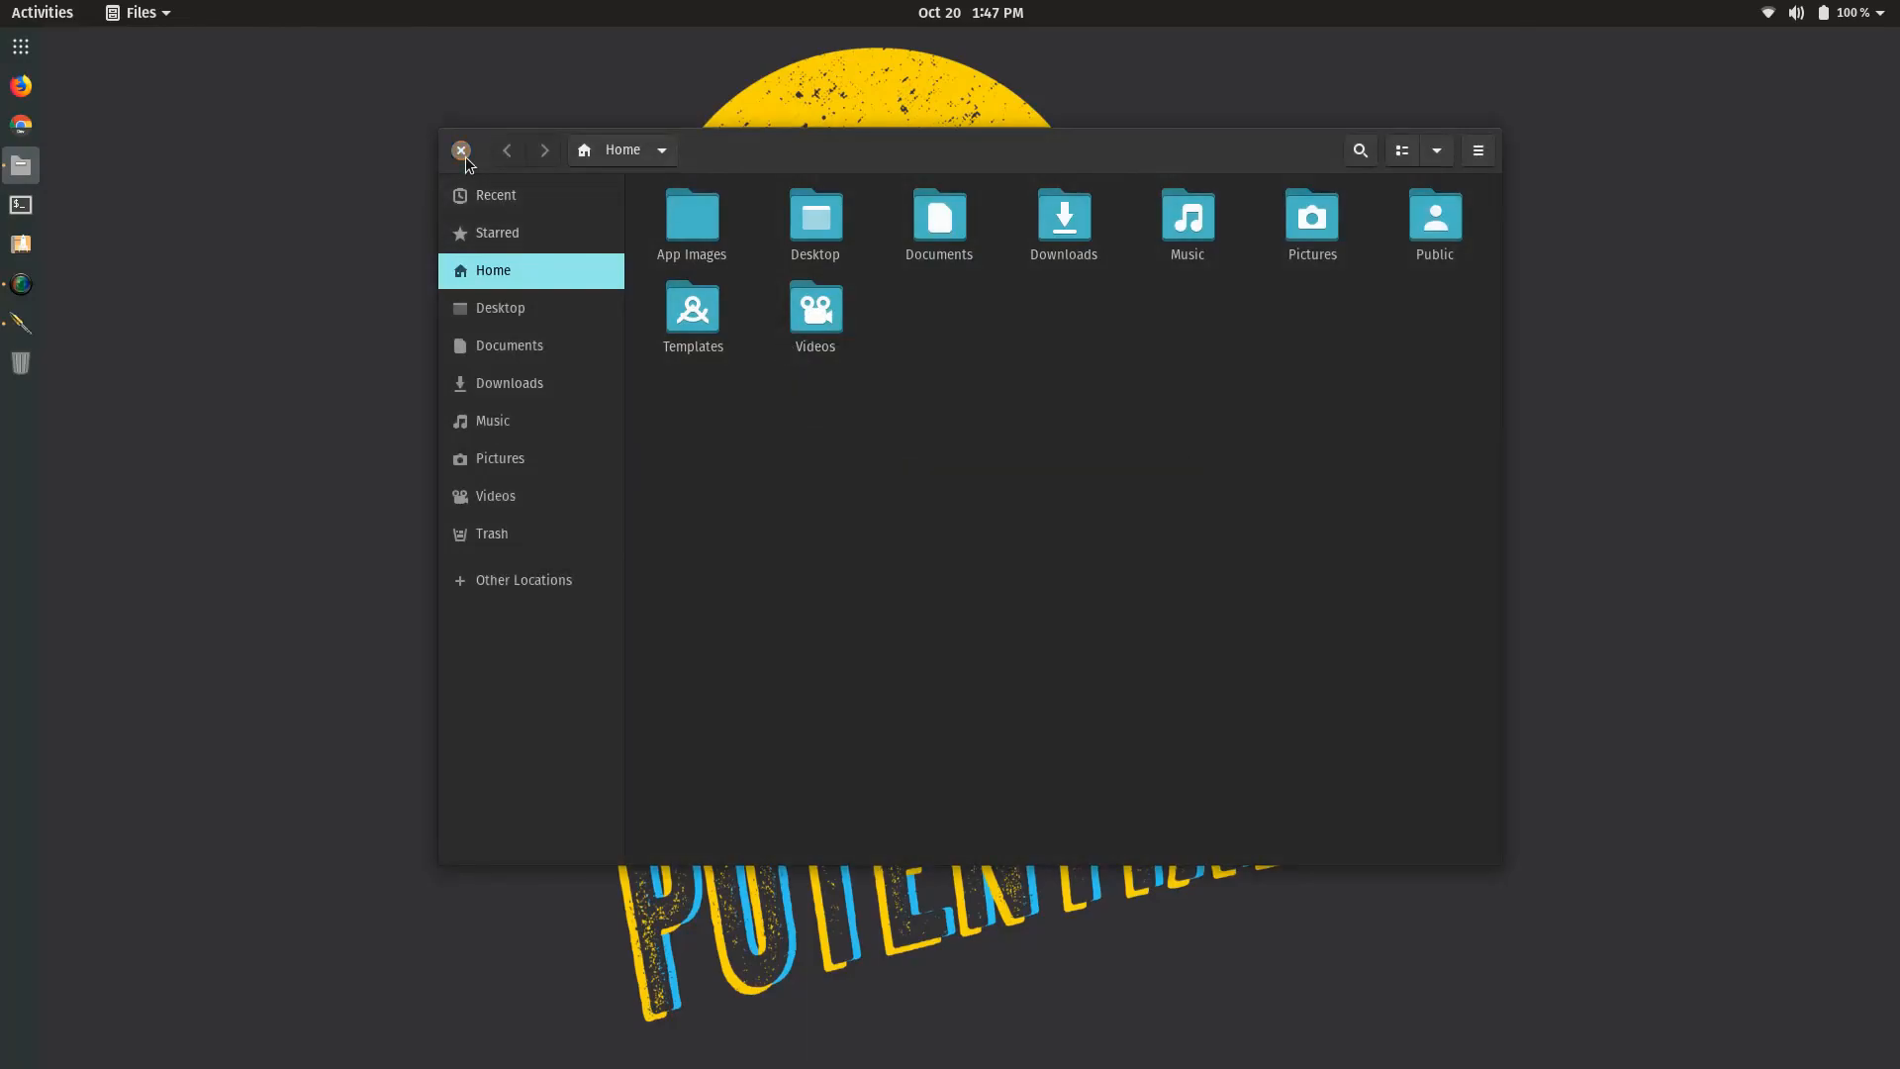
click(461, 151)
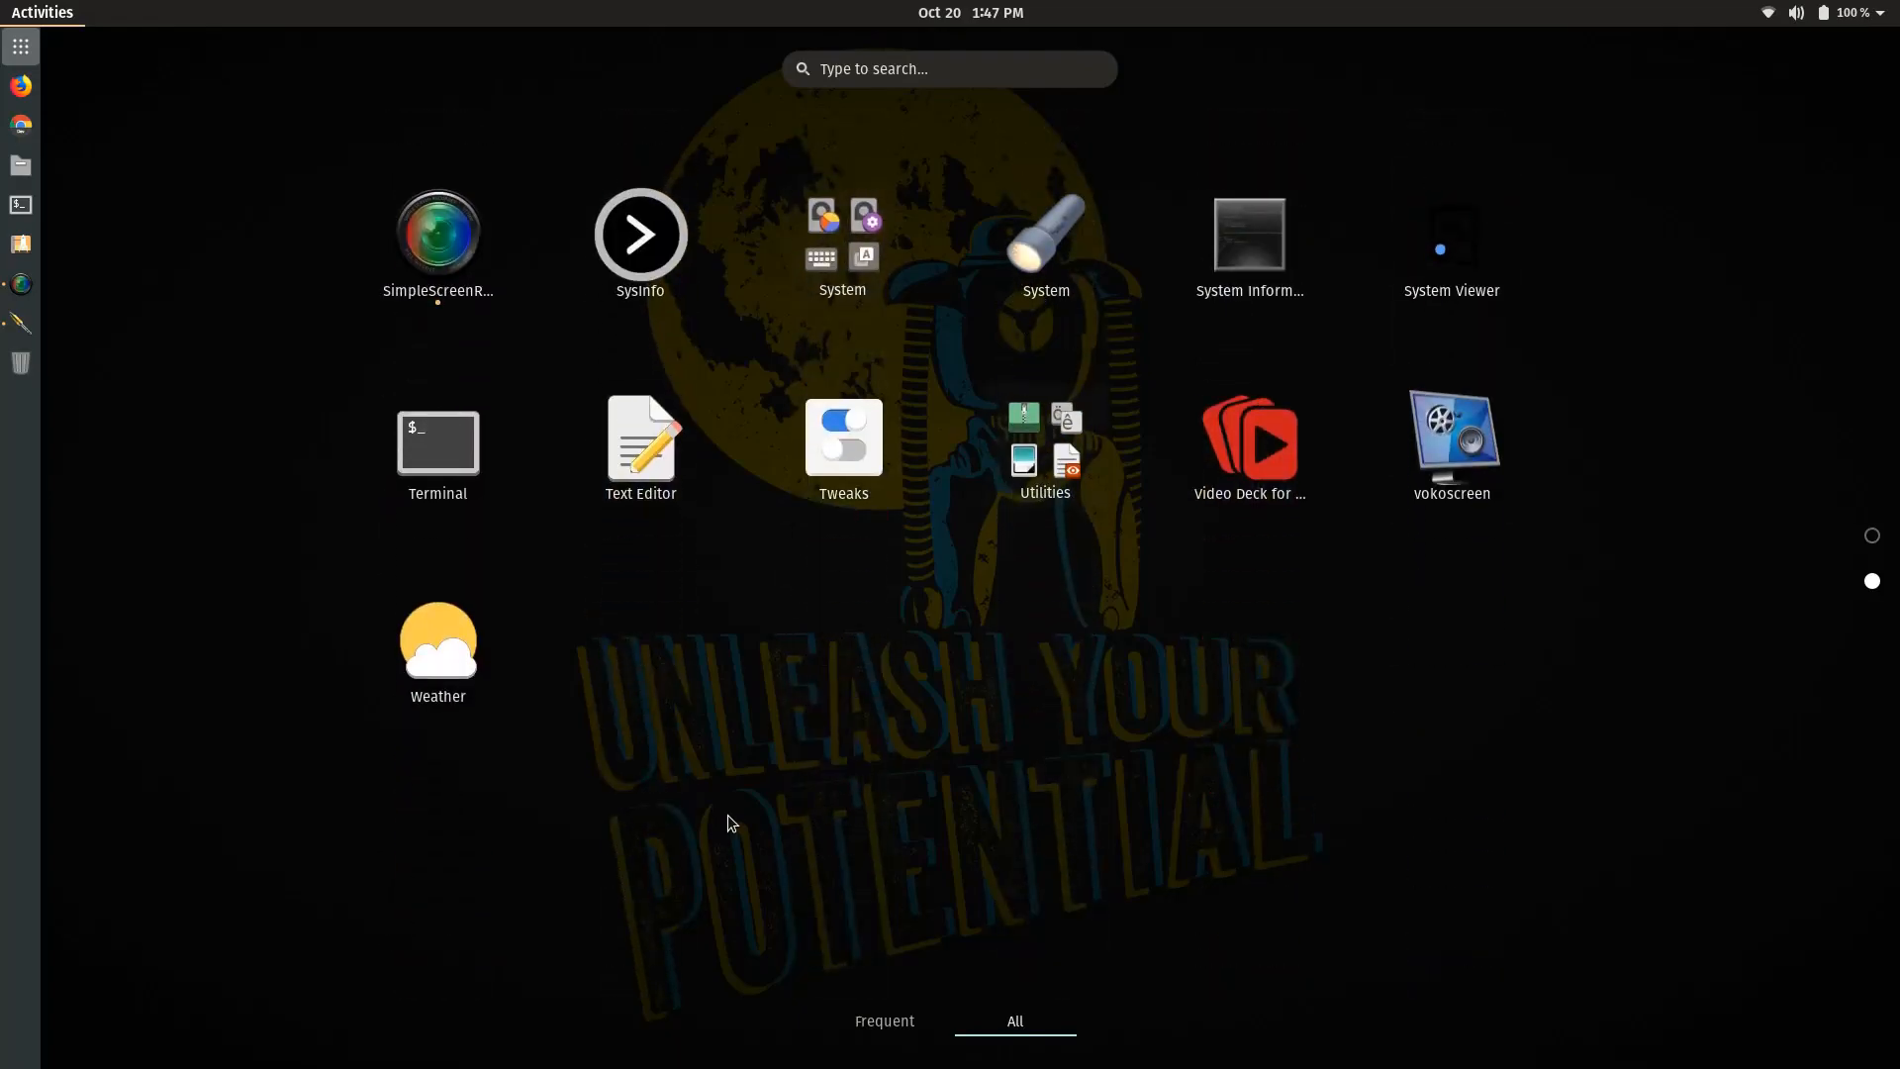
mouse_move(762, 778)
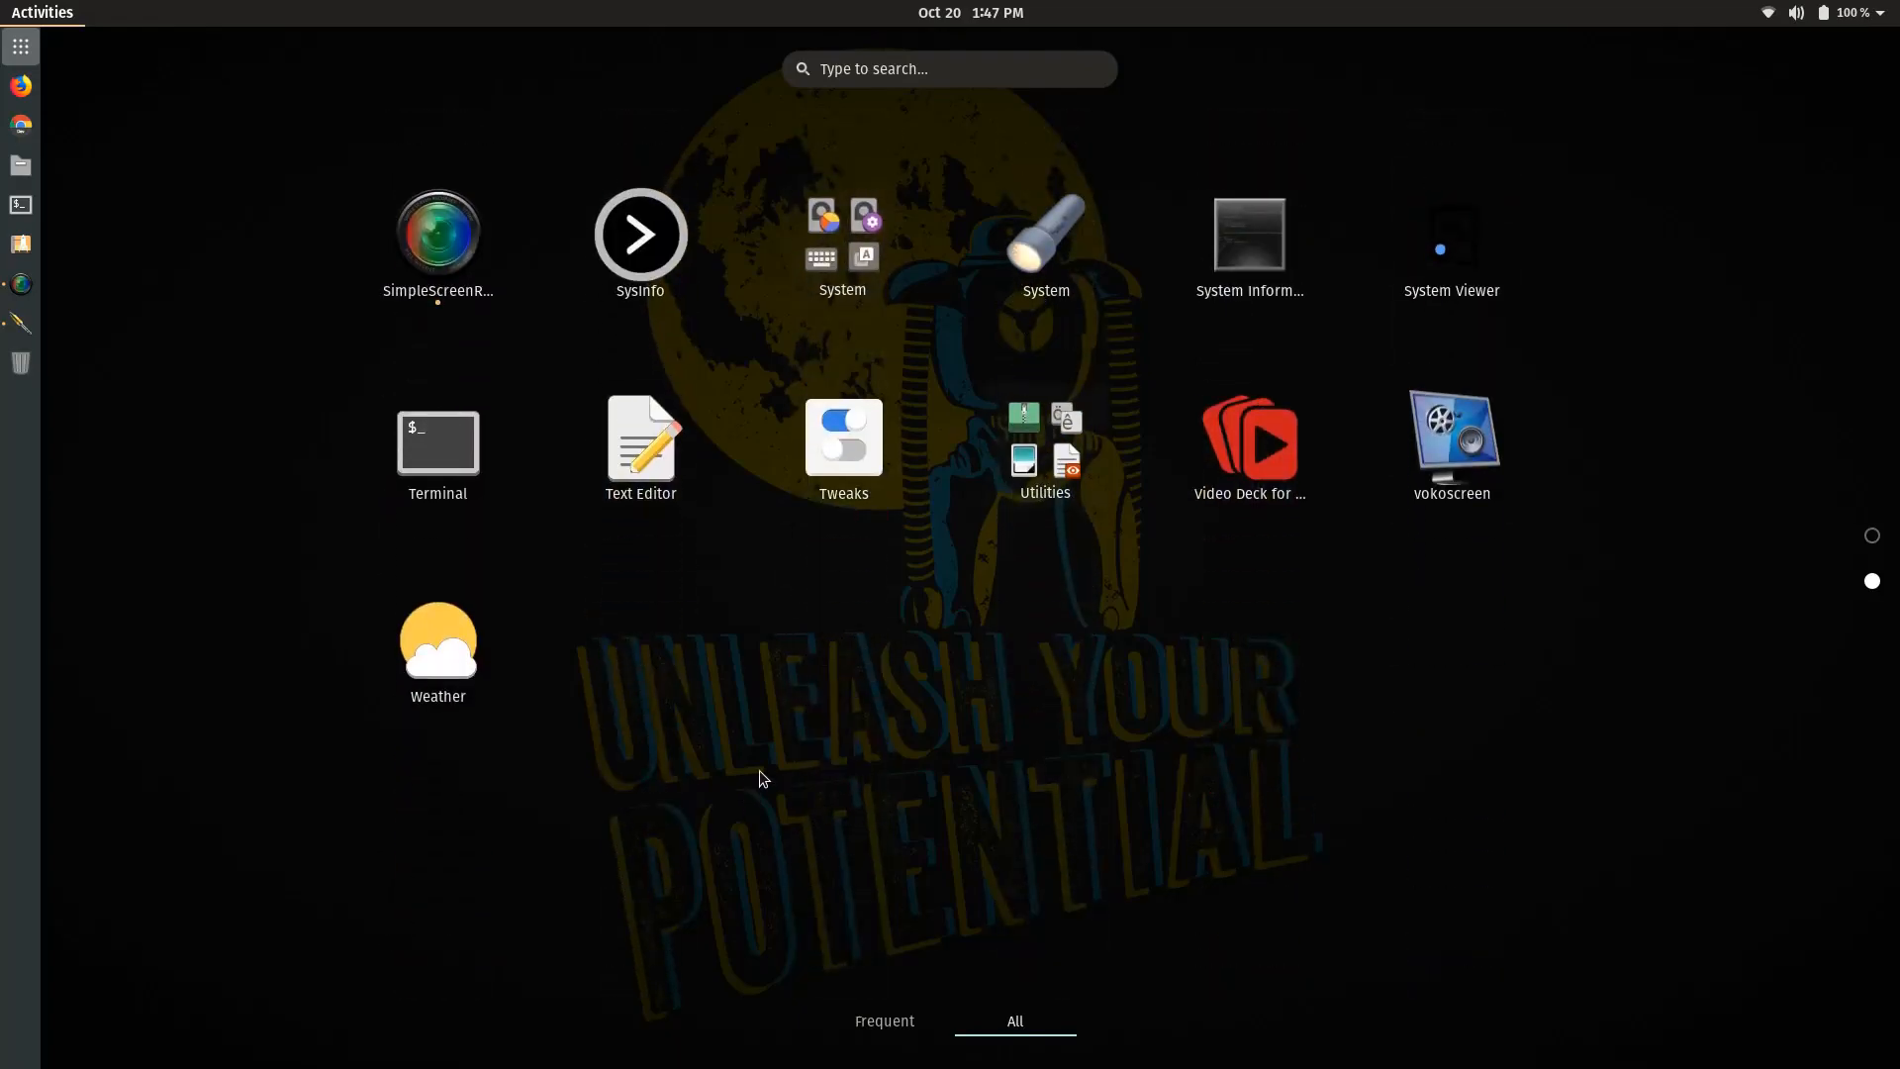
mouse_move(1870, 532)
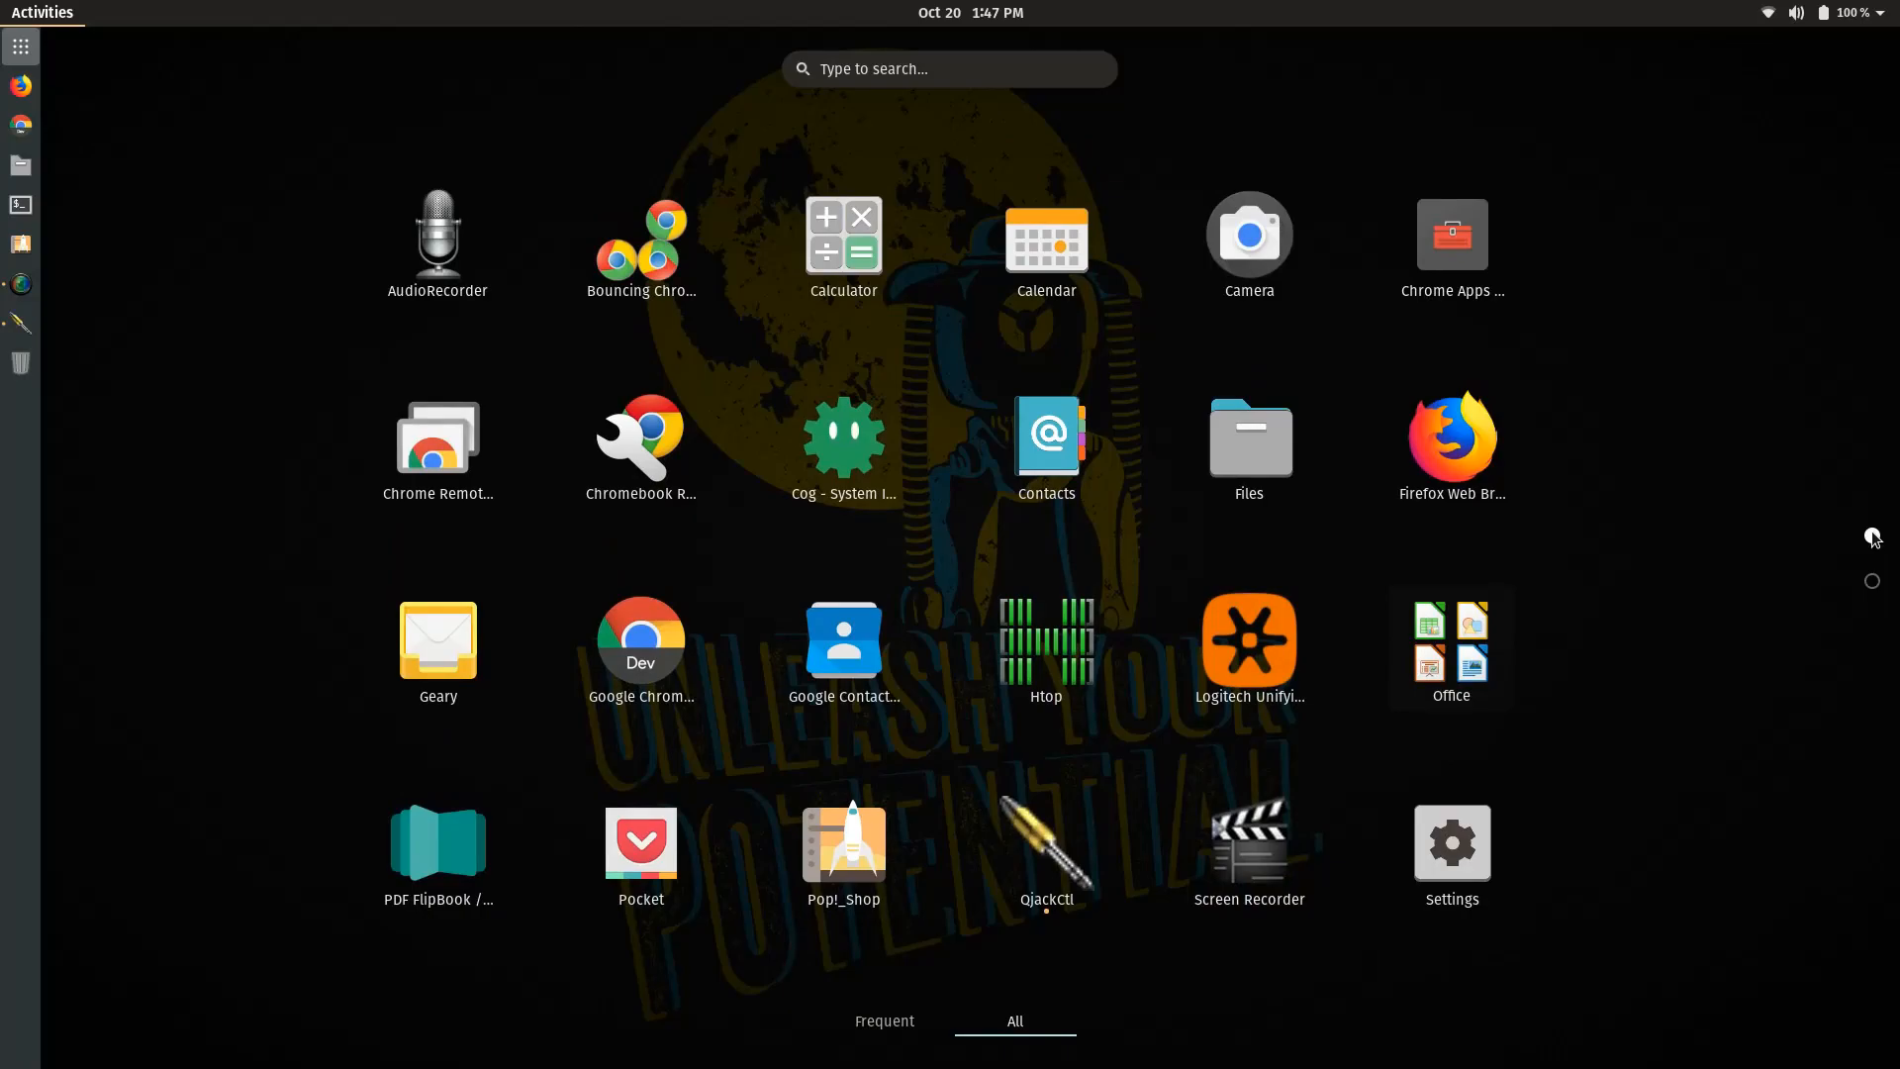
mouse_move(1611, 679)
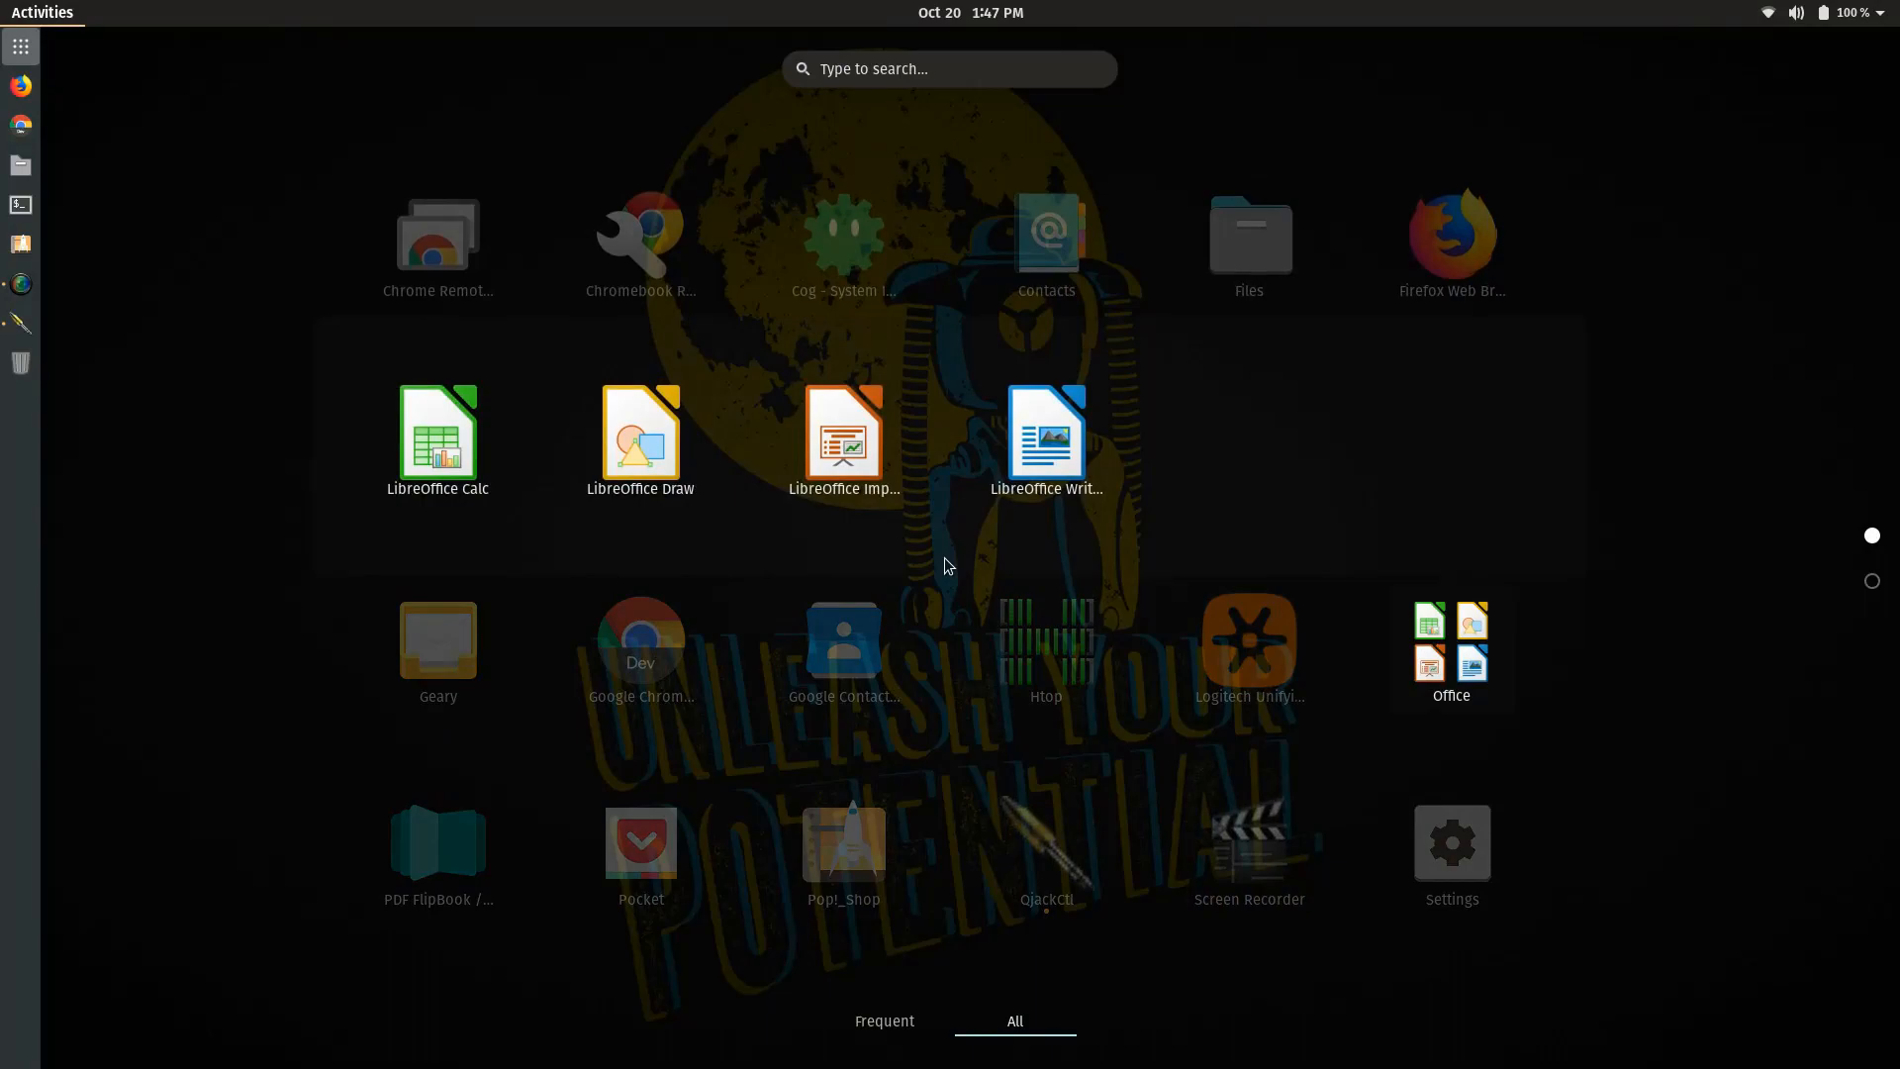
mouse_move(1602, 595)
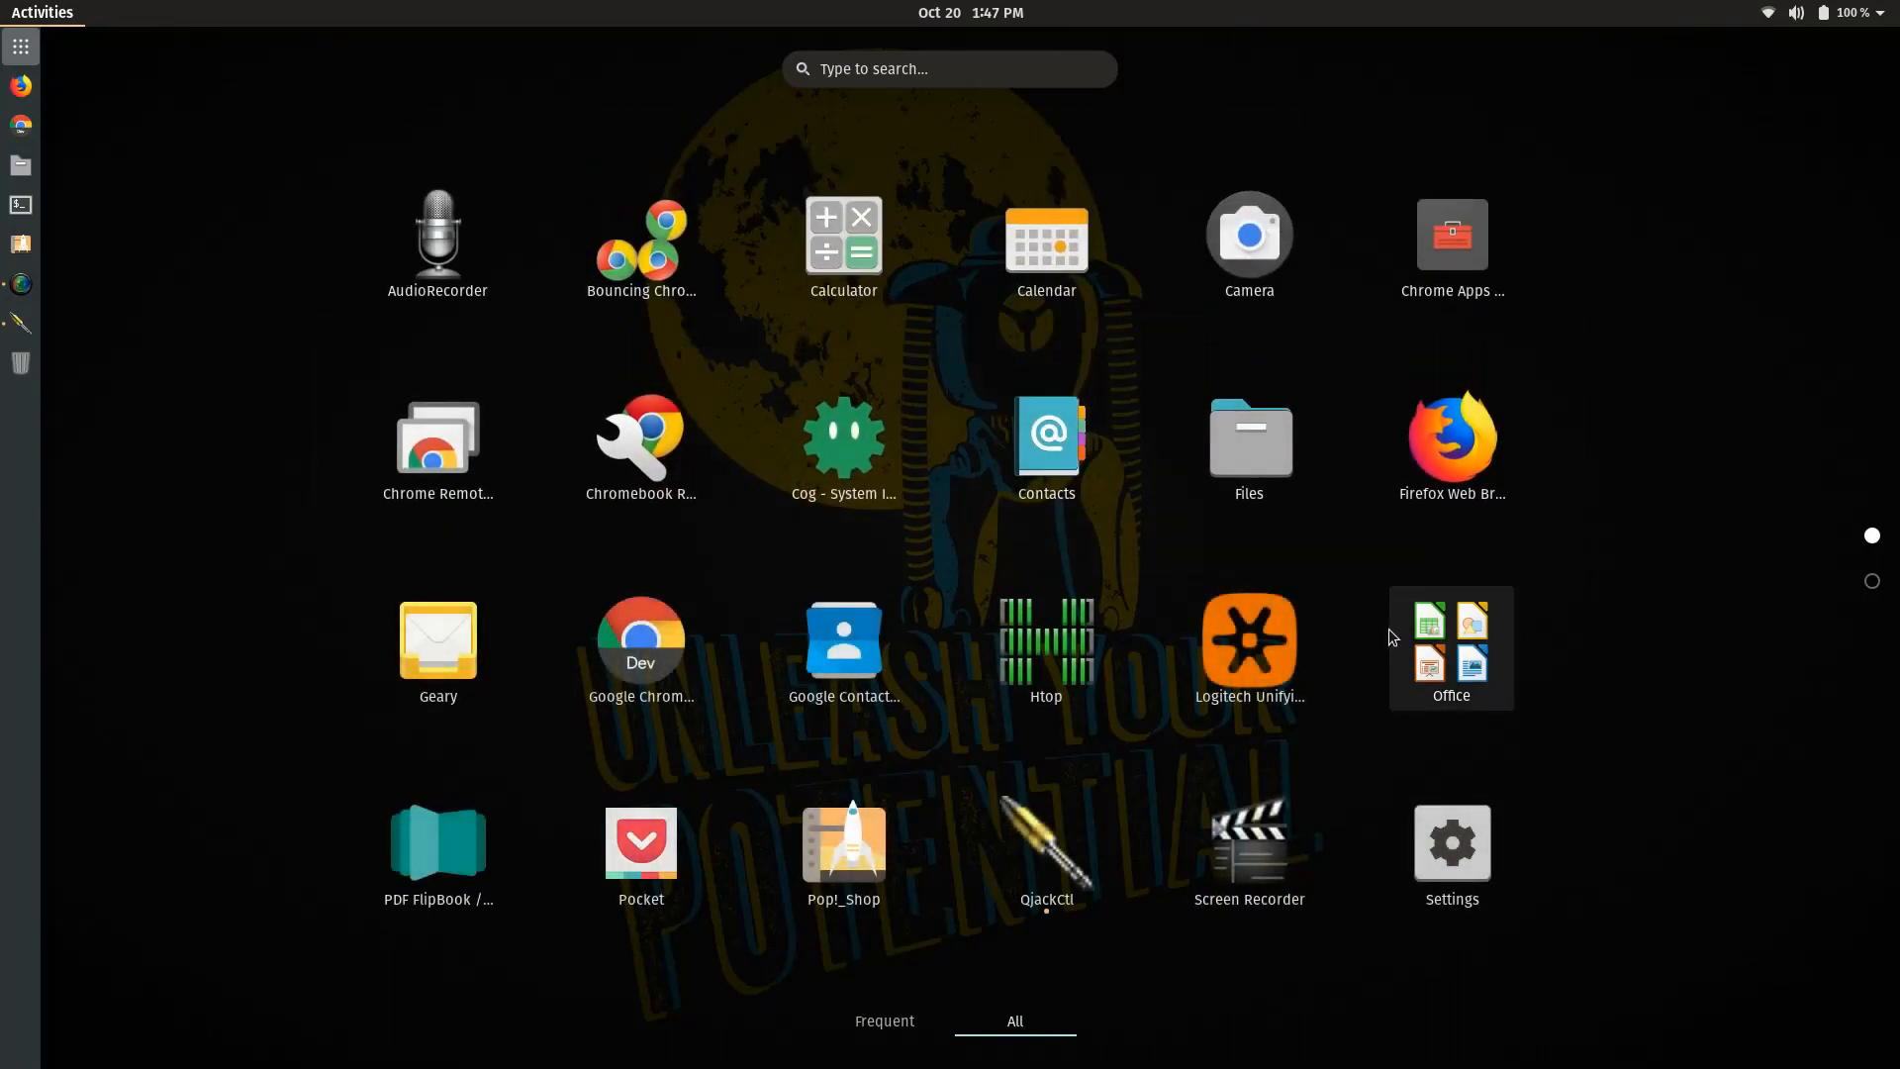
mouse_move(1046, 446)
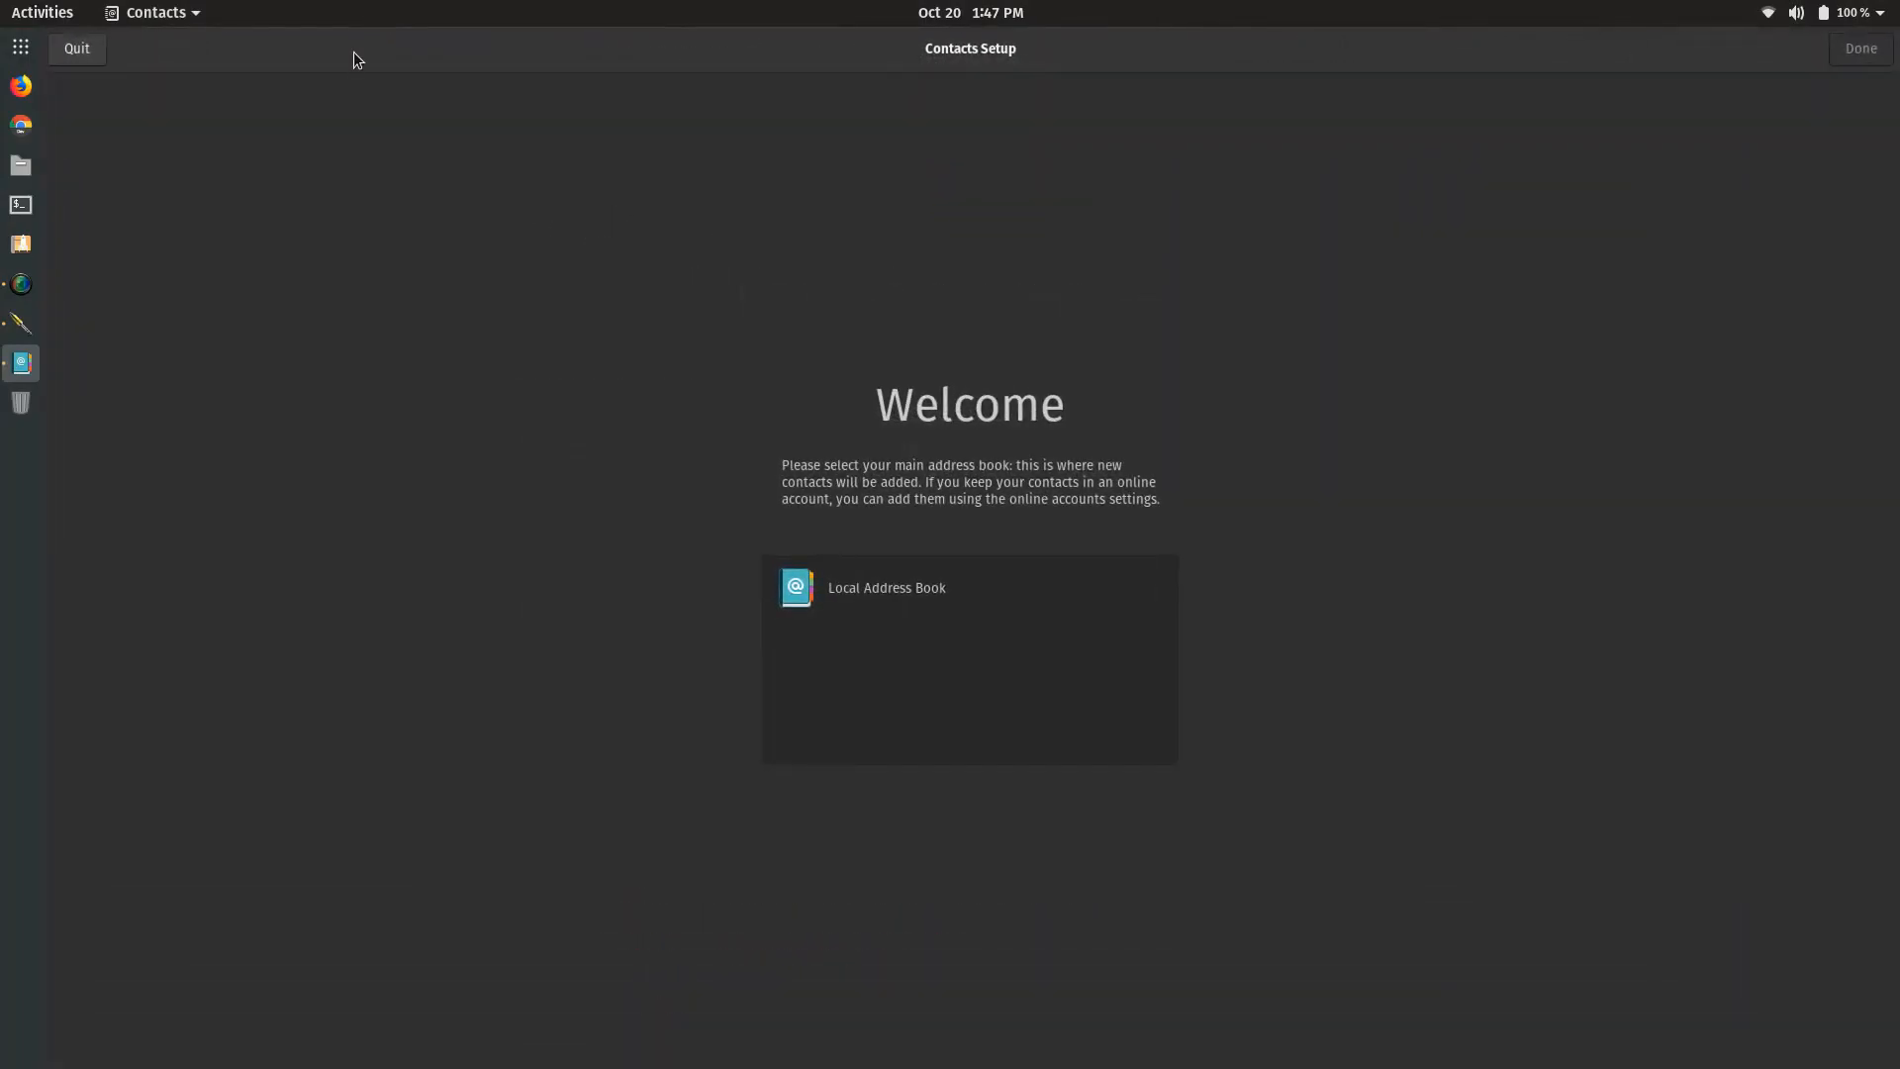
mouse_move(87, 62)
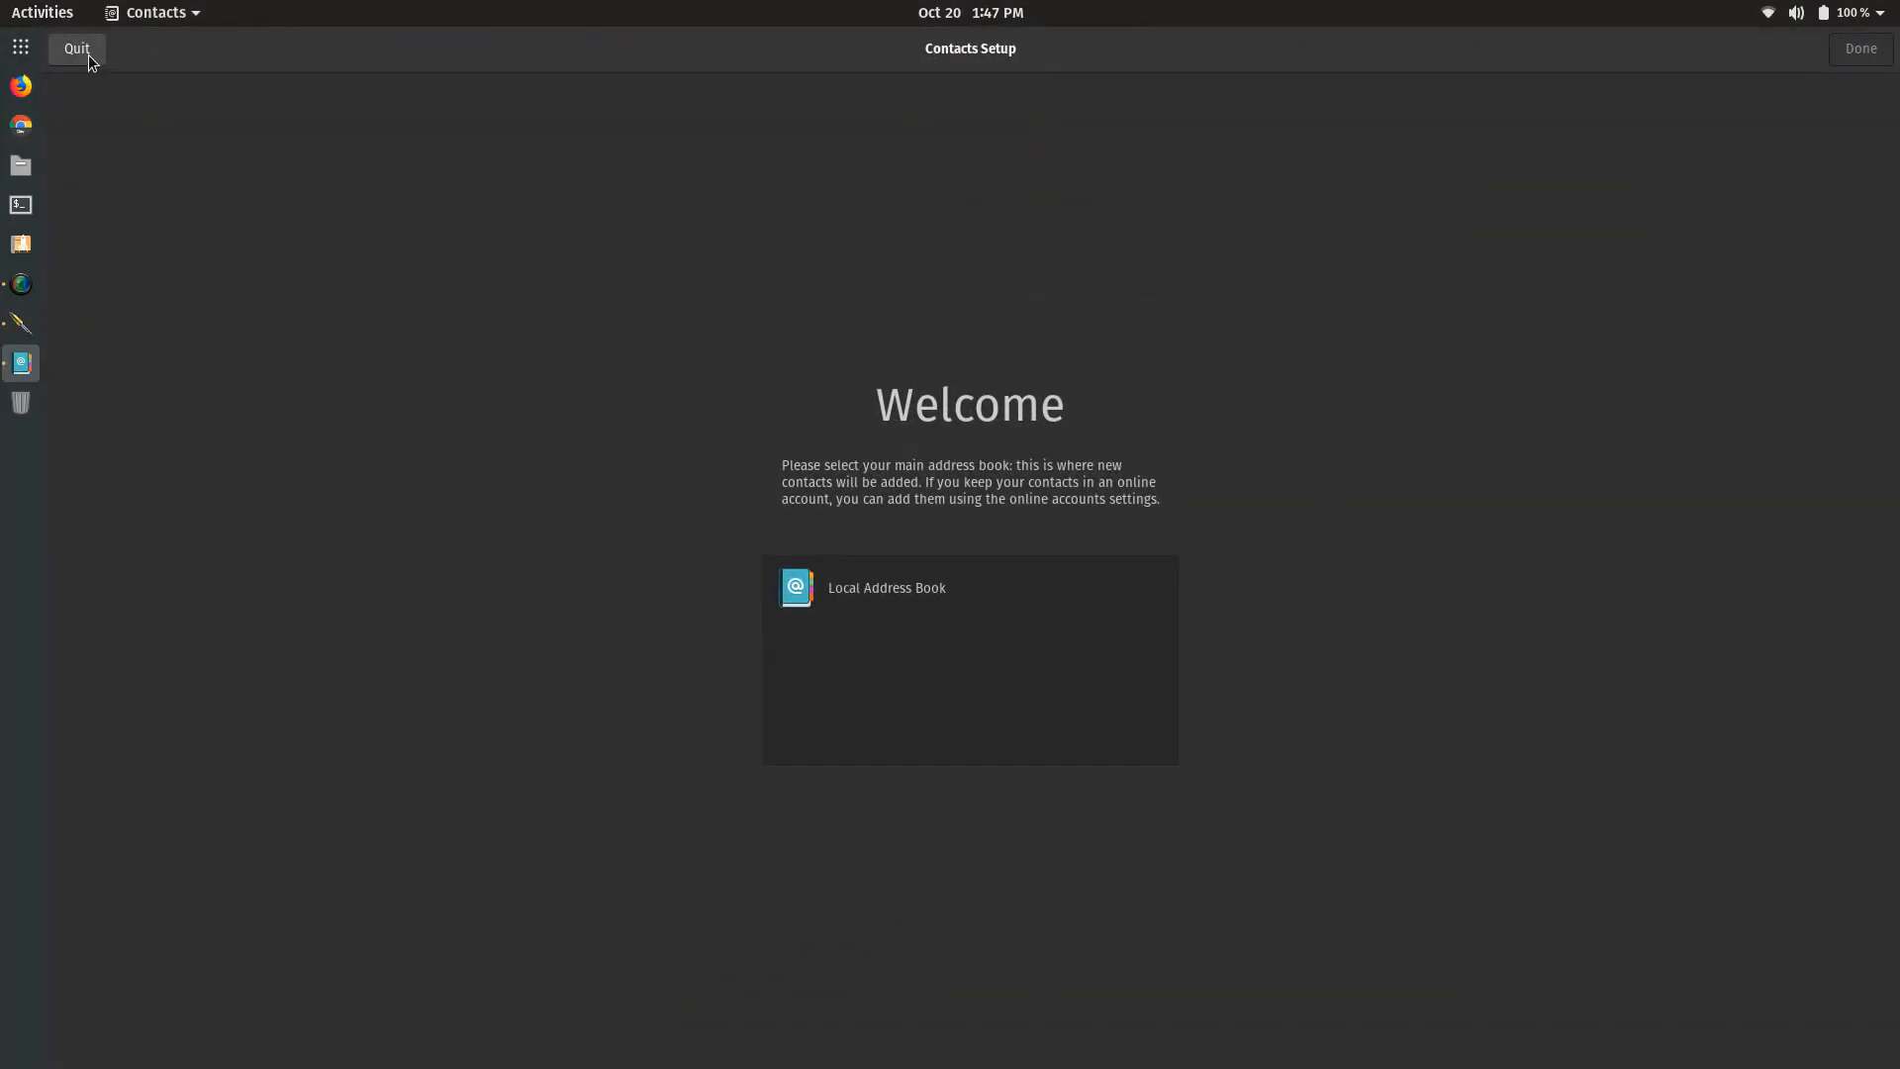
- Quit Contacts setup, launch Calculator, and enter 'list' to run the snap list command
click(75, 48)
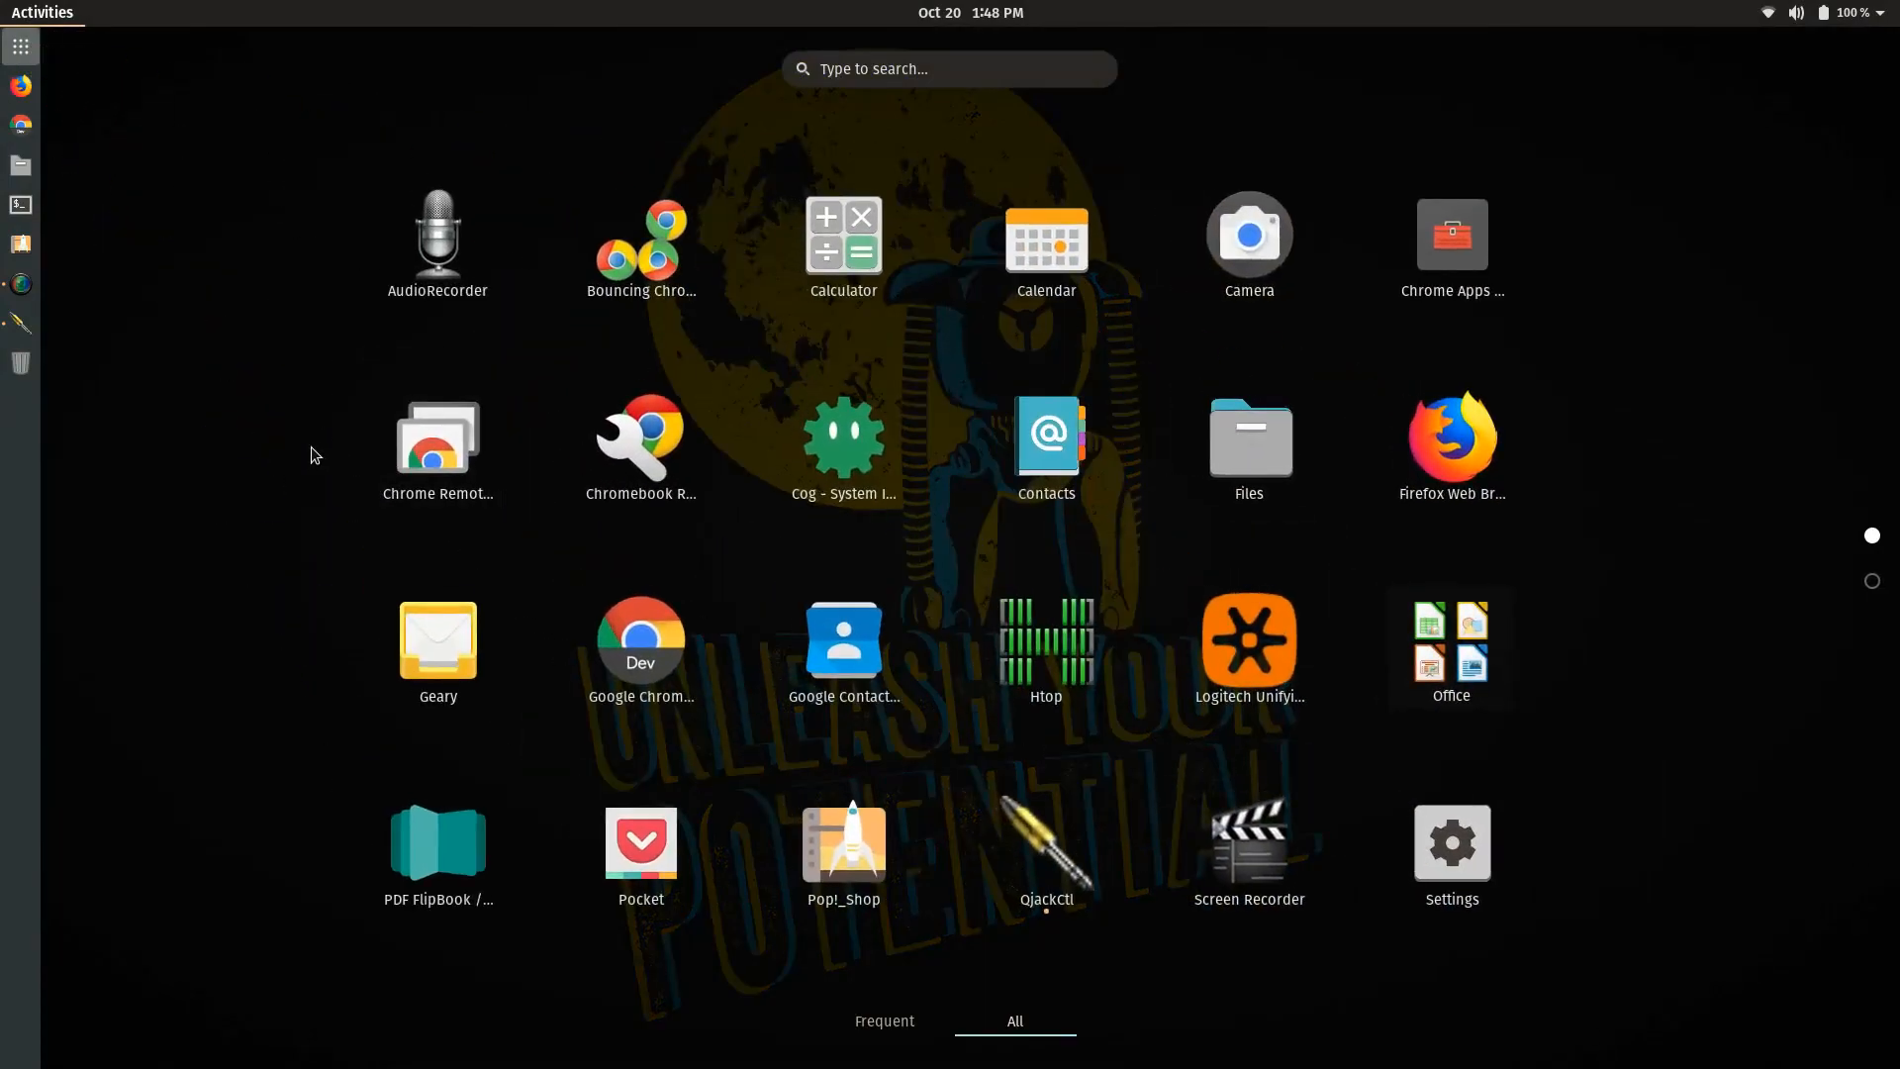
mouse_move(777, 284)
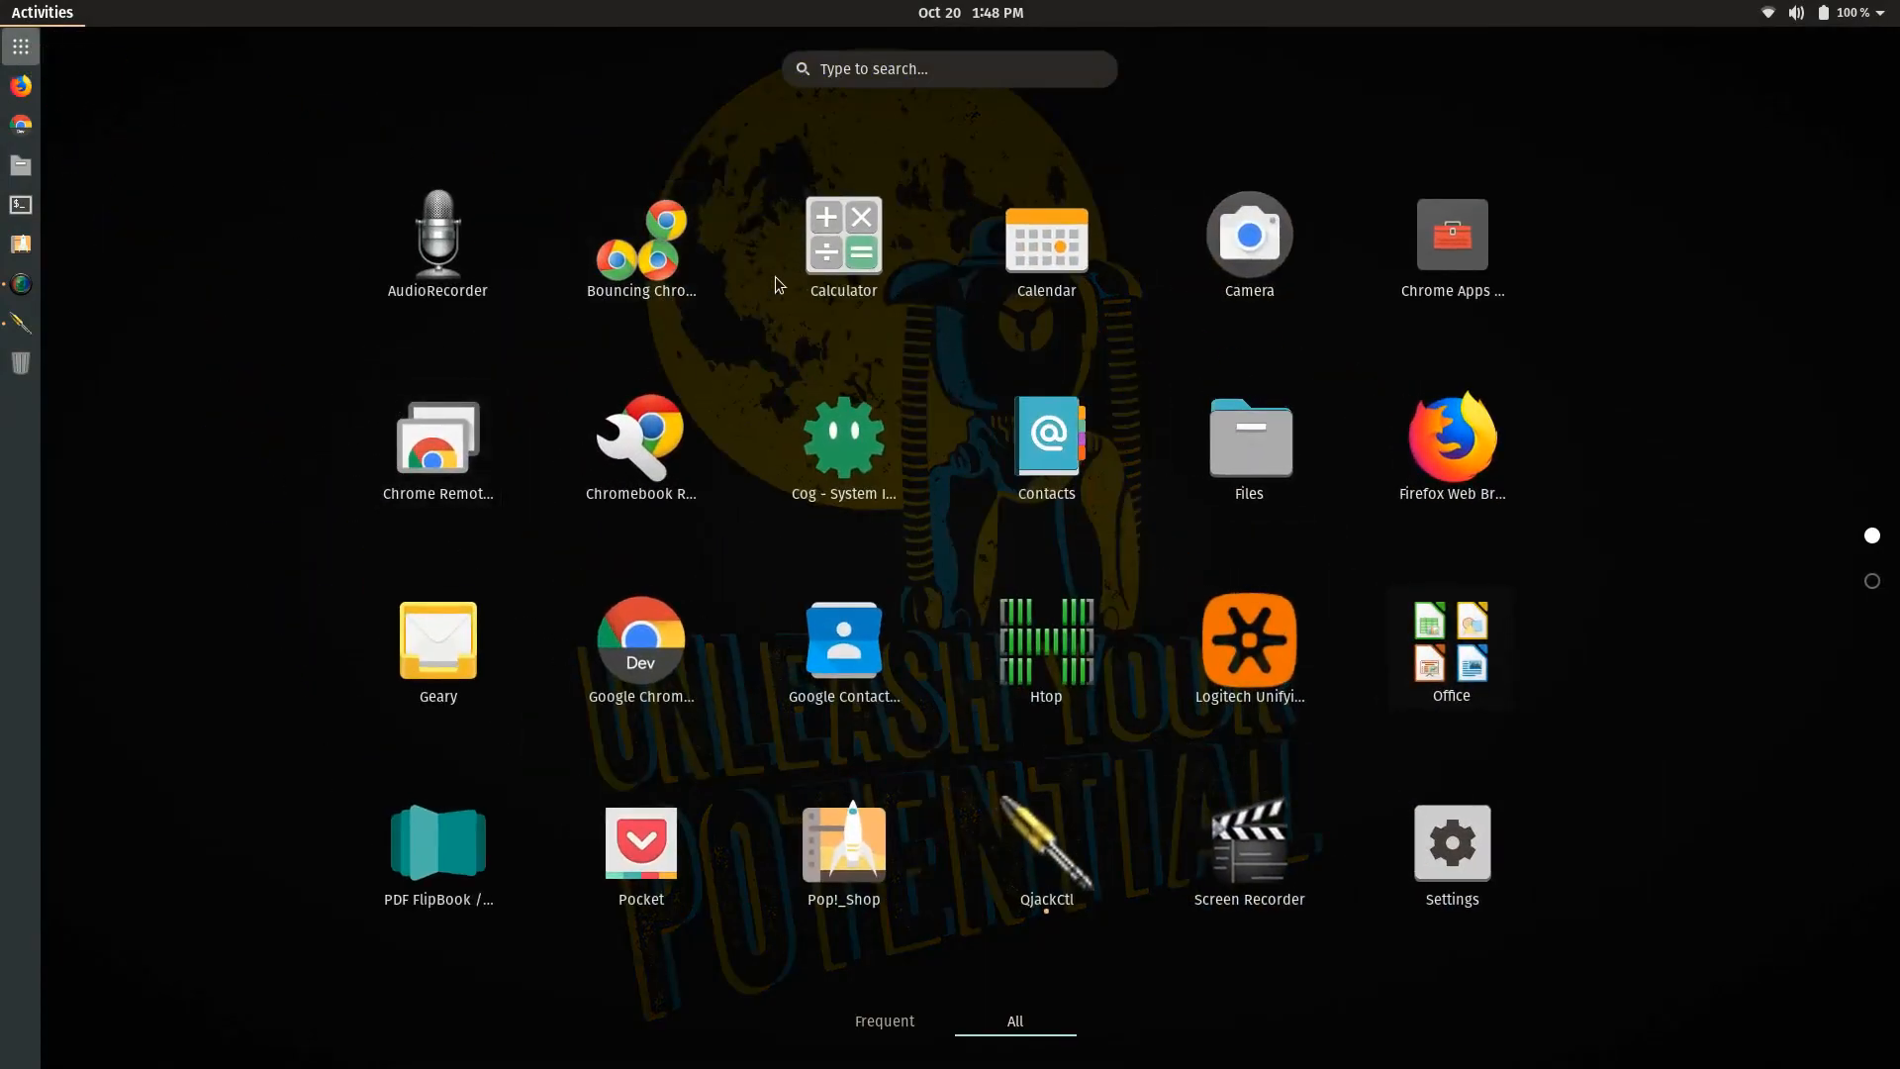
click(844, 236)
text(snap)
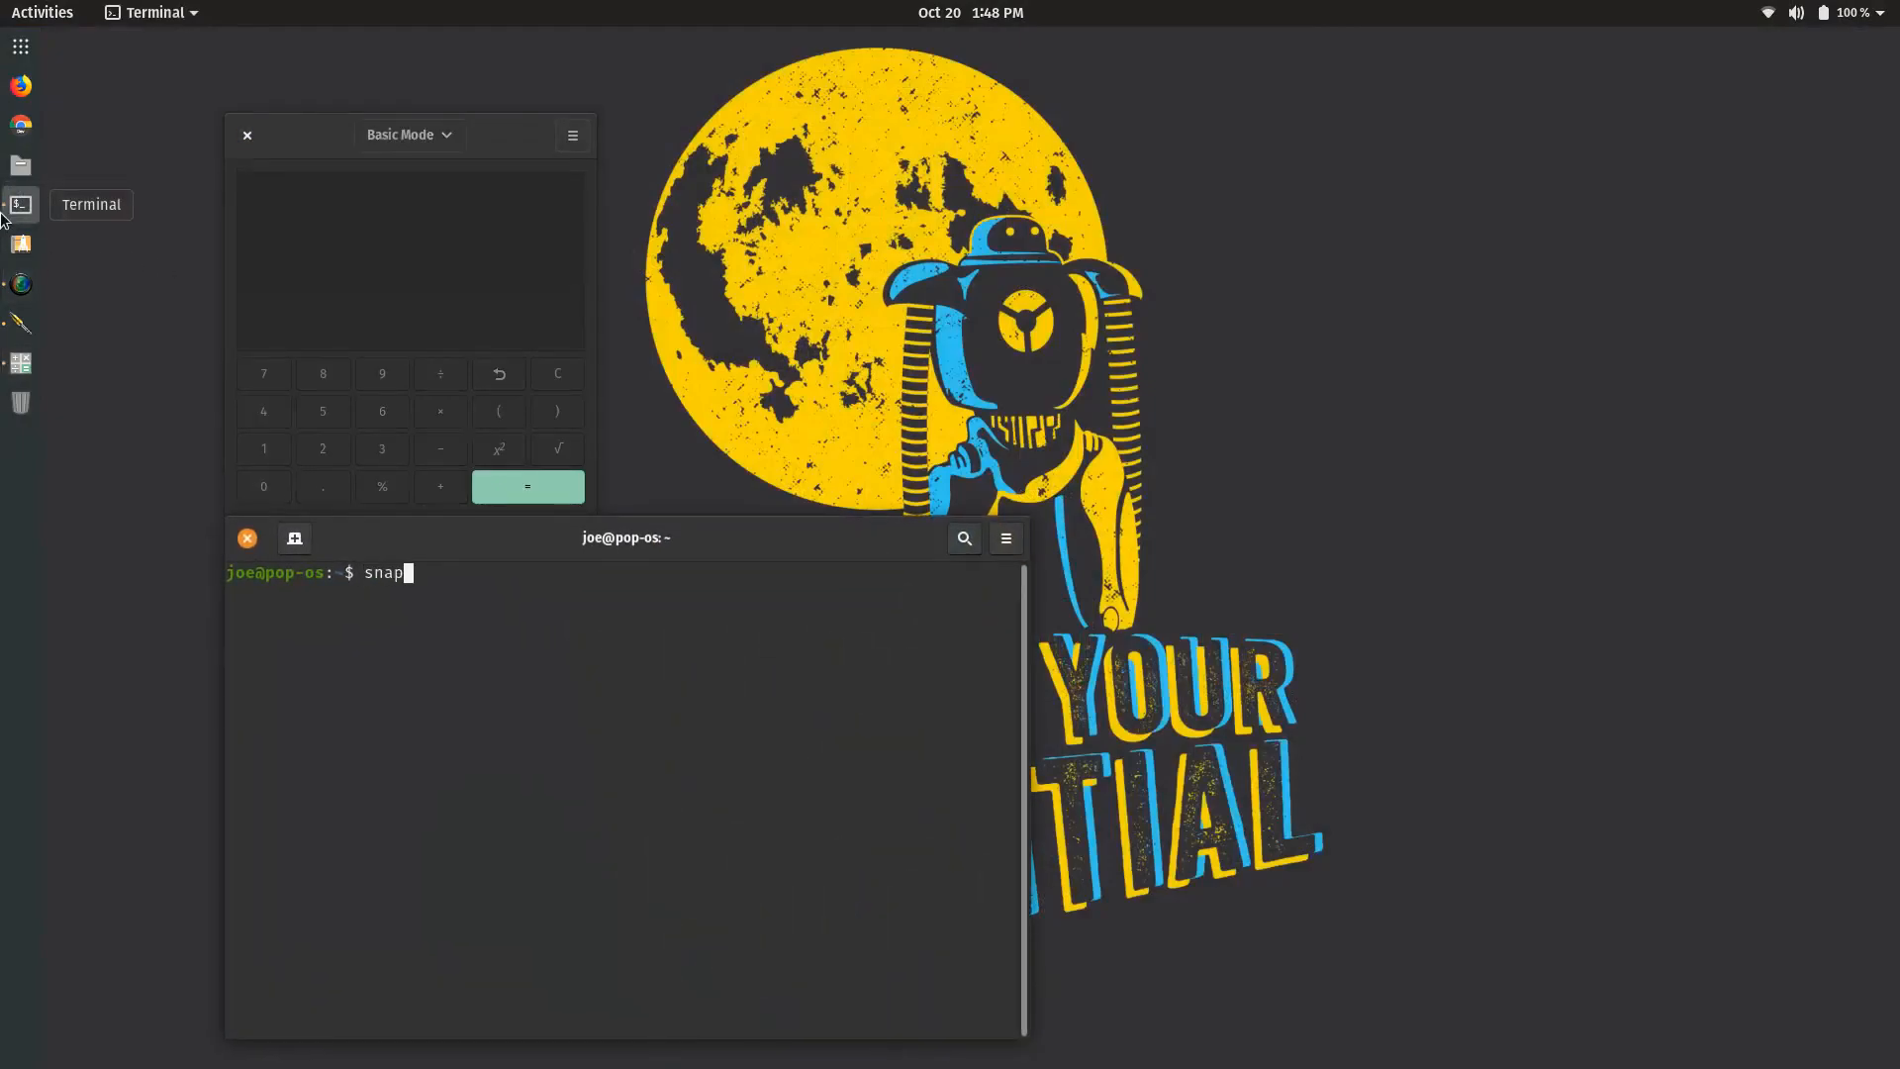
text(list)
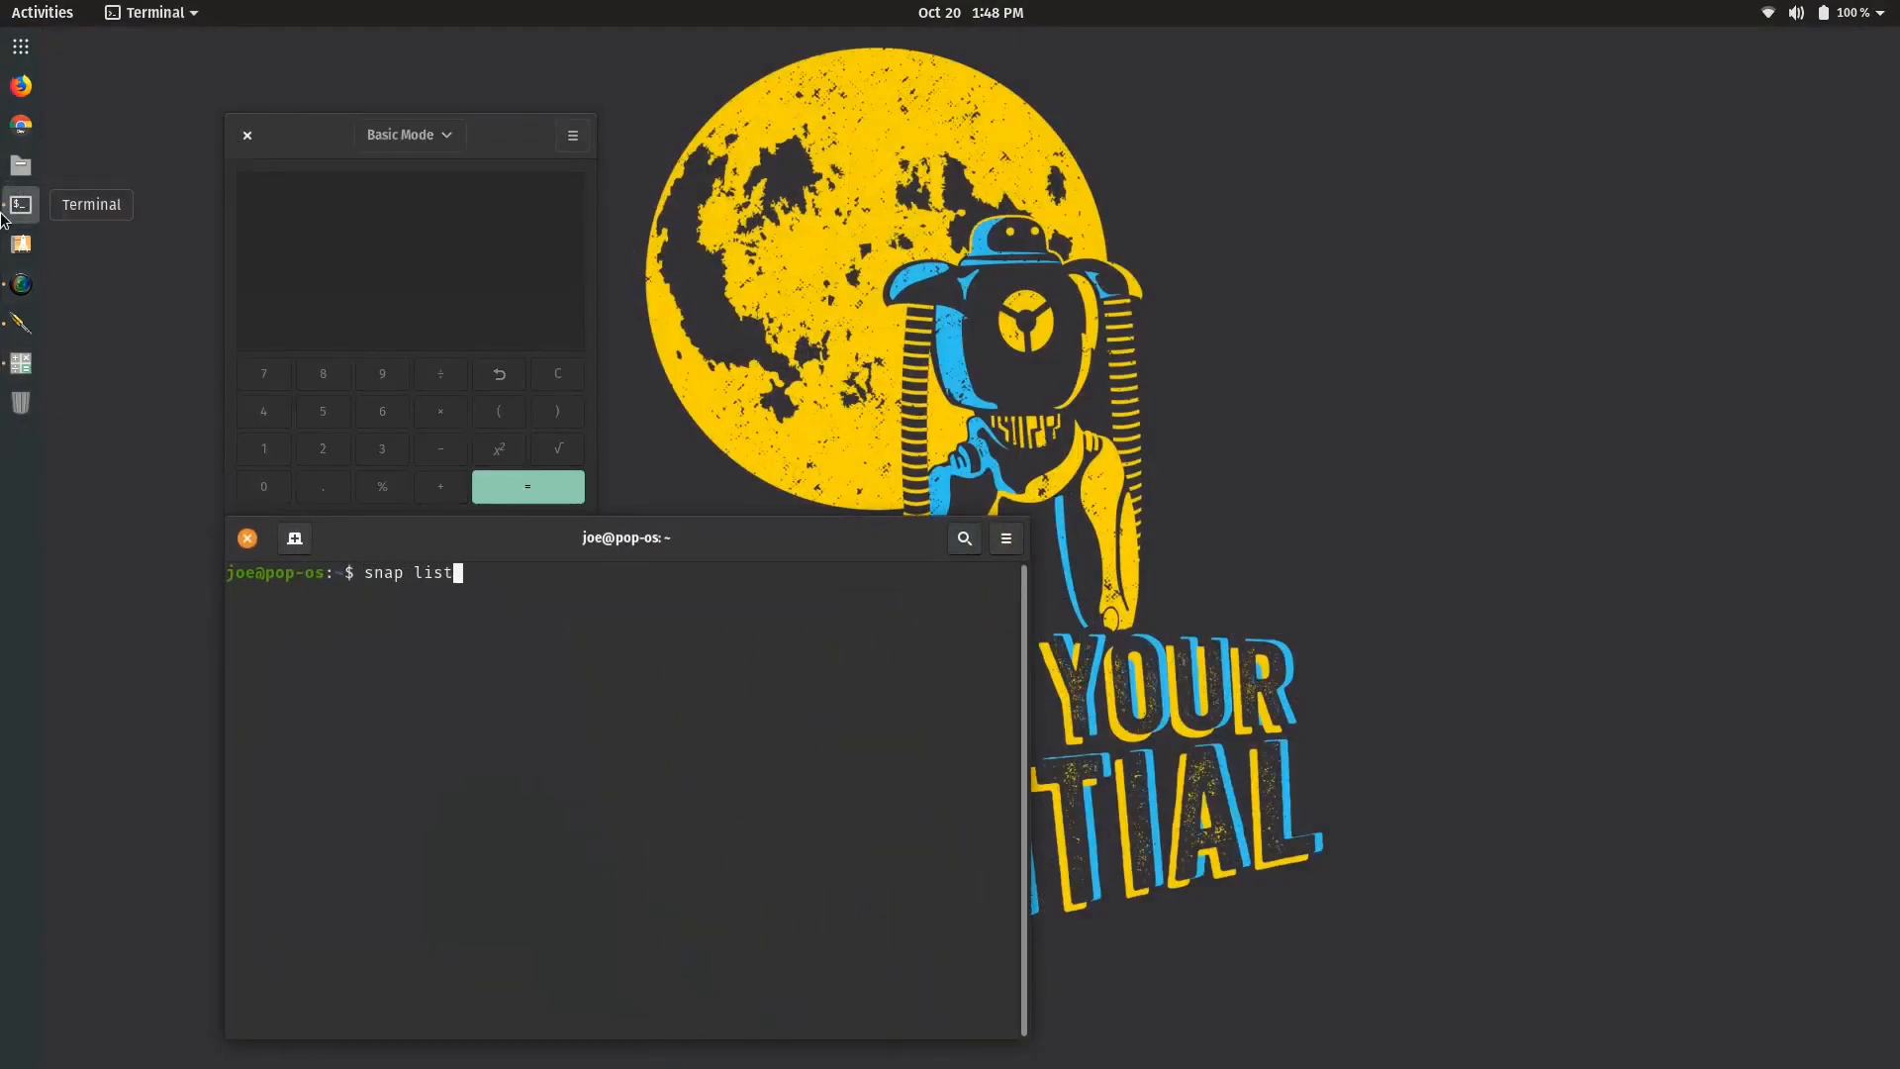
key(Return)
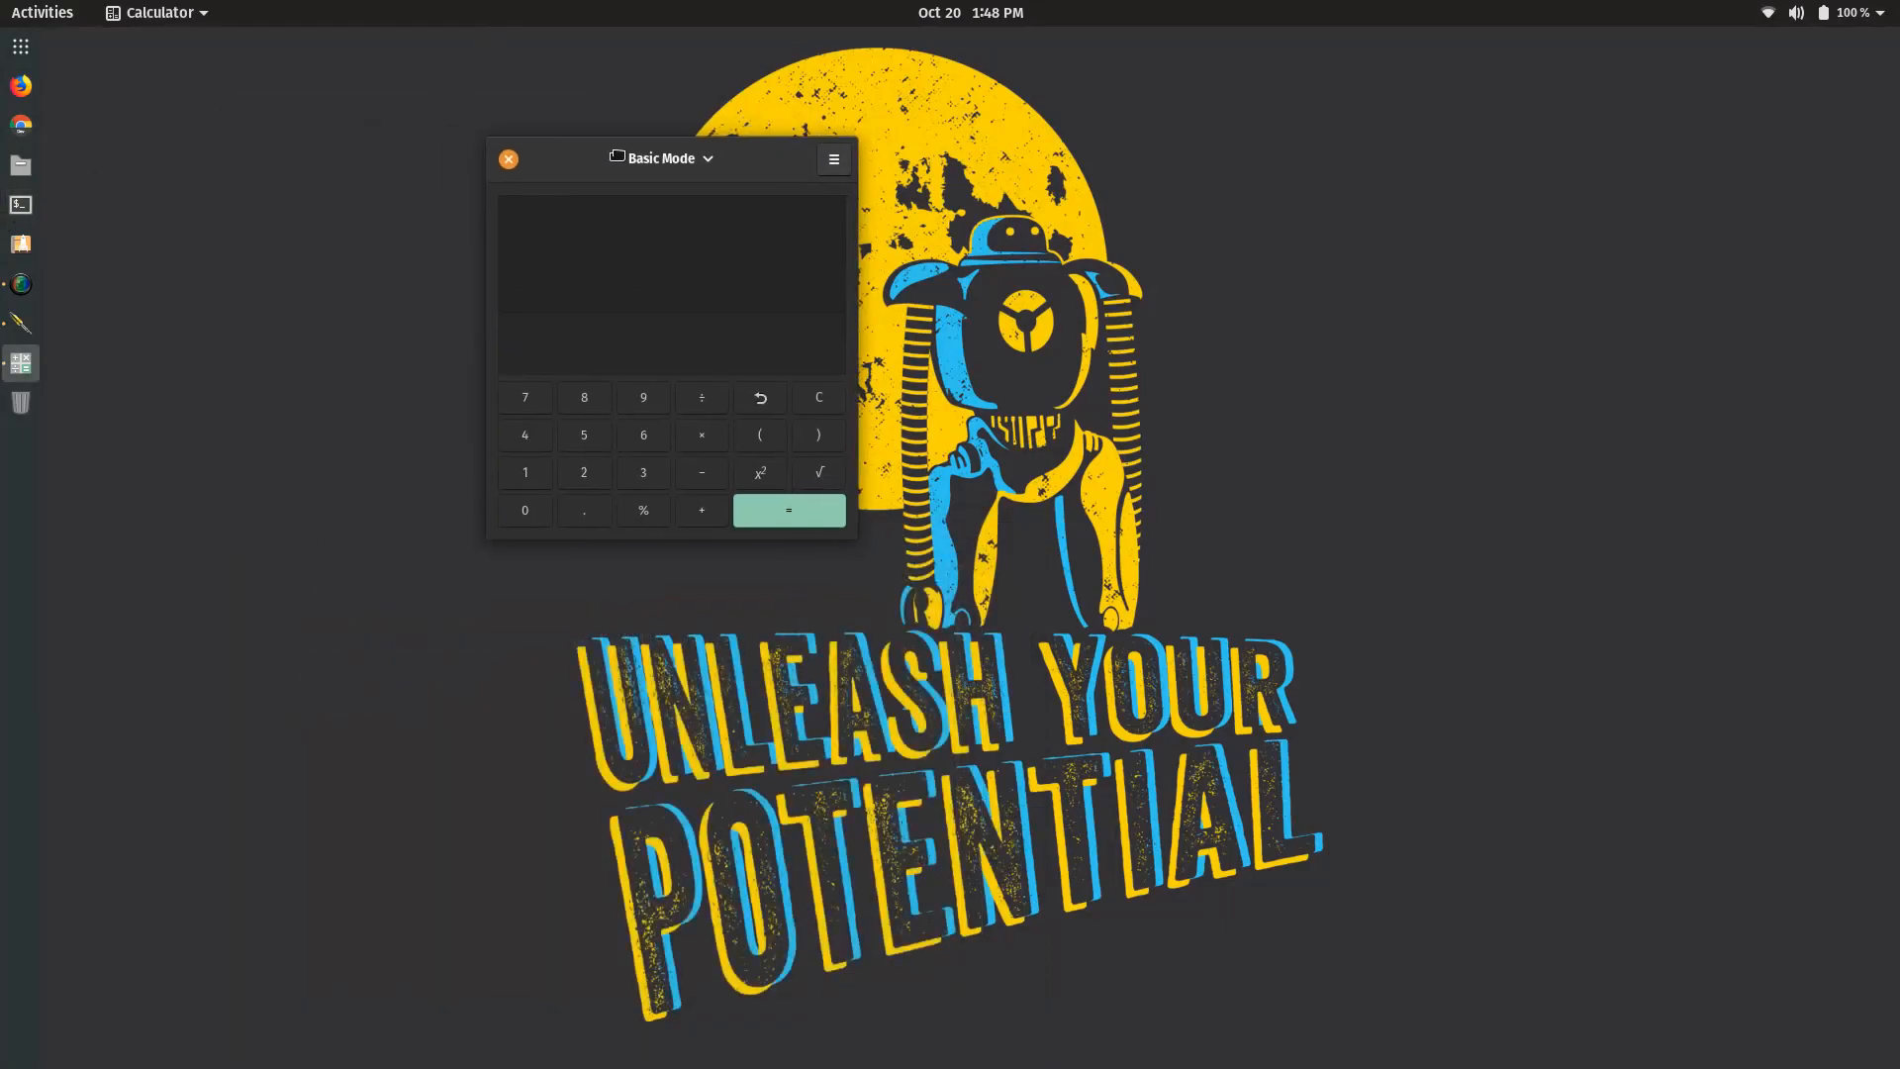
- Close the Calculator window and bring GNOME Tweaks back up from the top bar
click(508, 160)
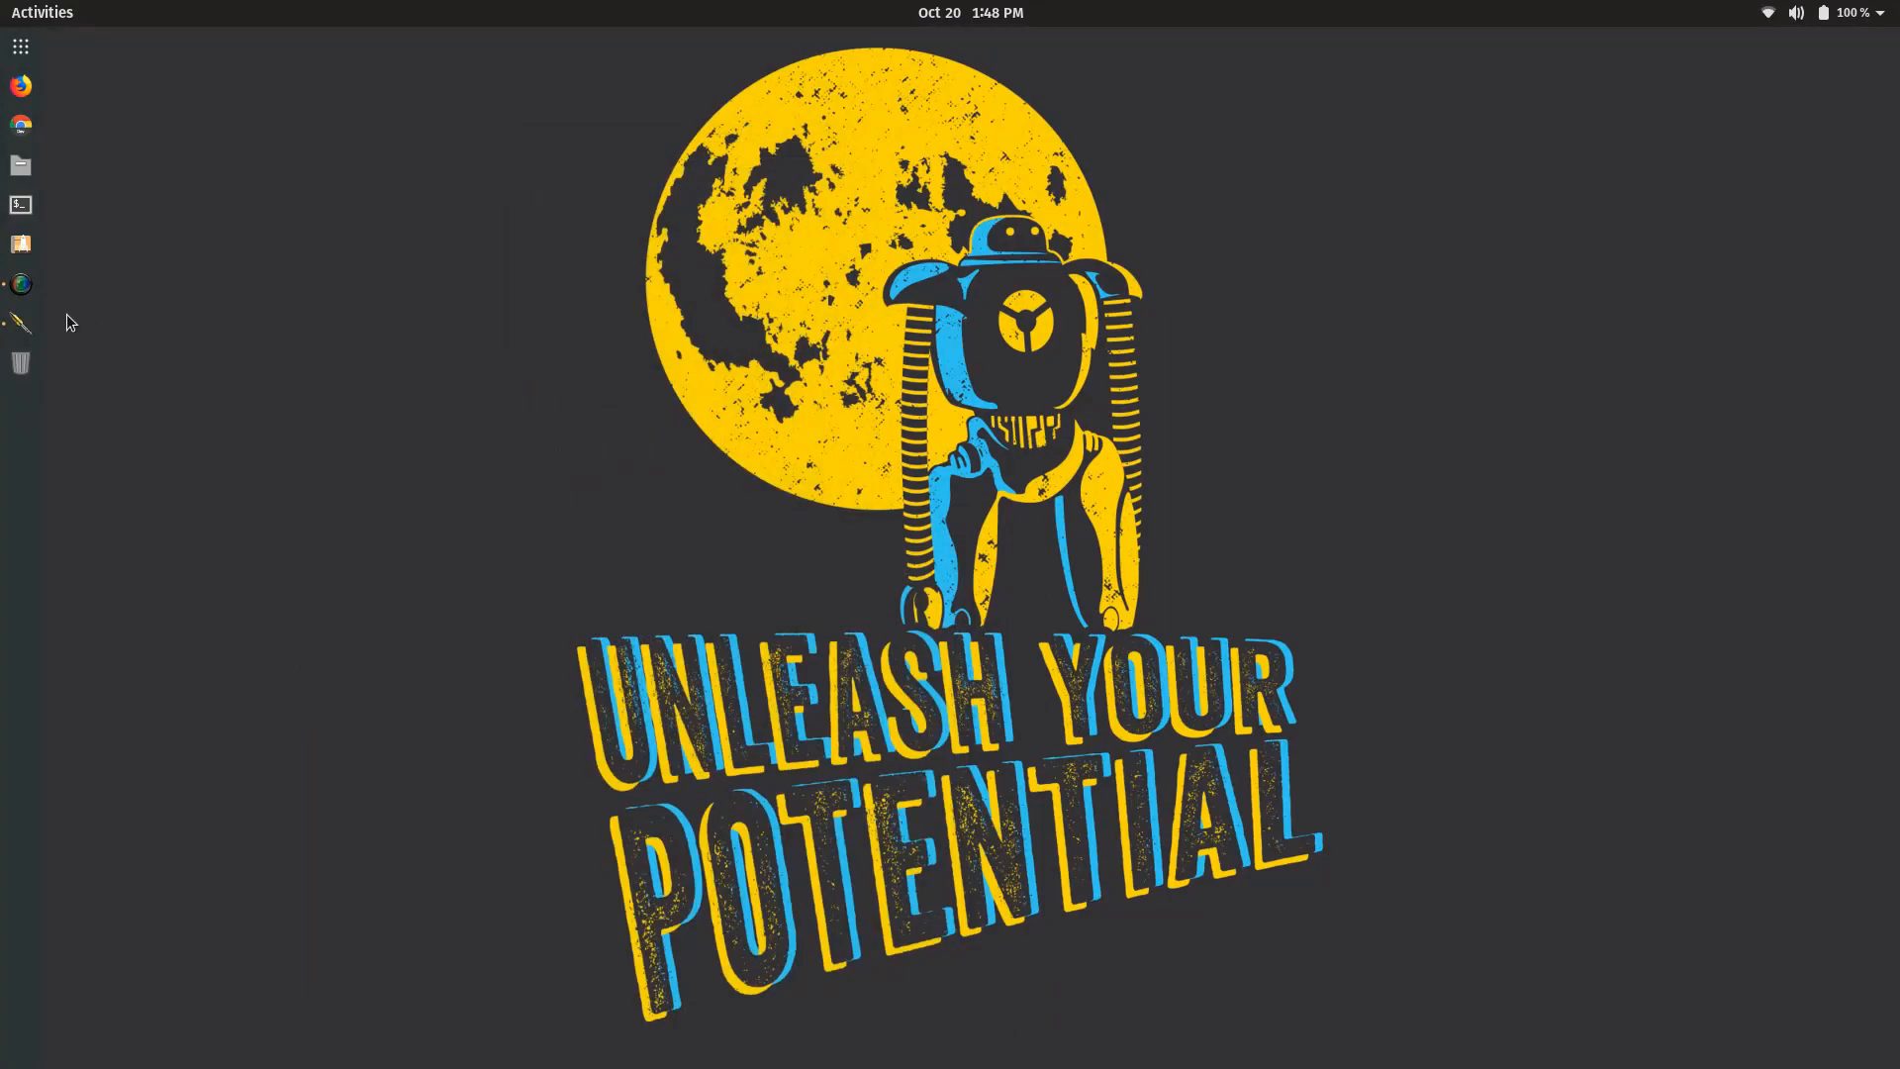
mouse_move(21, 323)
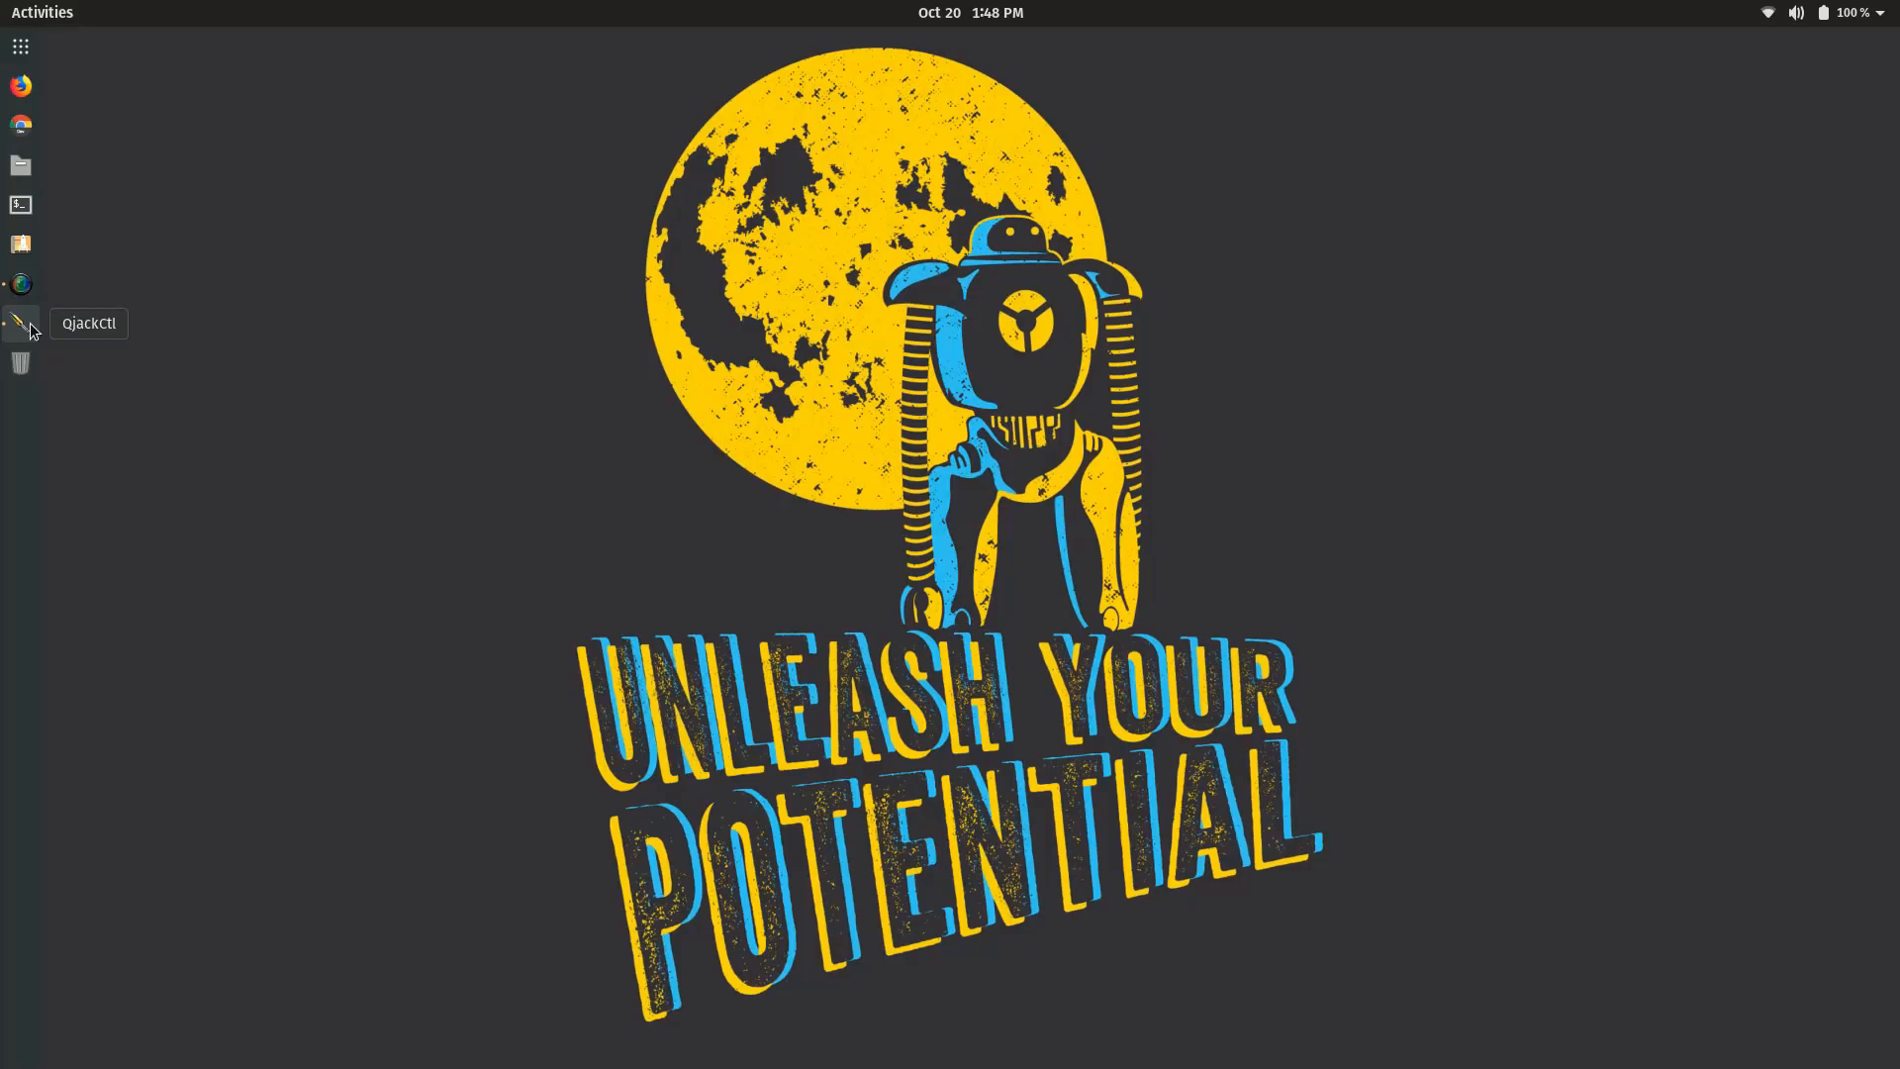
mouse_move(21, 123)
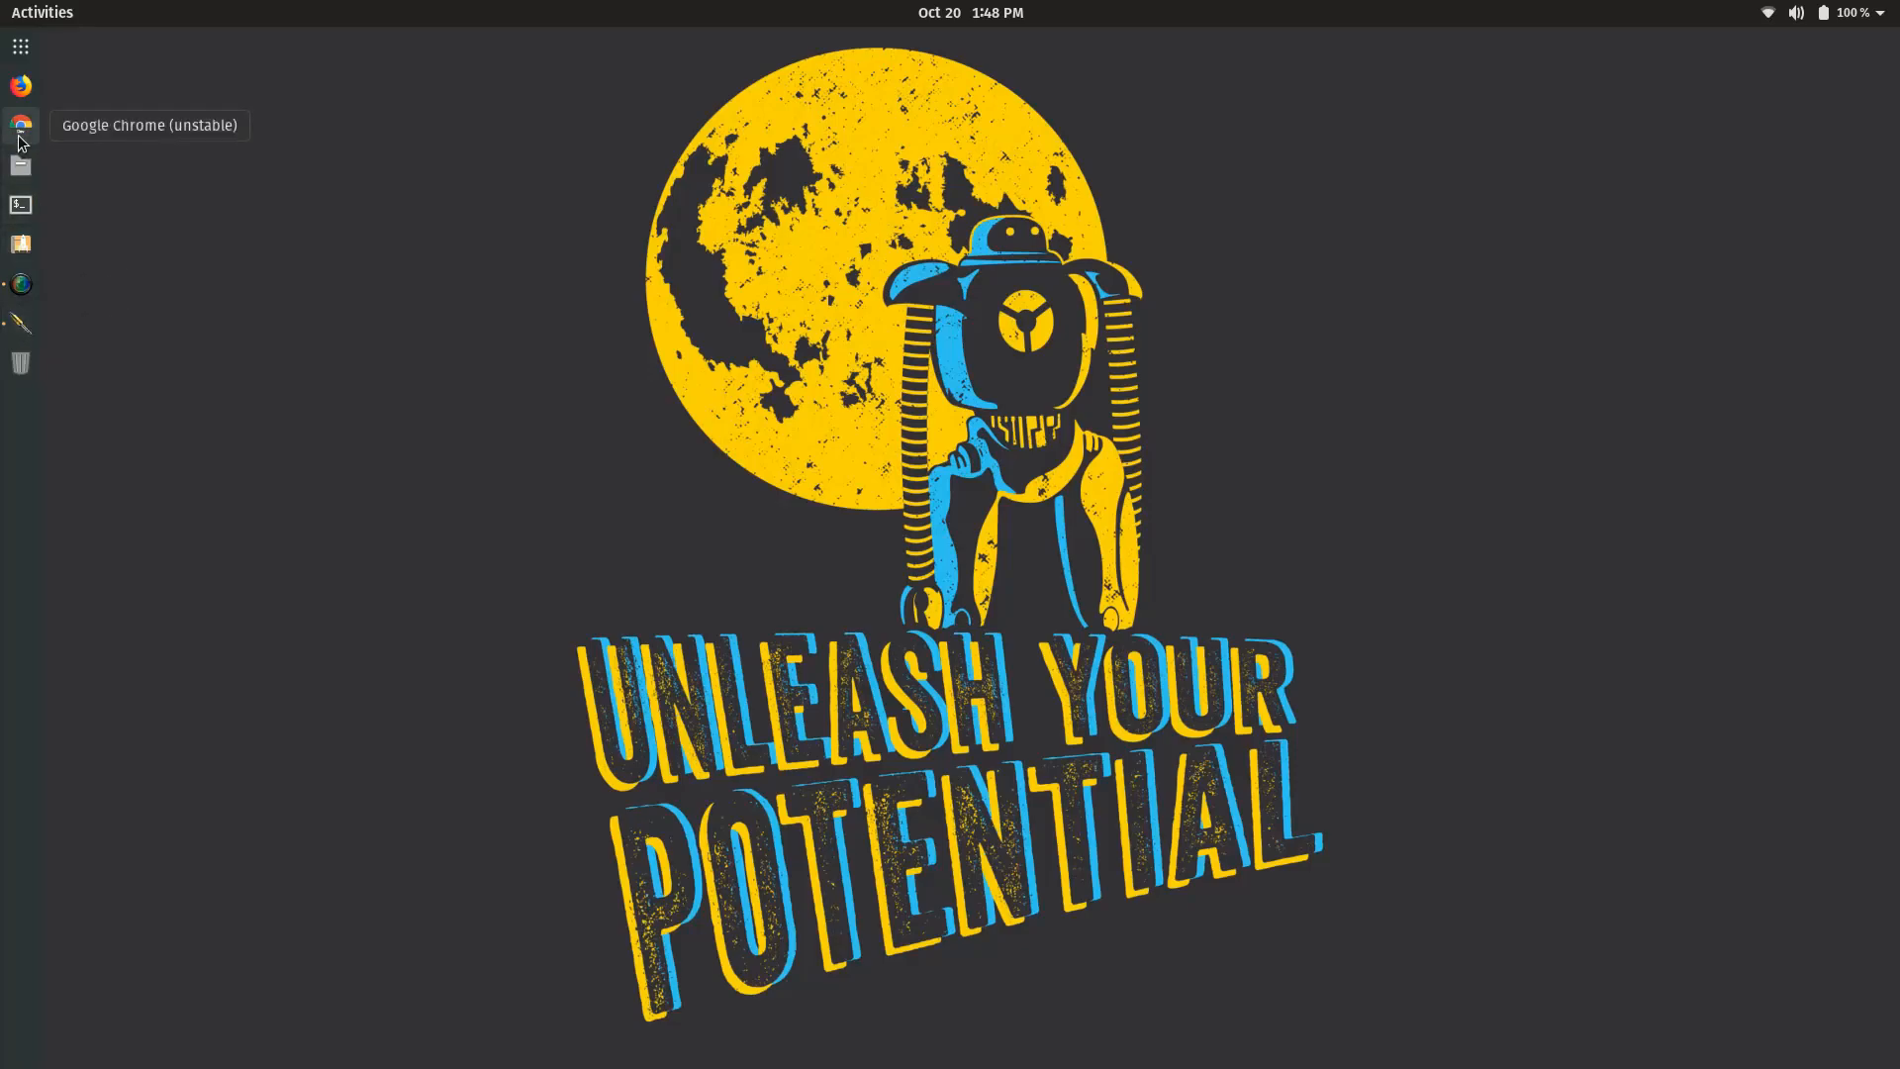
click(20, 47)
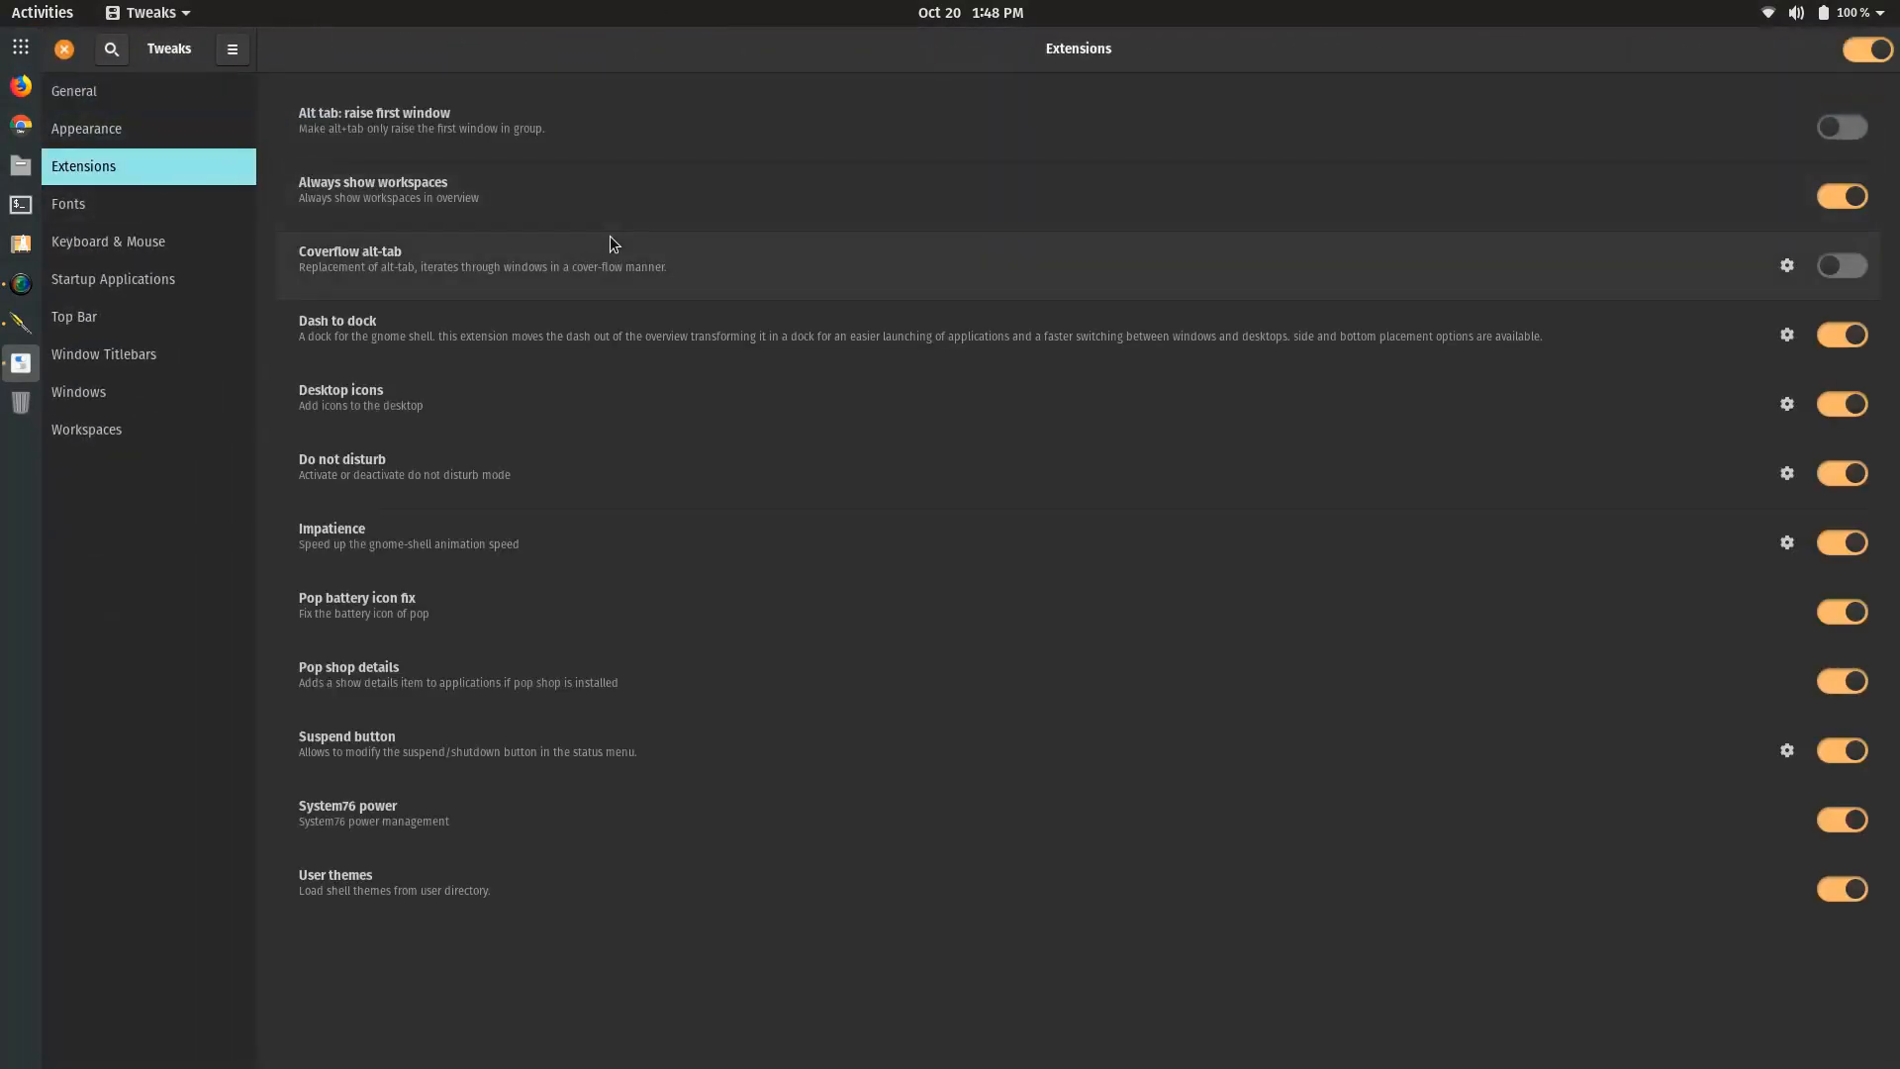
mouse_move(1587, 298)
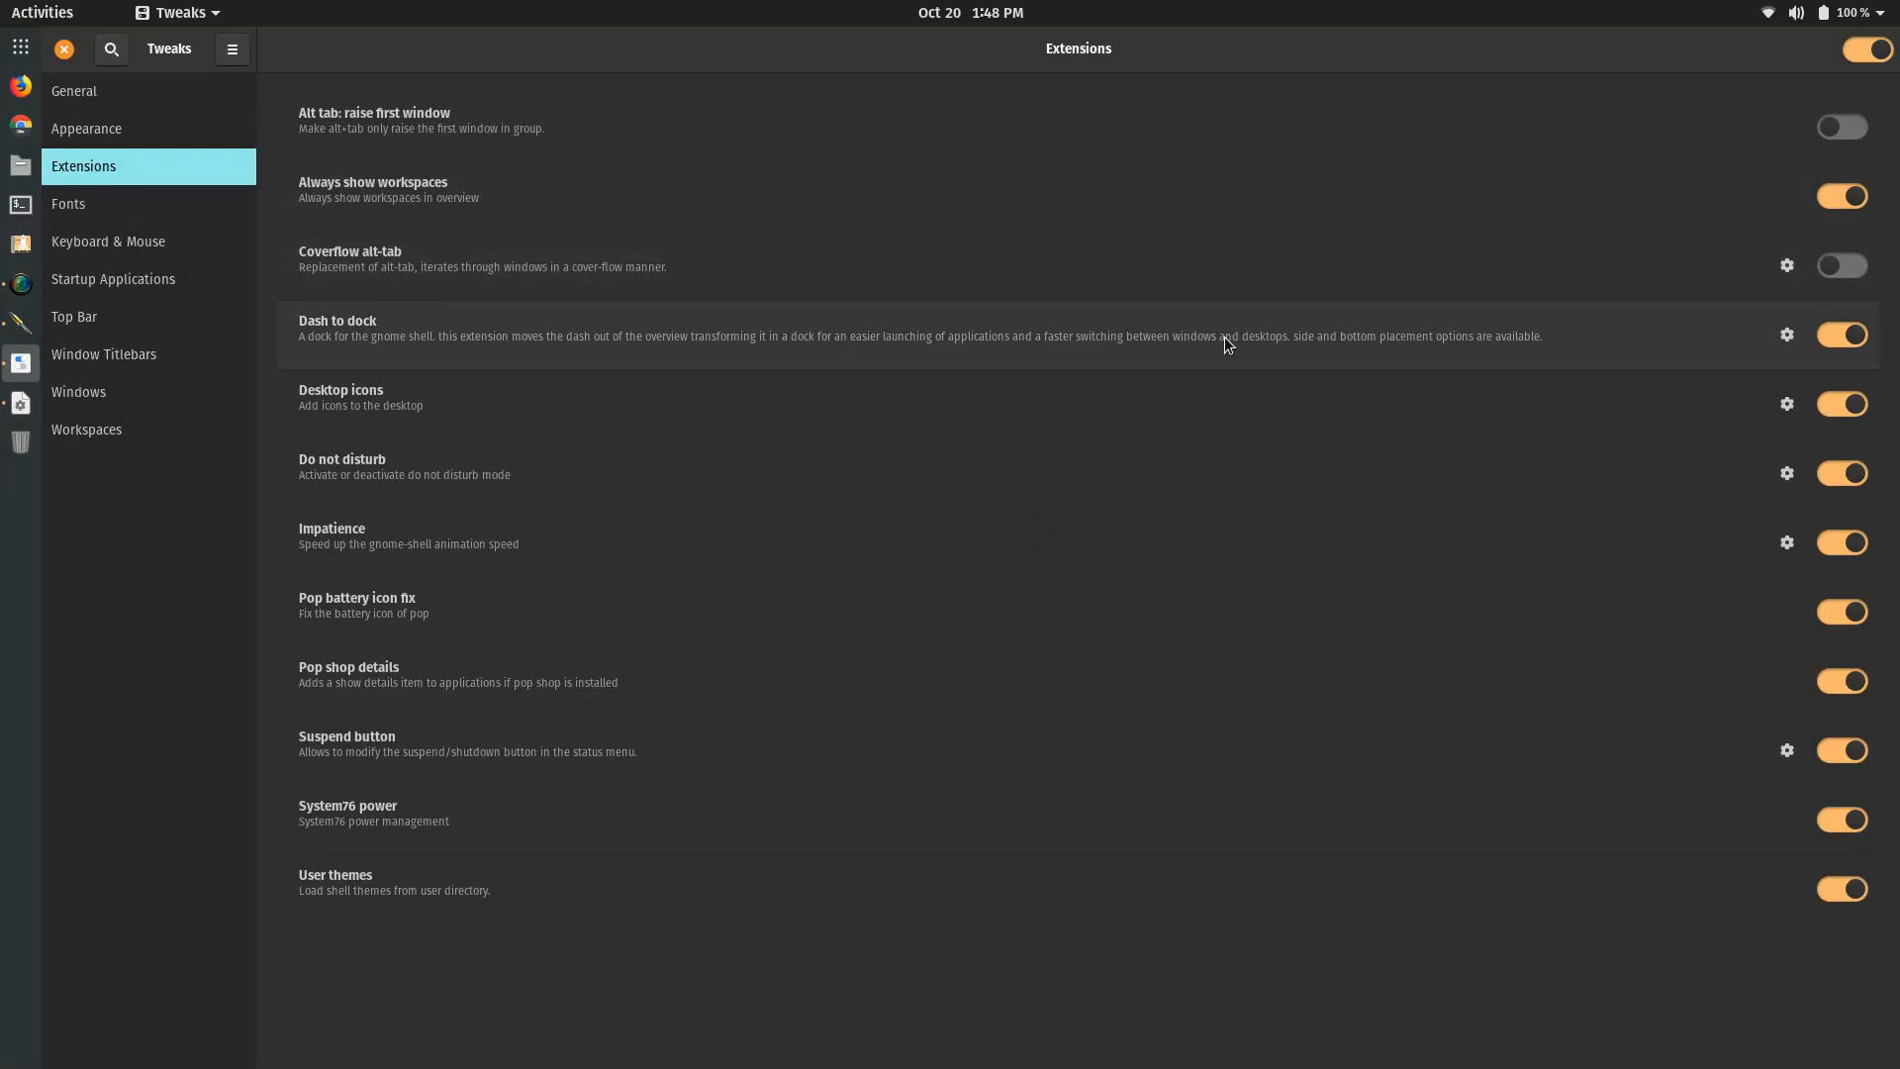
mouse_move(1578, 335)
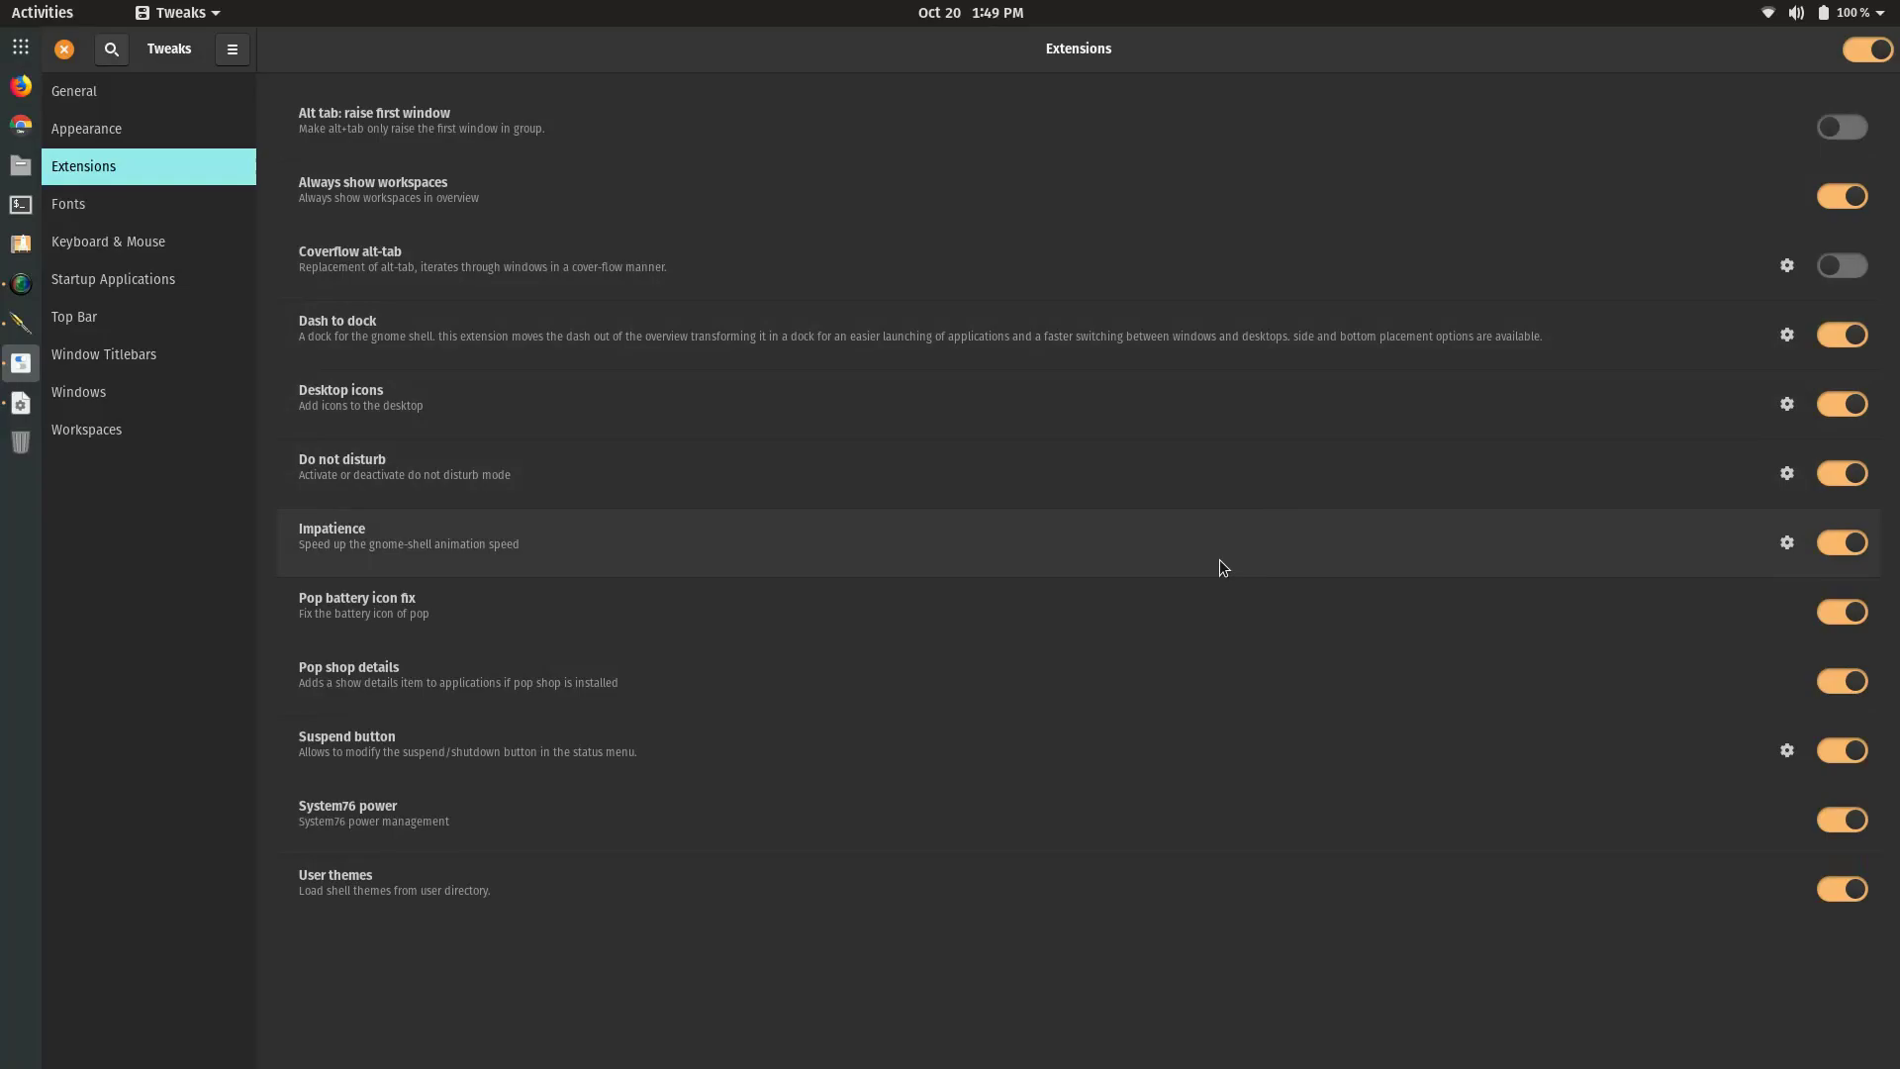
mouse_move(1062, 345)
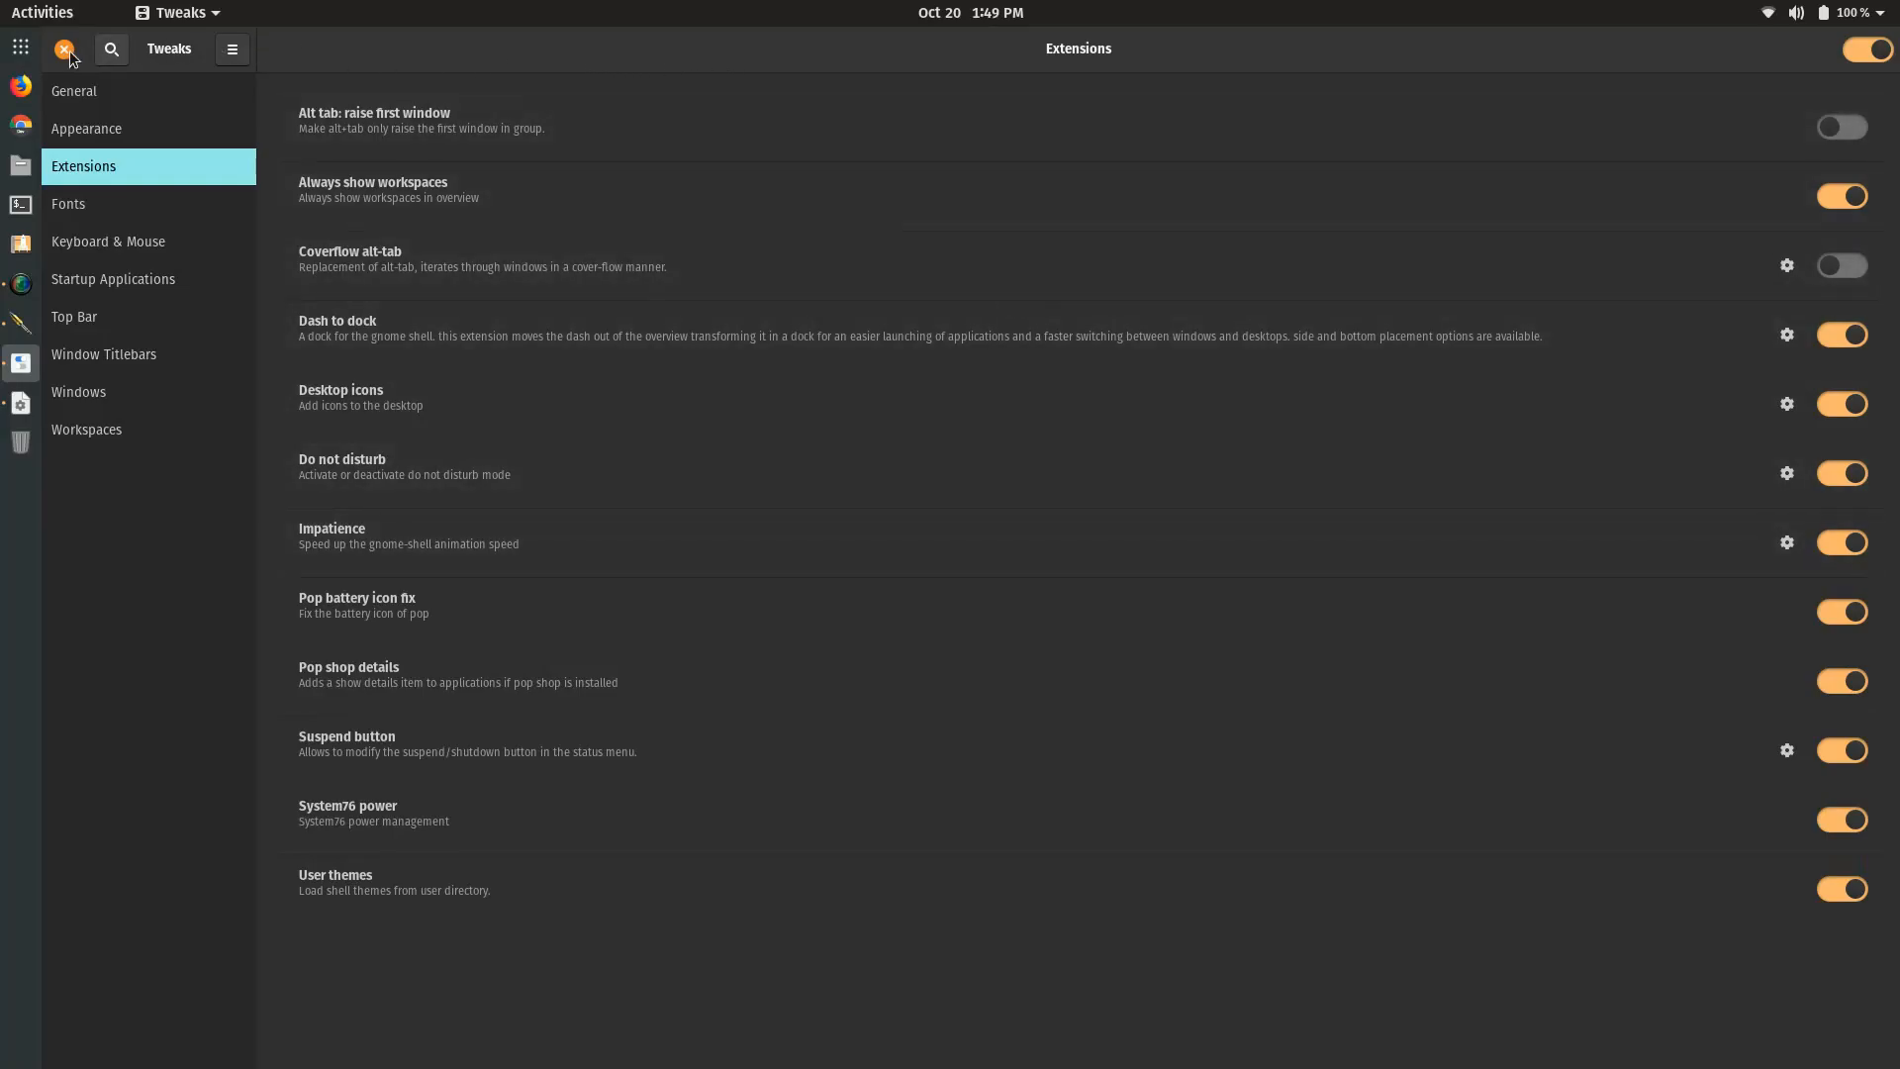
- Close GNOME Tweaks and the Coverflow Alt-Tab preferences window
click(1786, 265)
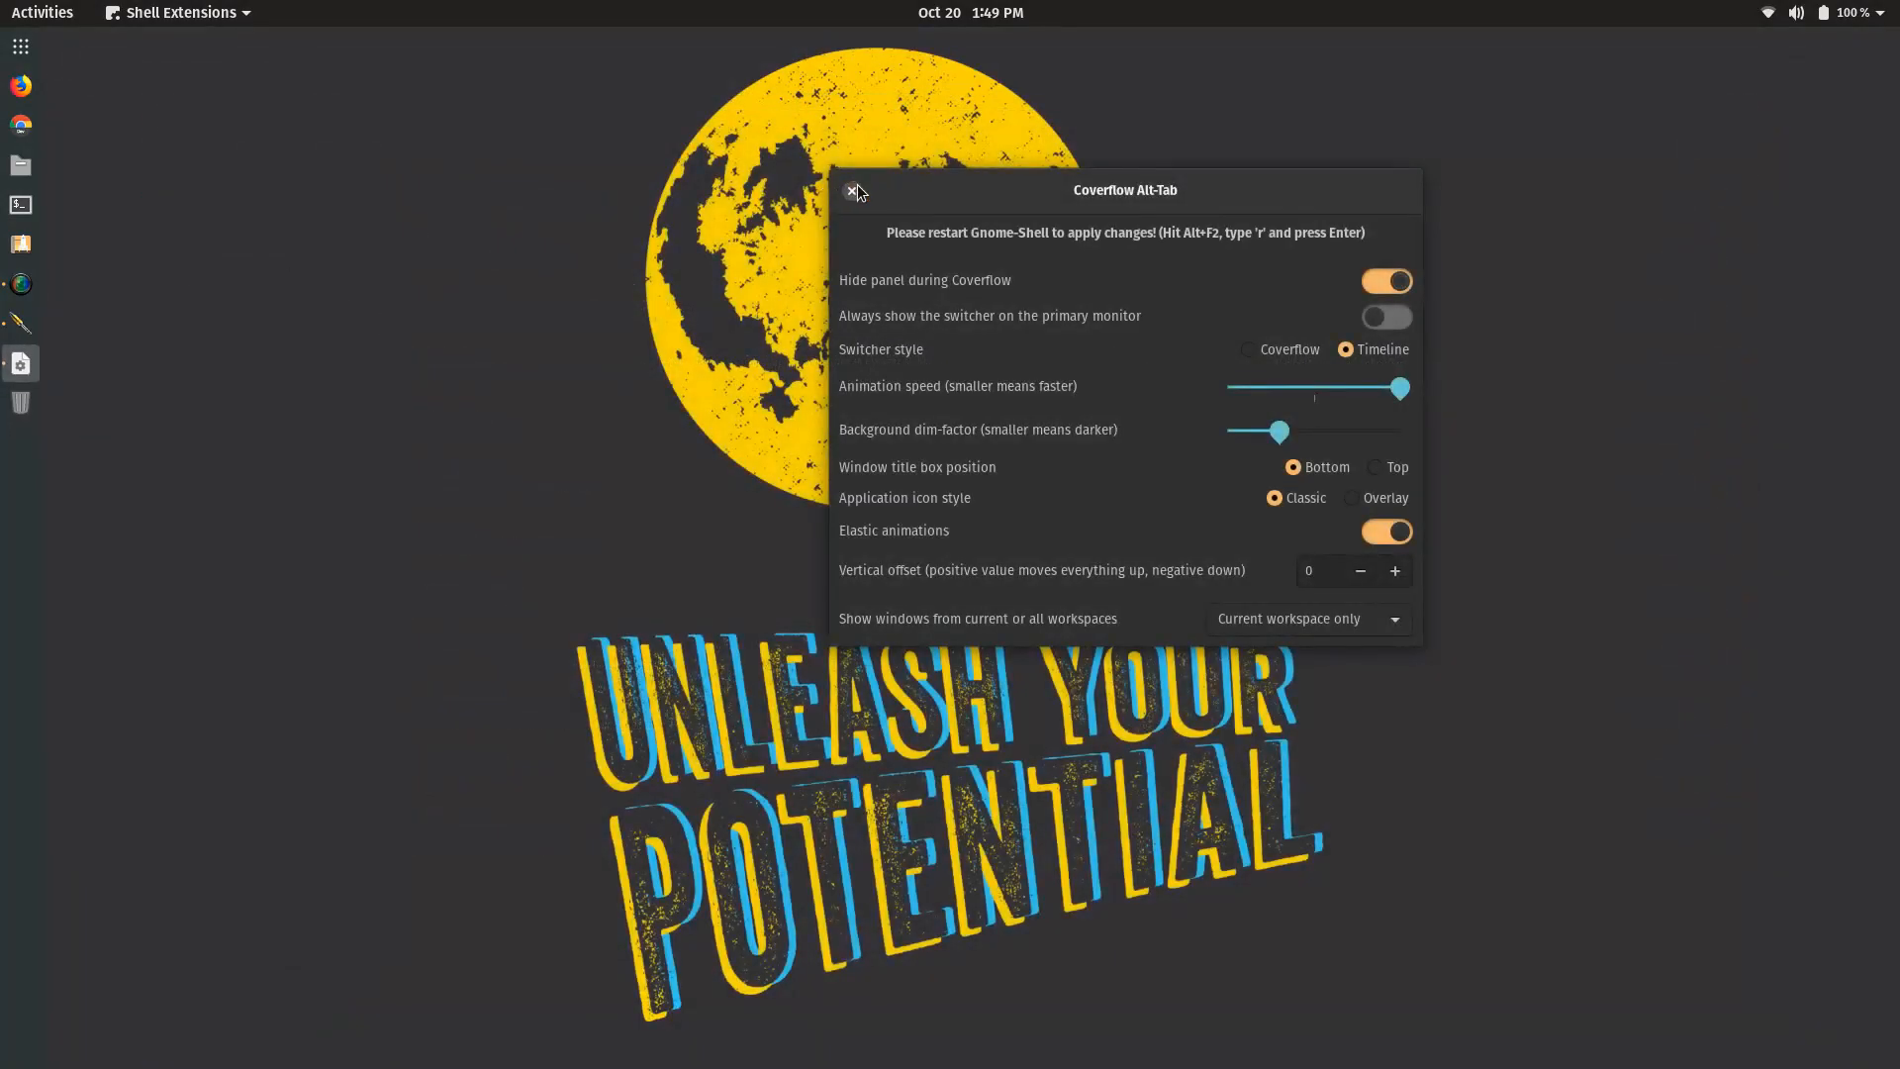
click(854, 191)
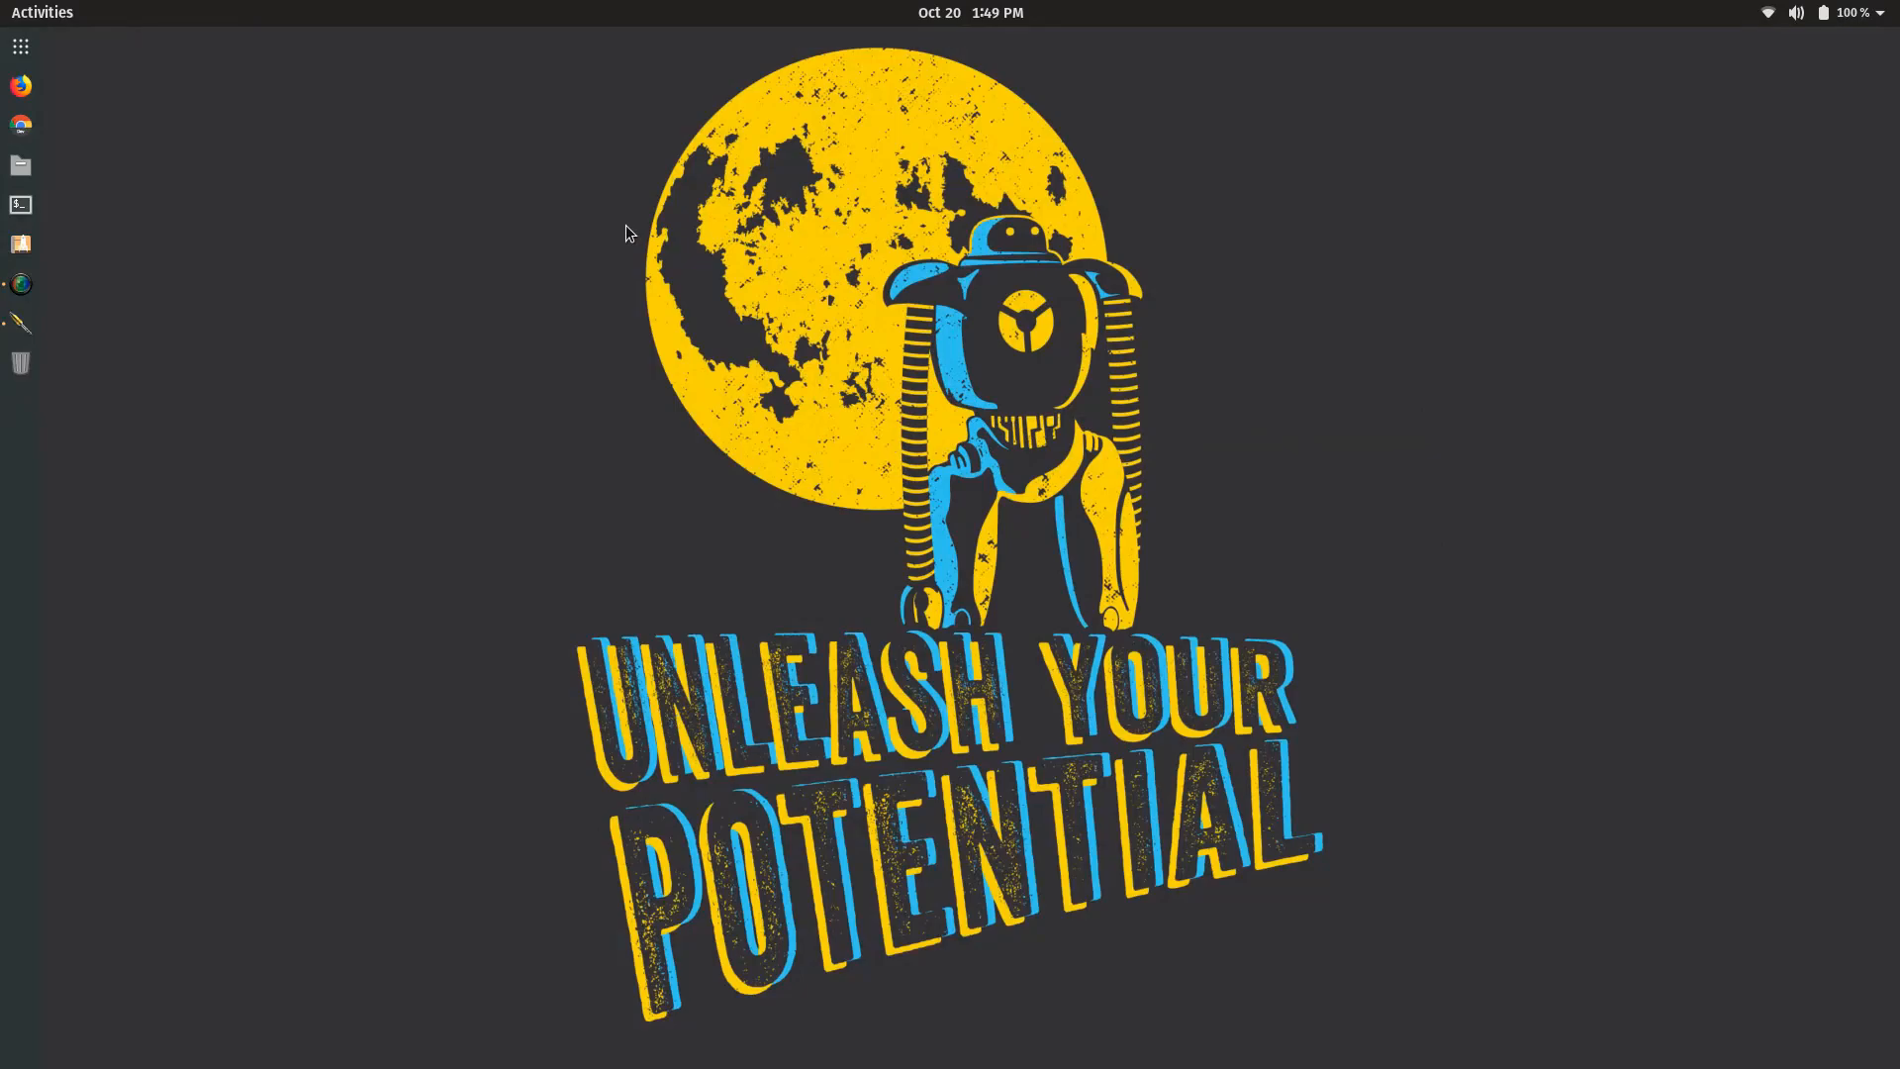
mouse_move(805, 111)
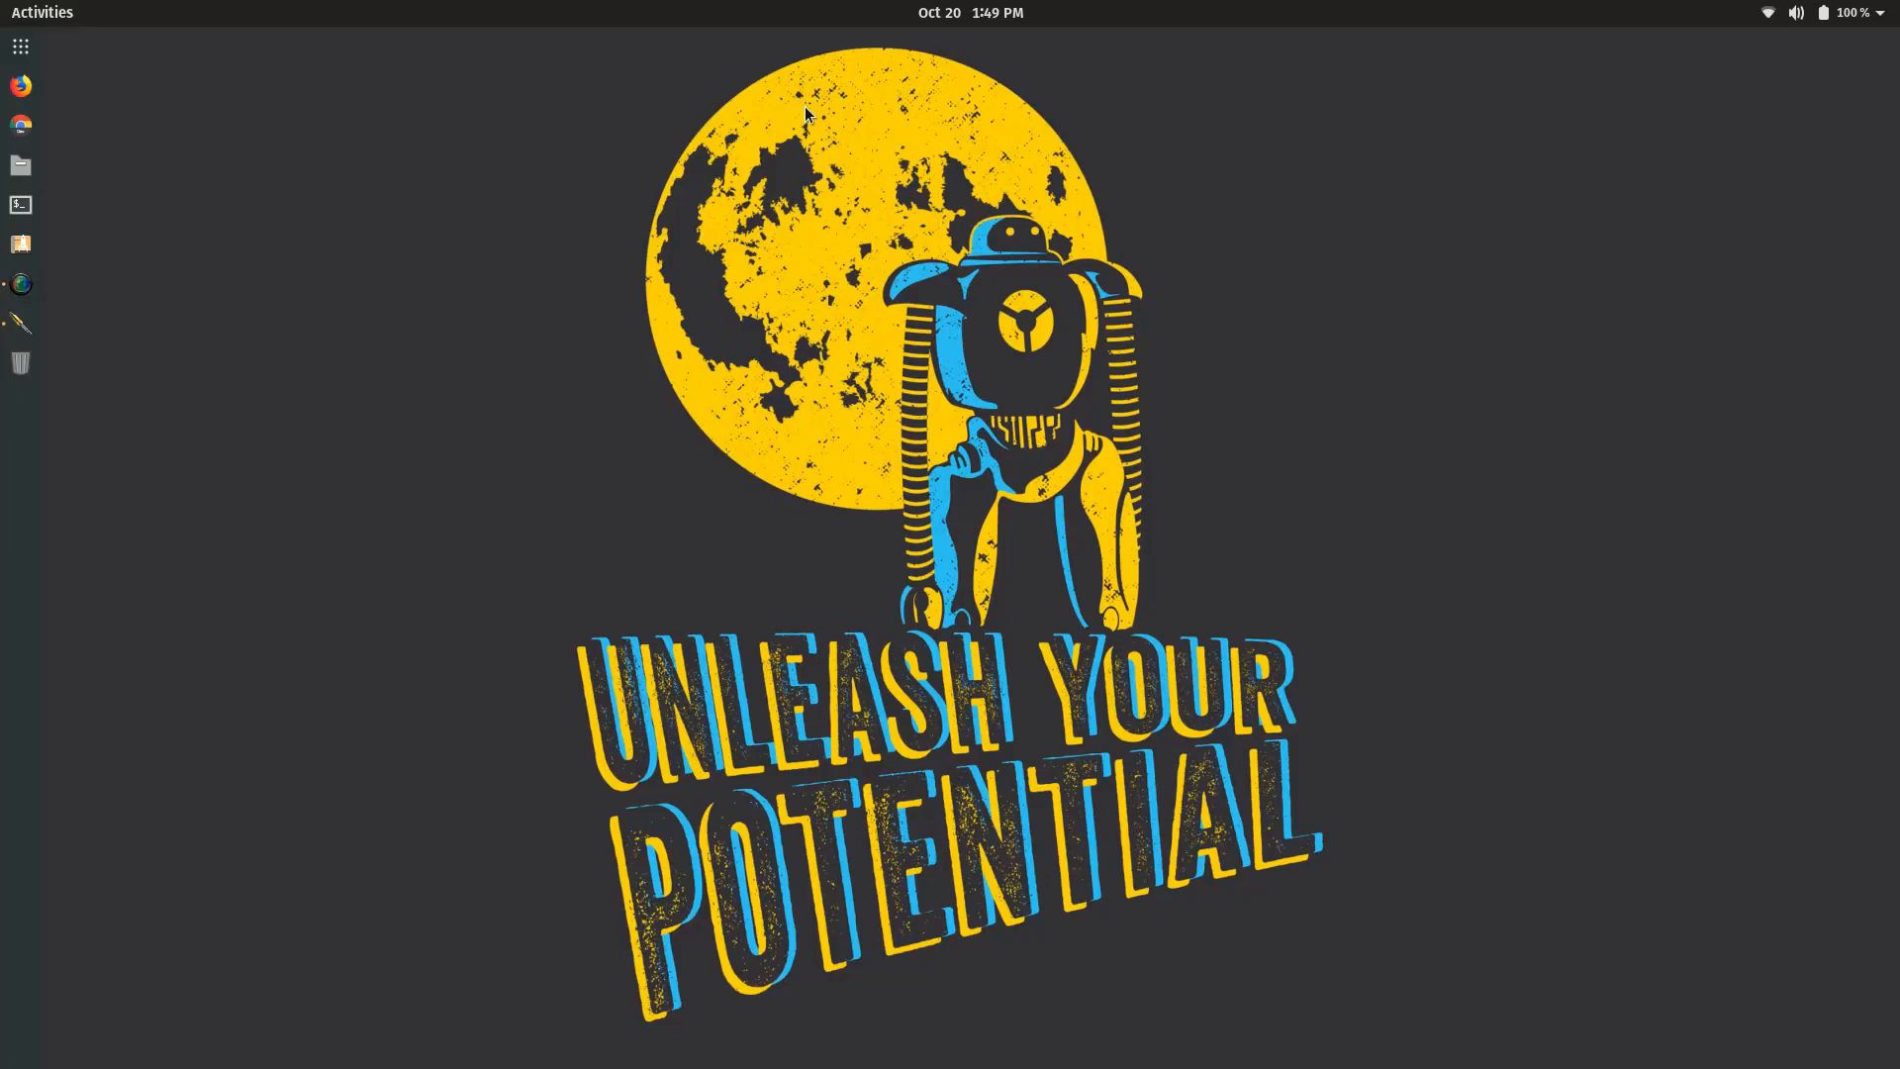
mouse_move(519, 300)
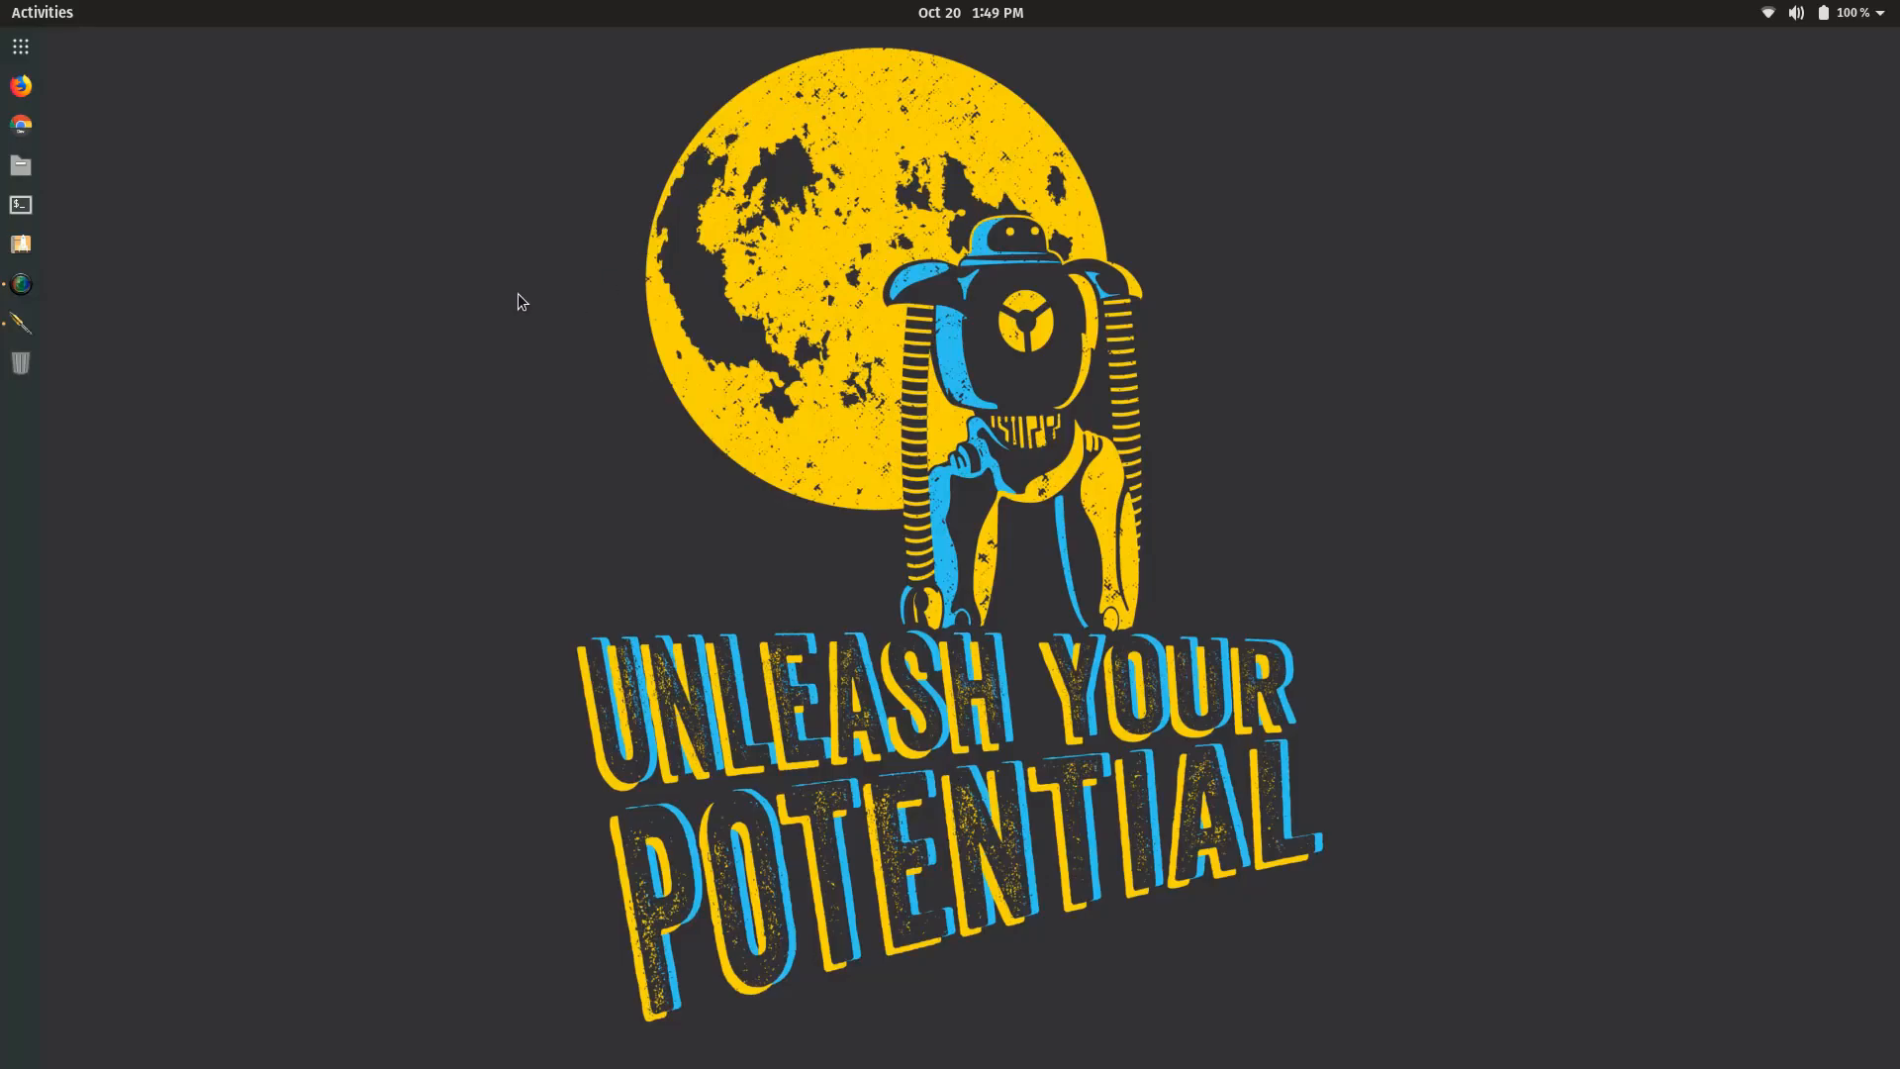